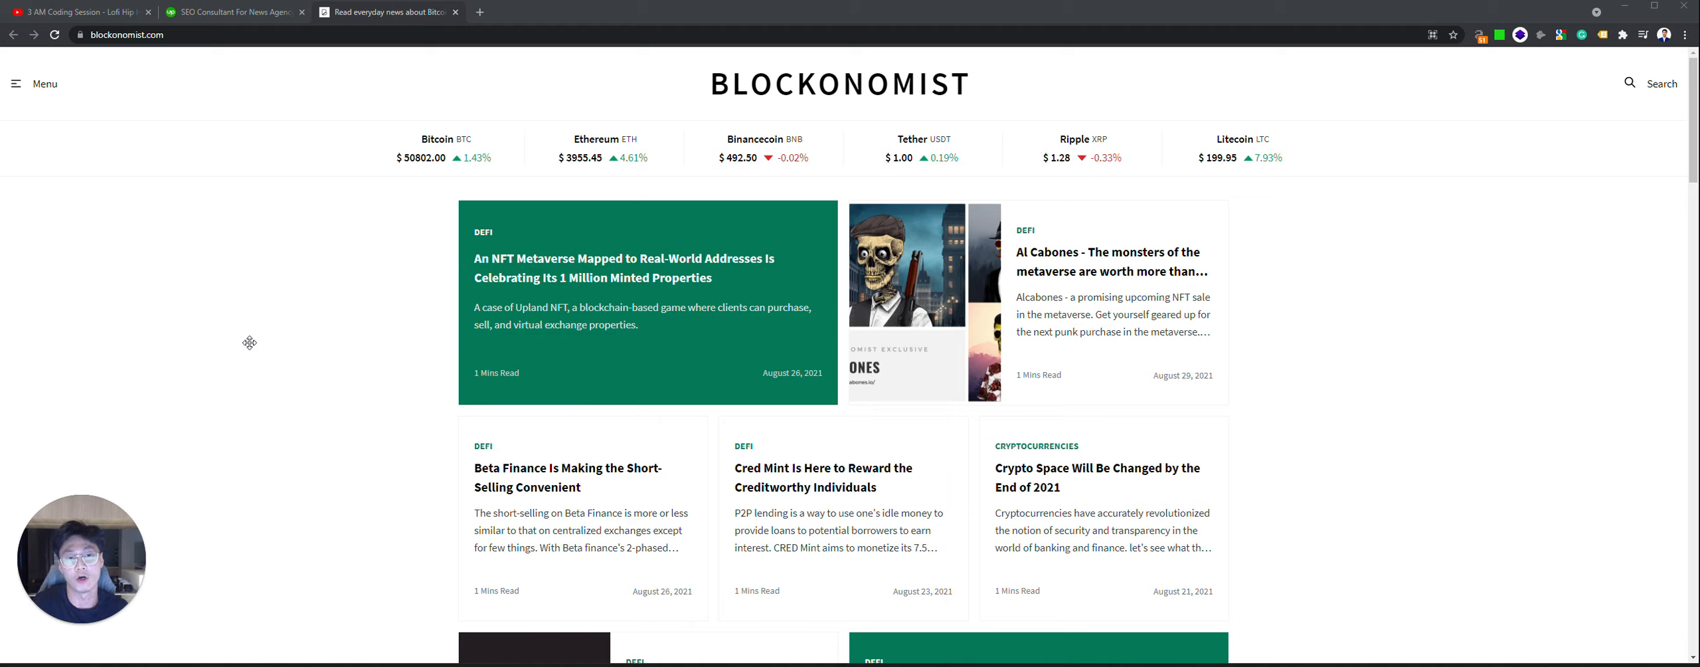
{"action": "mouse_move", "coordinate": [251, 346]}
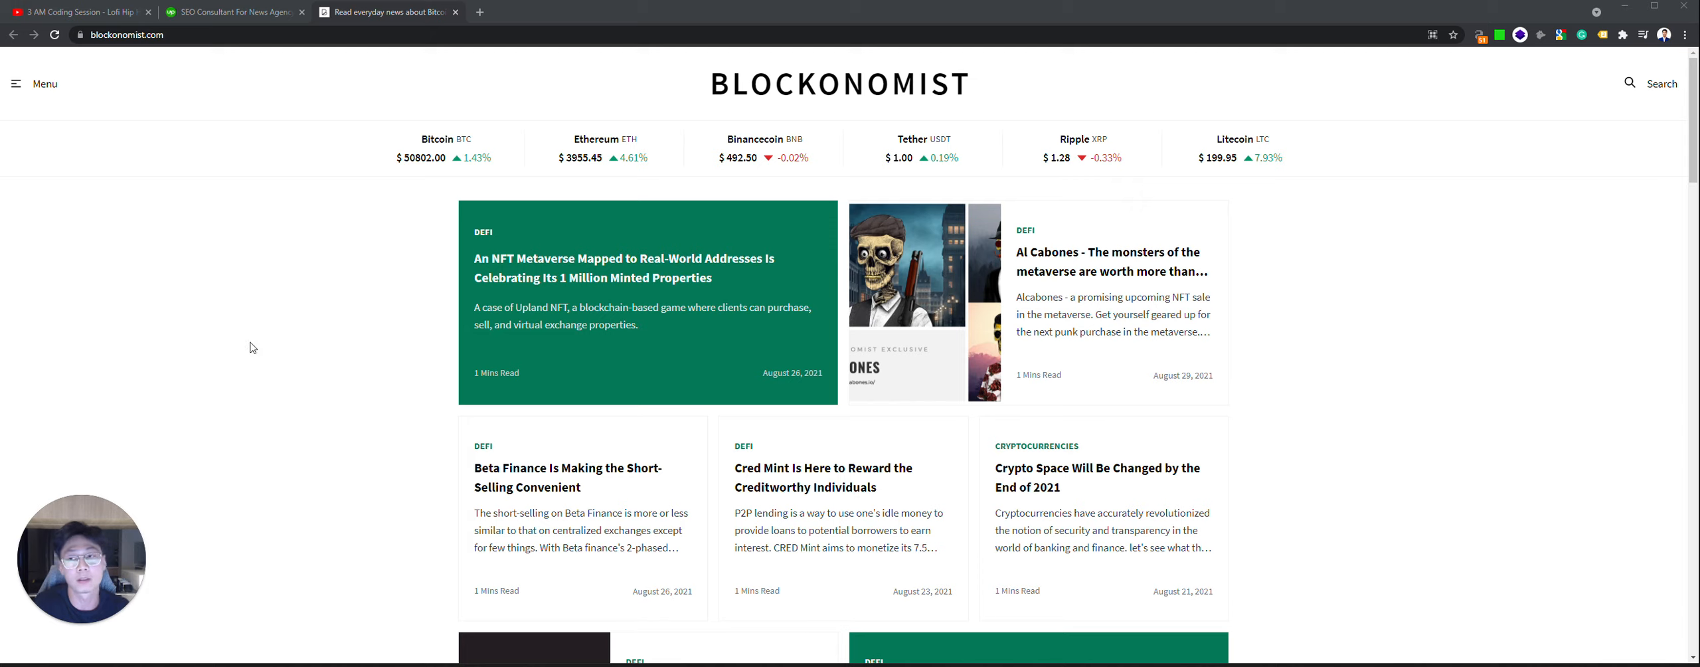
Step: Bring up the Upwork SEO Consultant For News Agency job post about the unindexed site
{"action": "left_click", "coordinate": [224, 12]}
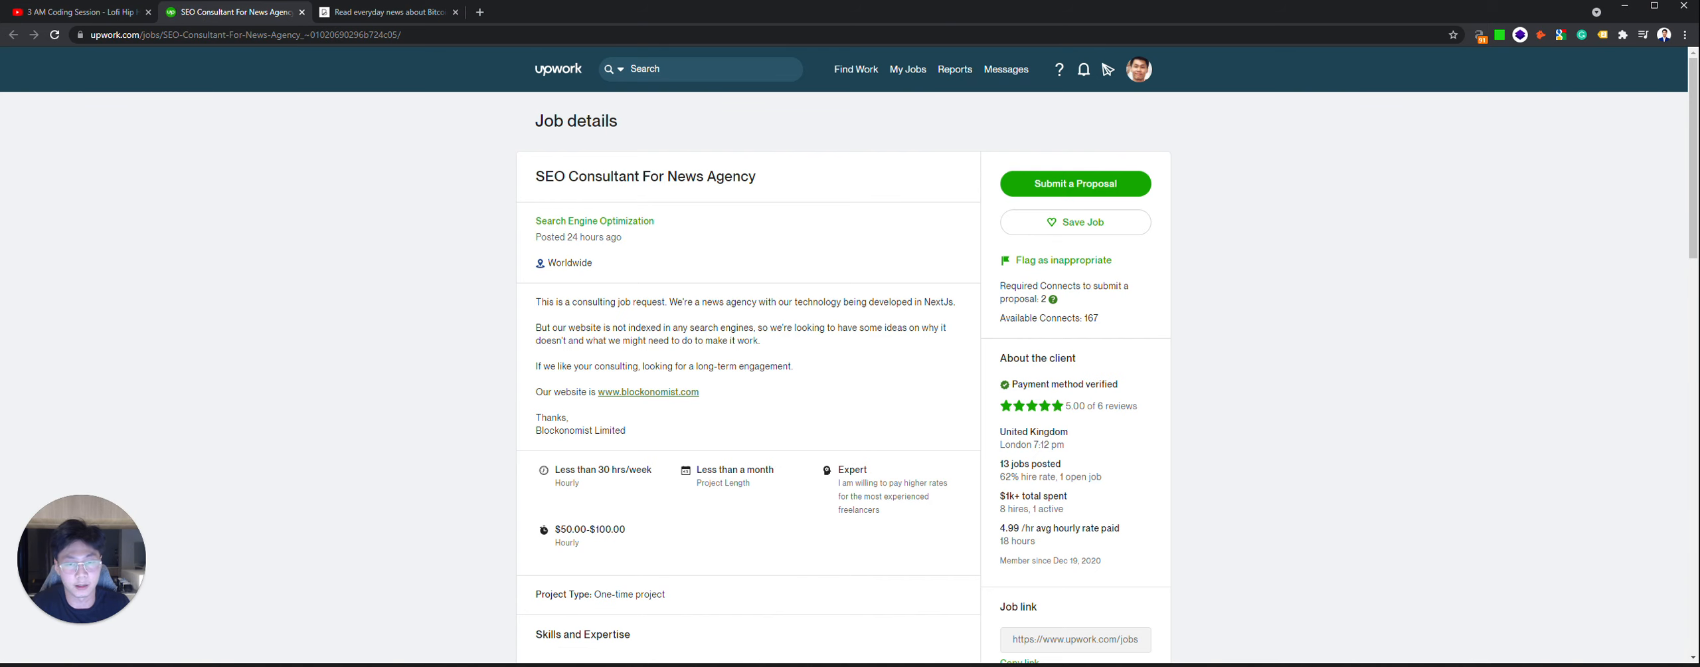
{"action": "mouse_move", "coordinate": [623, 358]}
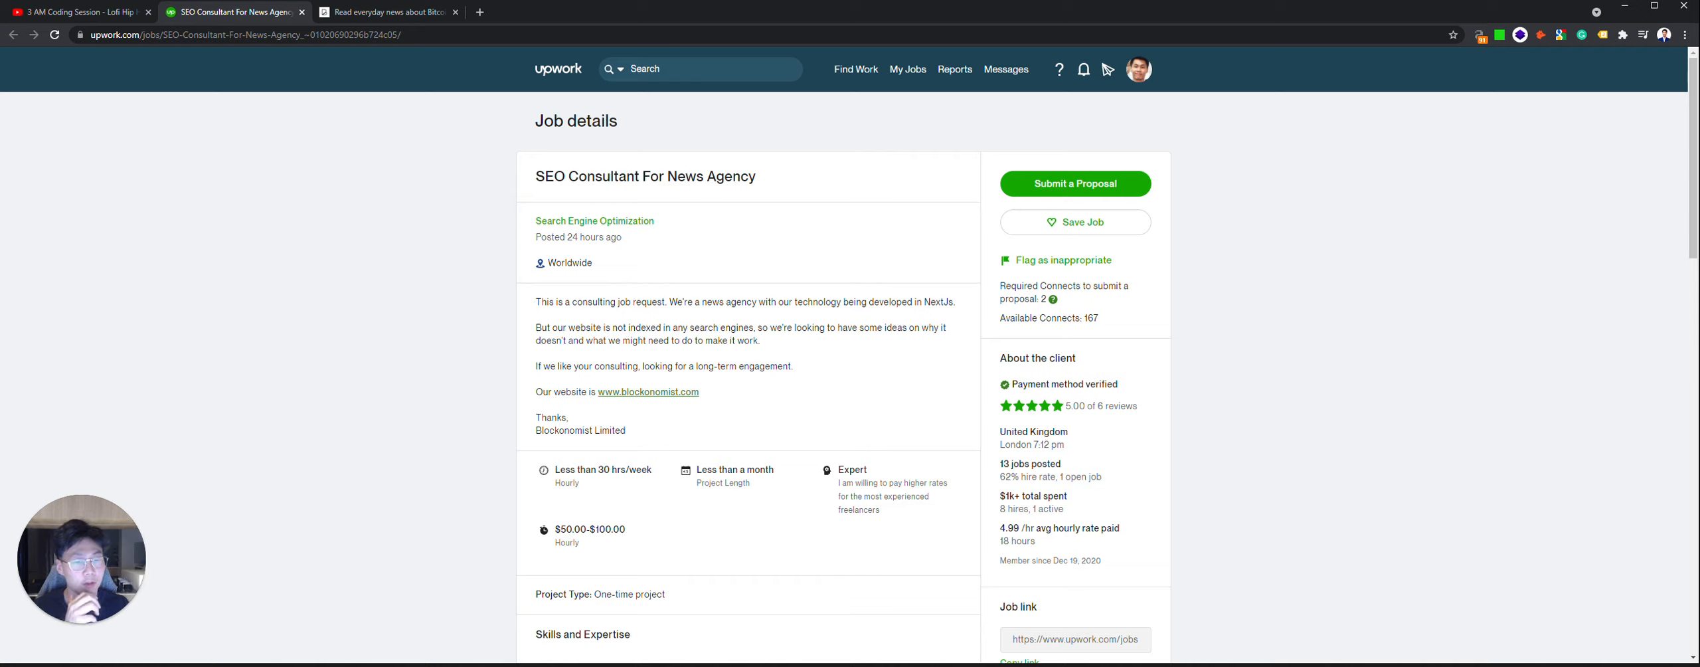
{"action": "mouse_move", "coordinate": [654, 357]}
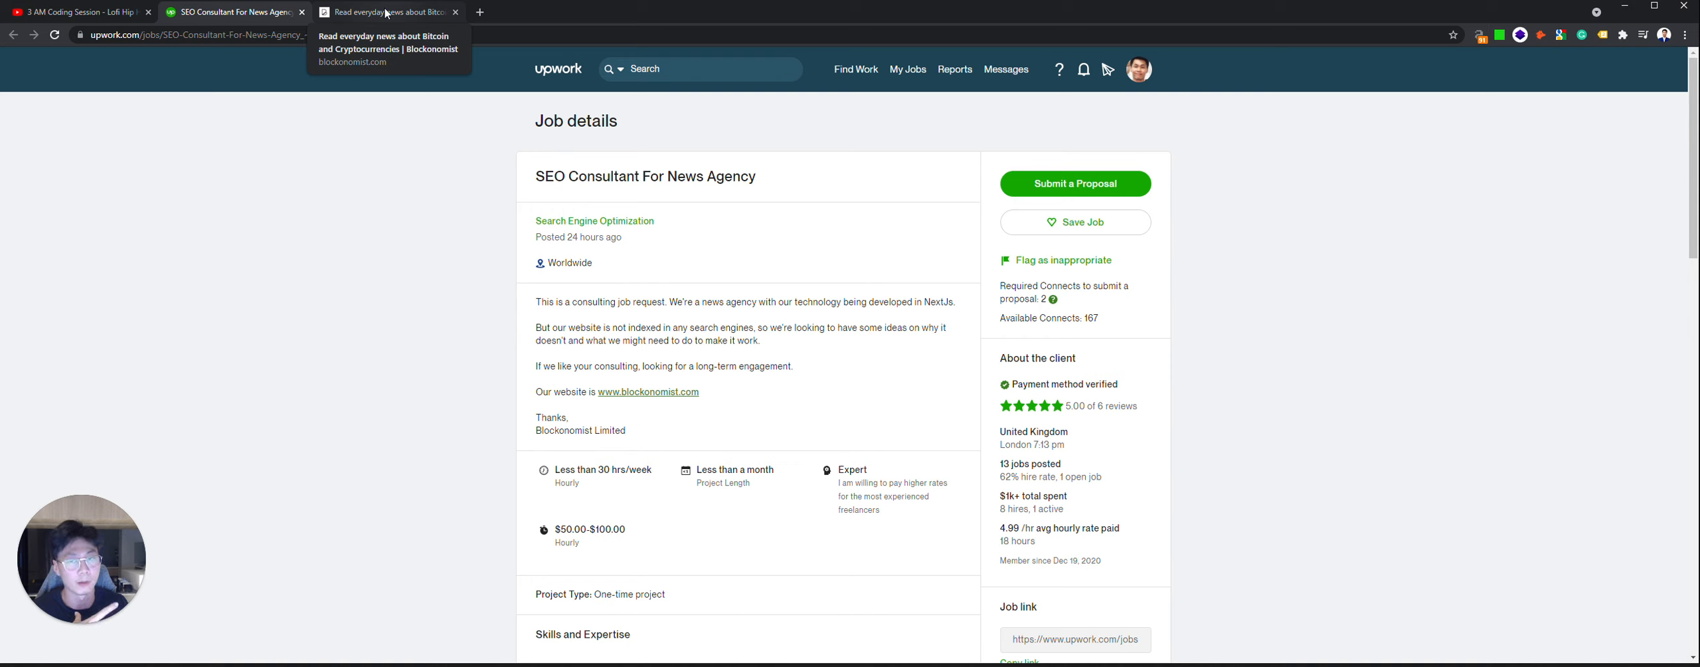
Step: Review the site:blockonomist.com Google results showing about 363 indexed pages, then recheck the job post
{"action": "left_click", "coordinate": [390, 12]}
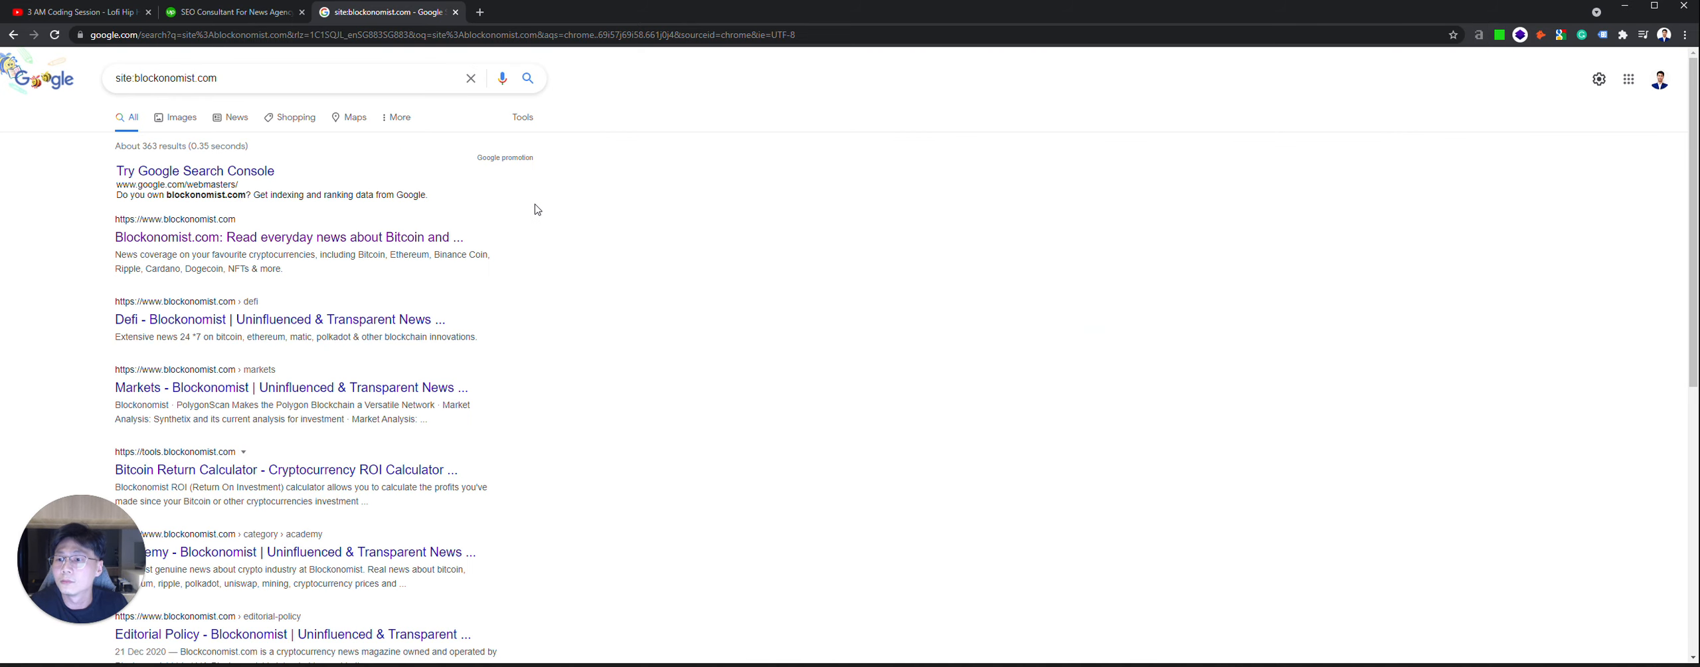
{"action": "scroll", "scroll_direction": "down", "scroll_amount": 3}
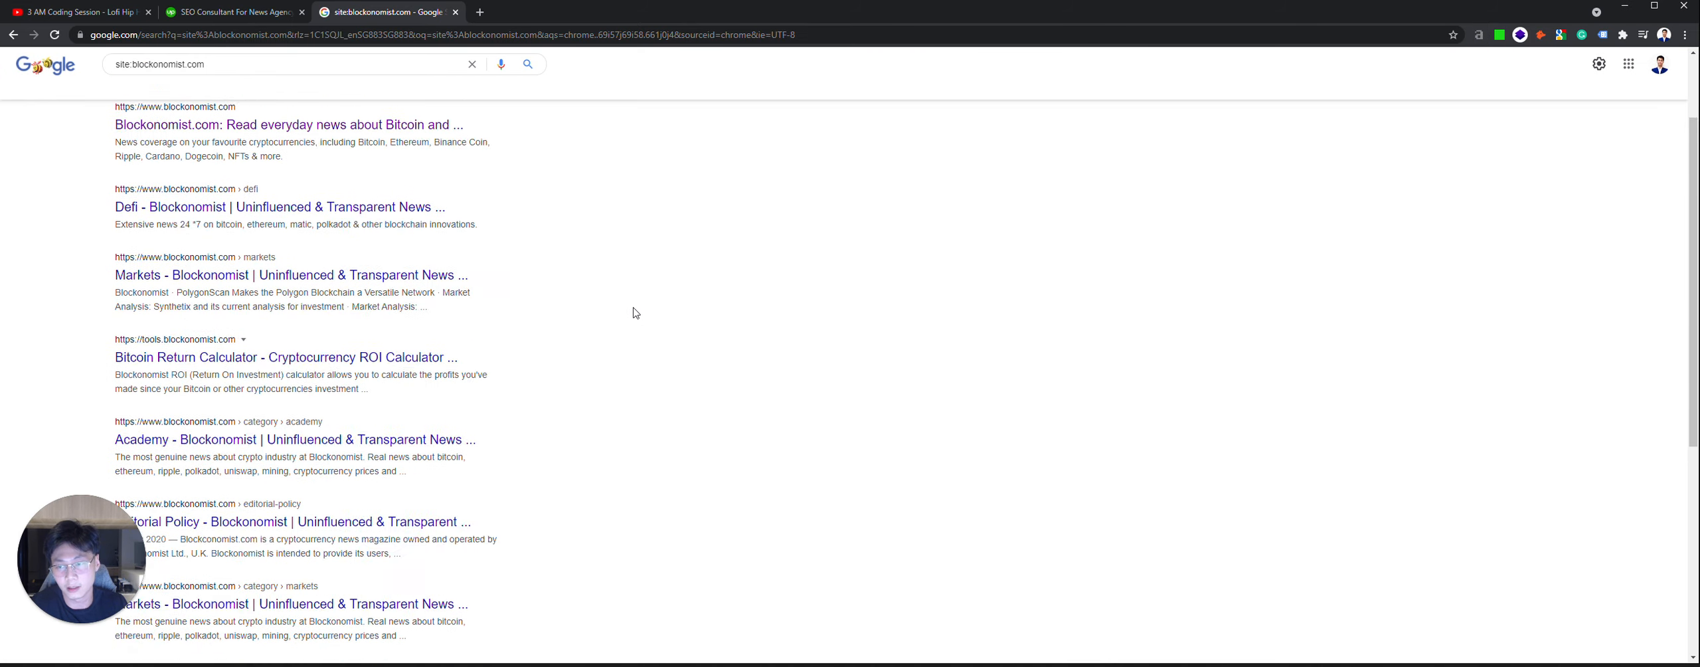
{"action": "left_click", "coordinate": [227, 12]}
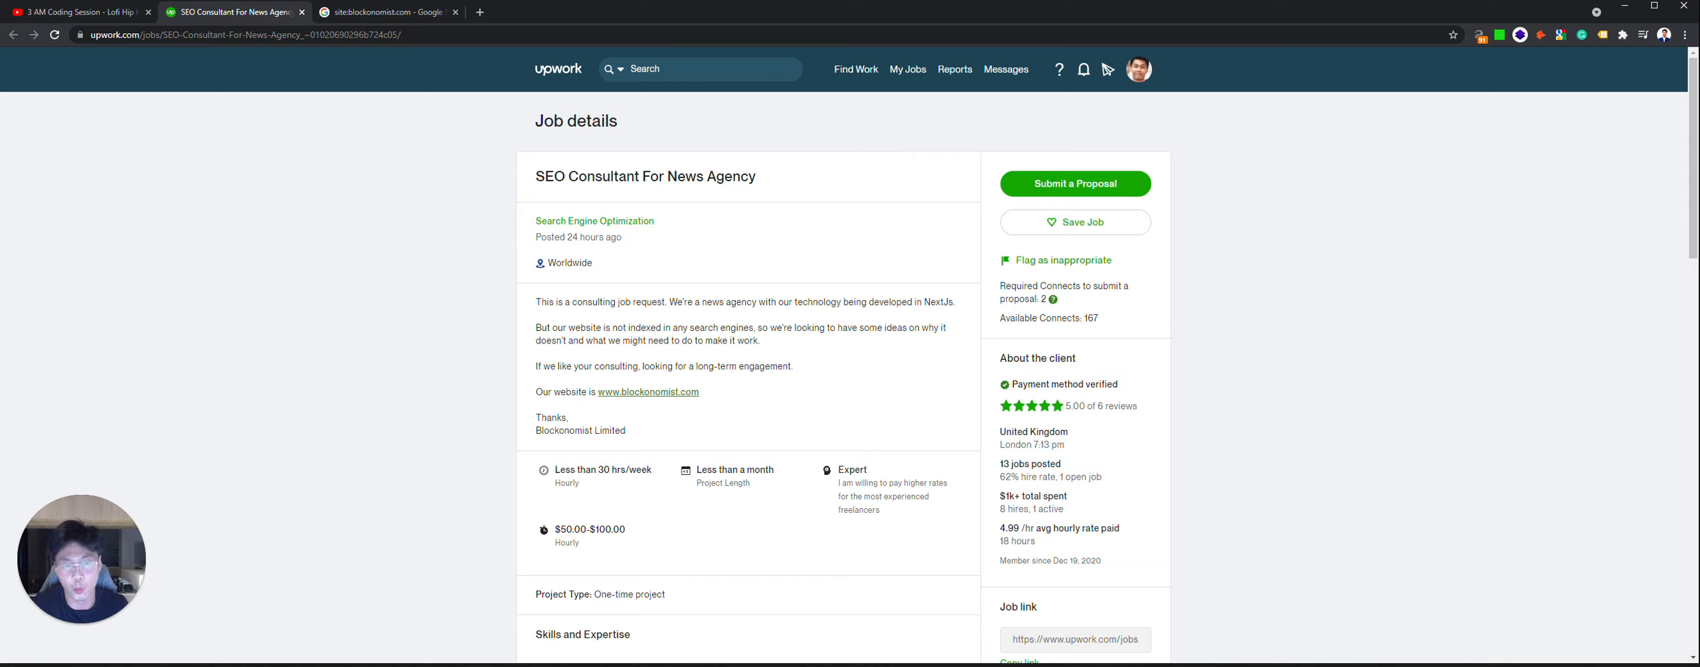
{"action": "mouse_move", "coordinate": [535, 333]}
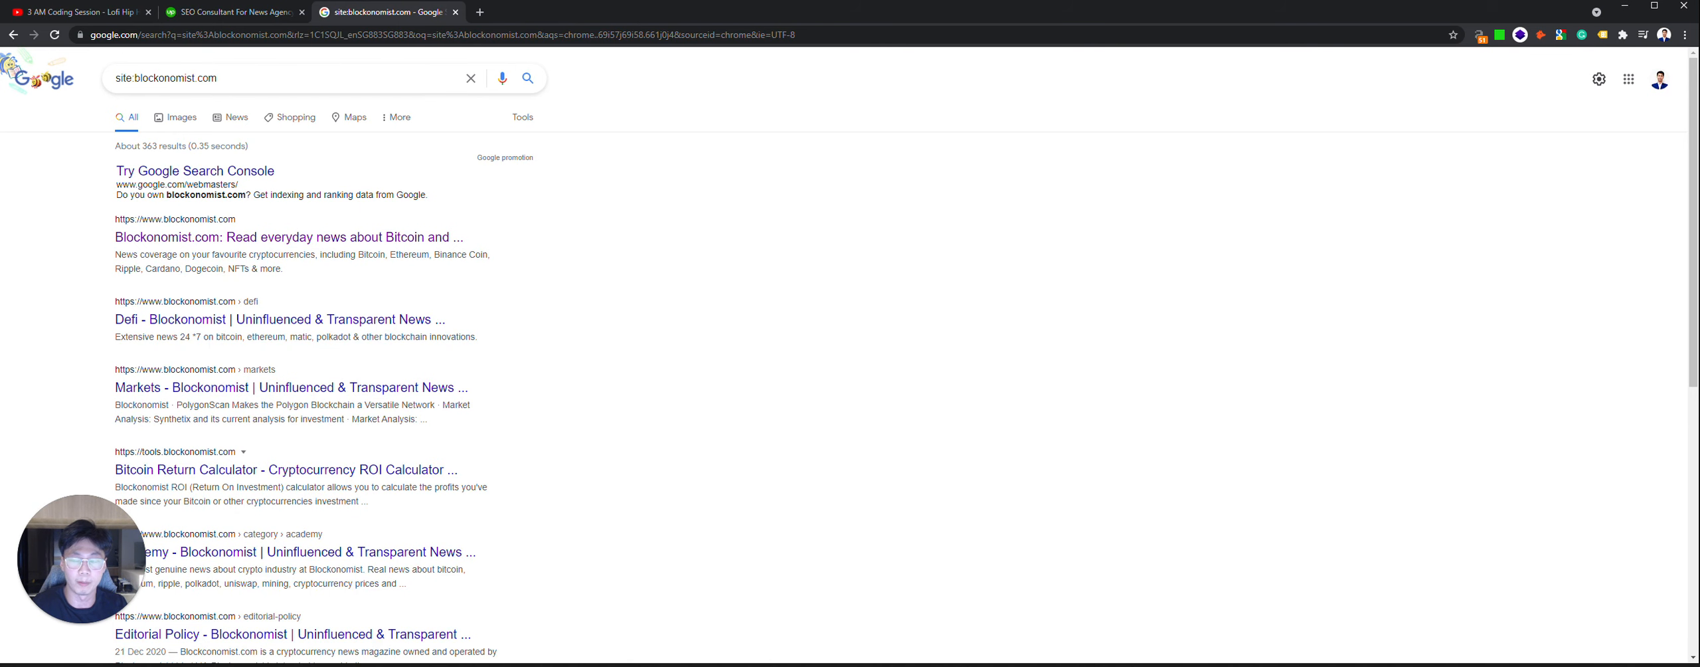
Step: Scroll further through the site search results, comparing again with the Upwork post
{"action": "scroll", "scroll_direction": "down", "scroll_amount": 3}
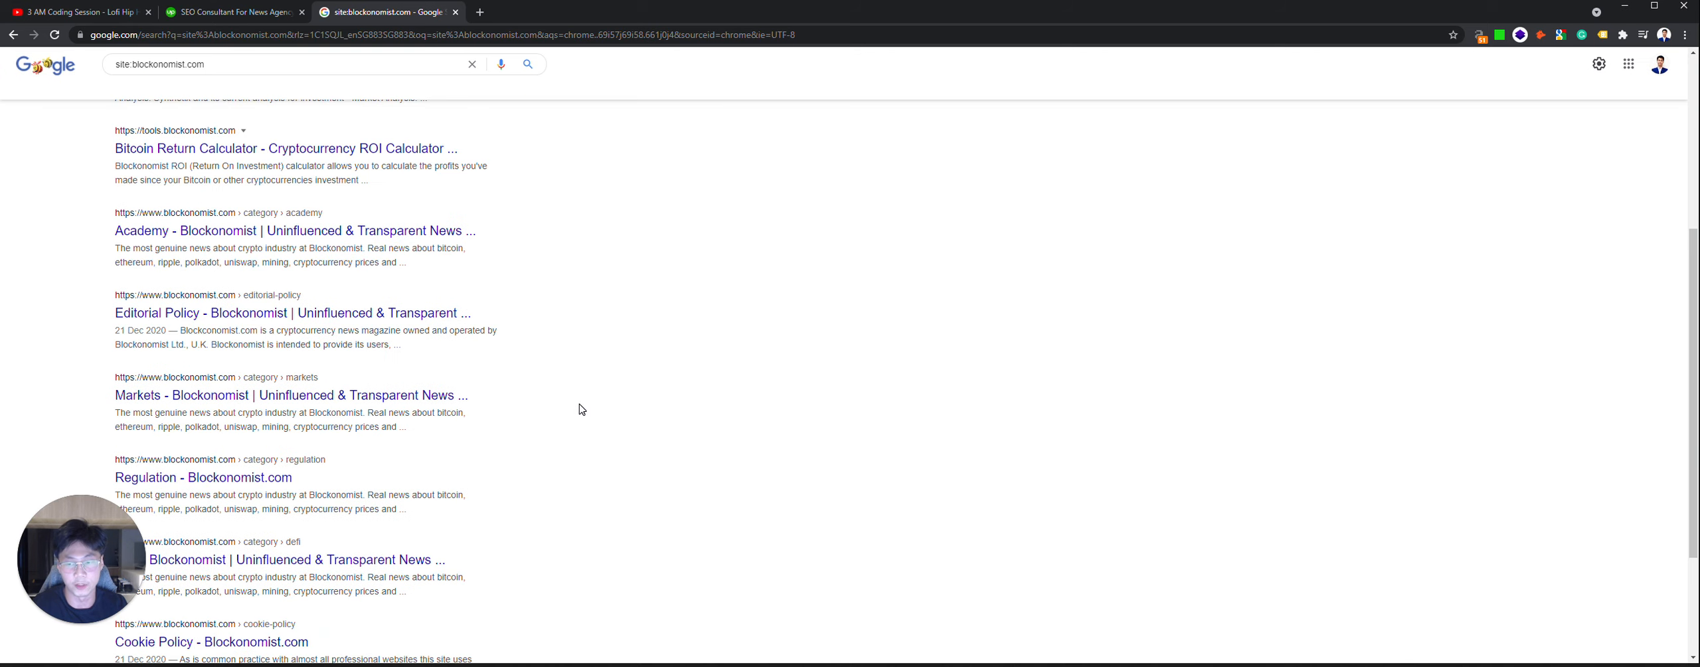
{"action": "scroll", "scroll_direction": "down", "scroll_amount": 3}
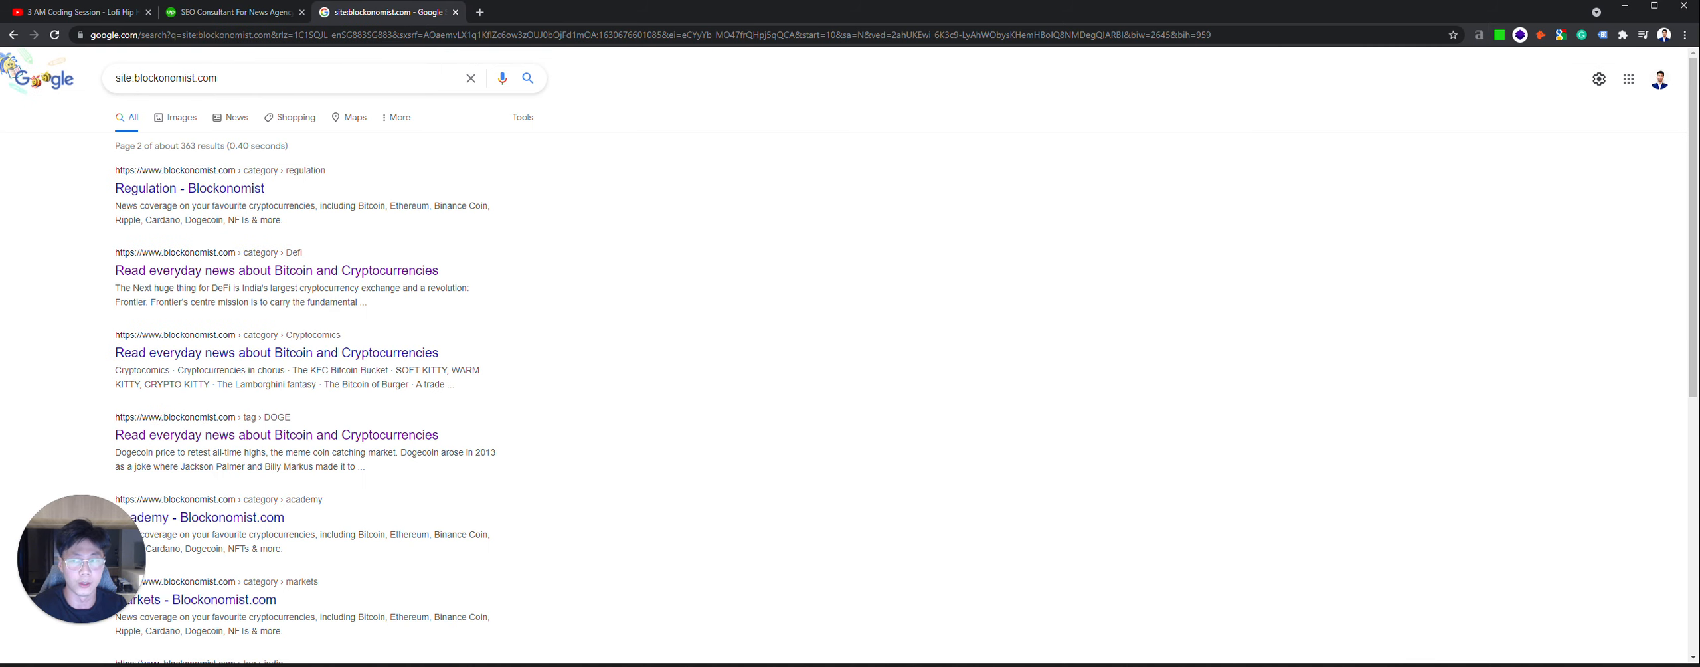
{"action": "left_click", "coordinate": [233, 12]}
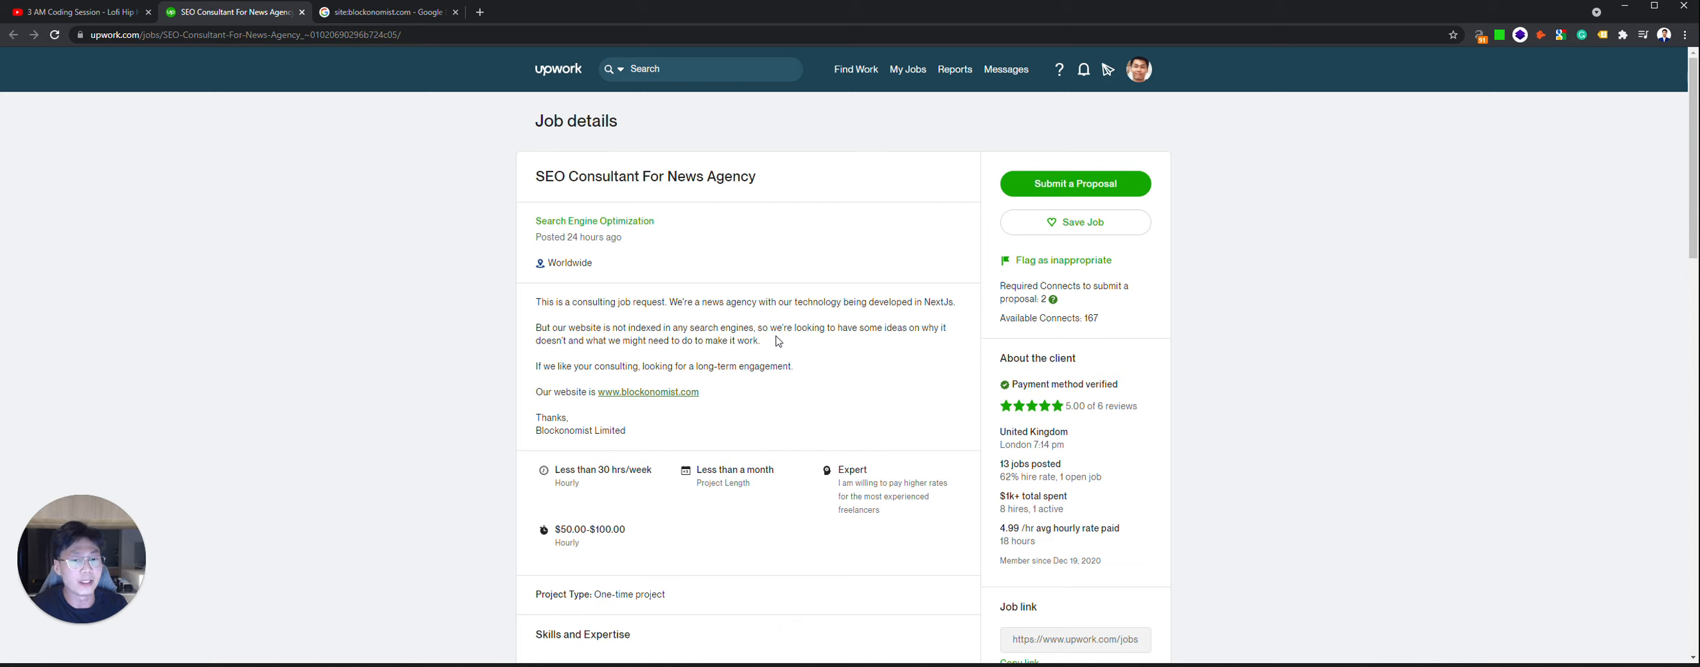
{"action": "left_click", "coordinate": [385, 12]}
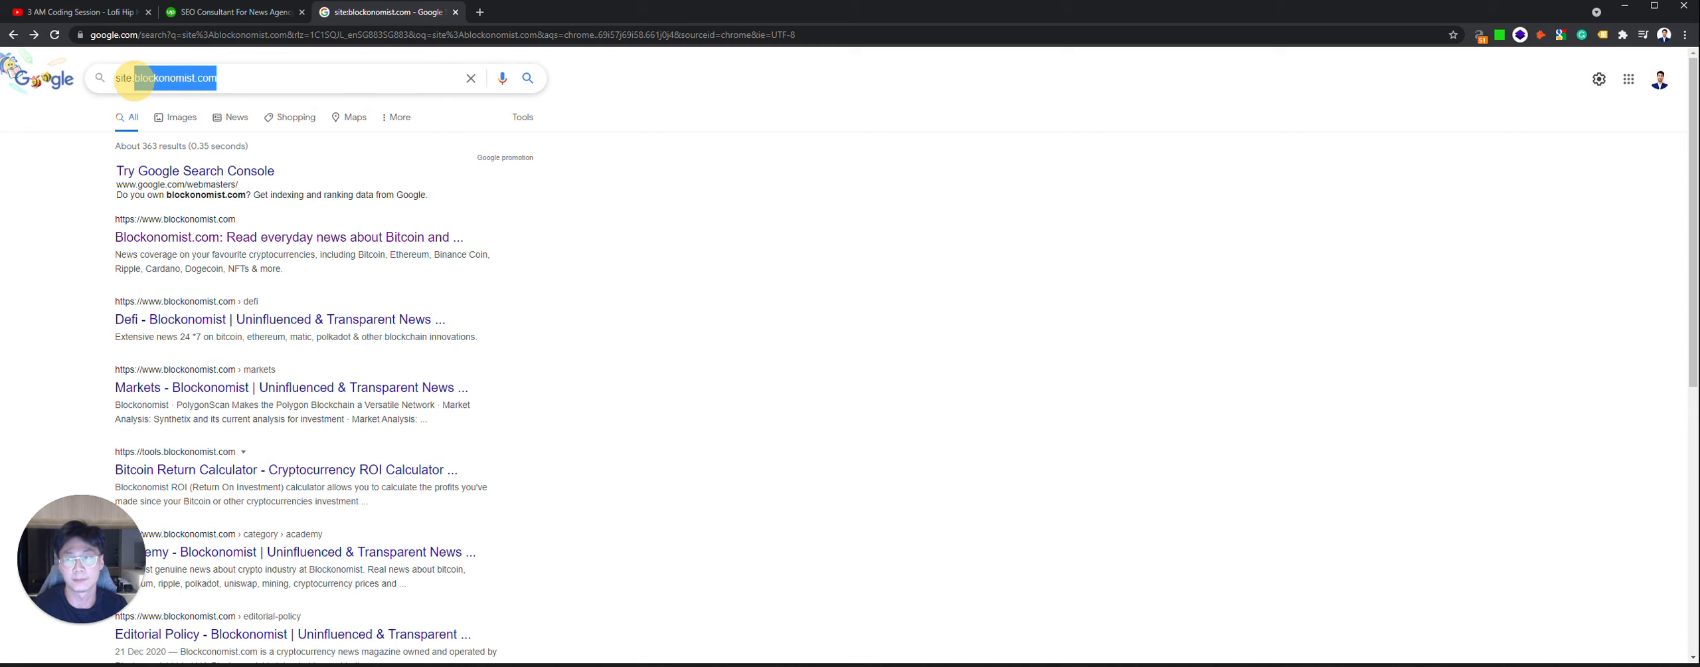
Step: Load blockonomist.com in Ahrefs Site Explorer: DR 51, 105 referring domains, 1.33K backlinks, 2021 spike
{"action": "left_click", "coordinate": [480, 12]}
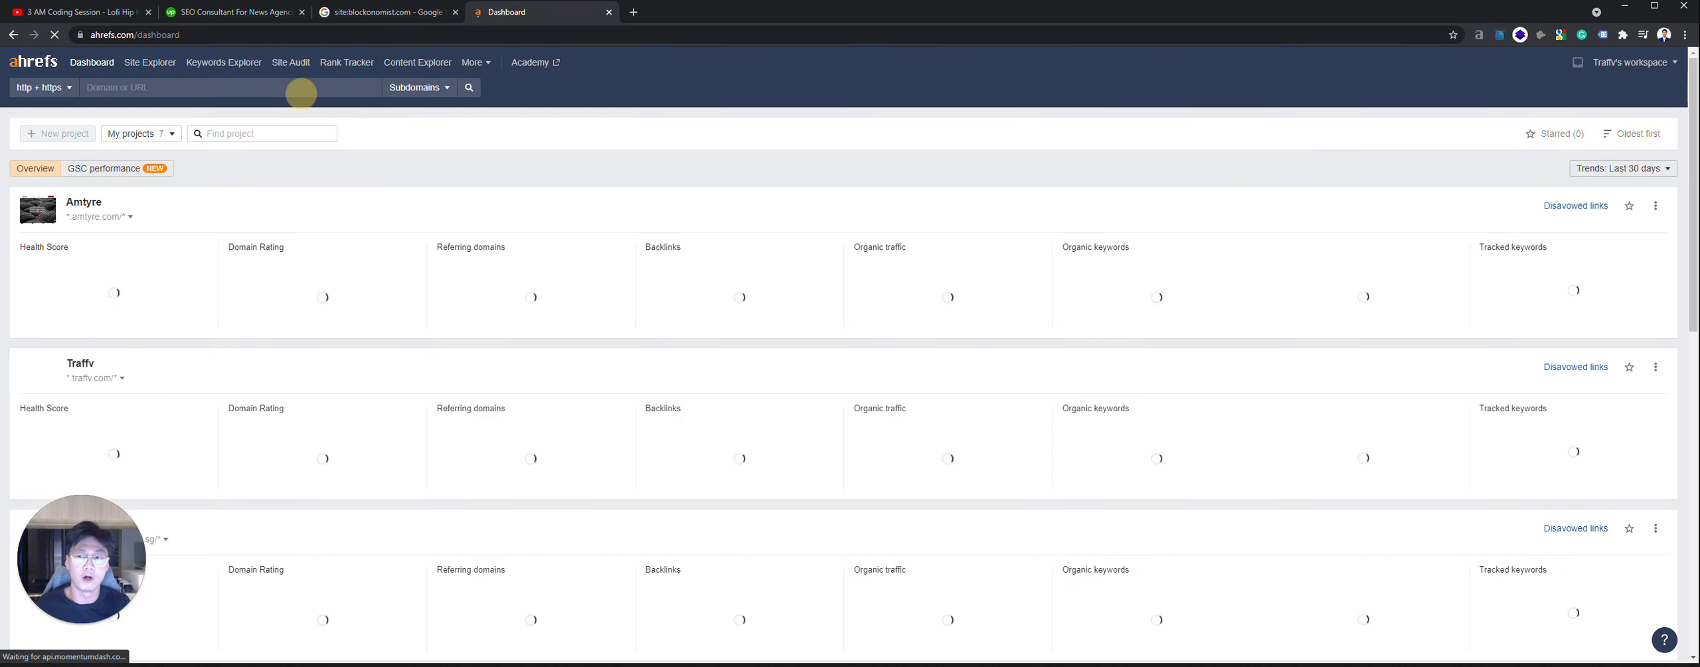
{"action": "left_click", "coordinate": [388, 12]}
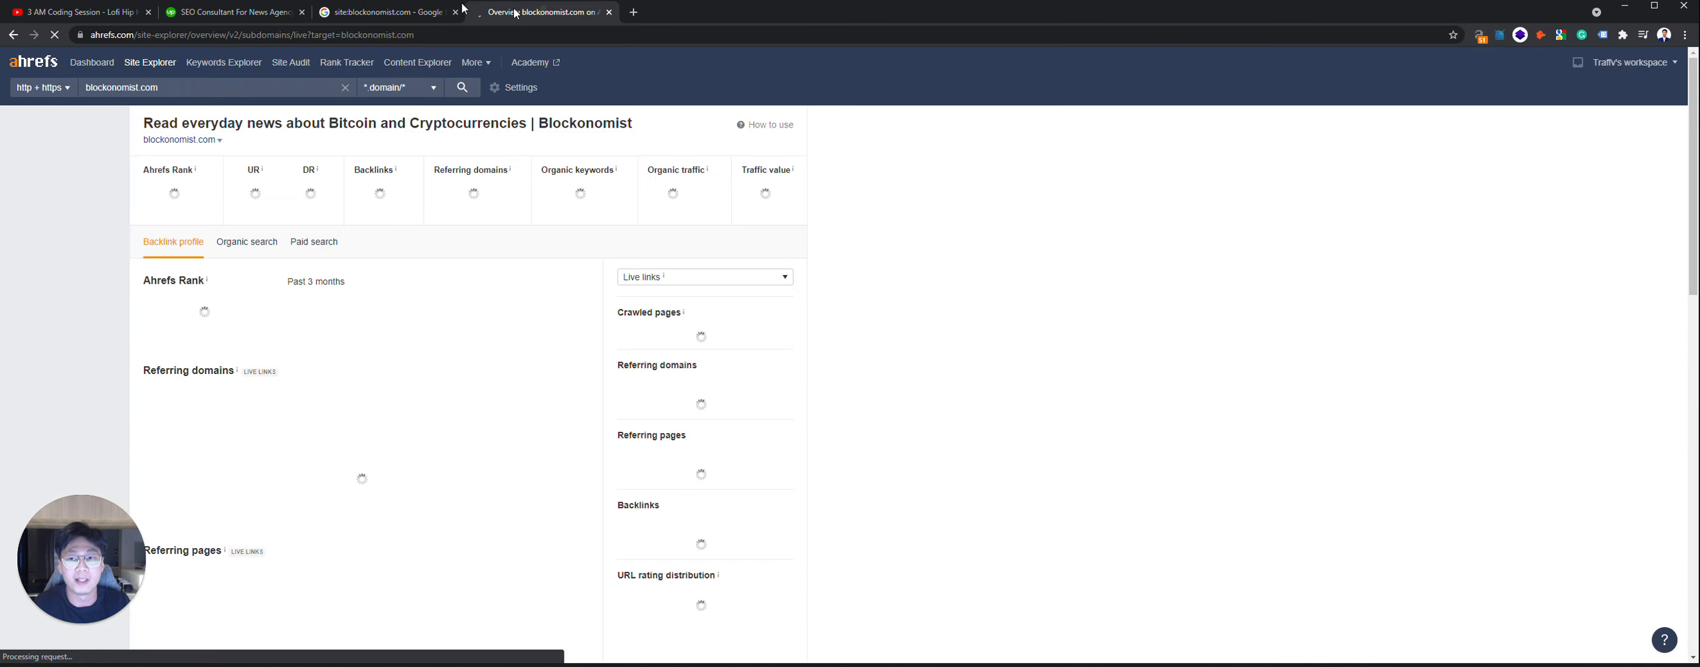
{"action": "left_click", "coordinate": [385, 12]}
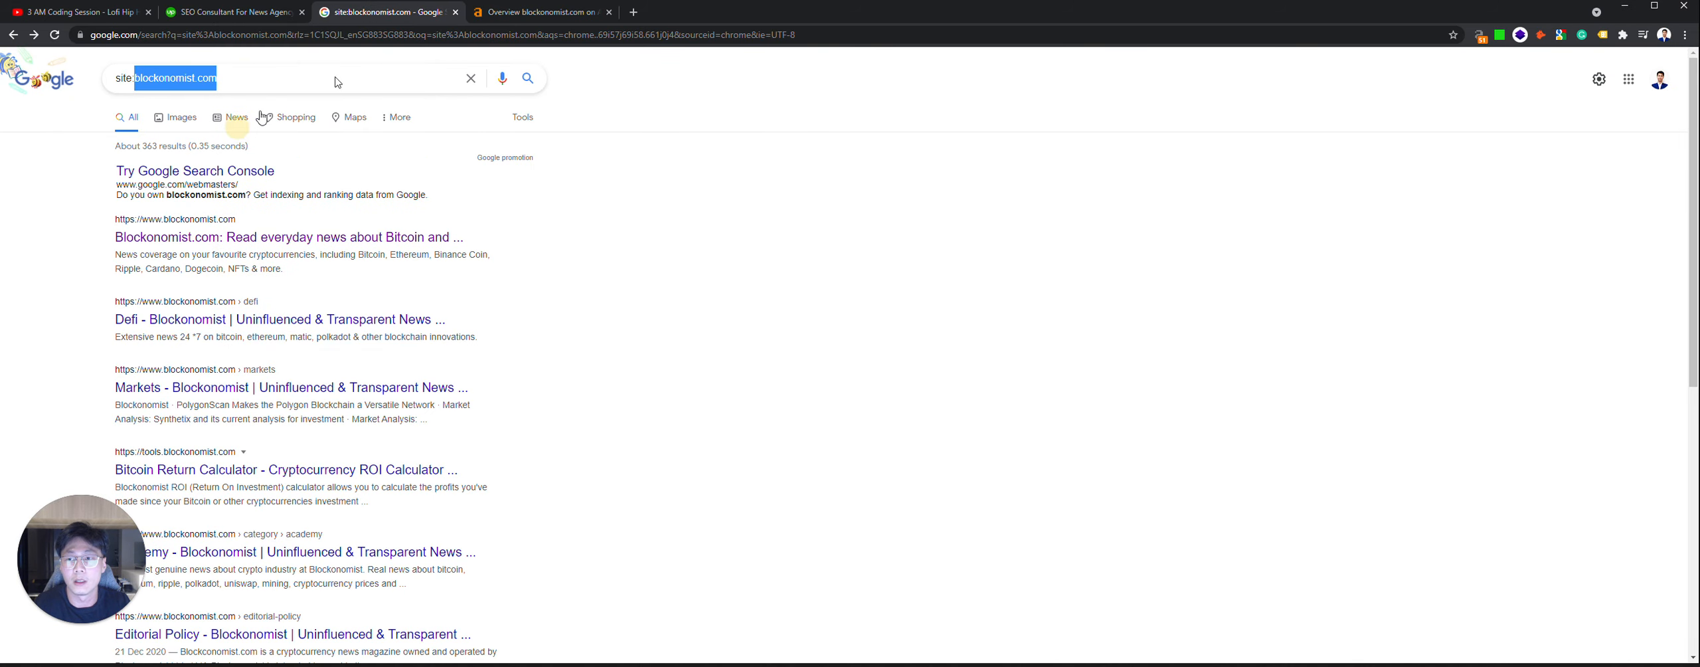
{"action": "left_click", "coordinate": [537, 12]}
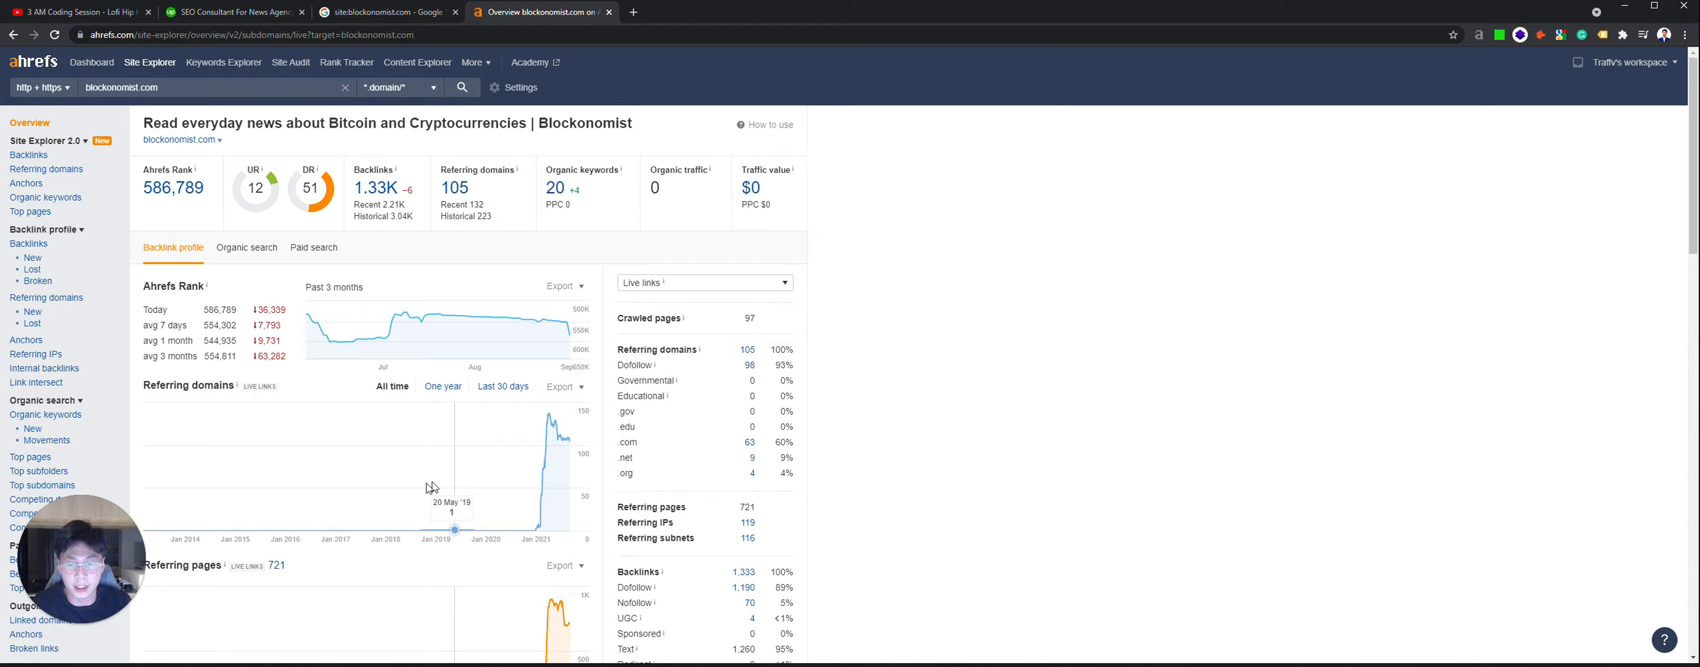
{"action": "mouse_move", "coordinate": [539, 476]}
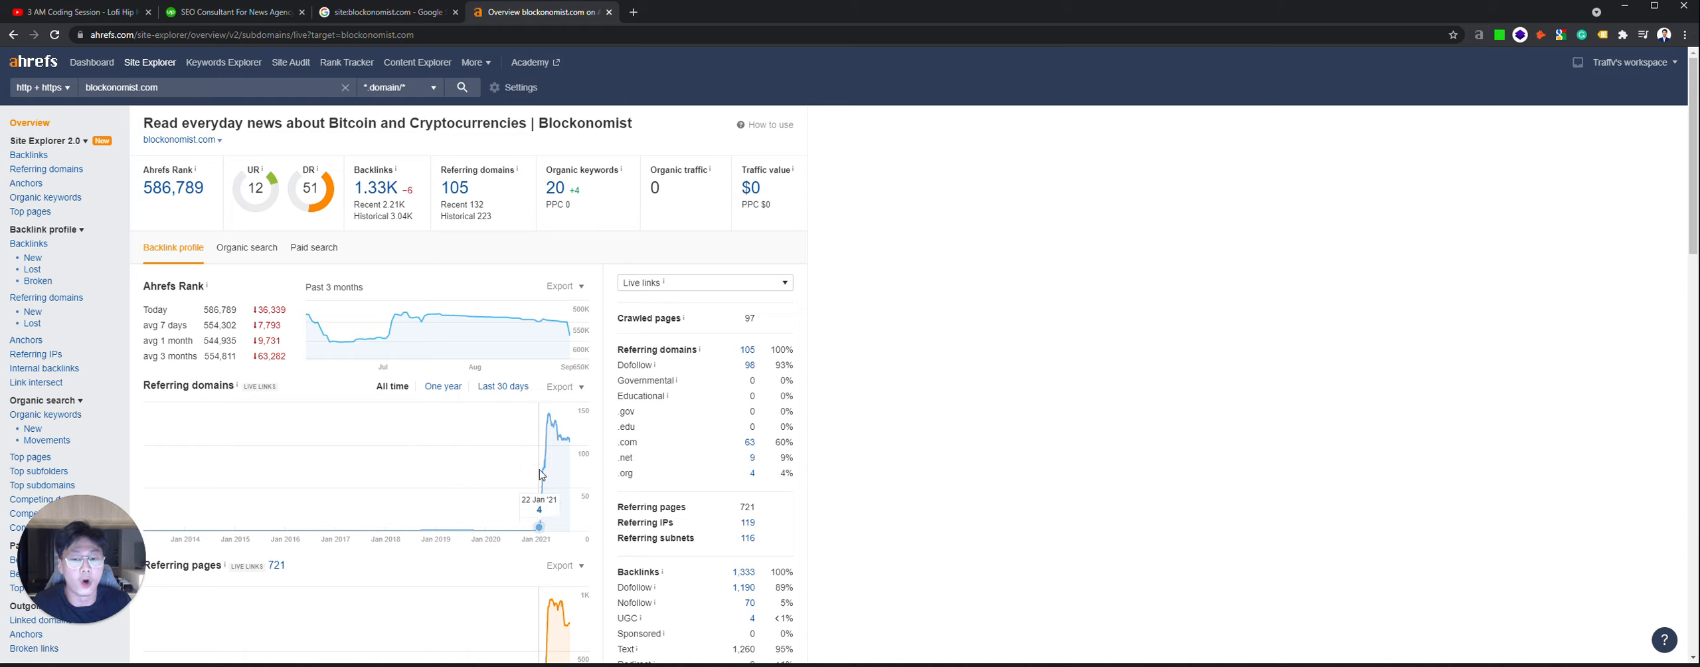
{"action": "mouse_move", "coordinate": [442, 478]}
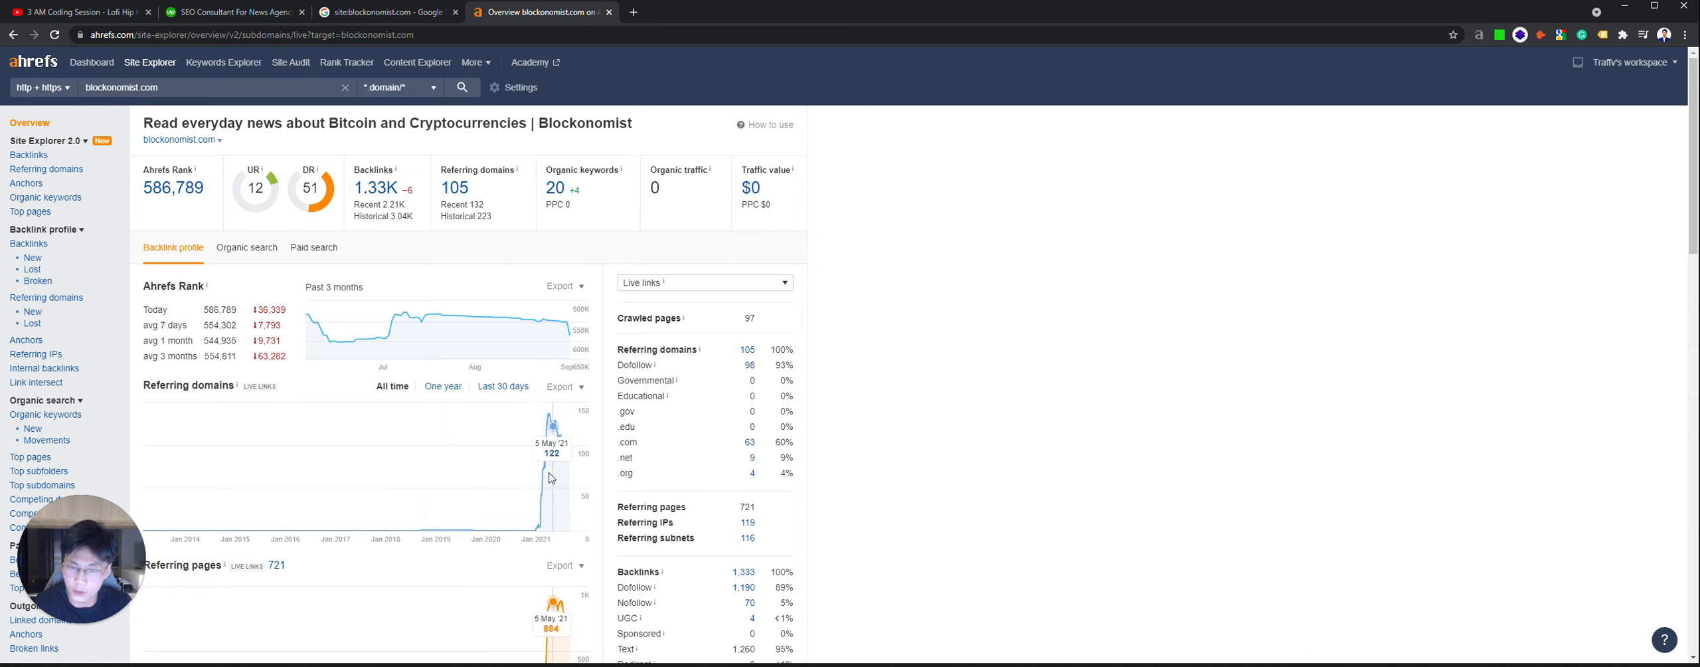
{"action": "mouse_move", "coordinate": [541, 466]}
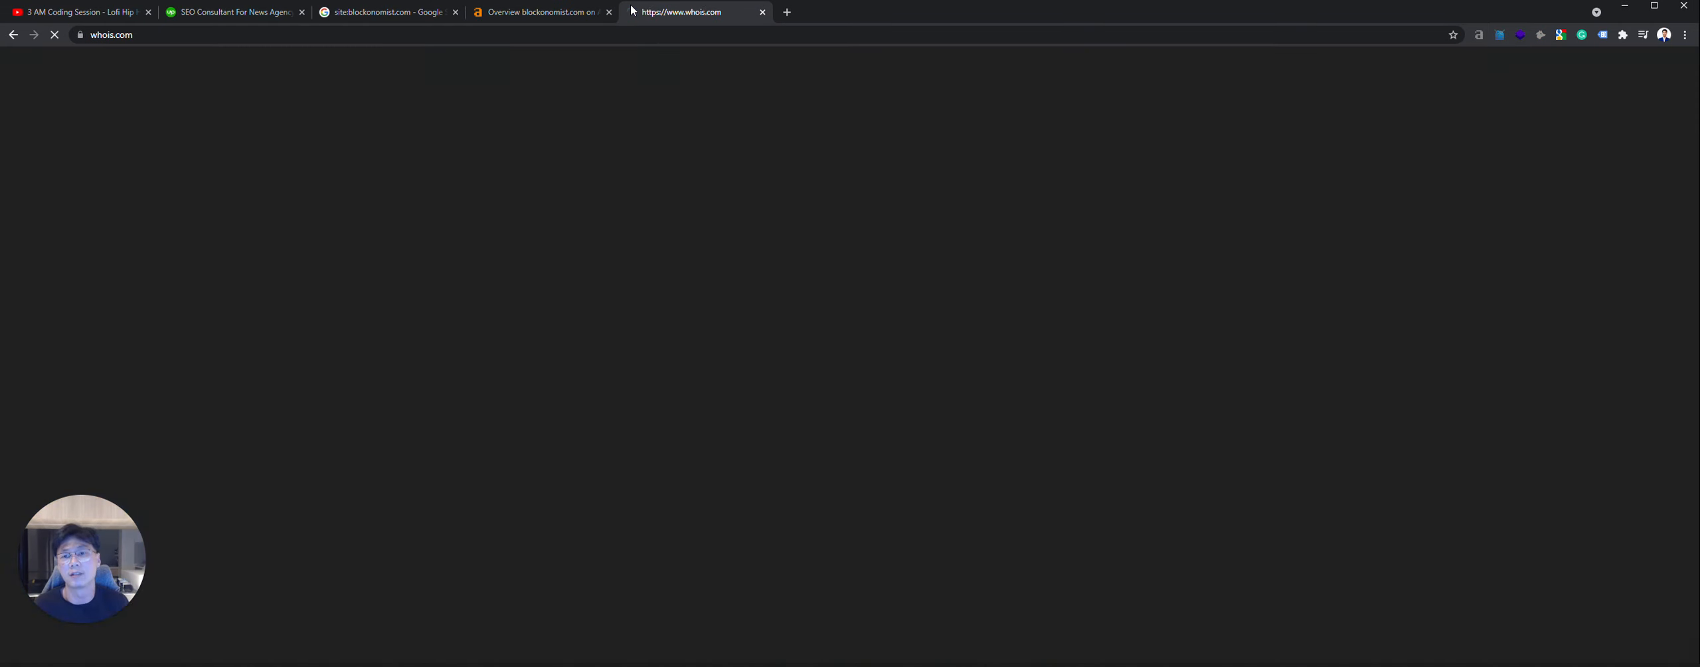
Step: Look up blockonomist.com's Whois record, registered 2020-07-04 via GoDaddy, then return to Ahrefs
{"action": "left_click", "coordinate": [385, 12]}
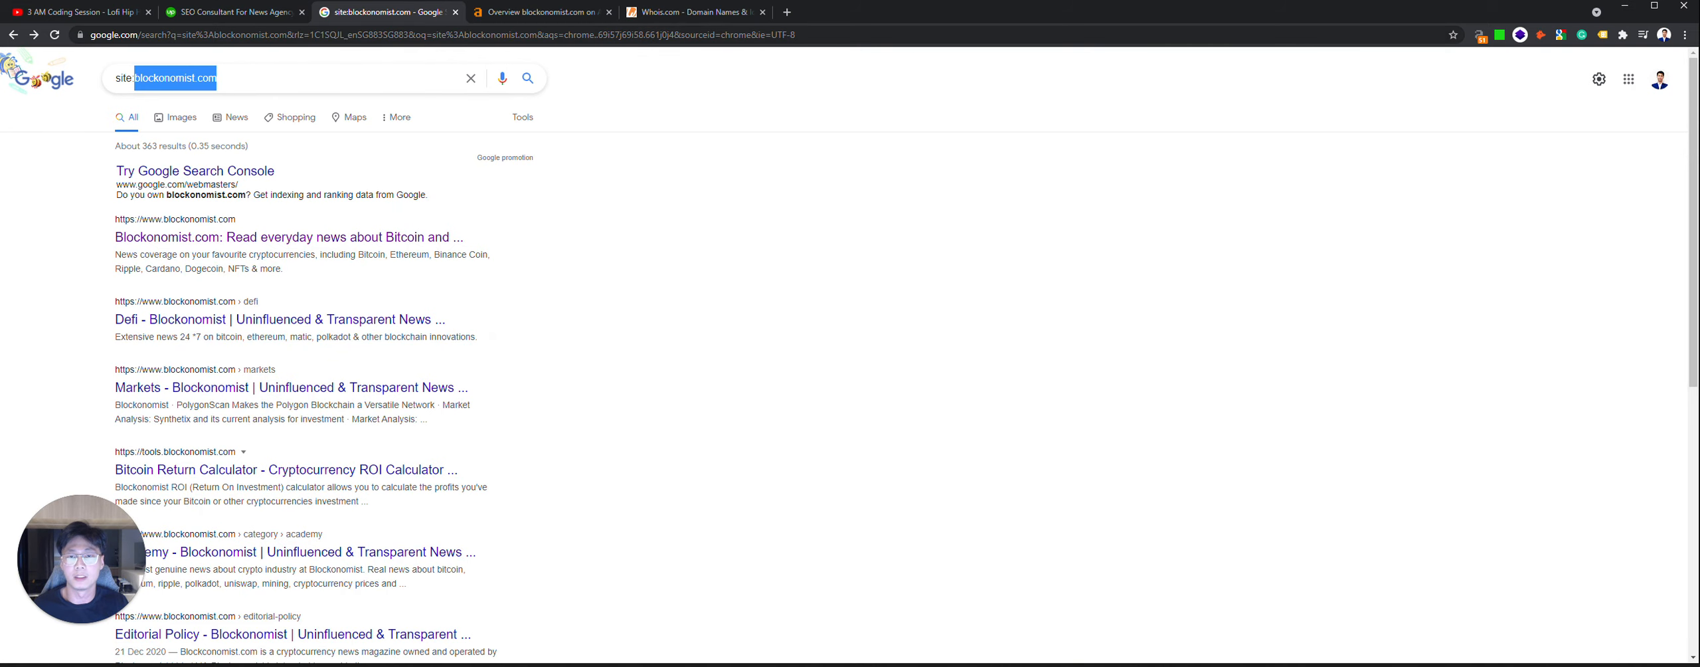
{"action": "left_click", "coordinate": [694, 12]}
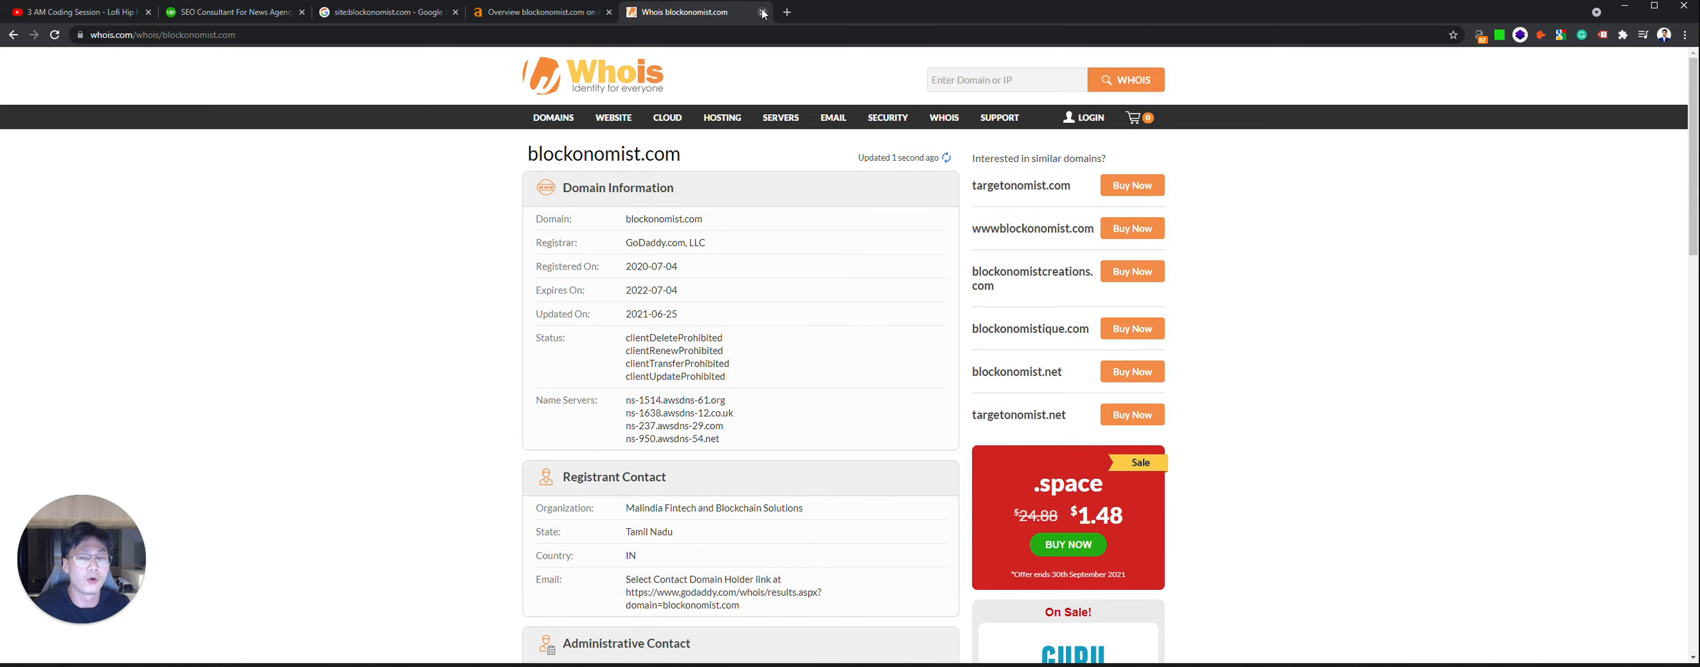
{"action": "left_click", "coordinate": [539, 12]}
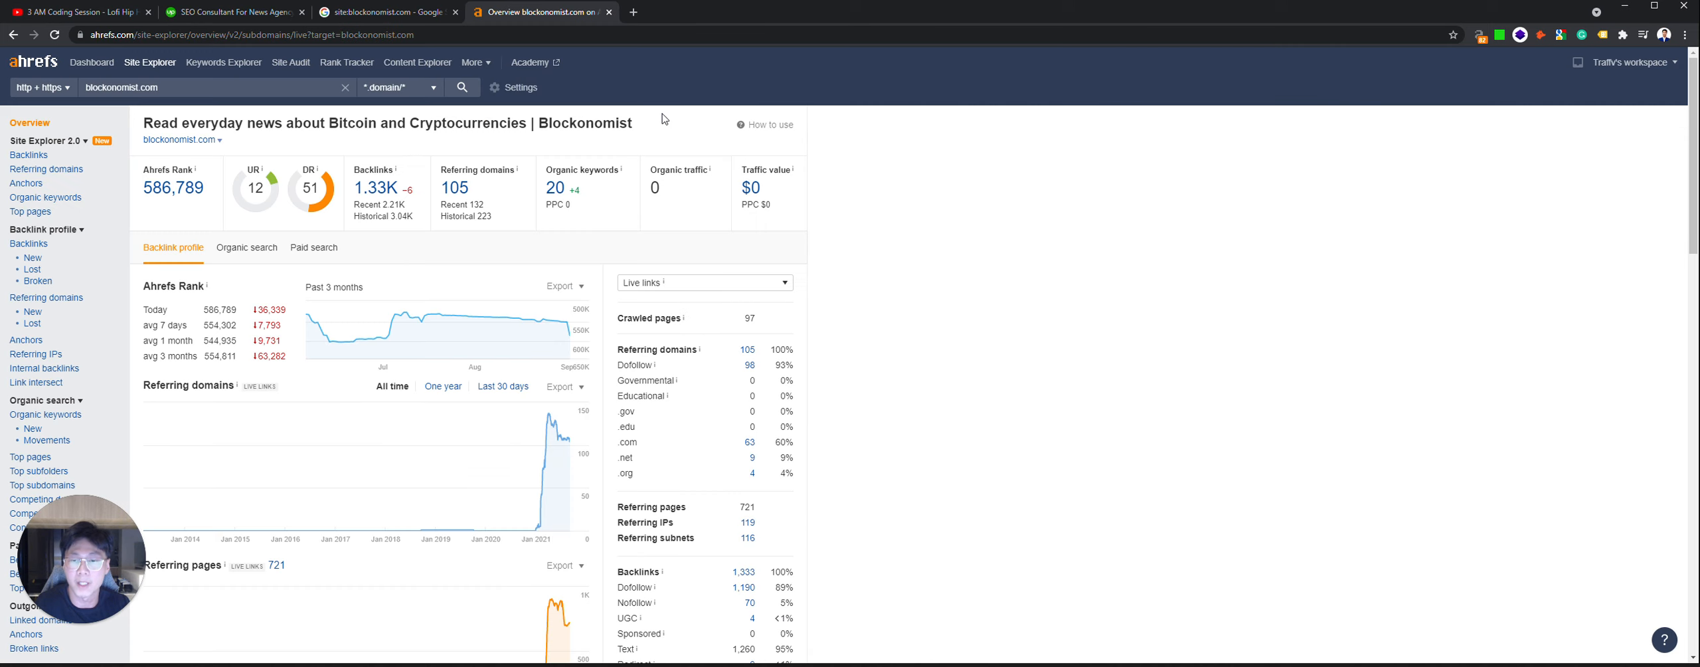
Step: Check blockonomist.com's Organic search data, 20 keywords mostly US and India, then return to the backlink profile
{"action": "left_click", "coordinate": [245, 247]}
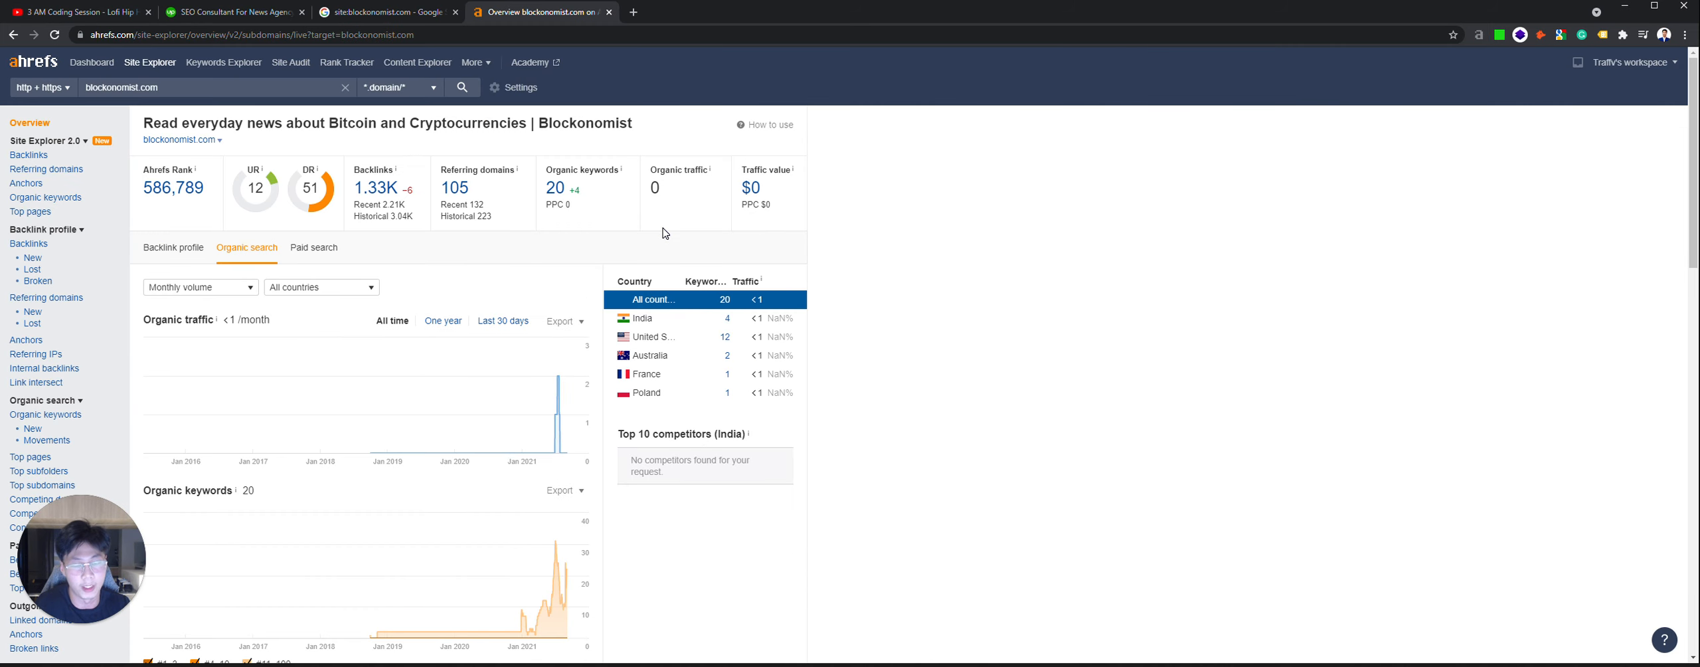
{"action": "mouse_move", "coordinate": [672, 249]}
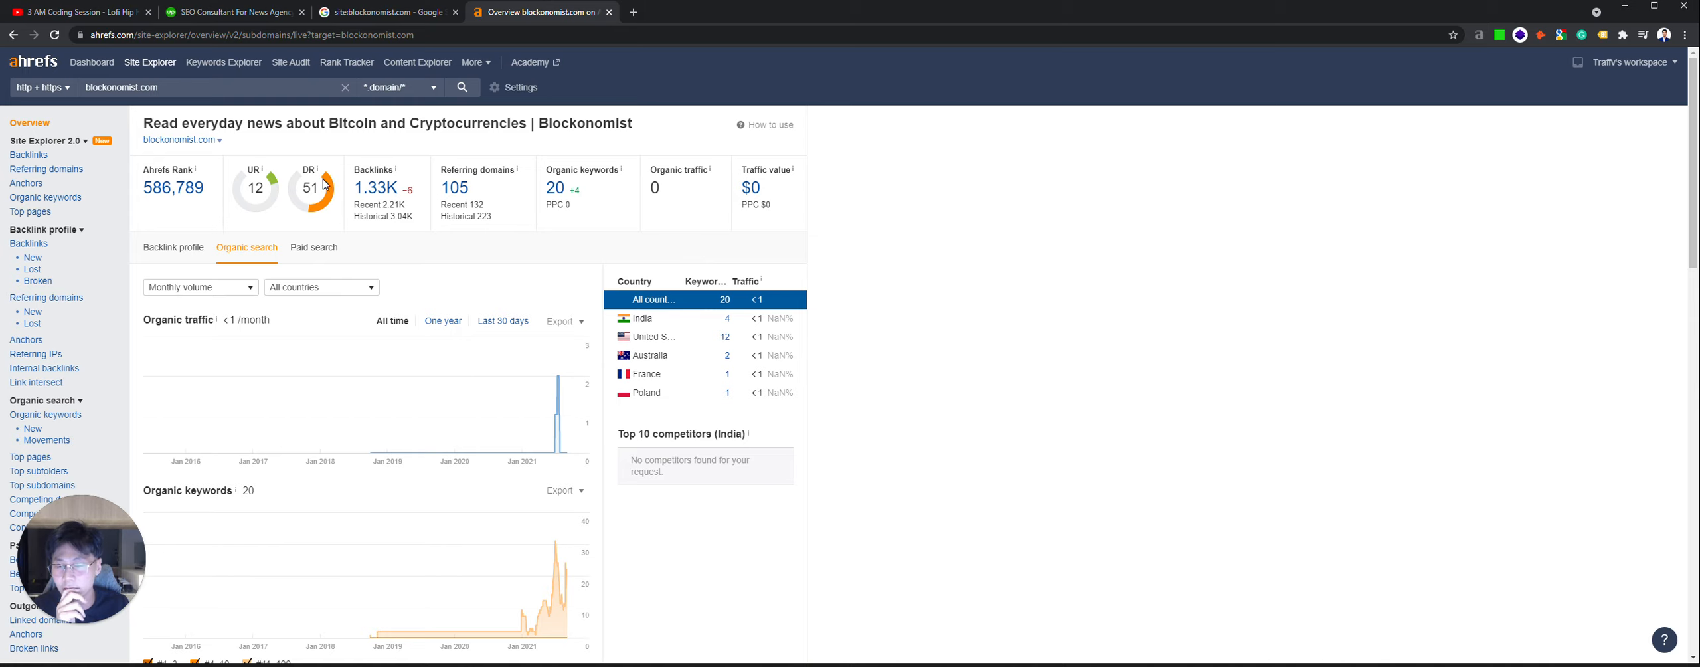
{"action": "left_click", "coordinate": [174, 246]}
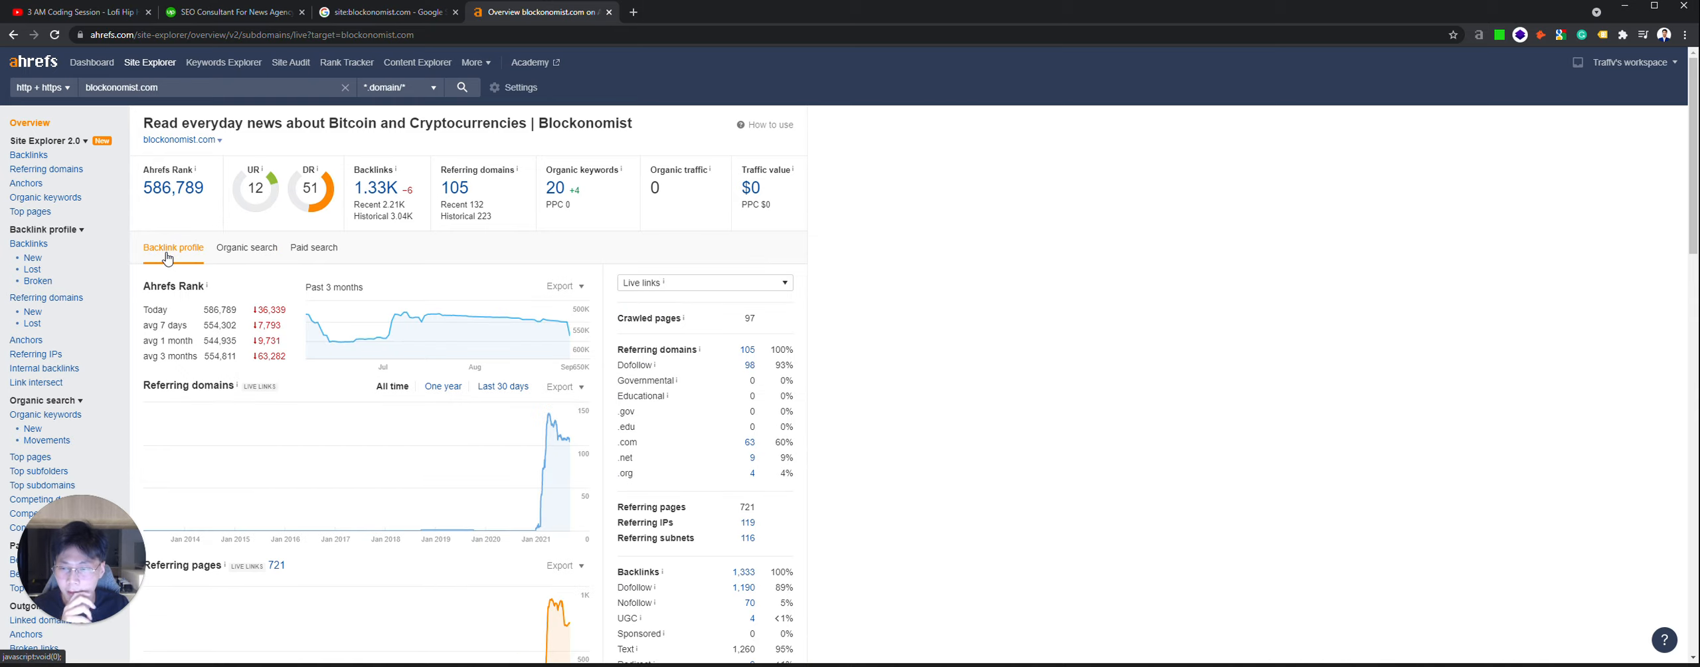
{"action": "mouse_move", "coordinate": [263, 223]}
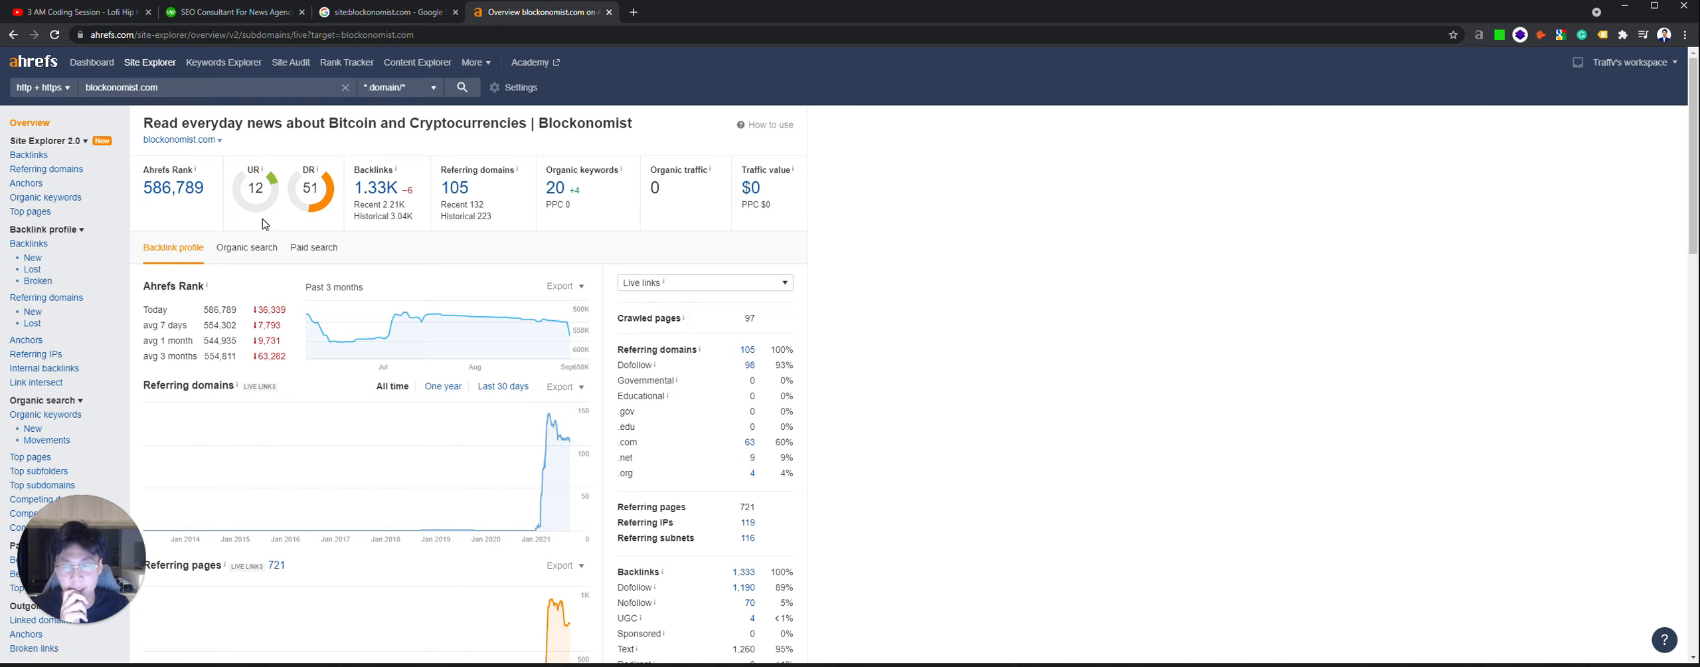
{"action": "mouse_move", "coordinate": [279, 228]}
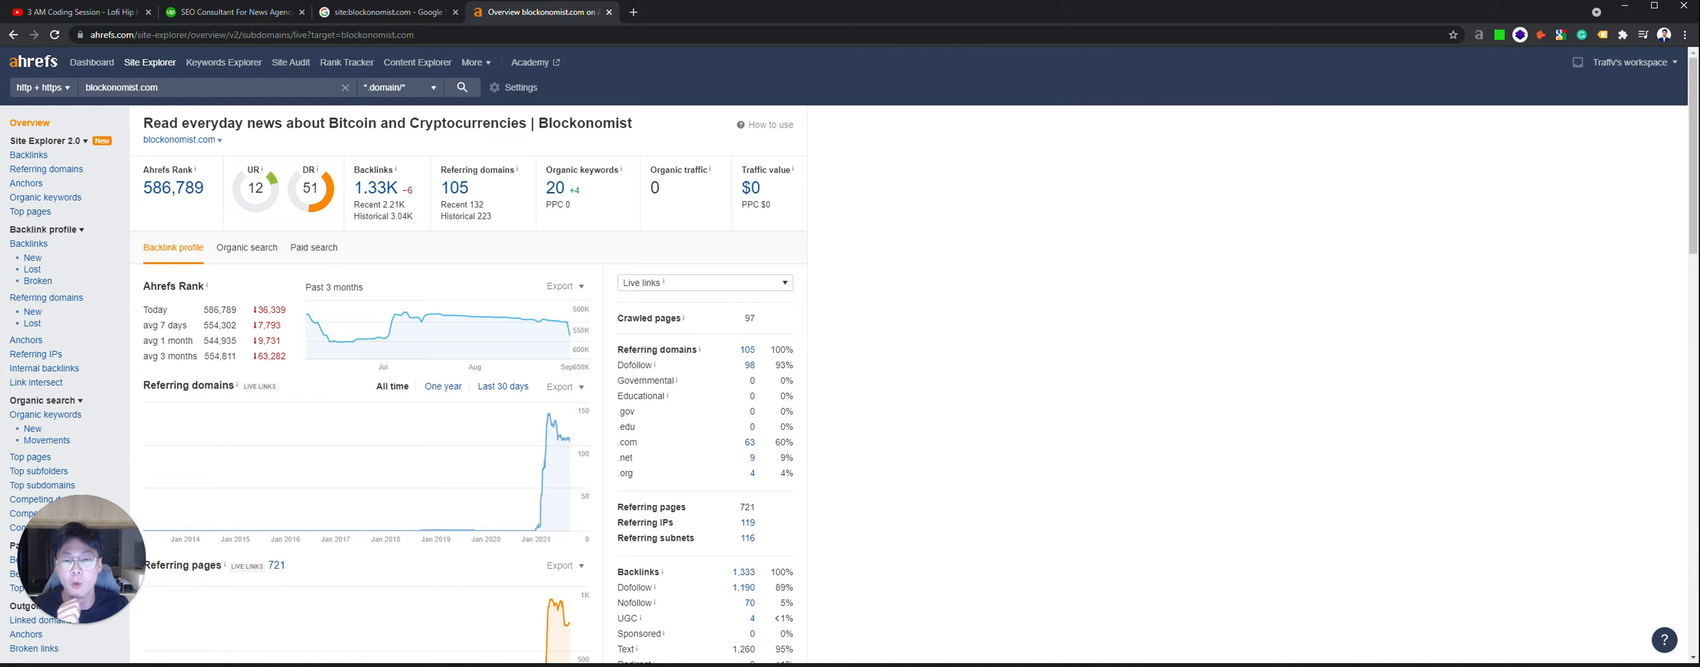
{"action": "mouse_move", "coordinate": [693, 199]}
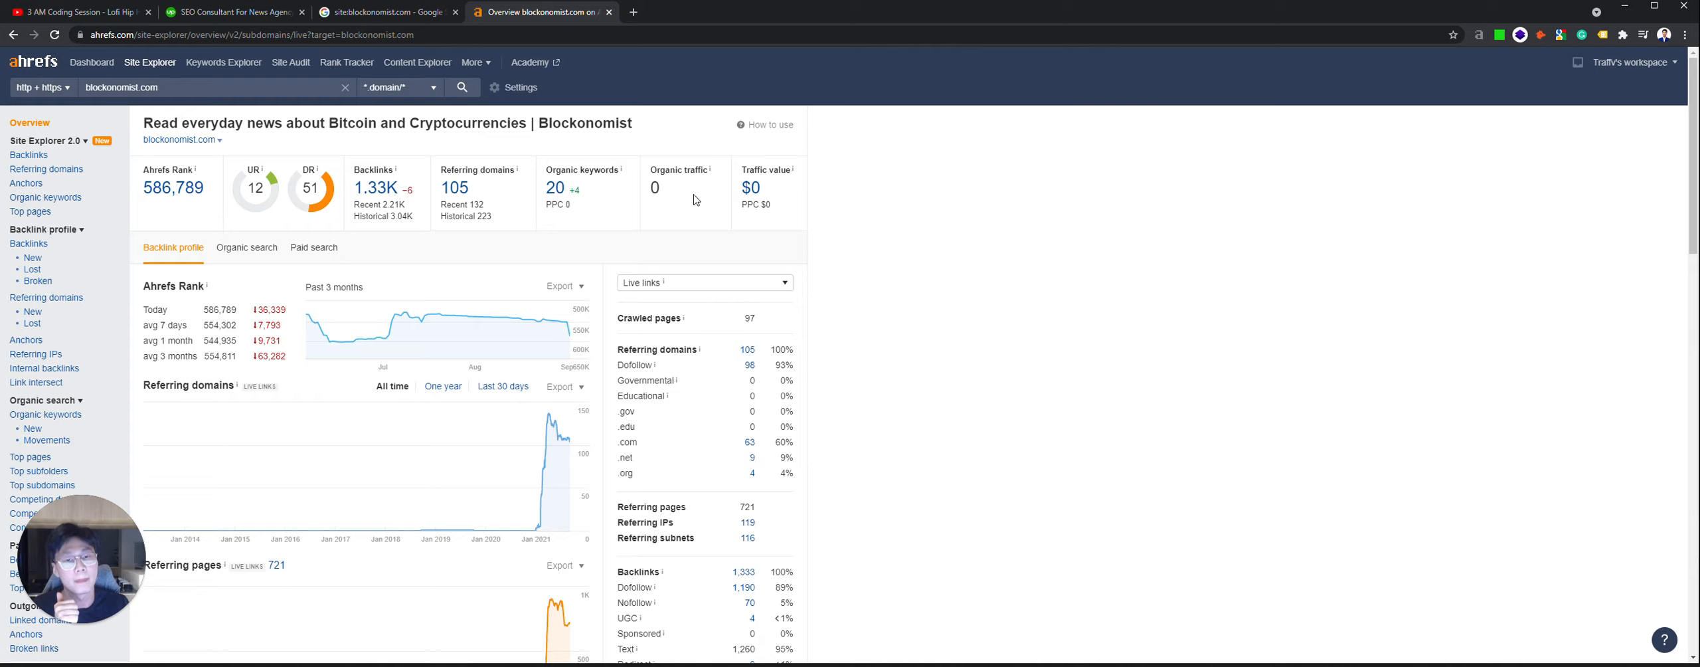
{"action": "mouse_move", "coordinate": [539, 189]}
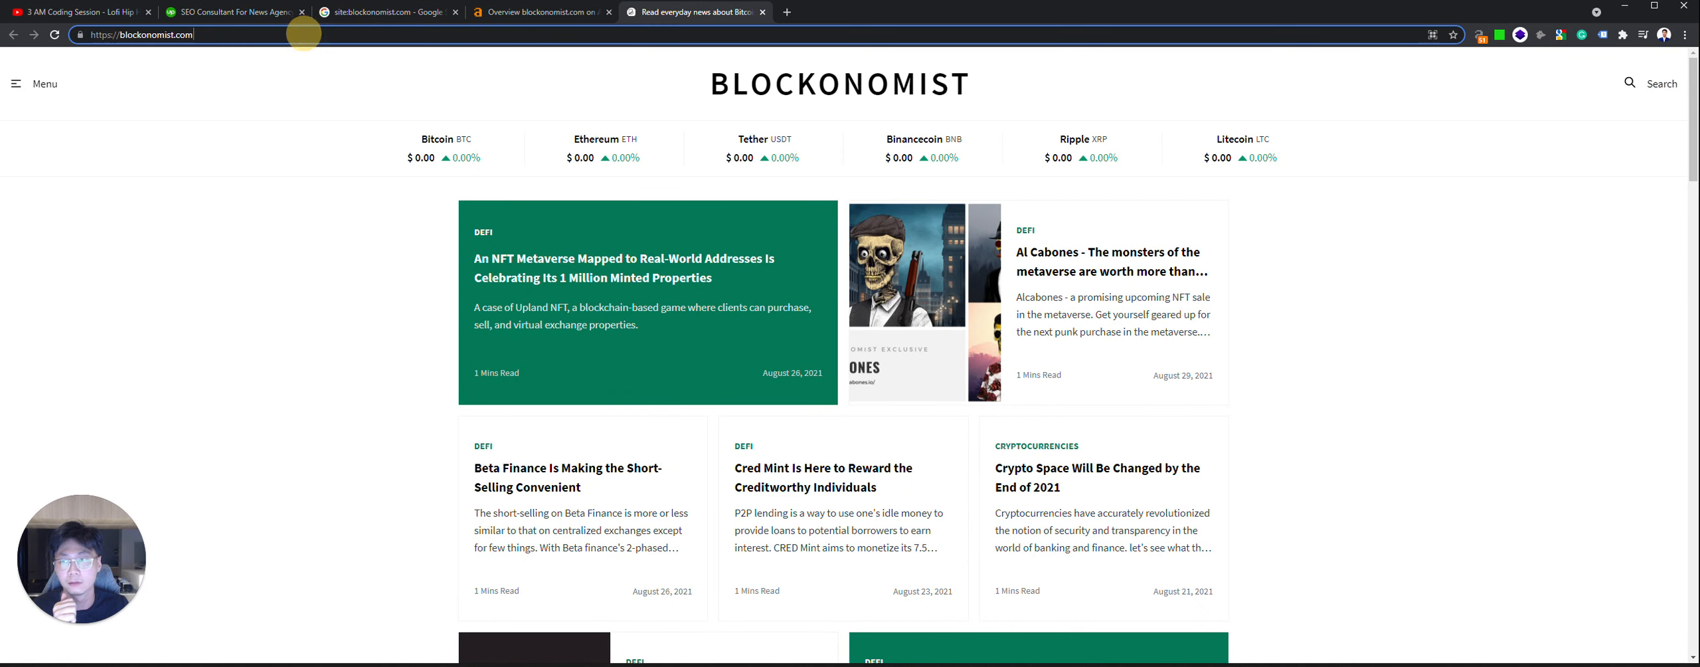
Step: Open blockonomist.com's sitemap.xml from the Google site search results
{"action": "type", "text": "/sitemp"}
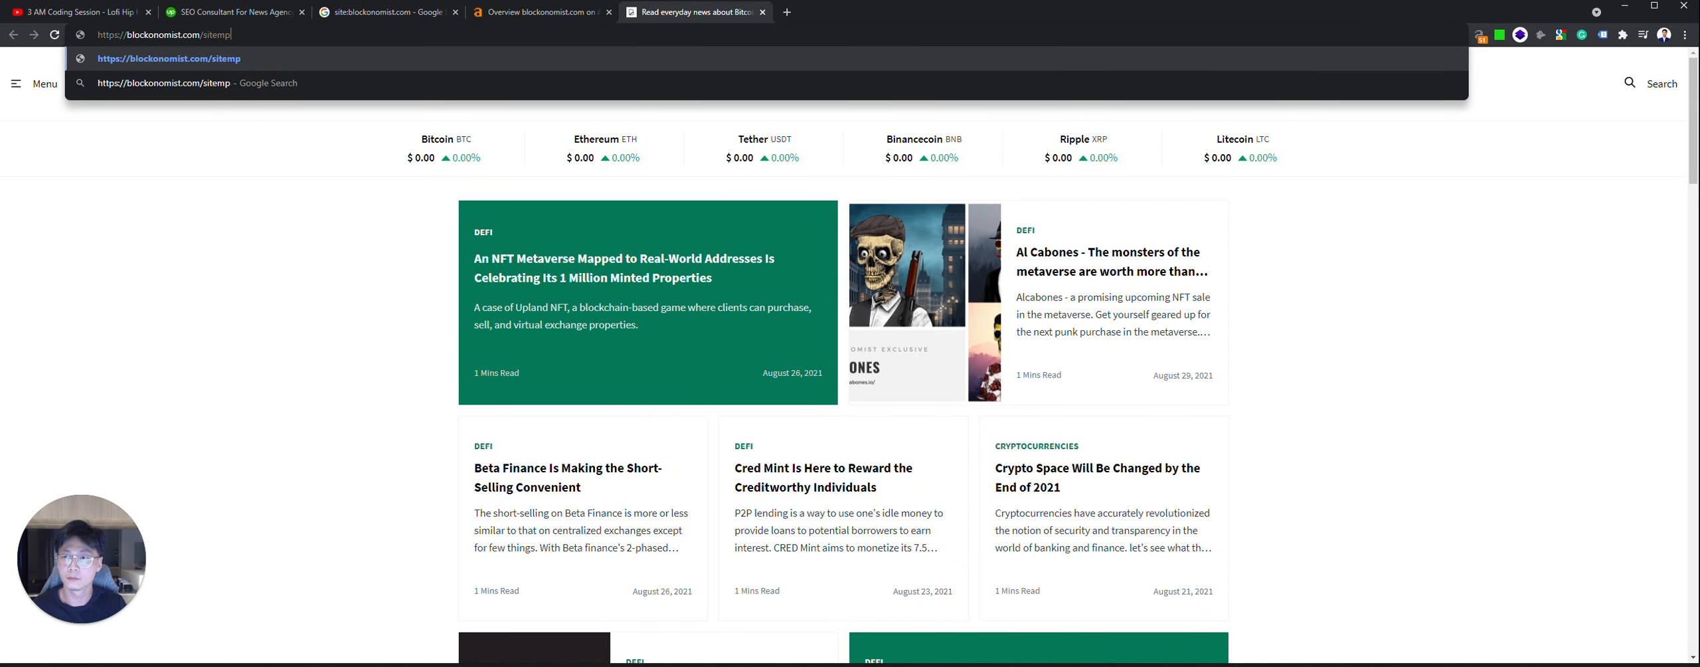
{"action": "type", "text": "ap/xml"}
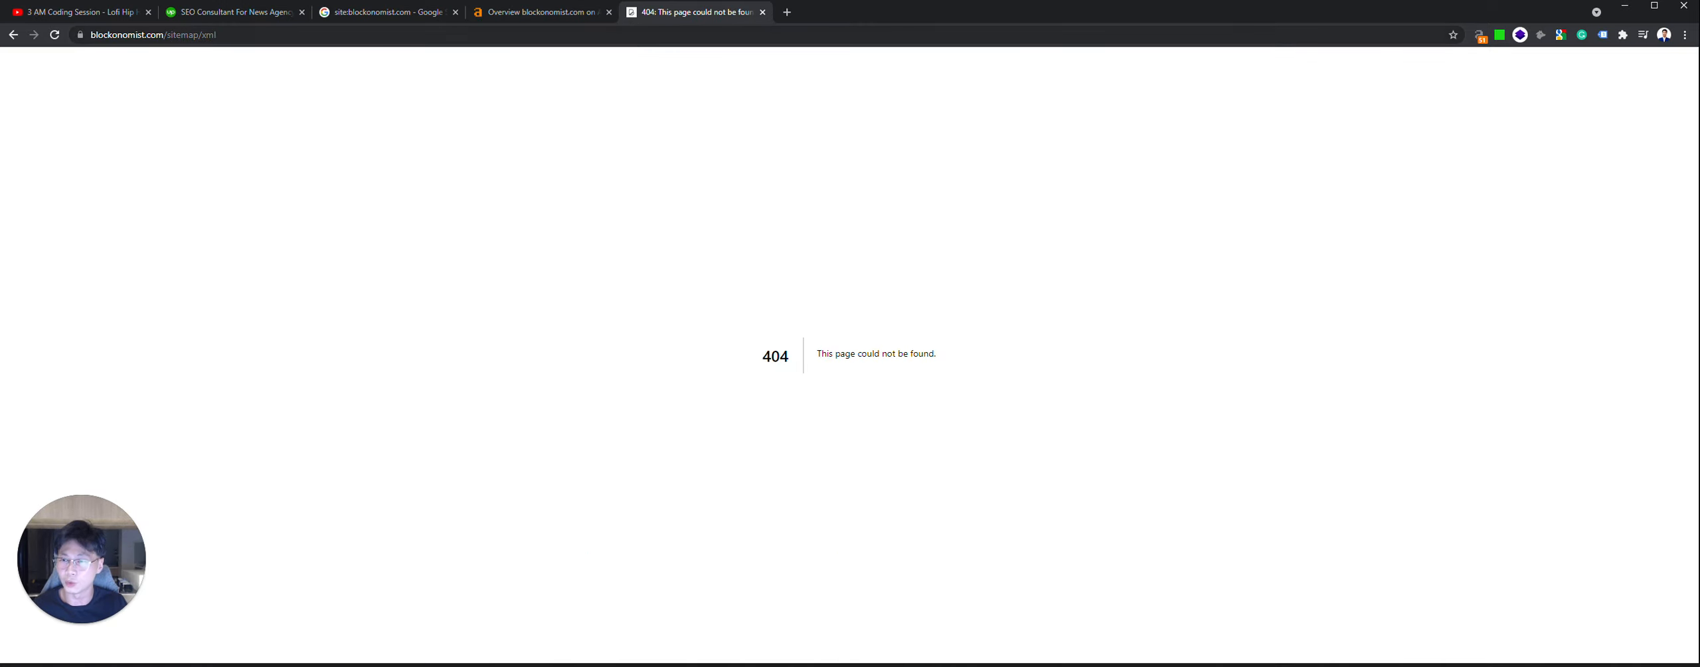
{"action": "left_click", "coordinate": [385, 12]}
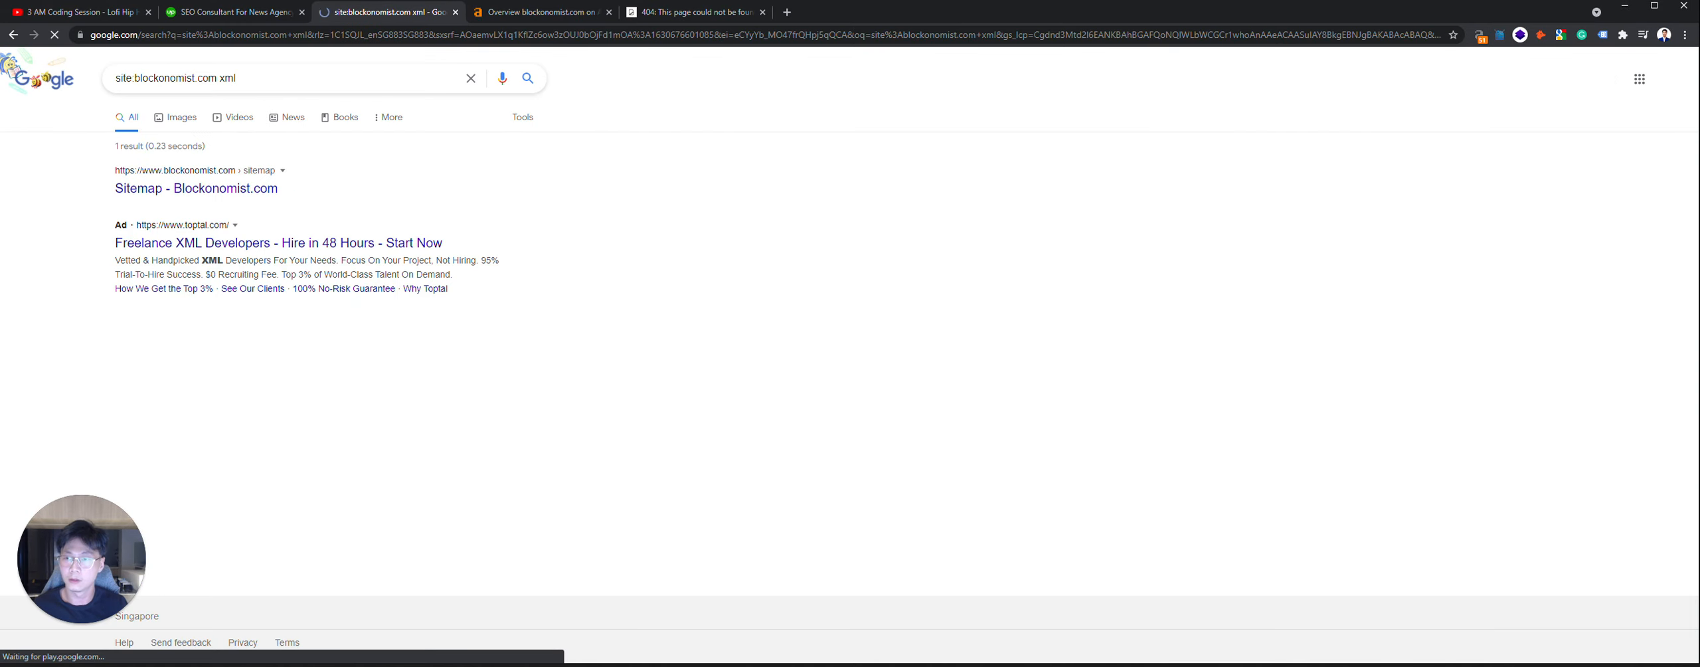
{"action": "left_click", "coordinate": [196, 187]}
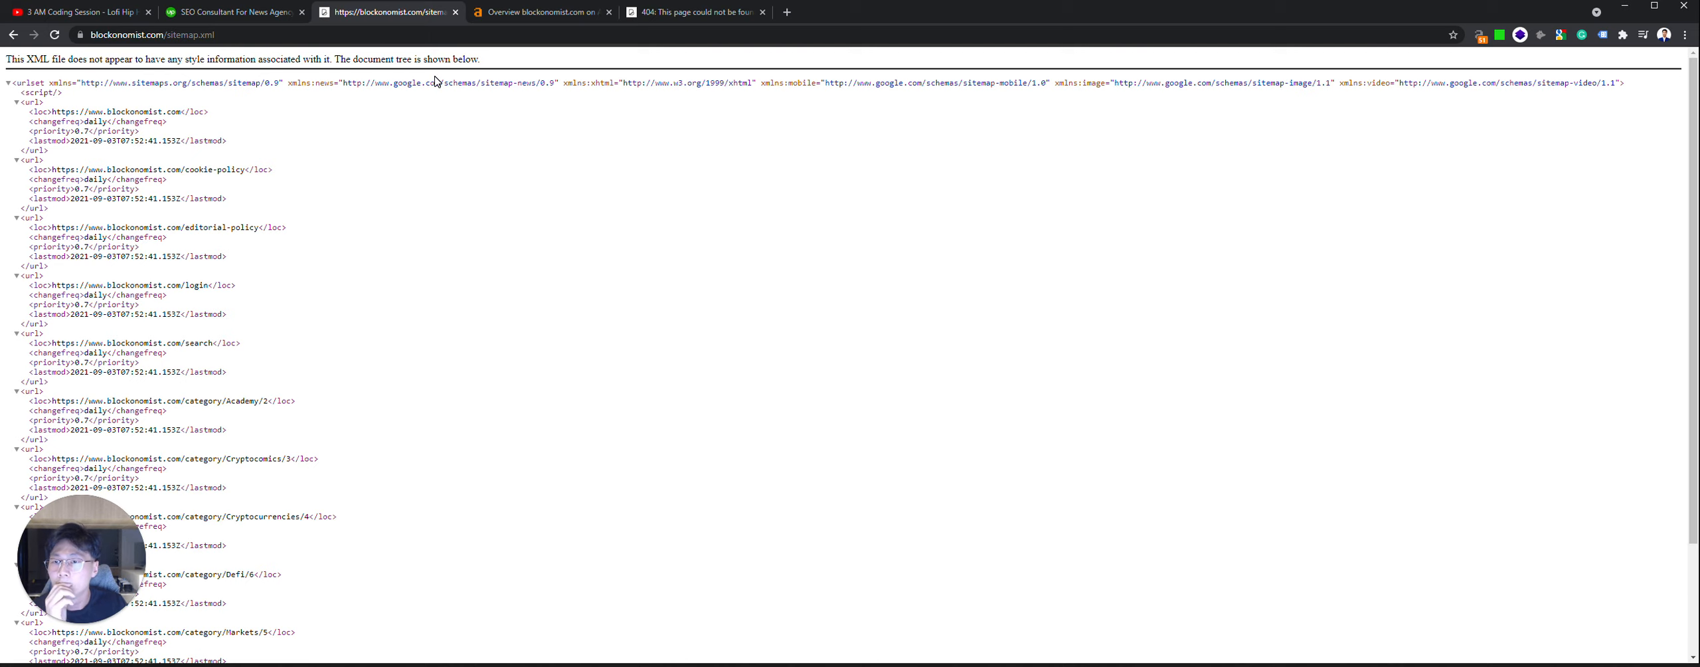
Step: Review the robots.txt file listing the host and two sitemaps
{"action": "scroll", "scroll_direction": "down", "scroll_amount": 3}
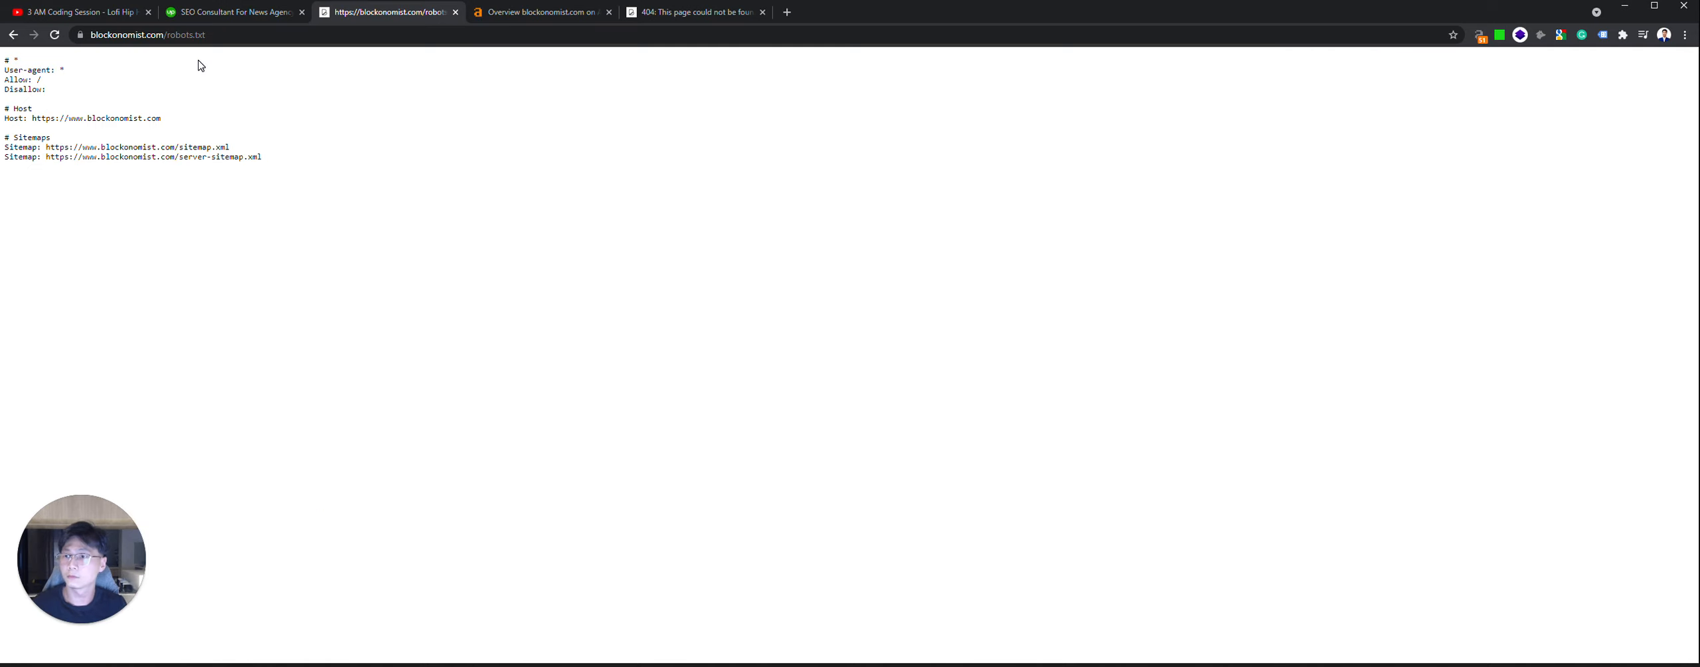
{"action": "mouse_move", "coordinate": [159, 115]}
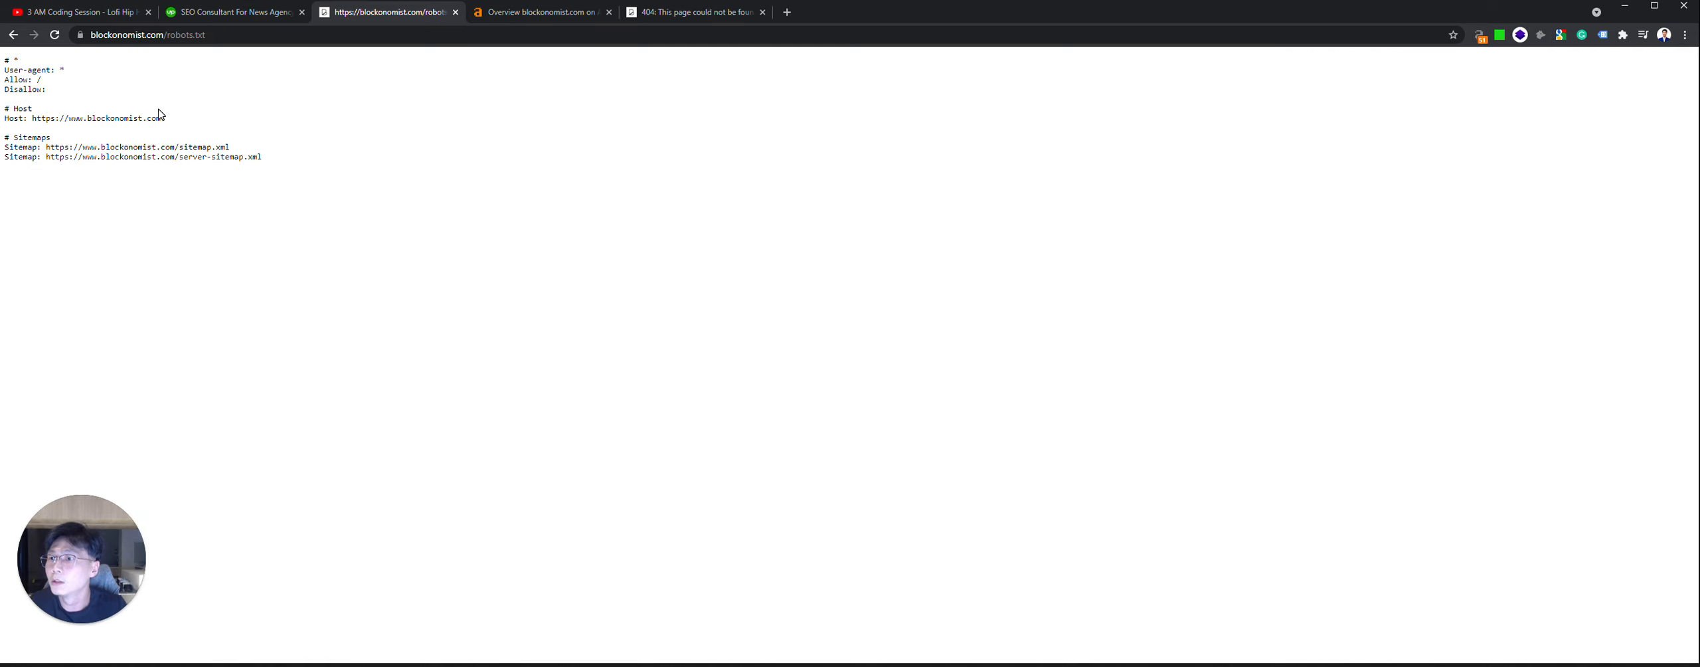
{"action": "mouse_move", "coordinate": [316, 170]}
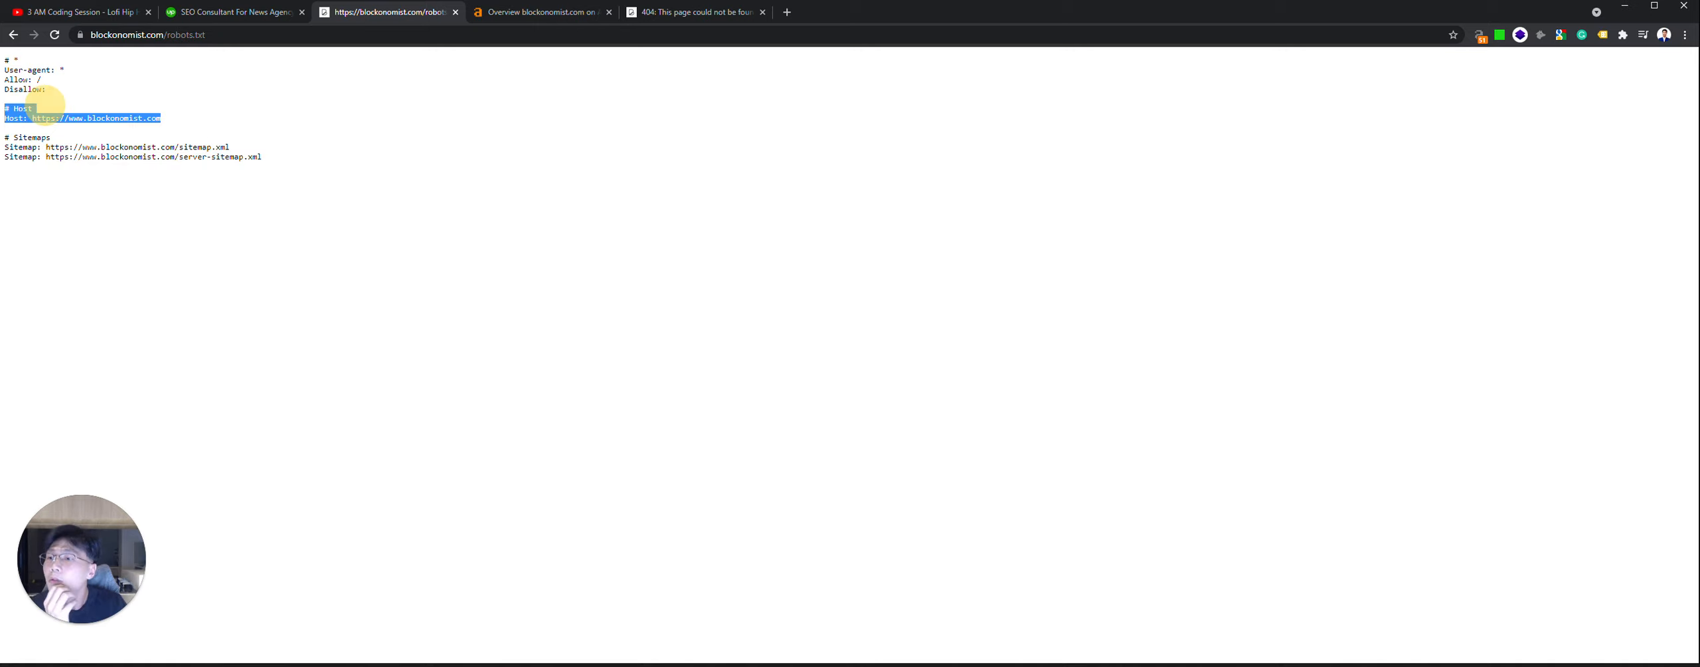
{"action": "left_click", "coordinate": [91, 117]}
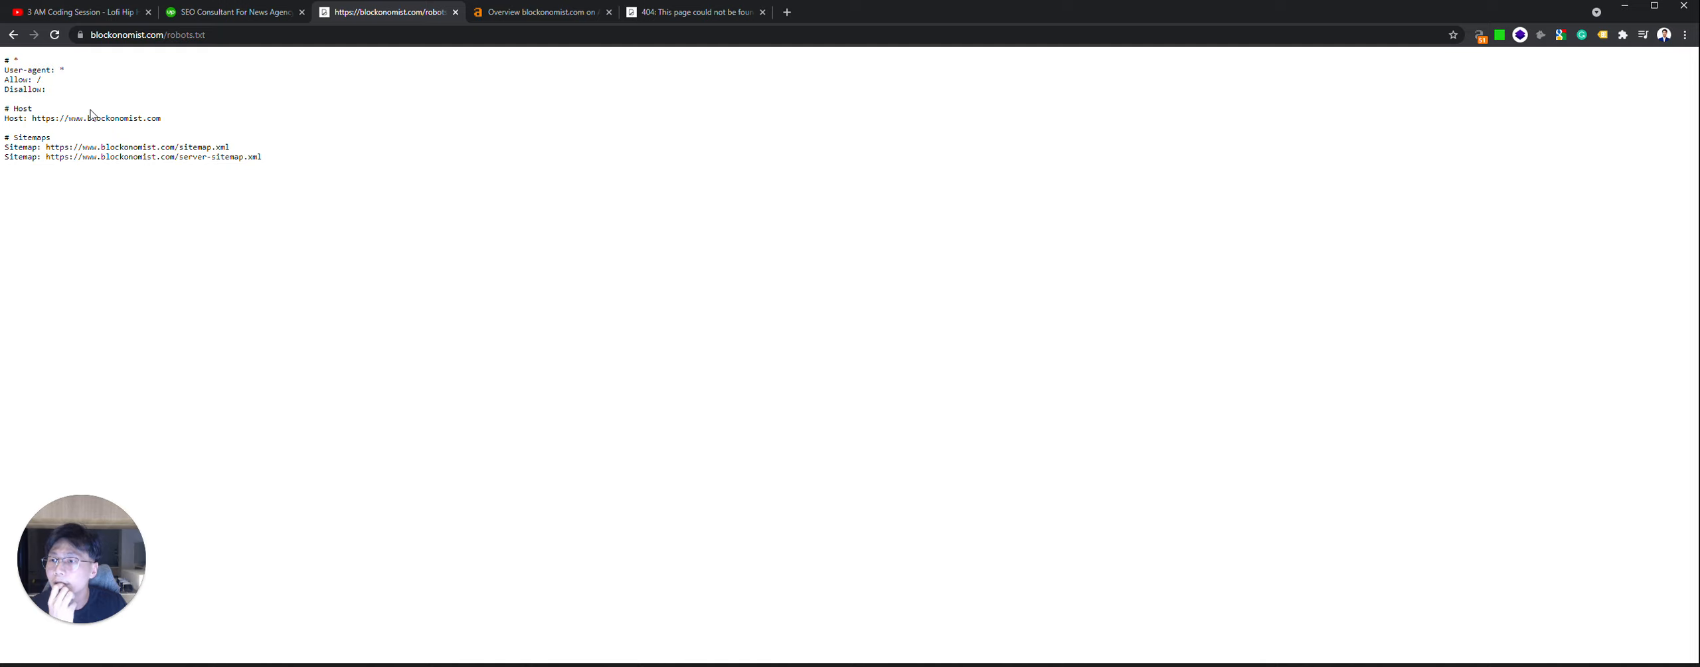
{"action": "mouse_move", "coordinate": [678, 24]}
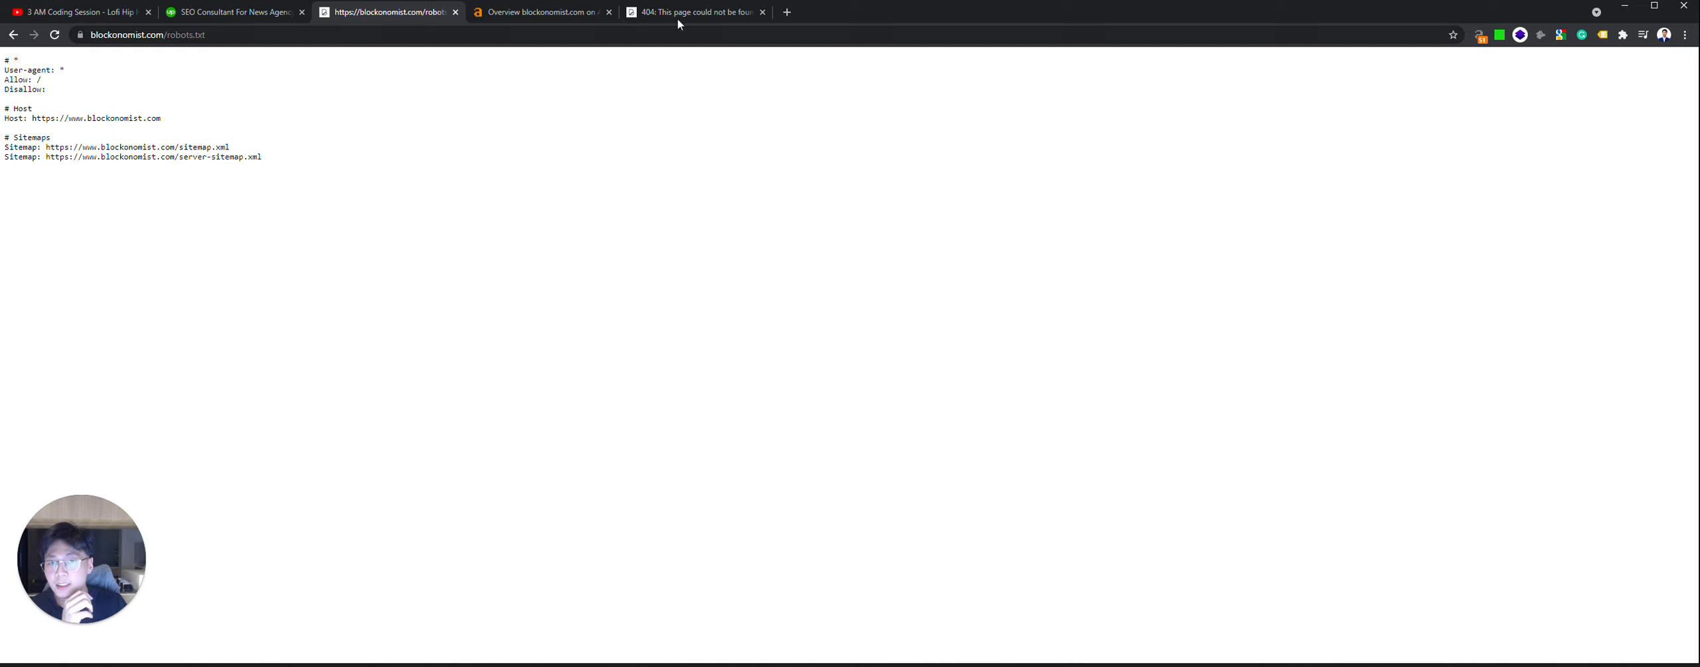
Step: Recheck blockonomist.com's organic search figures and the page that returned 404
{"action": "left_click", "coordinate": [540, 12]}
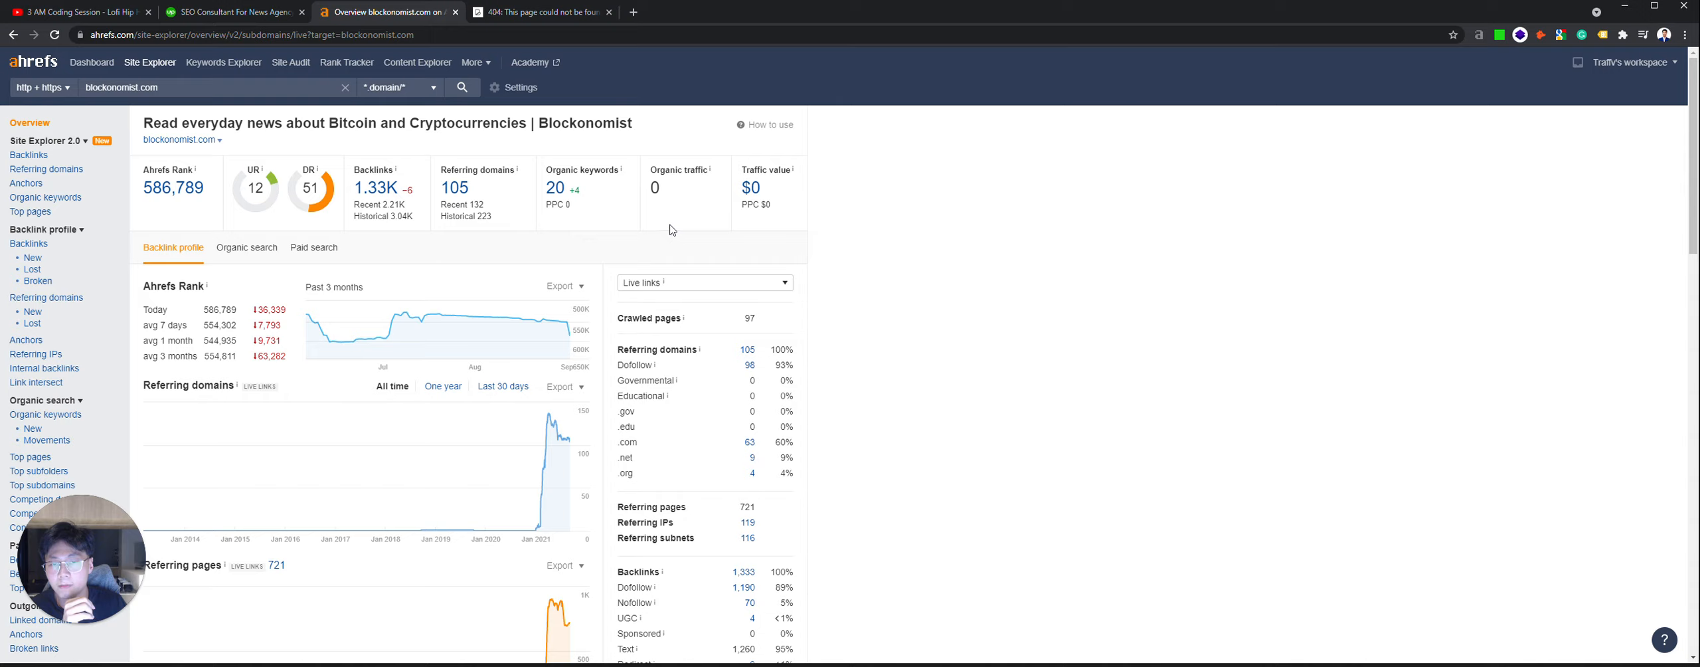
{"action": "left_click", "coordinate": [246, 247]}
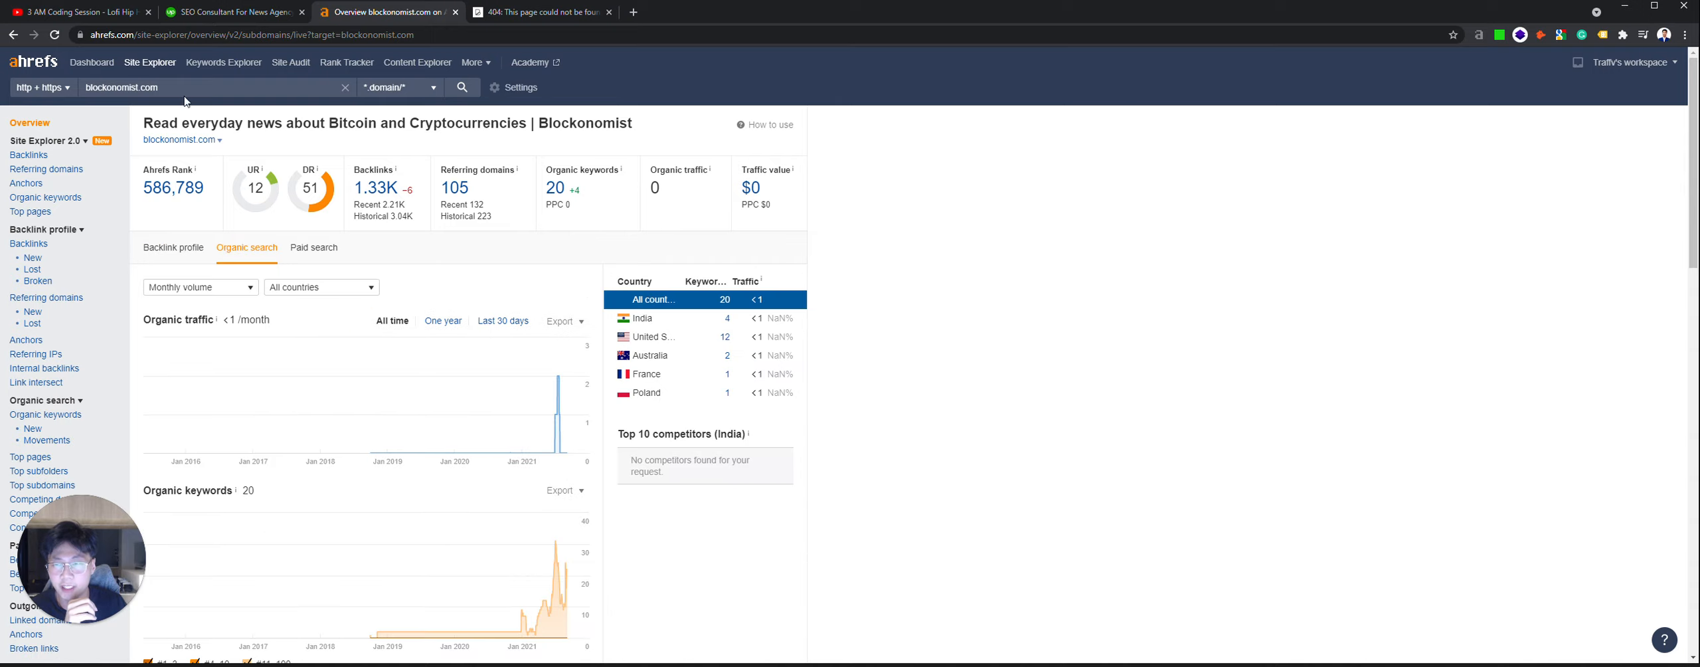
{"action": "left_click", "coordinate": [542, 12]}
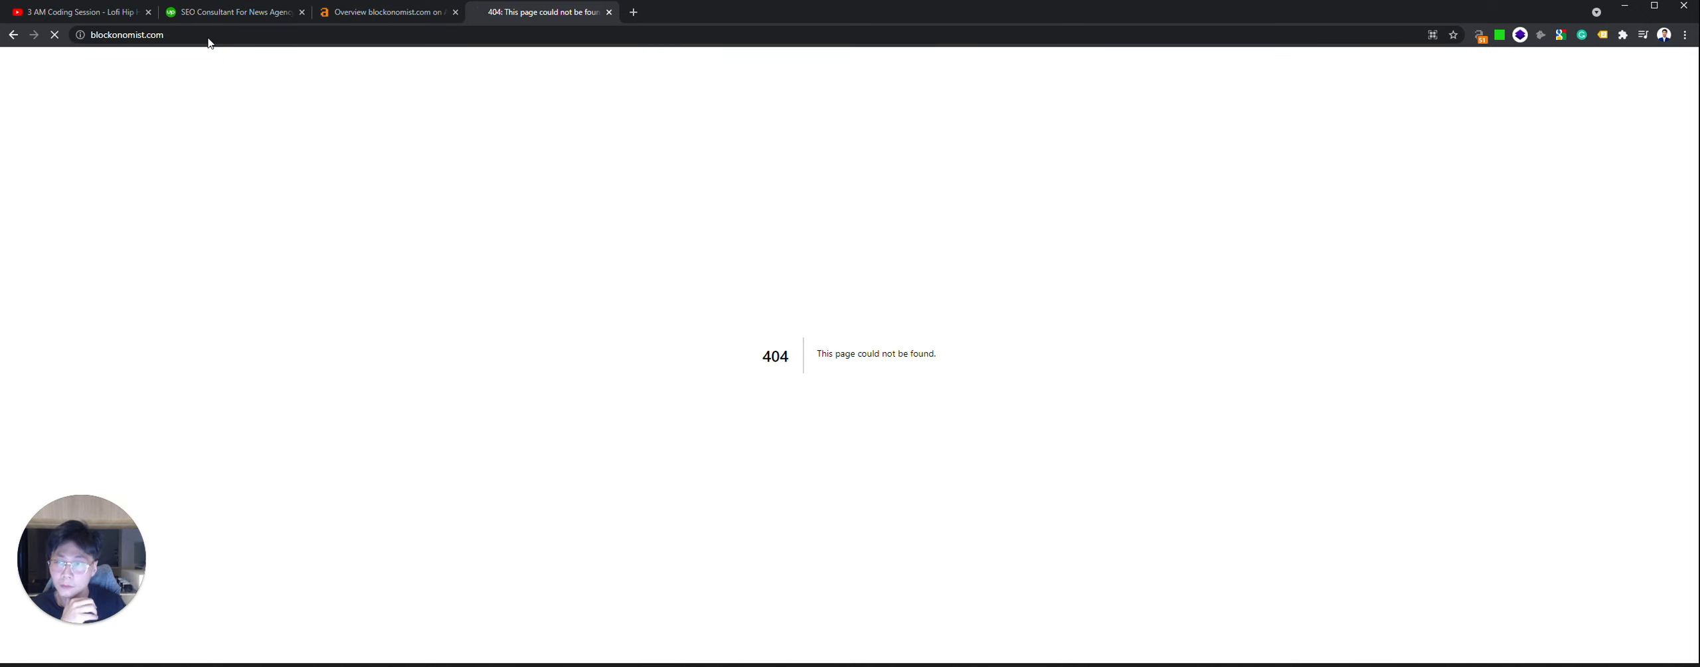
{"action": "left_click", "coordinate": [385, 12]}
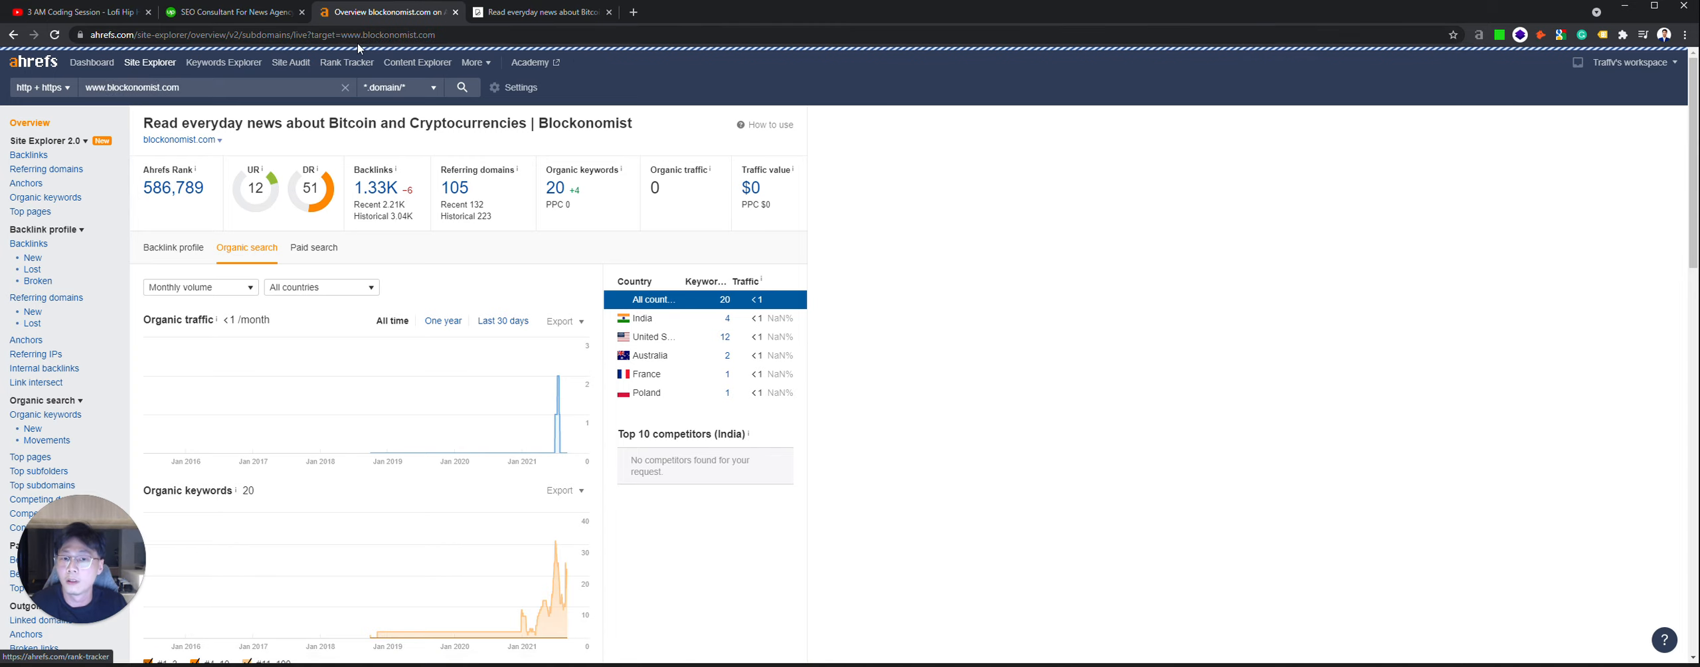
{"action": "left_click", "coordinate": [173, 242]}
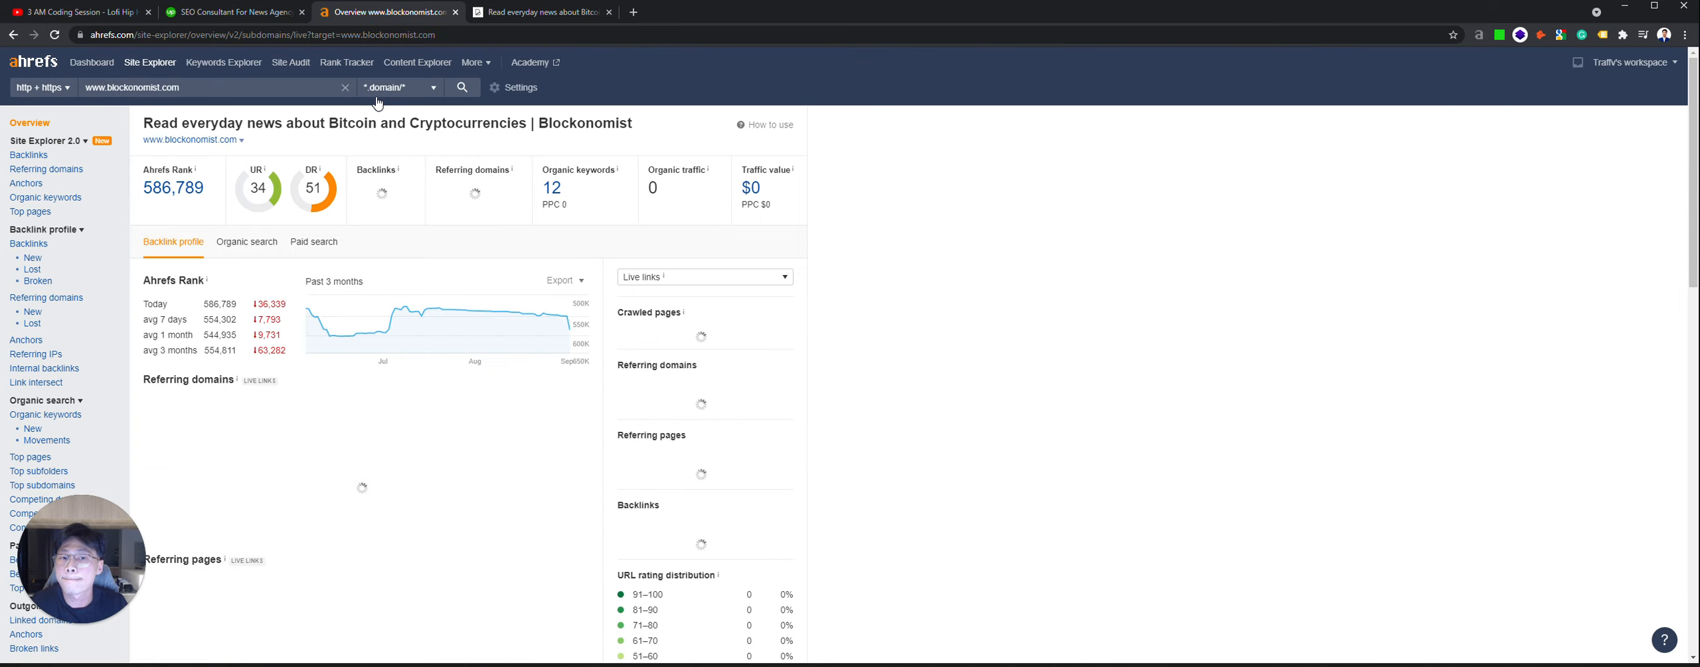
{"action": "left_click", "coordinate": [531, 12]}
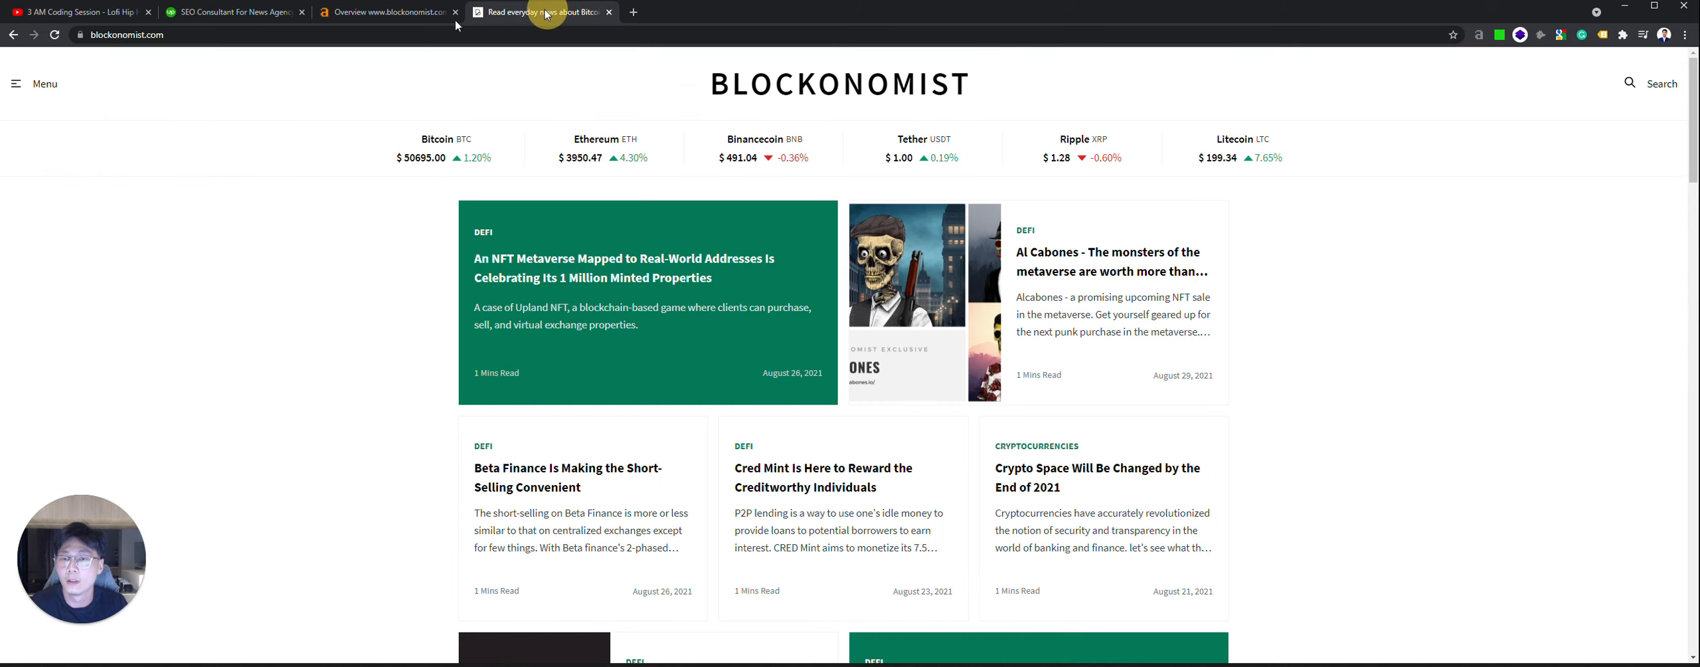
{"action": "left_click", "coordinate": [385, 12]}
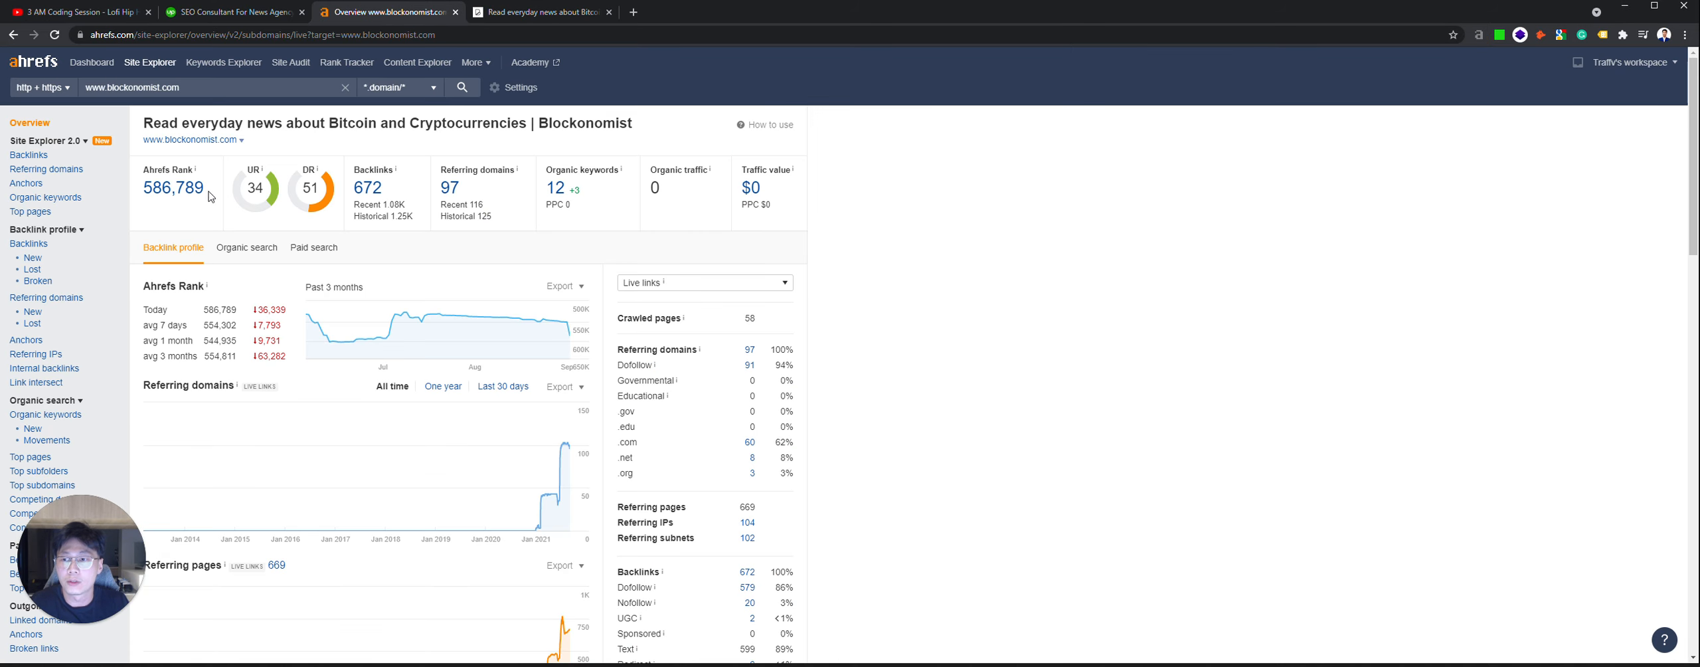
{"action": "mouse_move", "coordinate": [245, 247]}
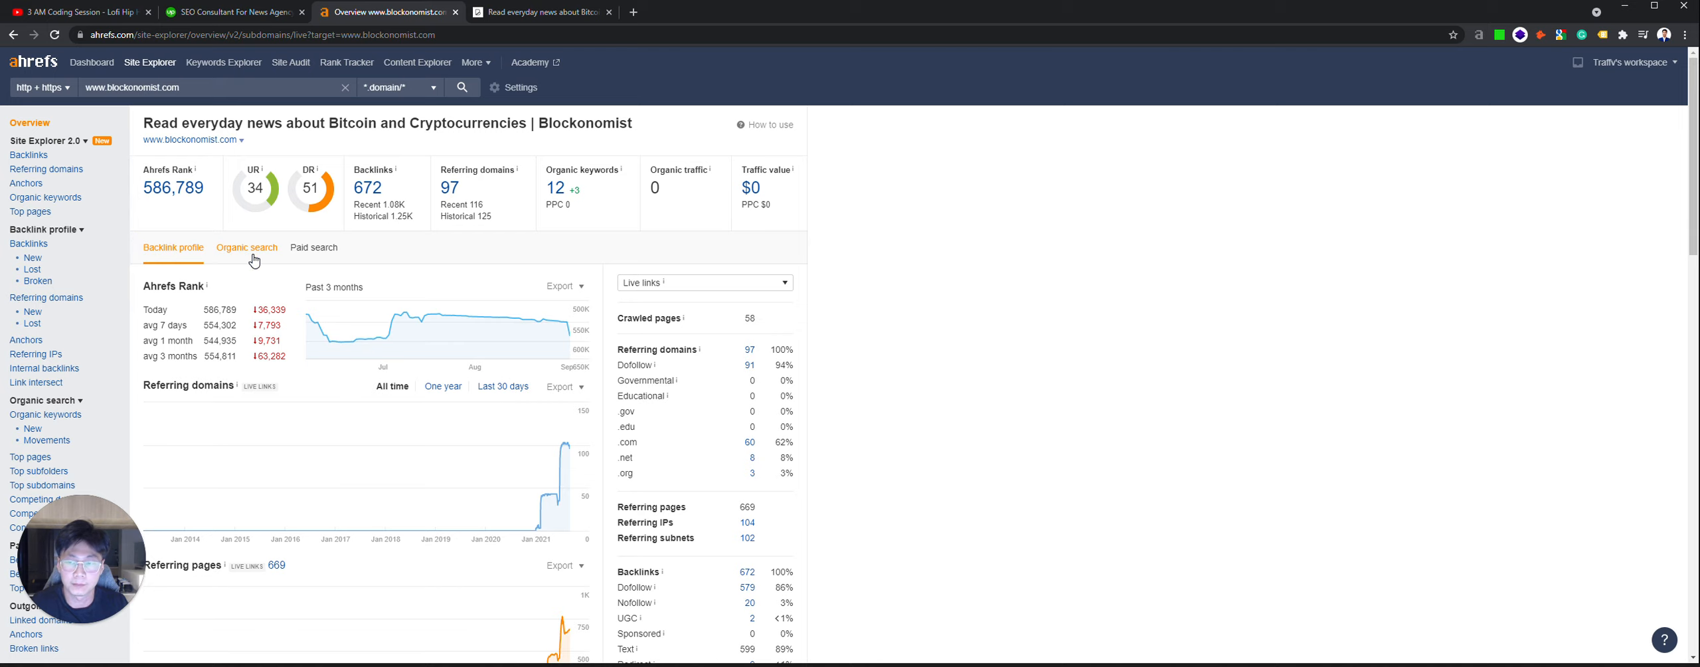
{"action": "left_click", "coordinate": [246, 246]}
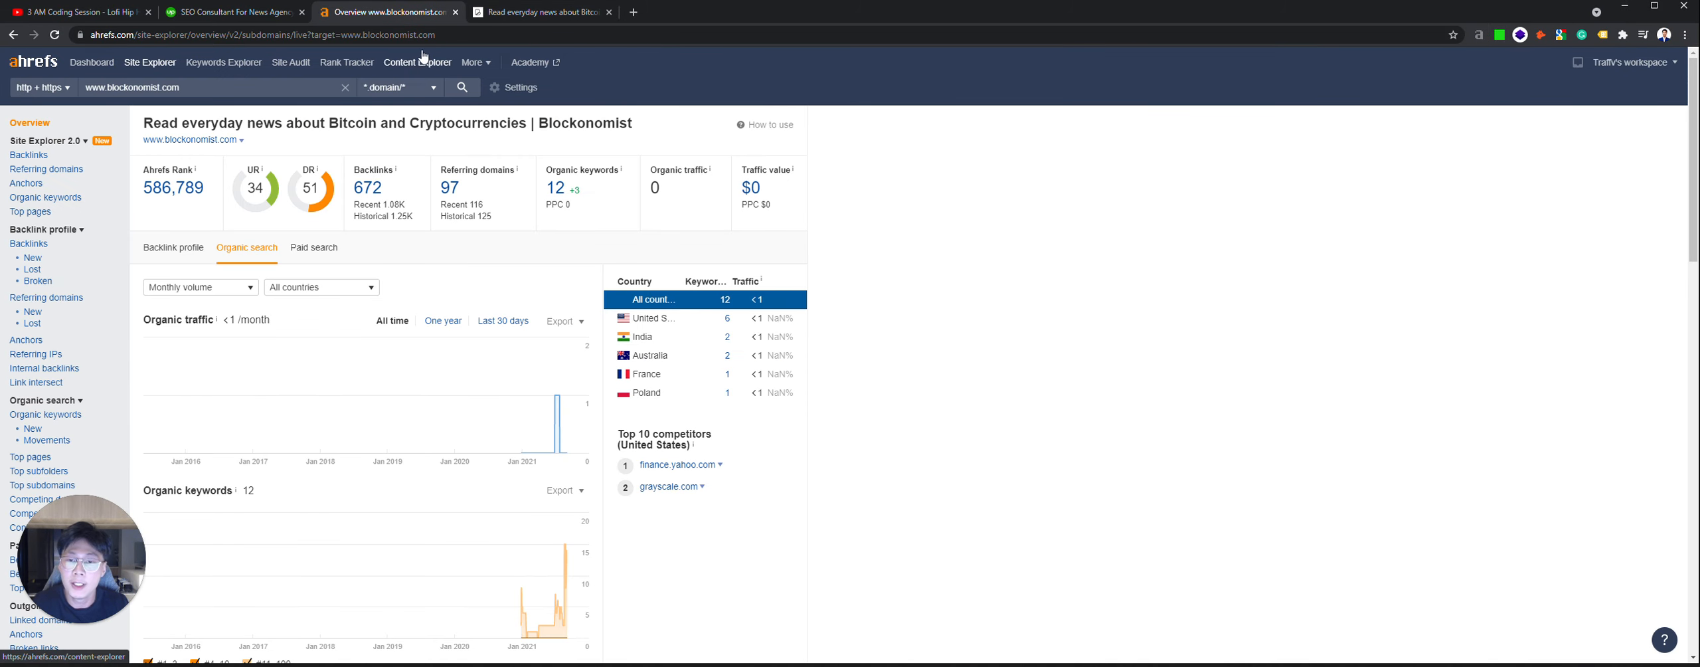
{"action": "left_click", "coordinate": [385, 11]}
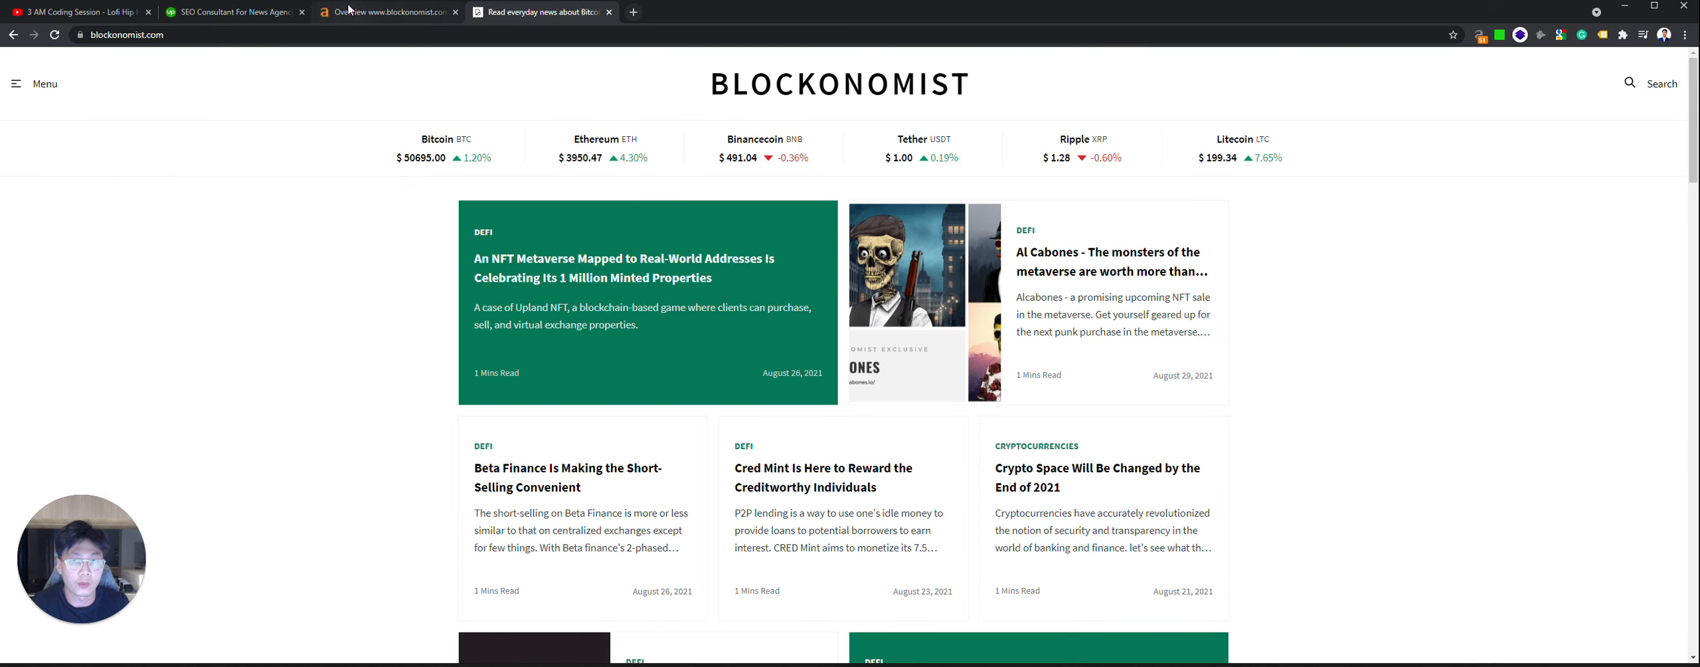
{"action": "left_click", "coordinate": [388, 12]}
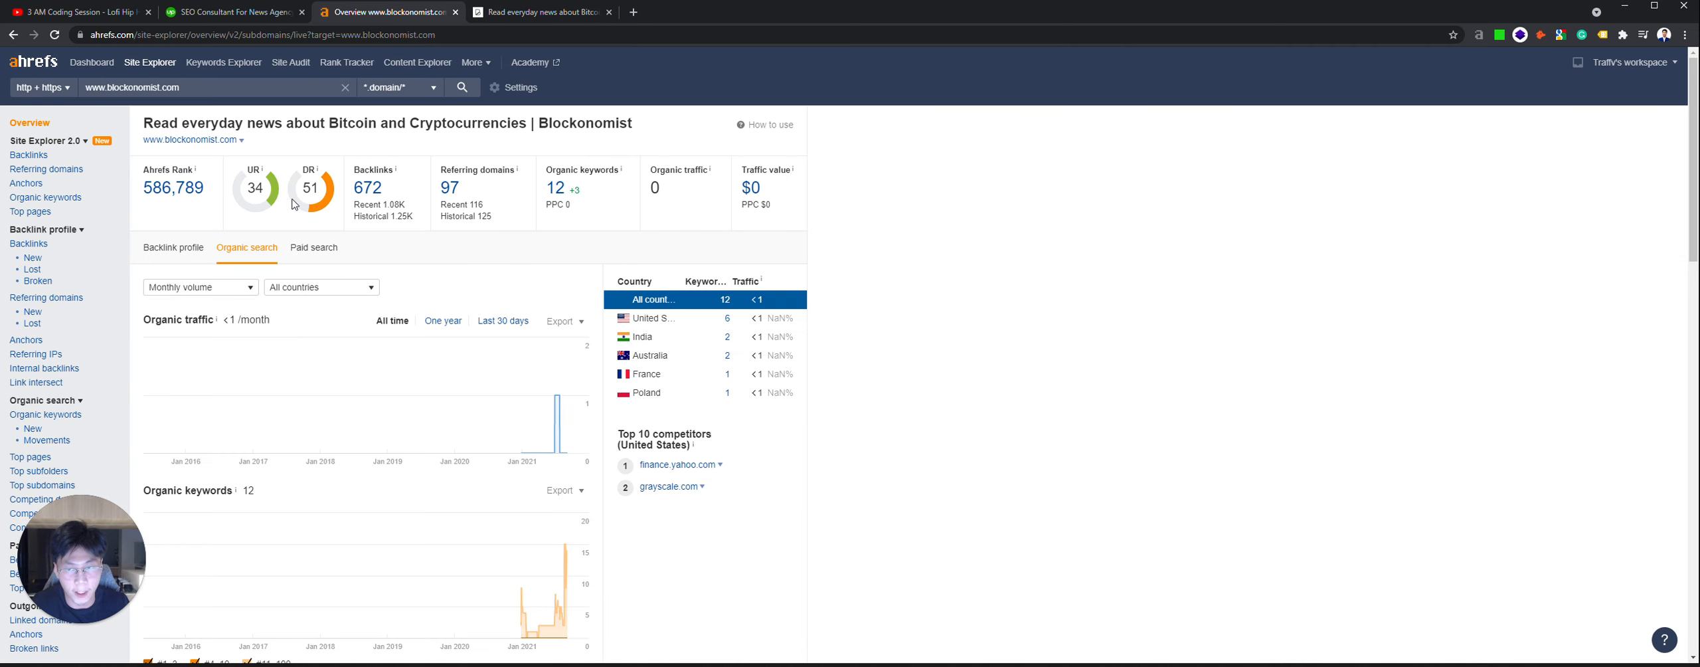
{"action": "mouse_move", "coordinate": [202, 152]}
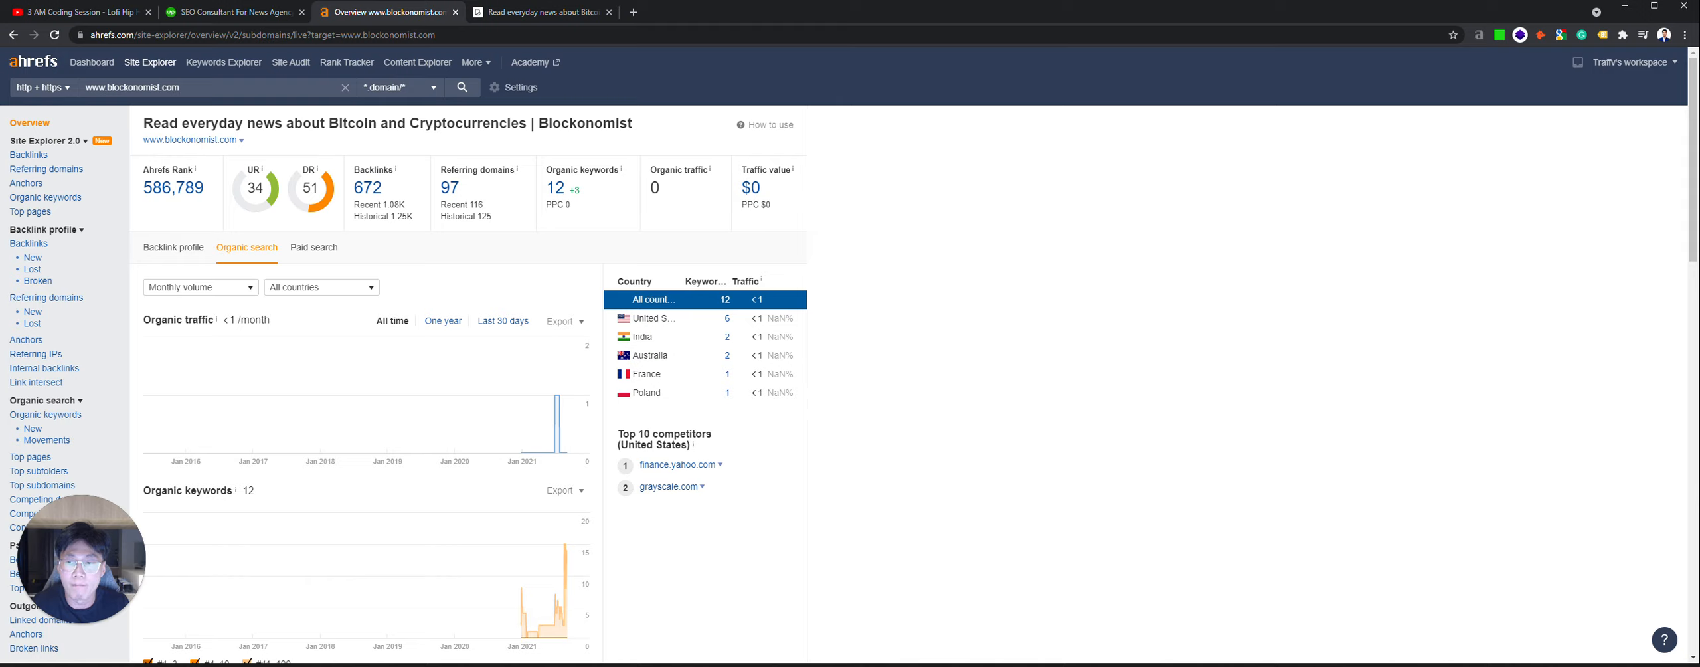
{"action": "mouse_move", "coordinate": [223, 62]}
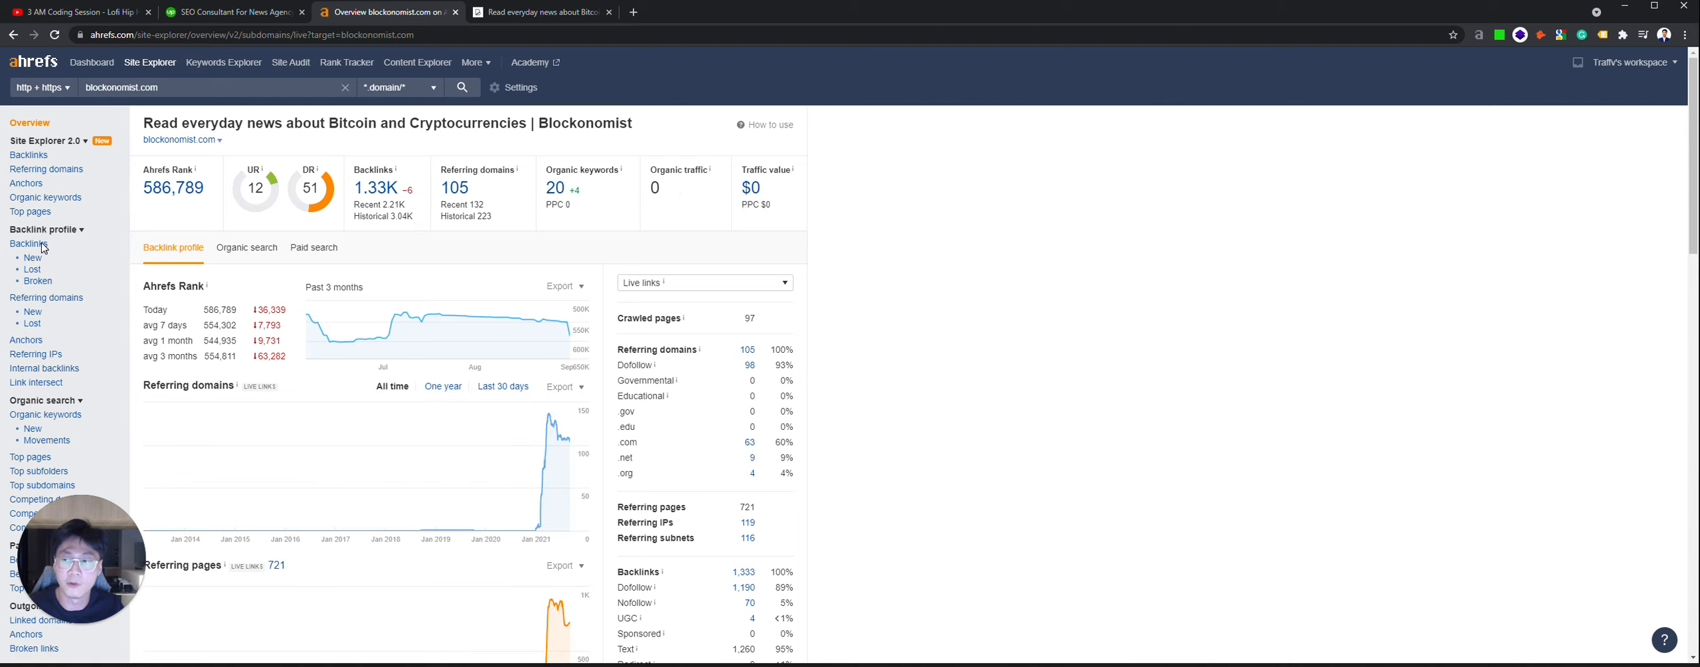
Step: Open the Backlinks report listing 130 similar-link groups led by a DR 96 page
{"action": "left_click", "coordinate": [27, 243]}
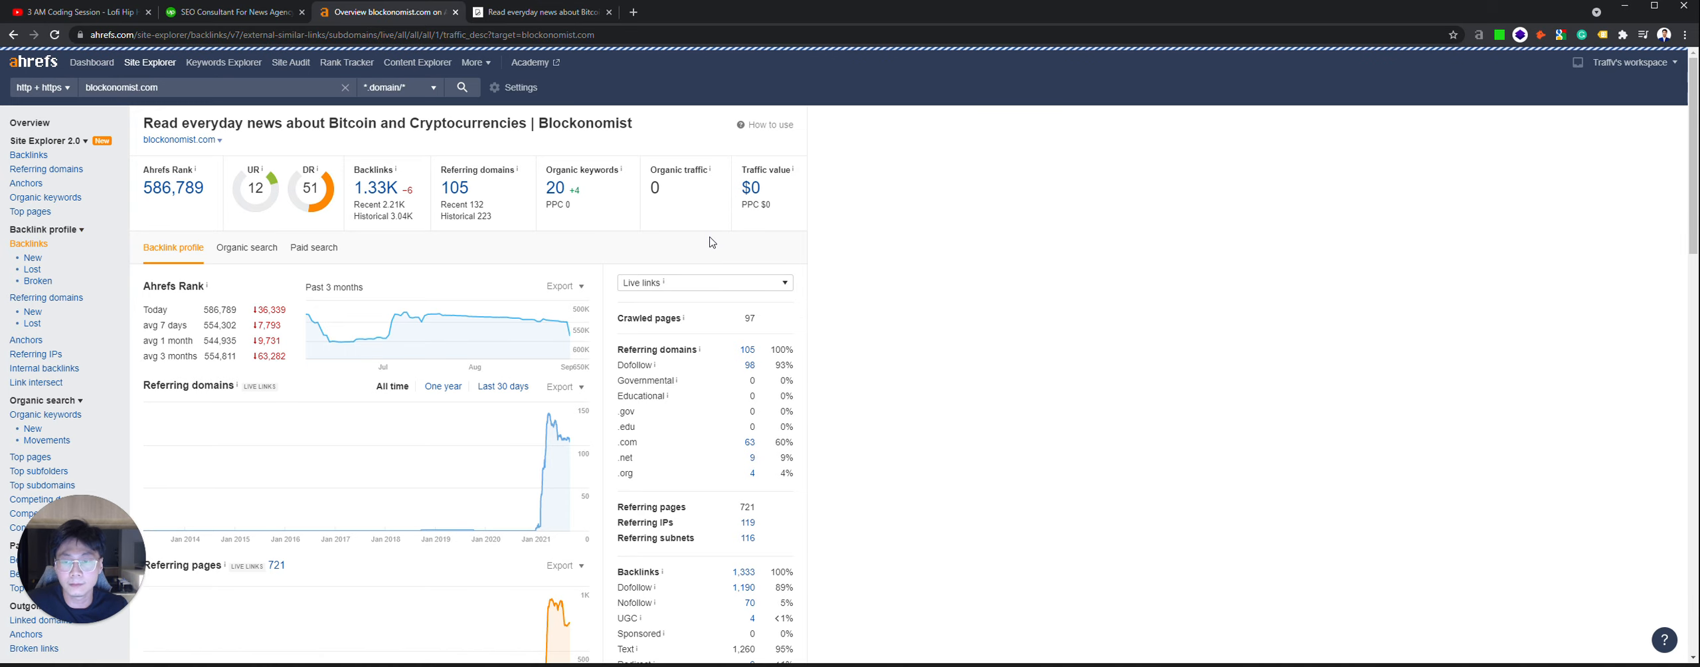
{"action": "left_click", "coordinate": [27, 154]}
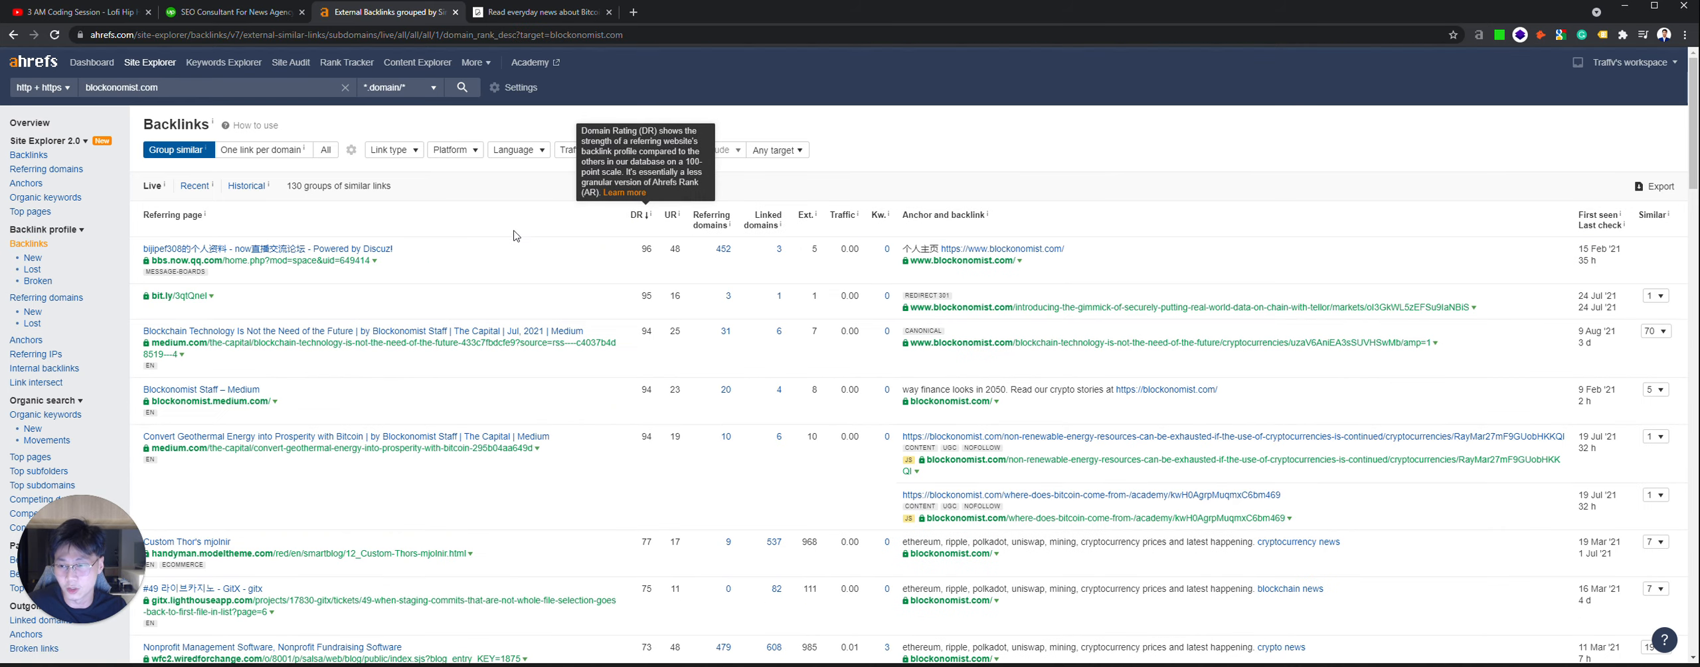
{"action": "left_click", "coordinate": [263, 150]}
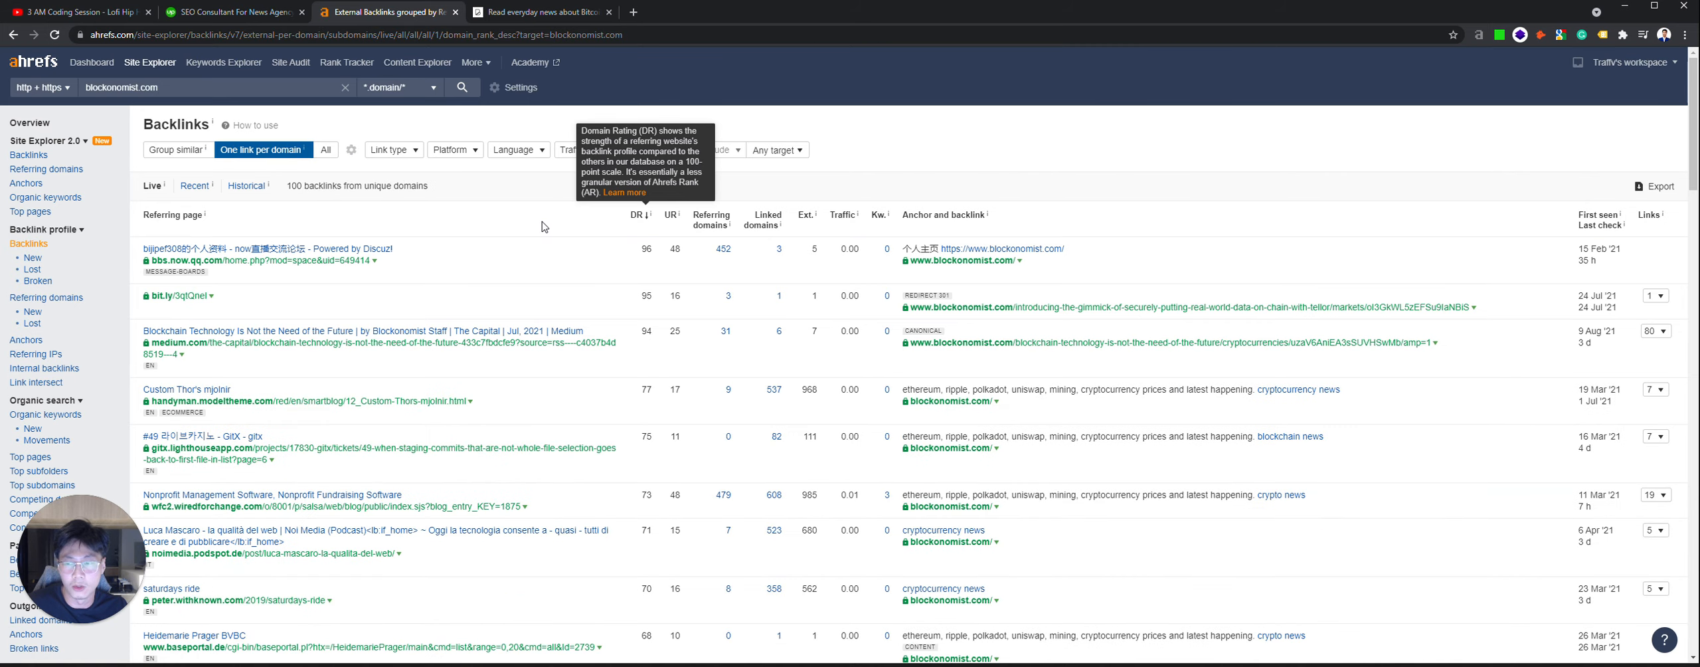
{"action": "mouse_move", "coordinate": [282, 347]}
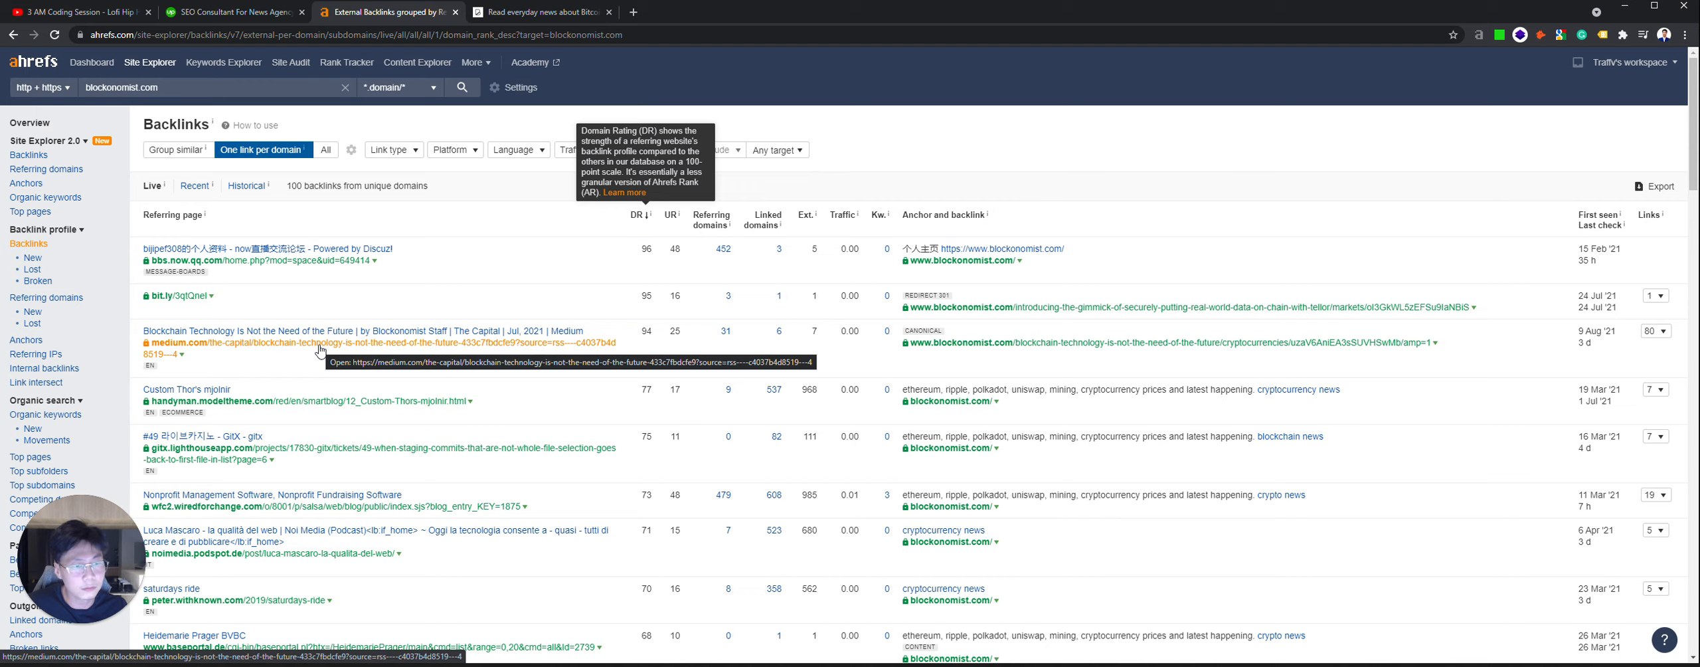
{"action": "mouse_move", "coordinate": [1019, 416]}
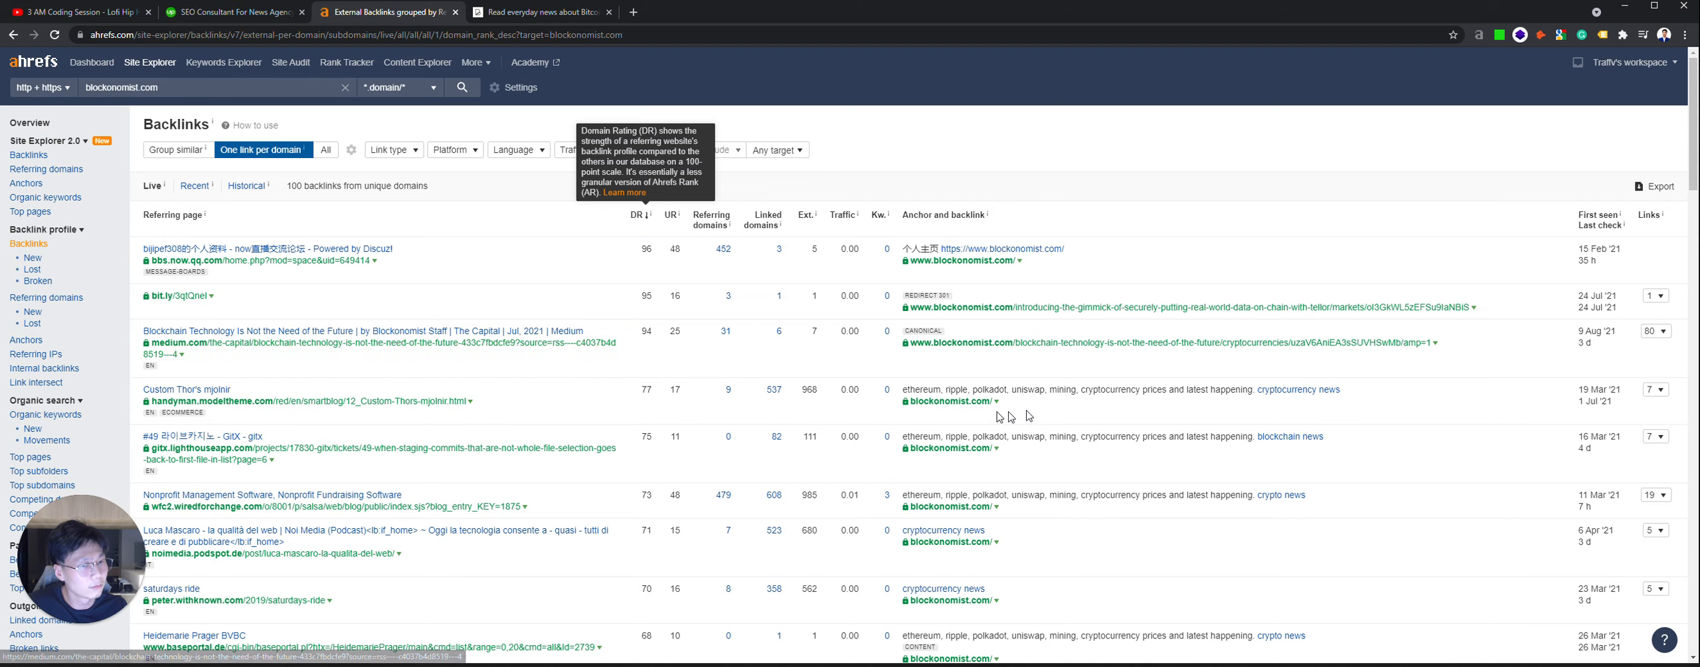
{"action": "mouse_move", "coordinate": [994, 369]}
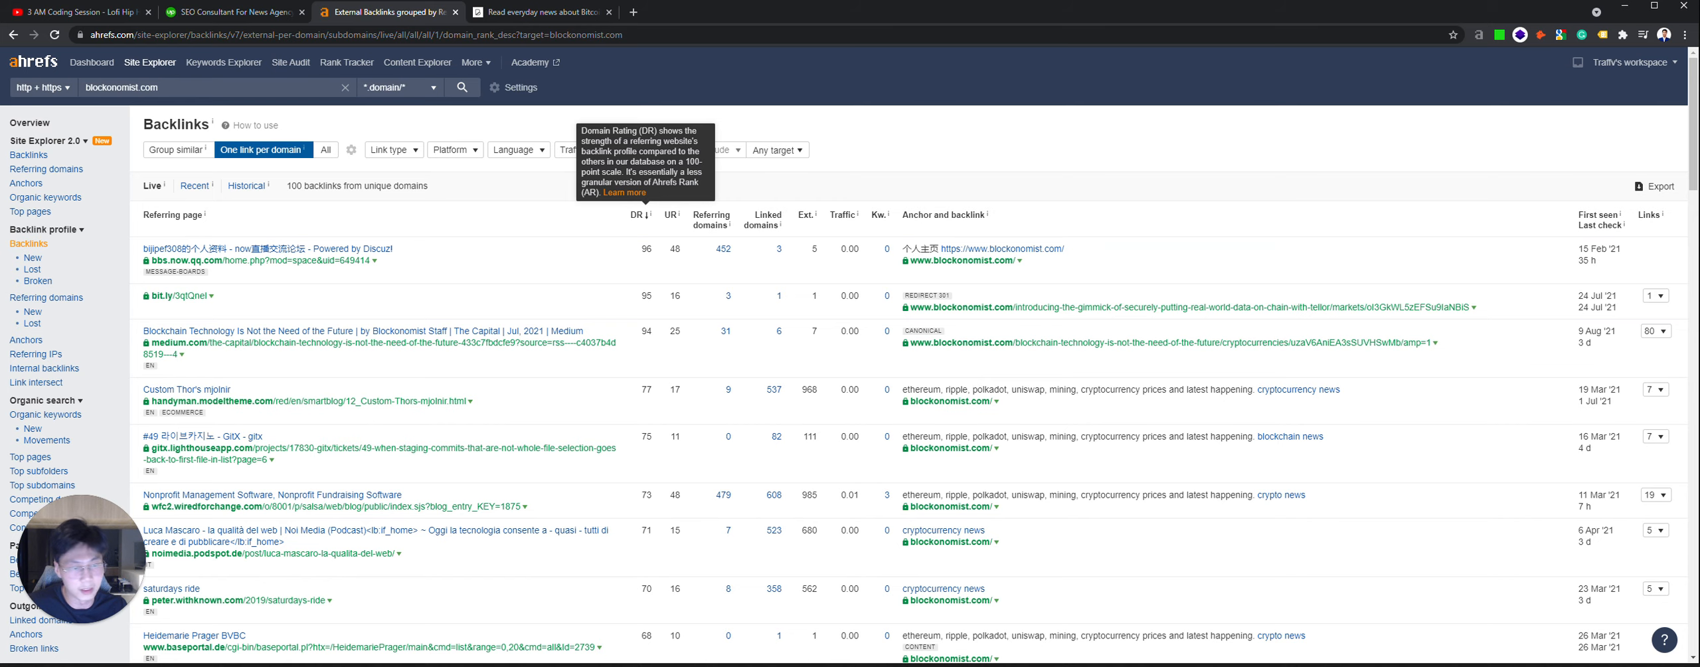
{"action": "scroll", "scroll_direction": "down", "scroll_amount": 3}
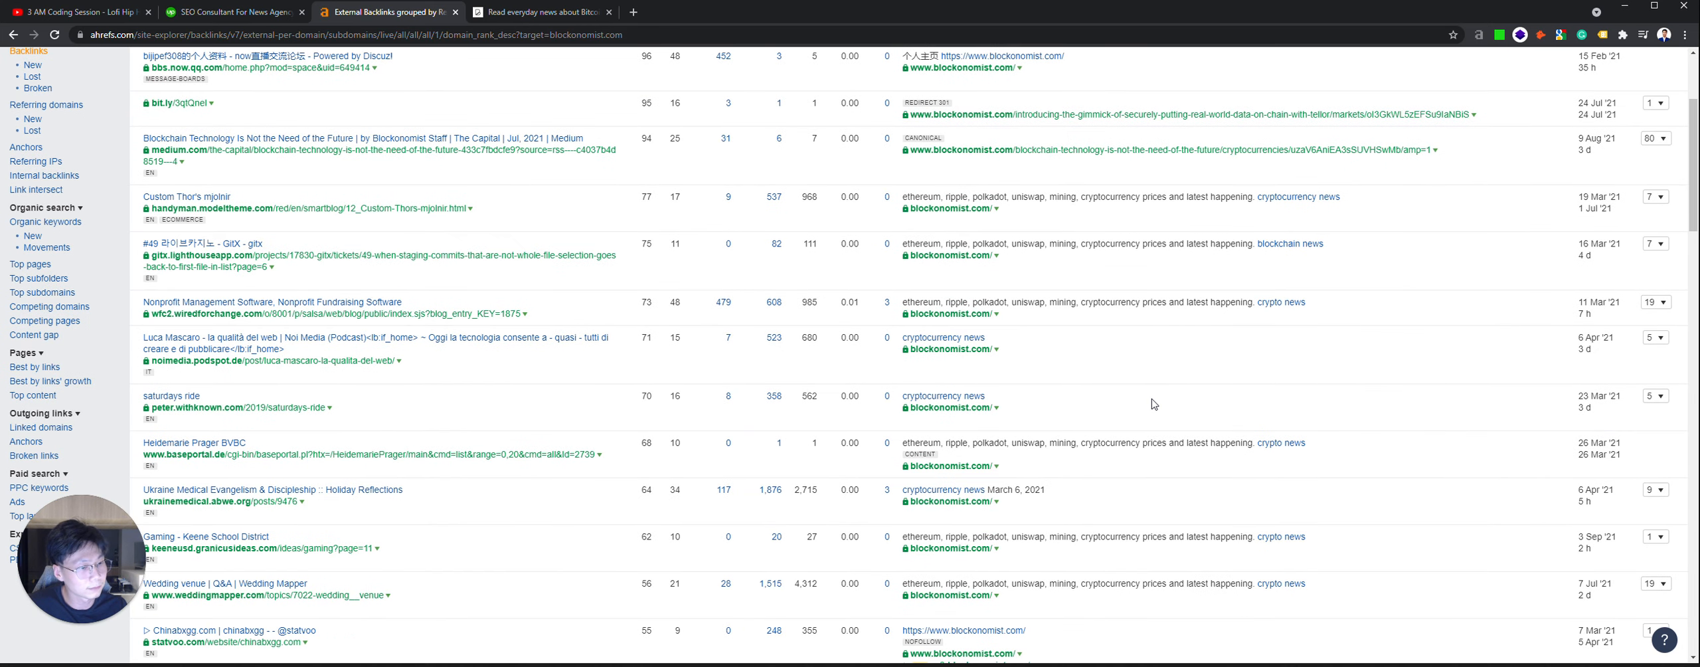
{"action": "scroll", "scroll_direction": "down", "scroll_amount": 3}
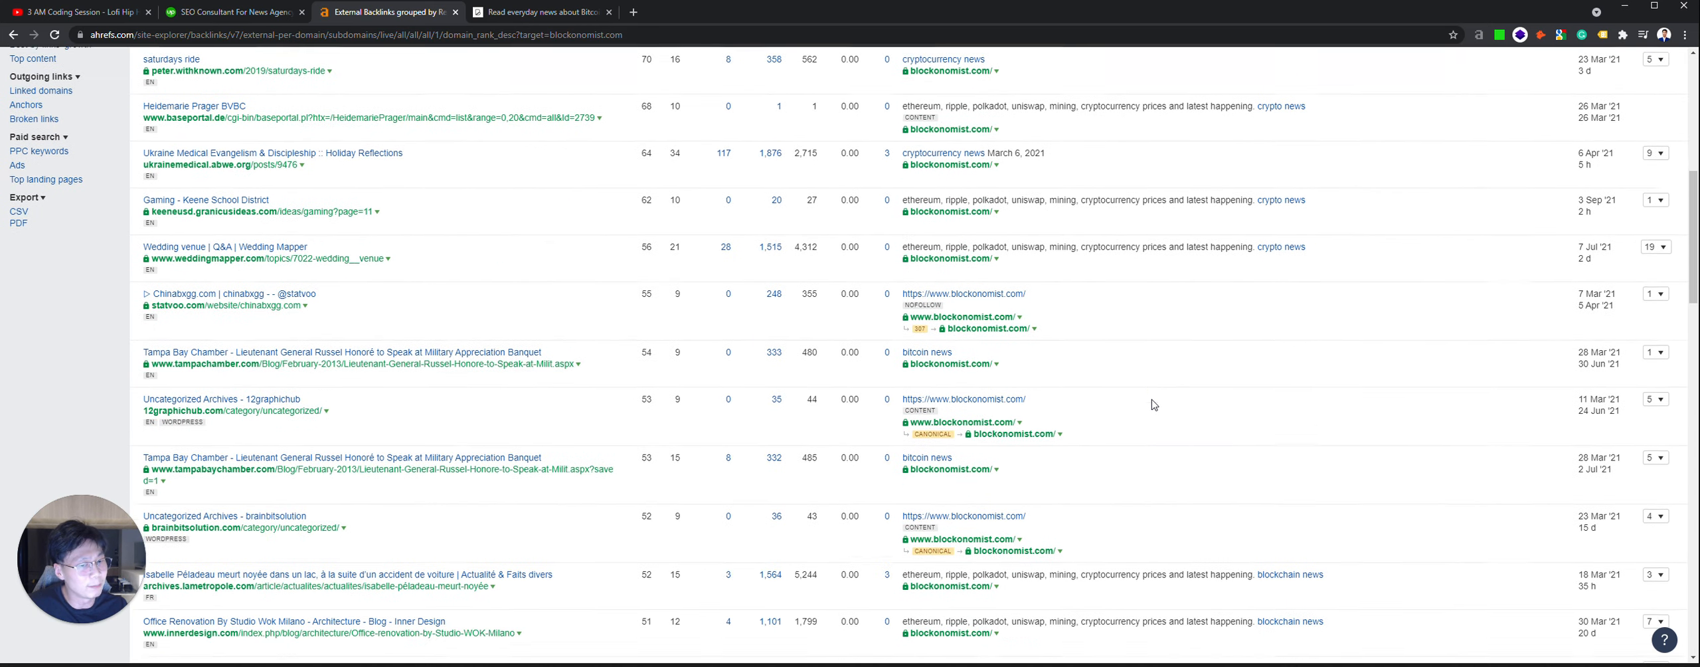
{"action": "scroll", "scroll_direction": "down", "scroll_amount": 3}
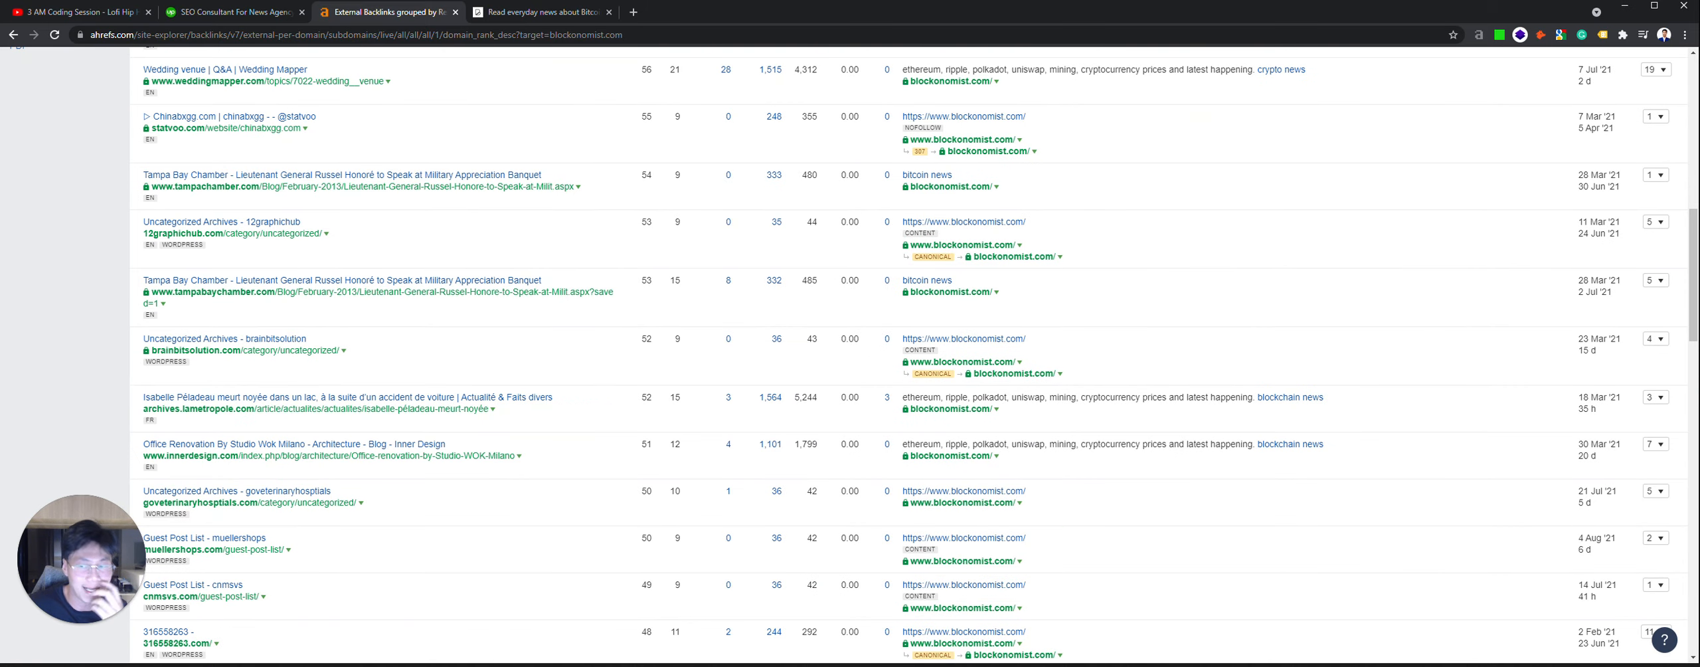
{"action": "mouse_move", "coordinate": [1139, 315]}
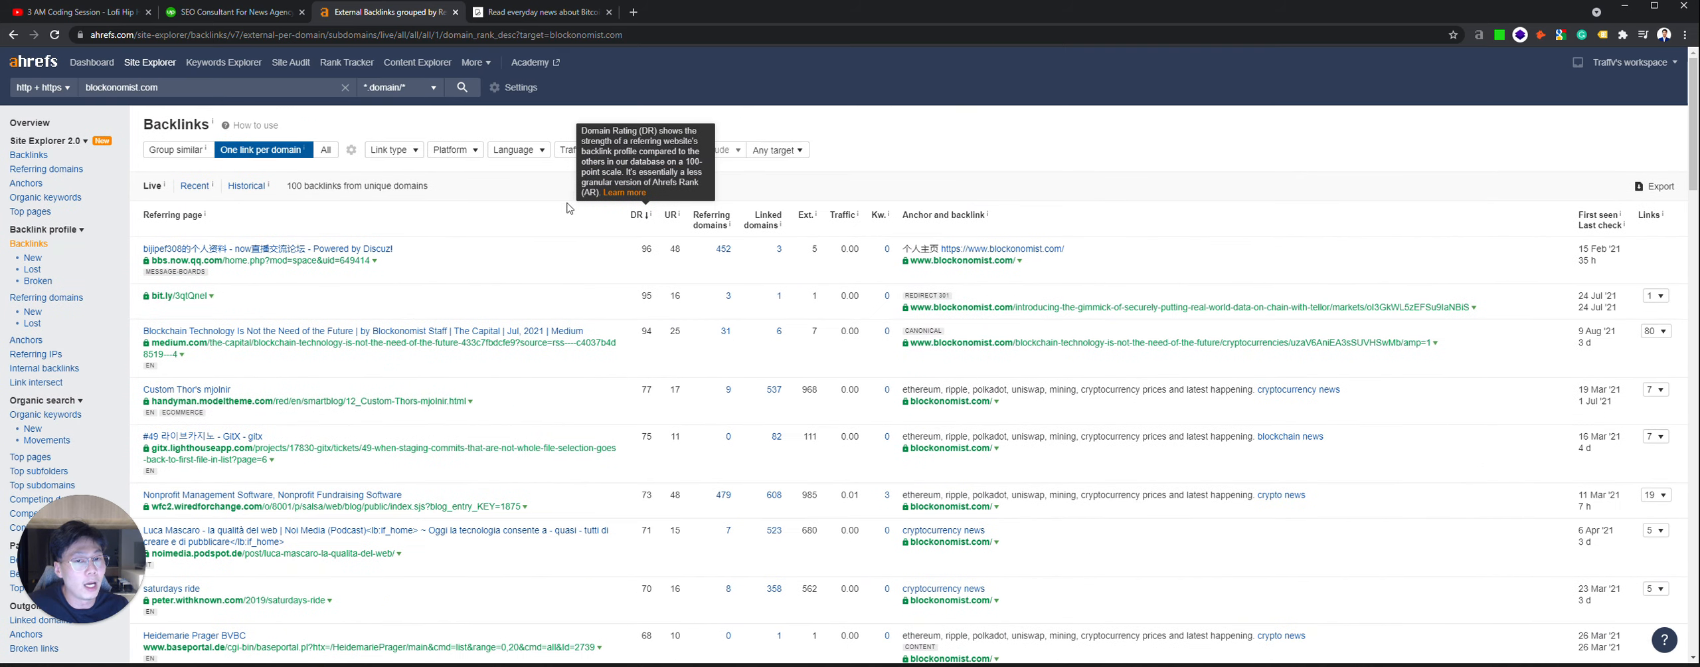
{"action": "mouse_move", "coordinate": [711, 191]}
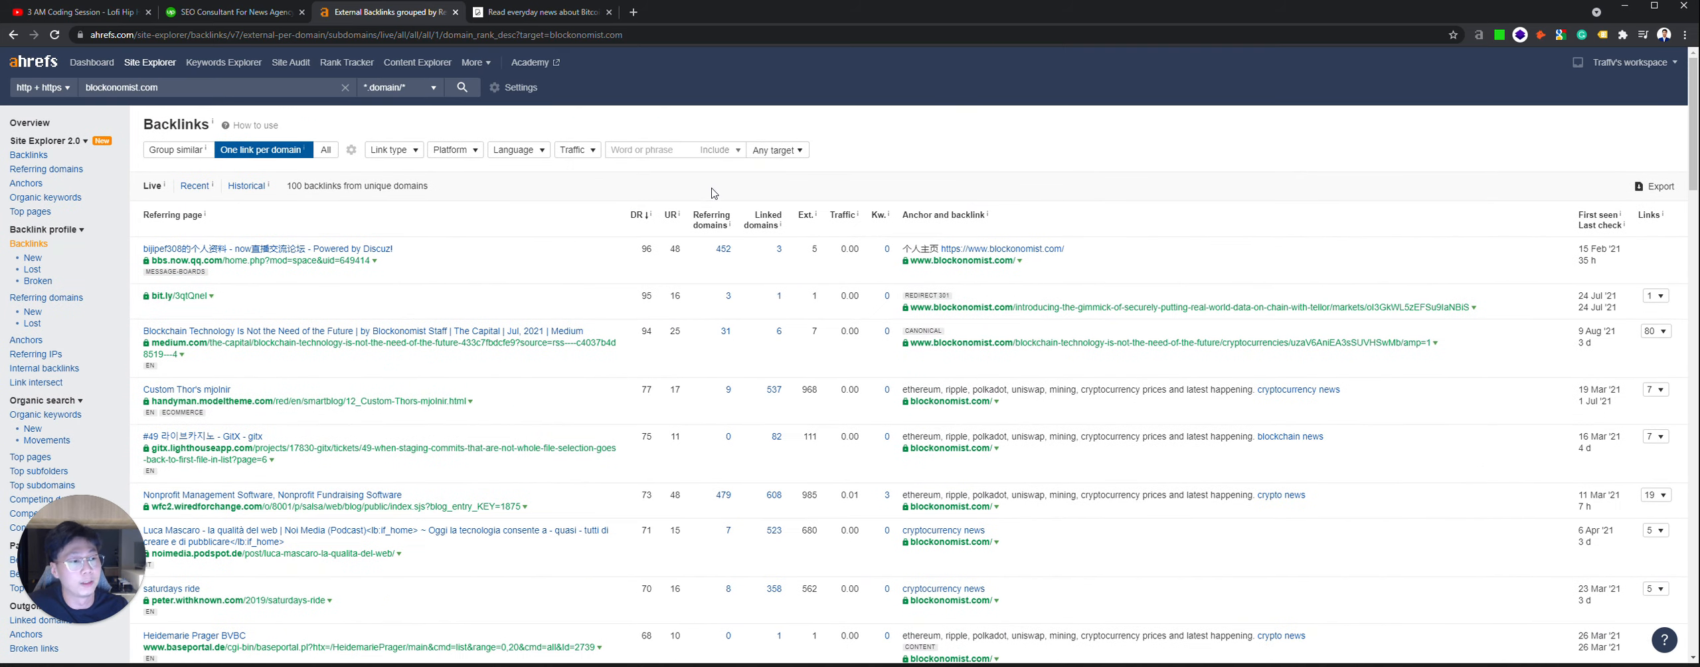
{"action": "mouse_move", "coordinate": [263, 221]}
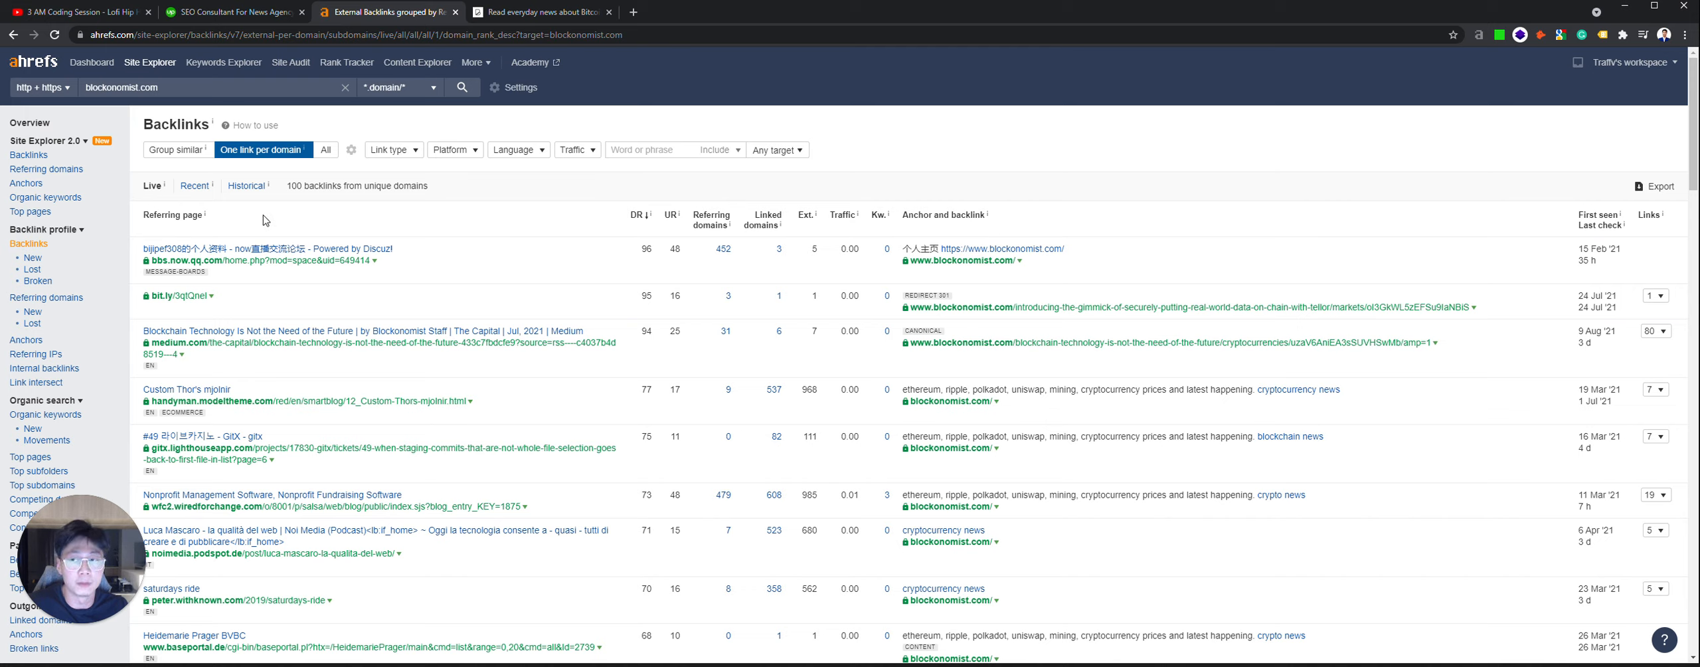
{"action": "mouse_move", "coordinate": [541, 12]}
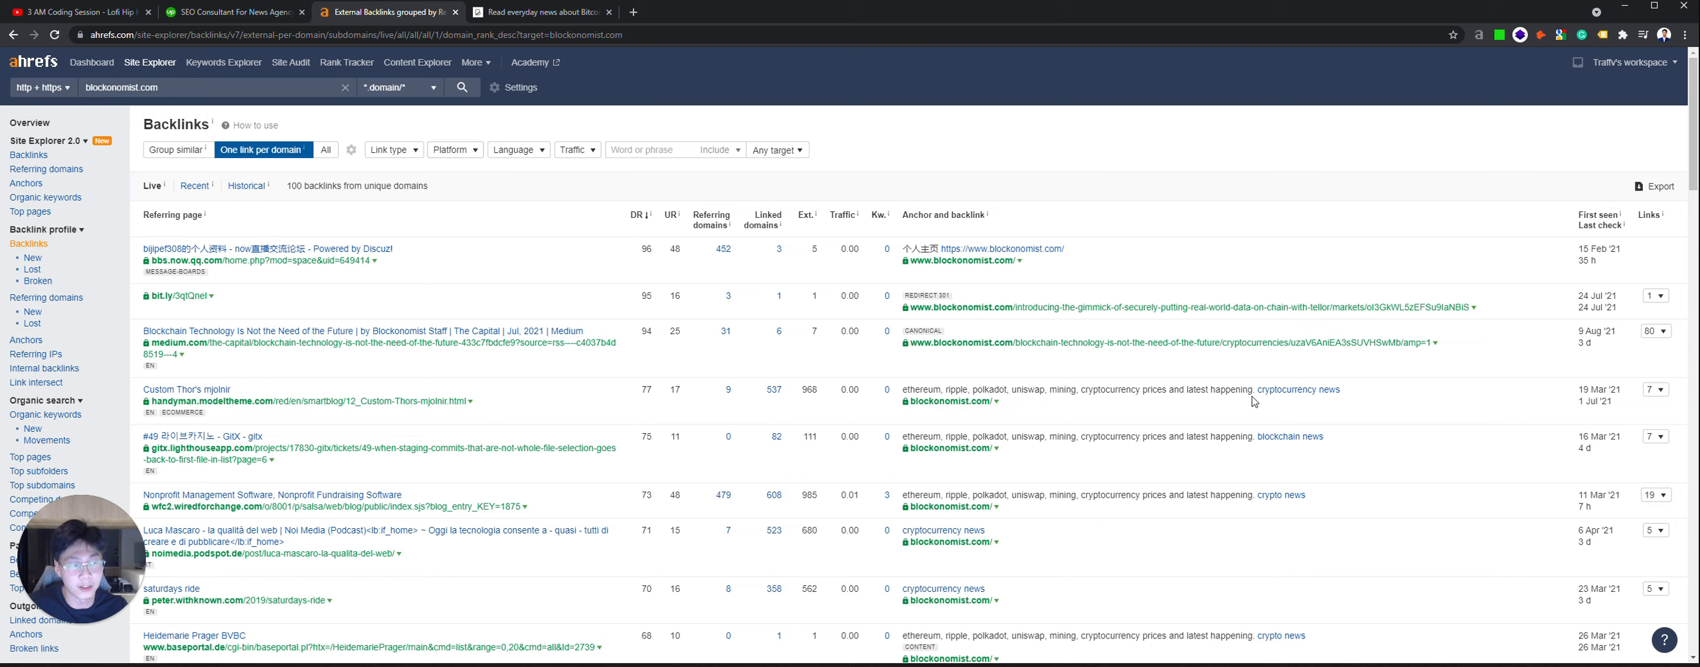
{"action": "mouse_move", "coordinate": [1358, 401]}
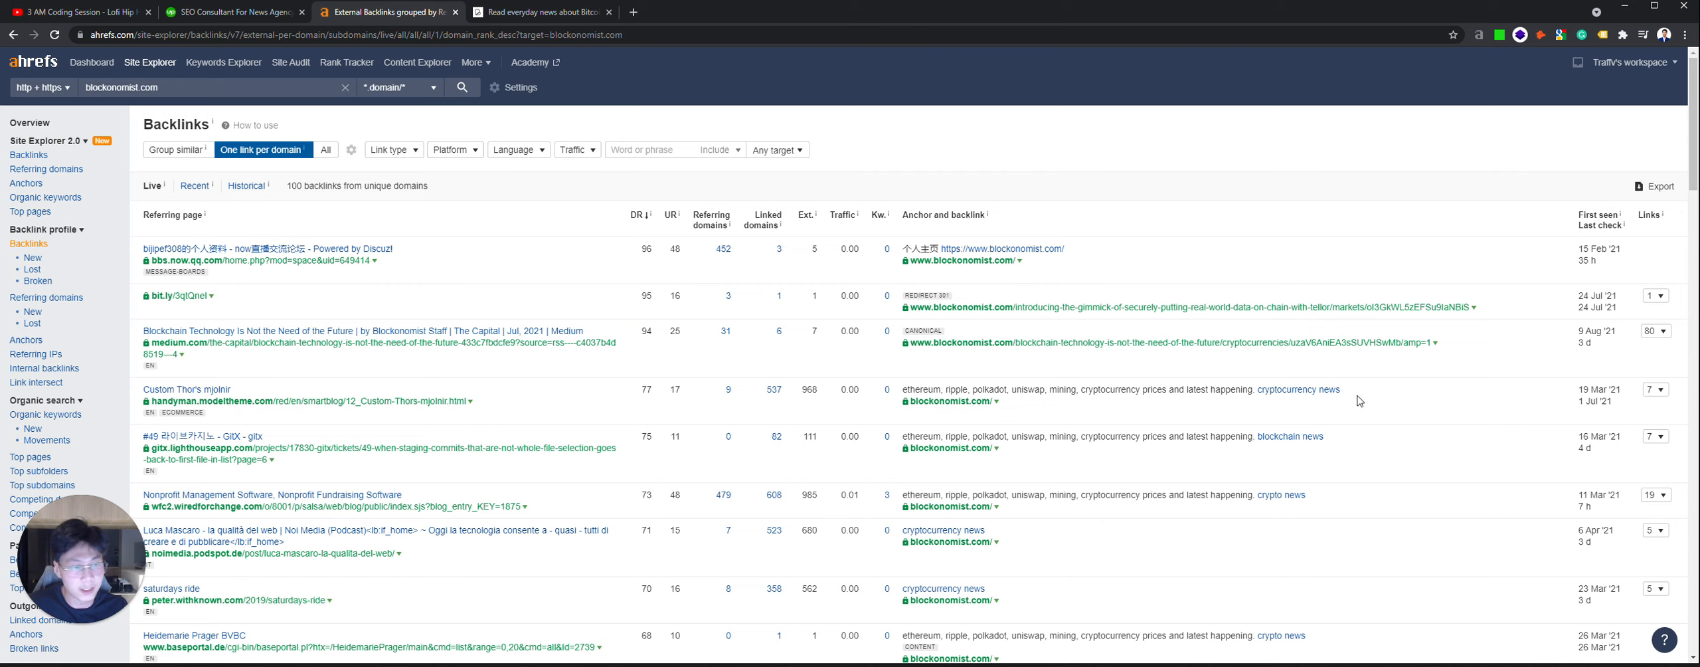
{"action": "mouse_move", "coordinate": [1382, 401]}
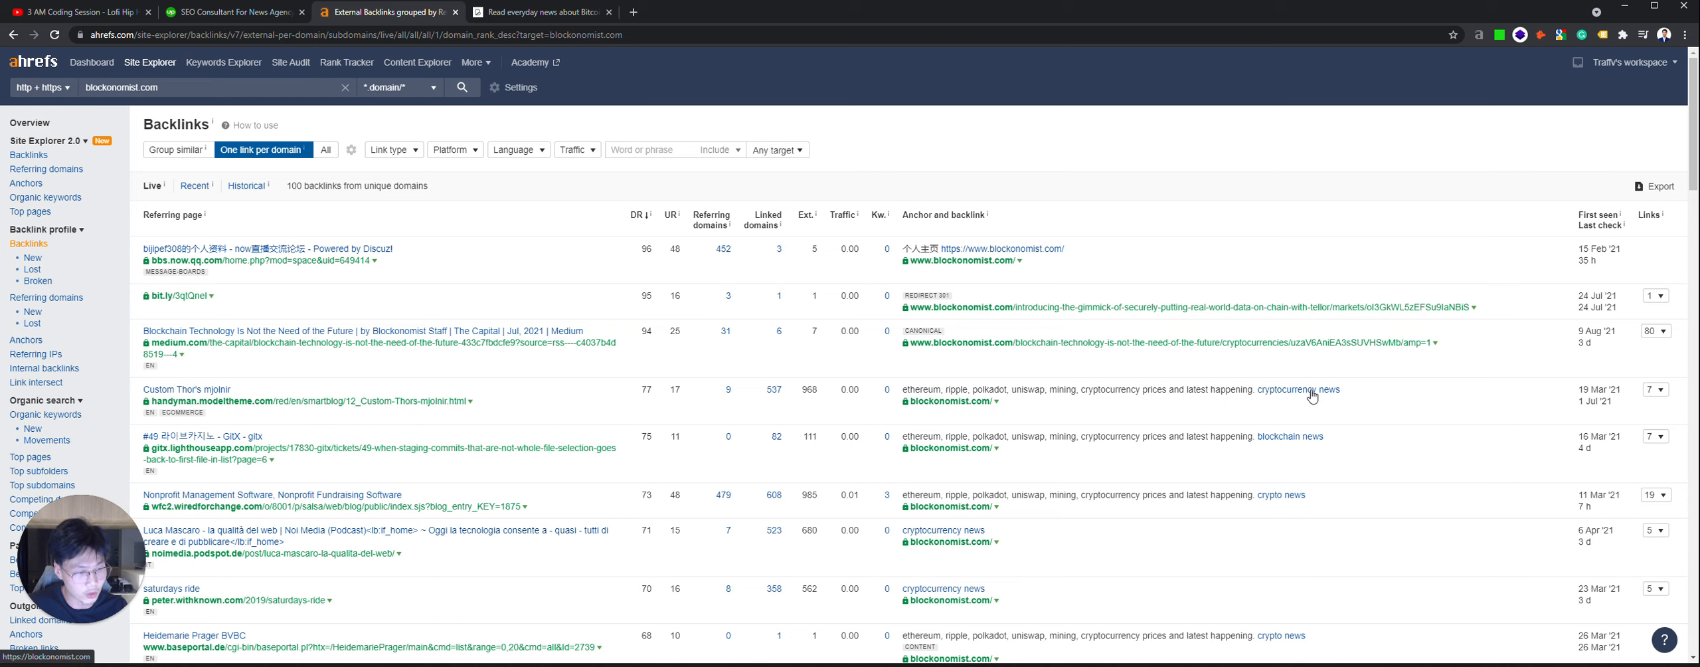
{"action": "mouse_move", "coordinate": [1301, 448]}
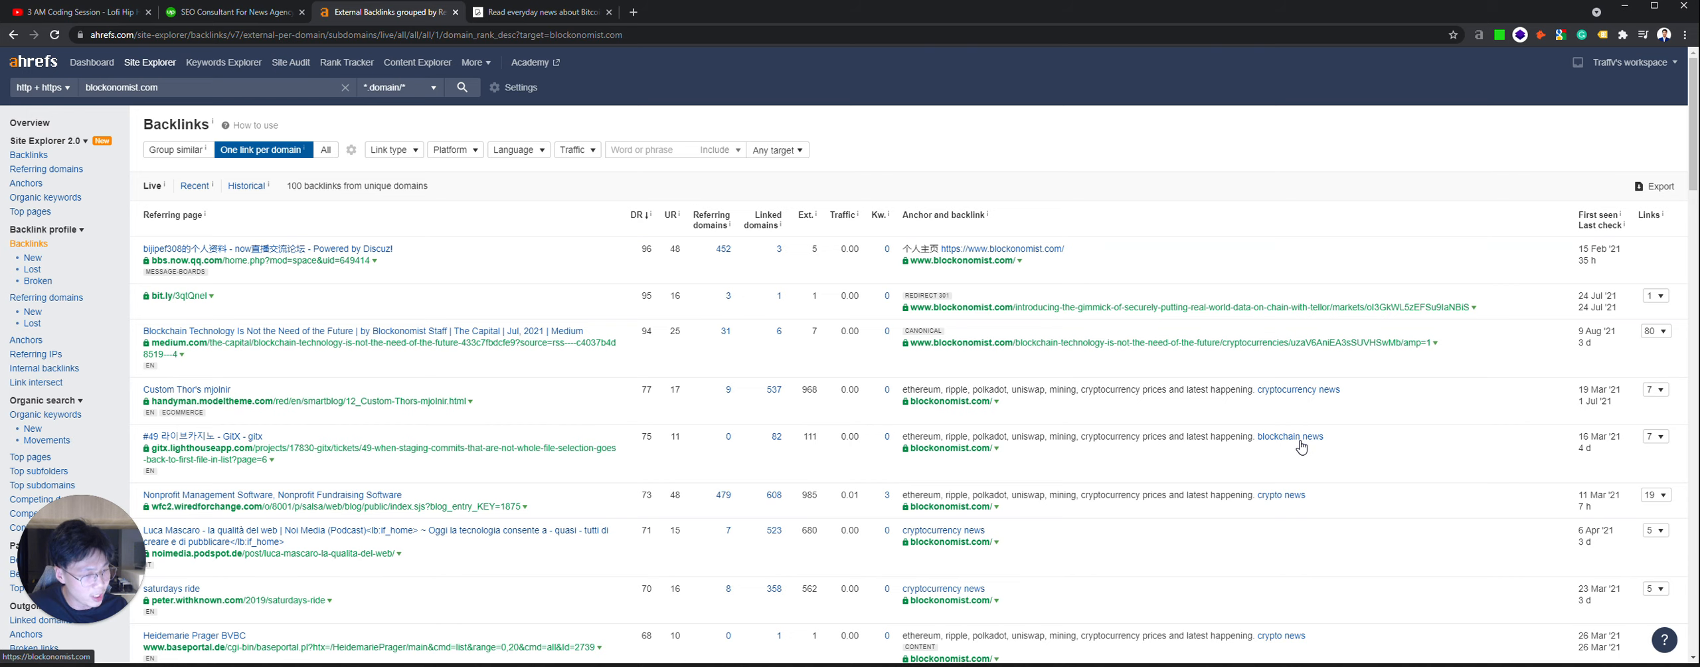
{"action": "scroll", "scroll_direction": "down", "scroll_amount": 3}
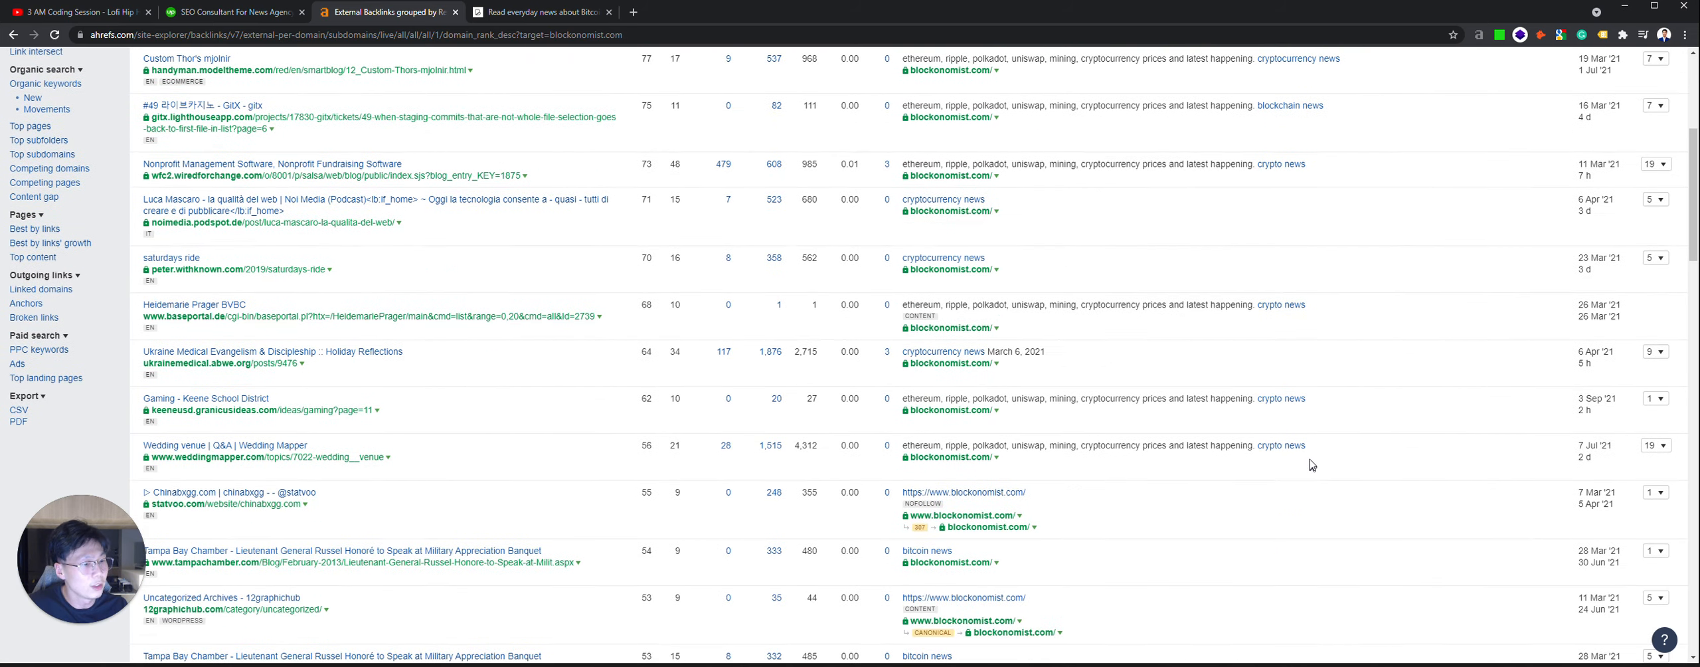
{"action": "scroll", "scroll_direction": "down", "scroll_amount": 3}
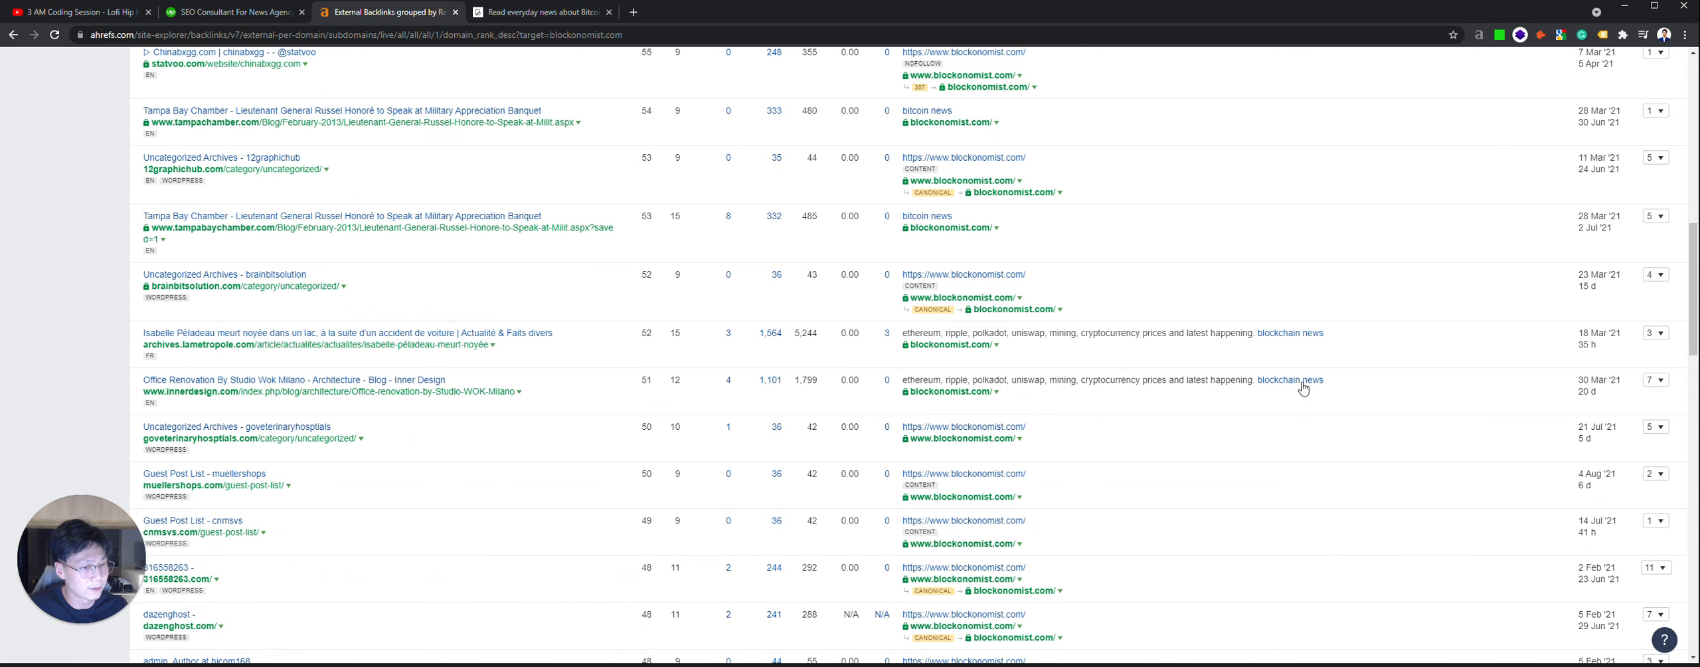
{"action": "scroll", "scroll_direction": "down", "scroll_amount": 3}
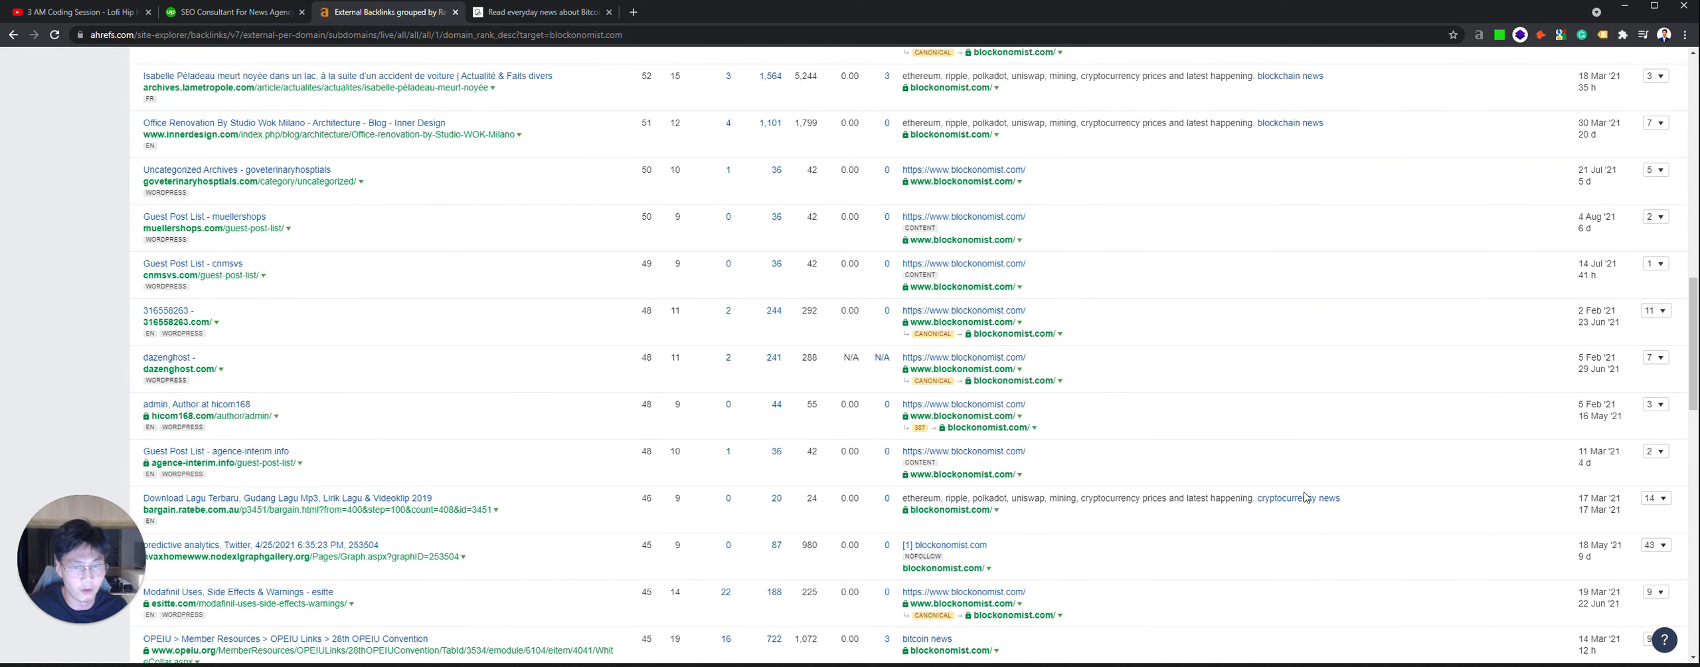
{"action": "scroll", "scroll_direction": "down", "scroll_amount": 3}
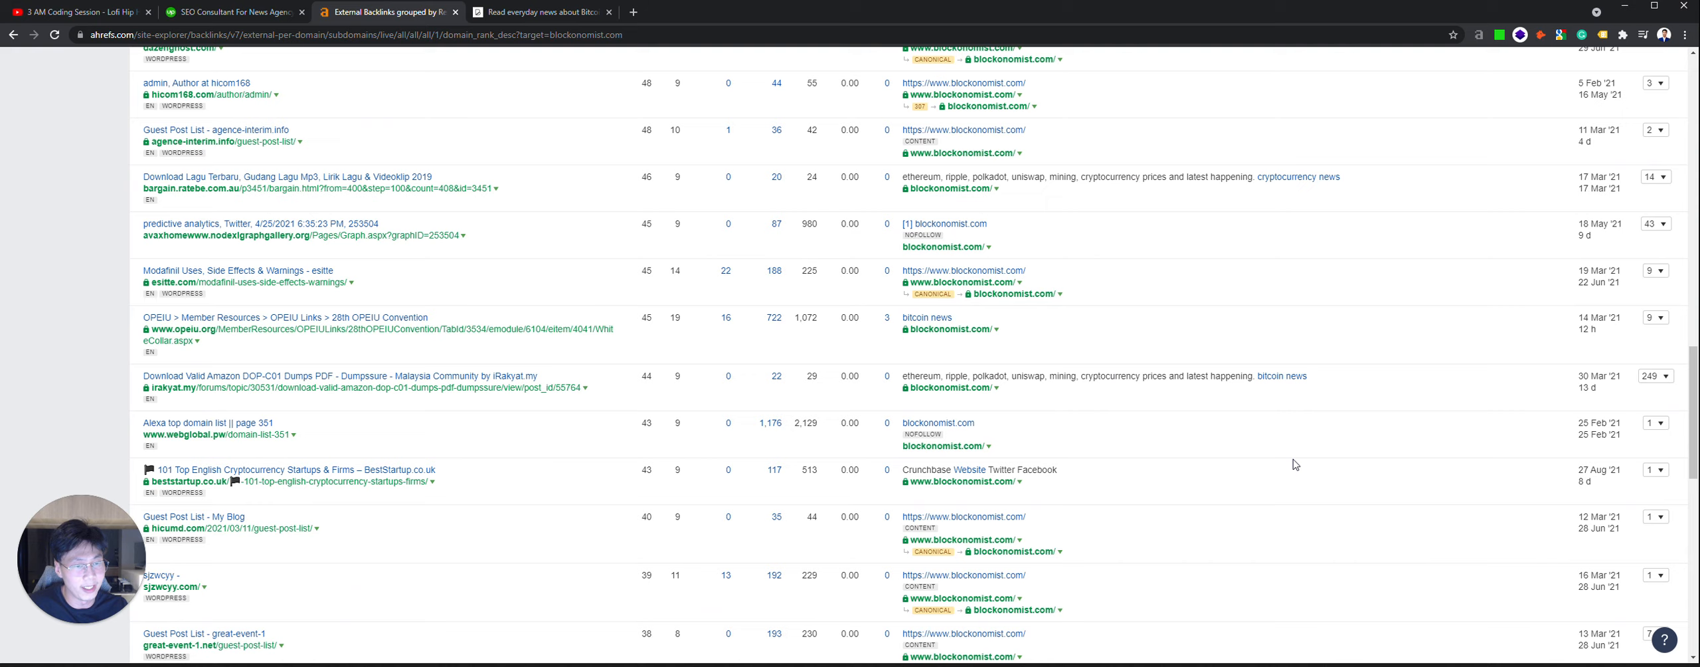
{"action": "scroll", "scroll_direction": "down", "scroll_amount": 3}
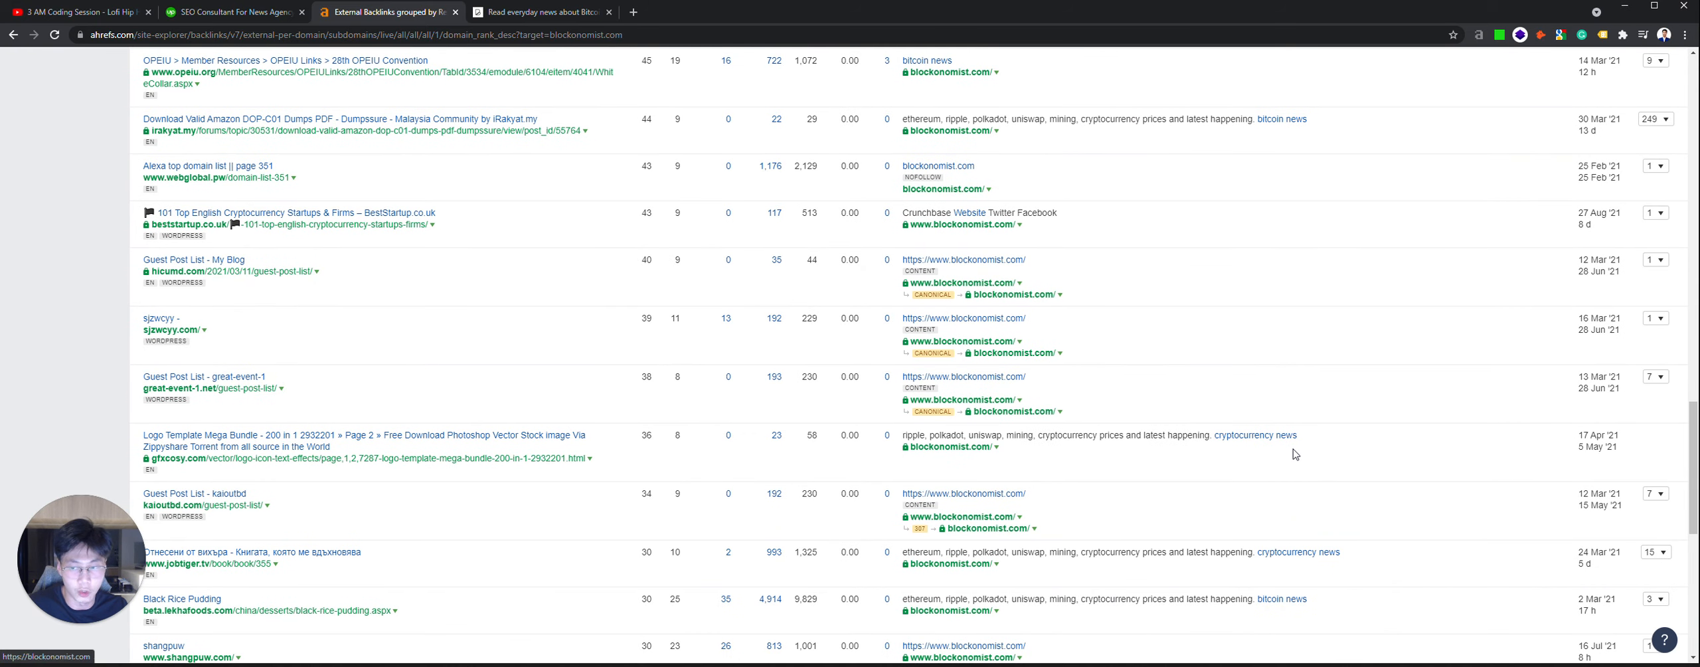
{"action": "mouse_move", "coordinate": [1311, 441]}
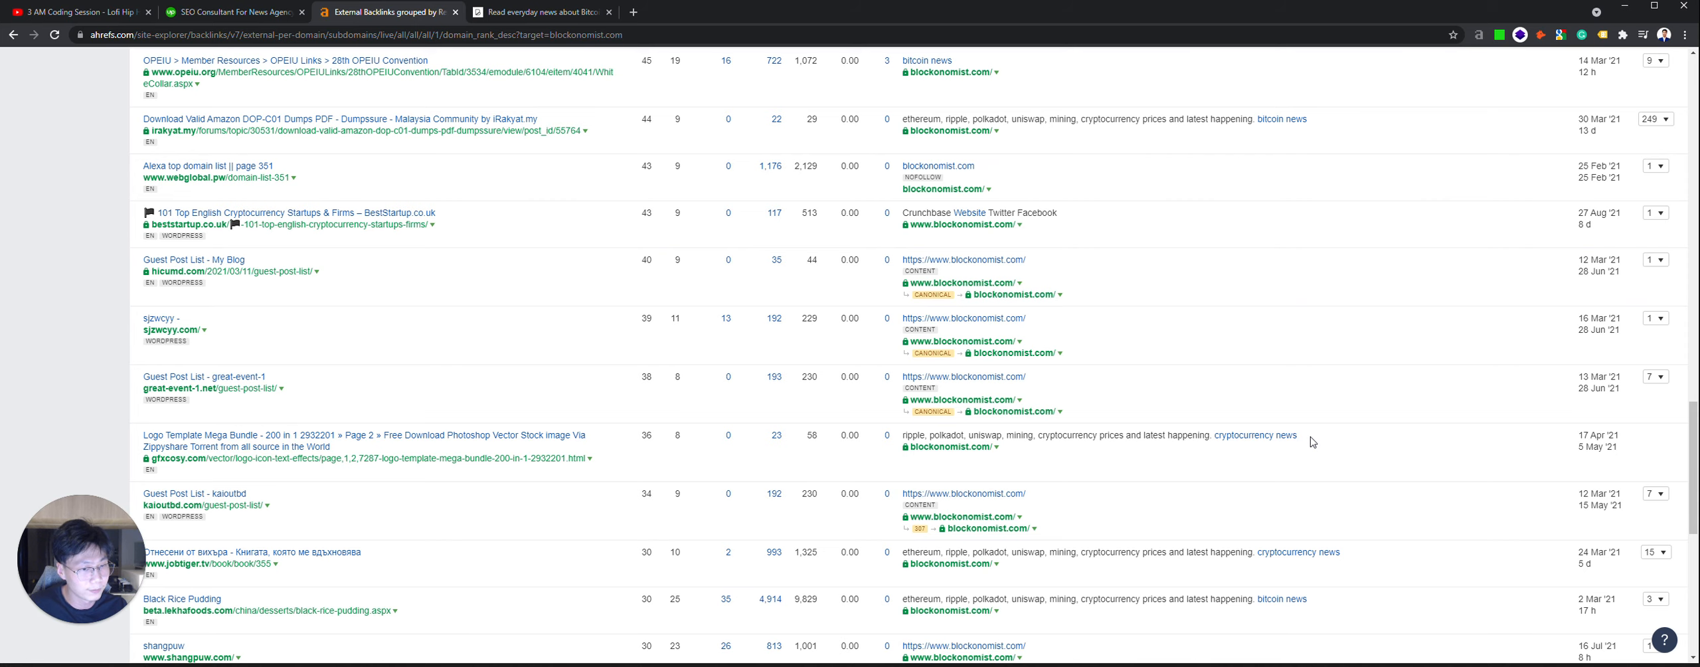
{"action": "mouse_move", "coordinate": [1296, 438]}
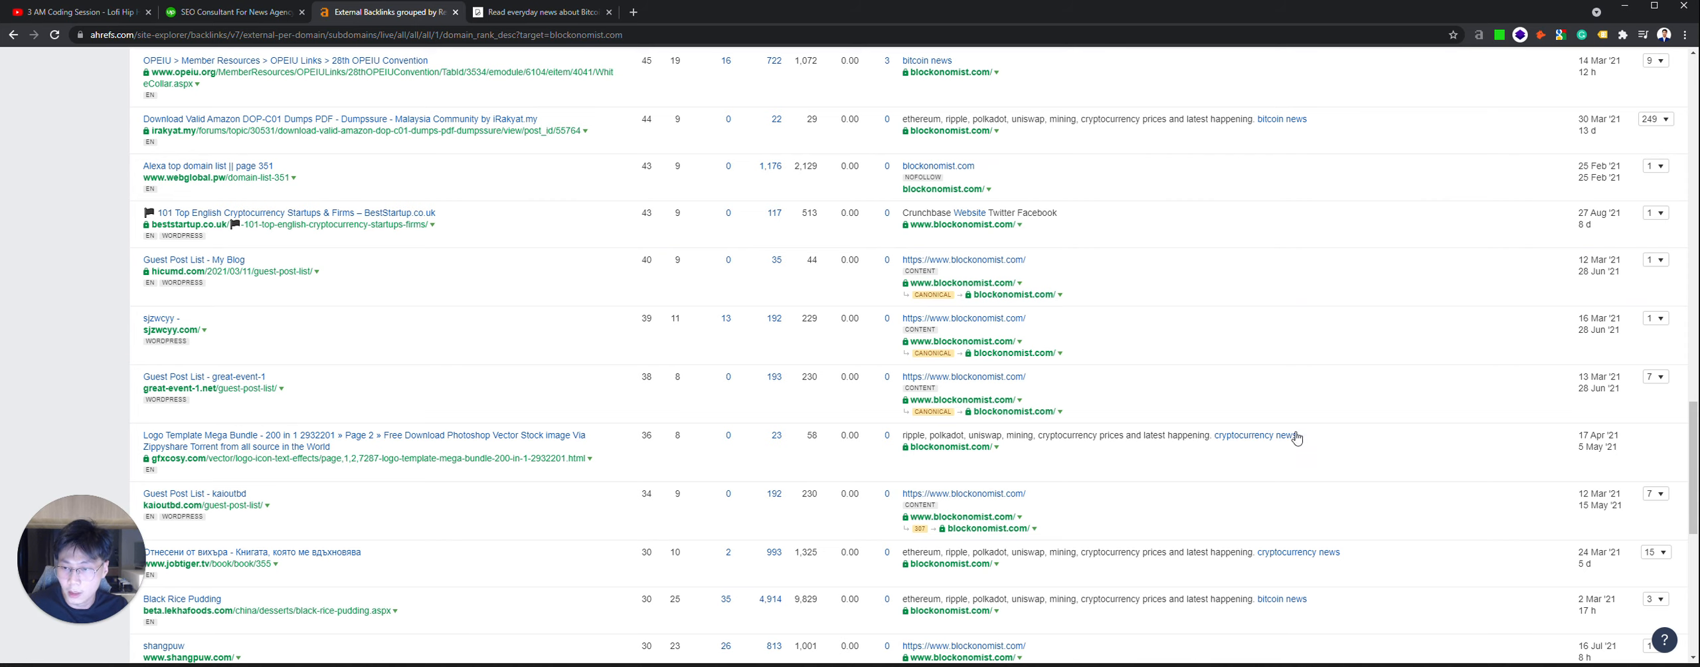
{"action": "scroll", "scroll_direction": "up", "scroll_amount": 3}
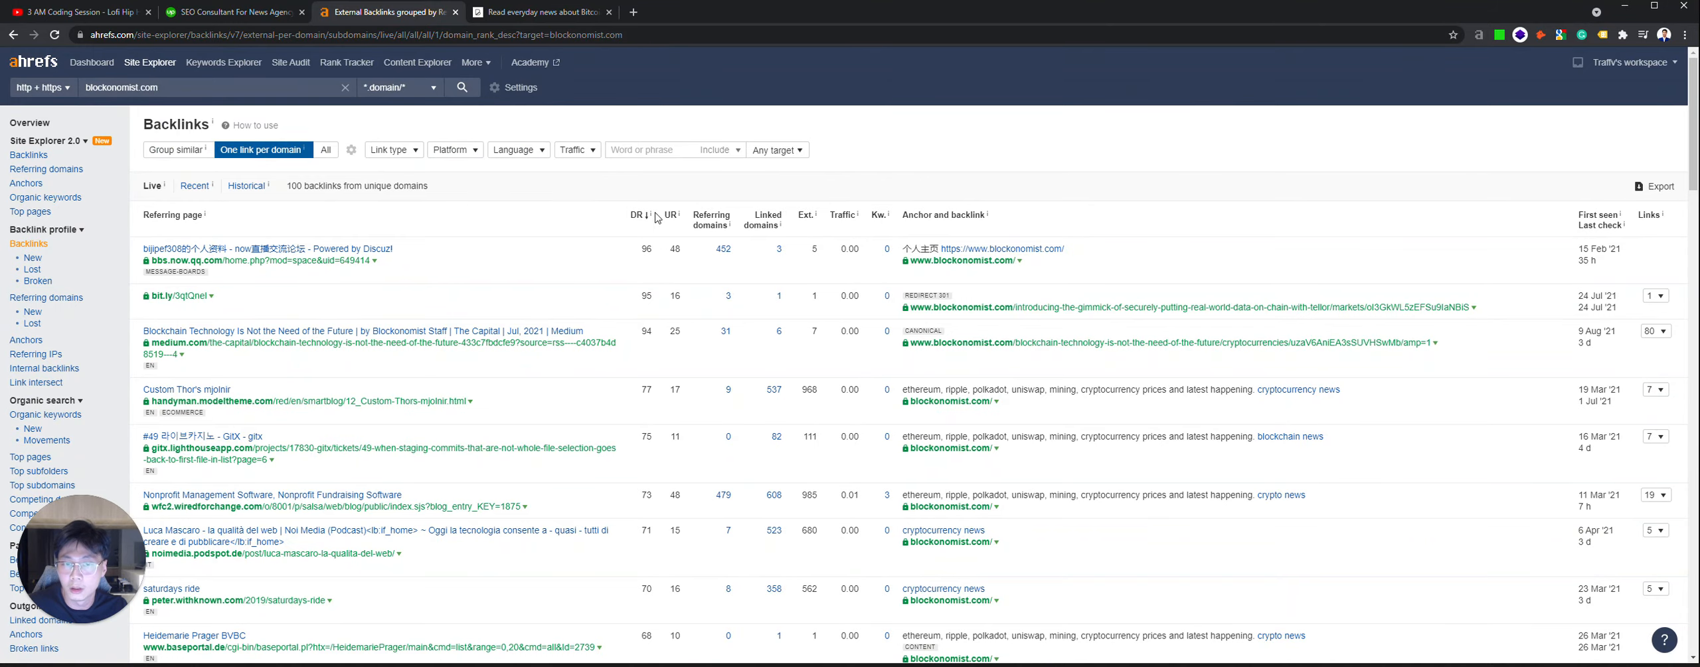
{"action": "mouse_move", "coordinate": [530, 308]}
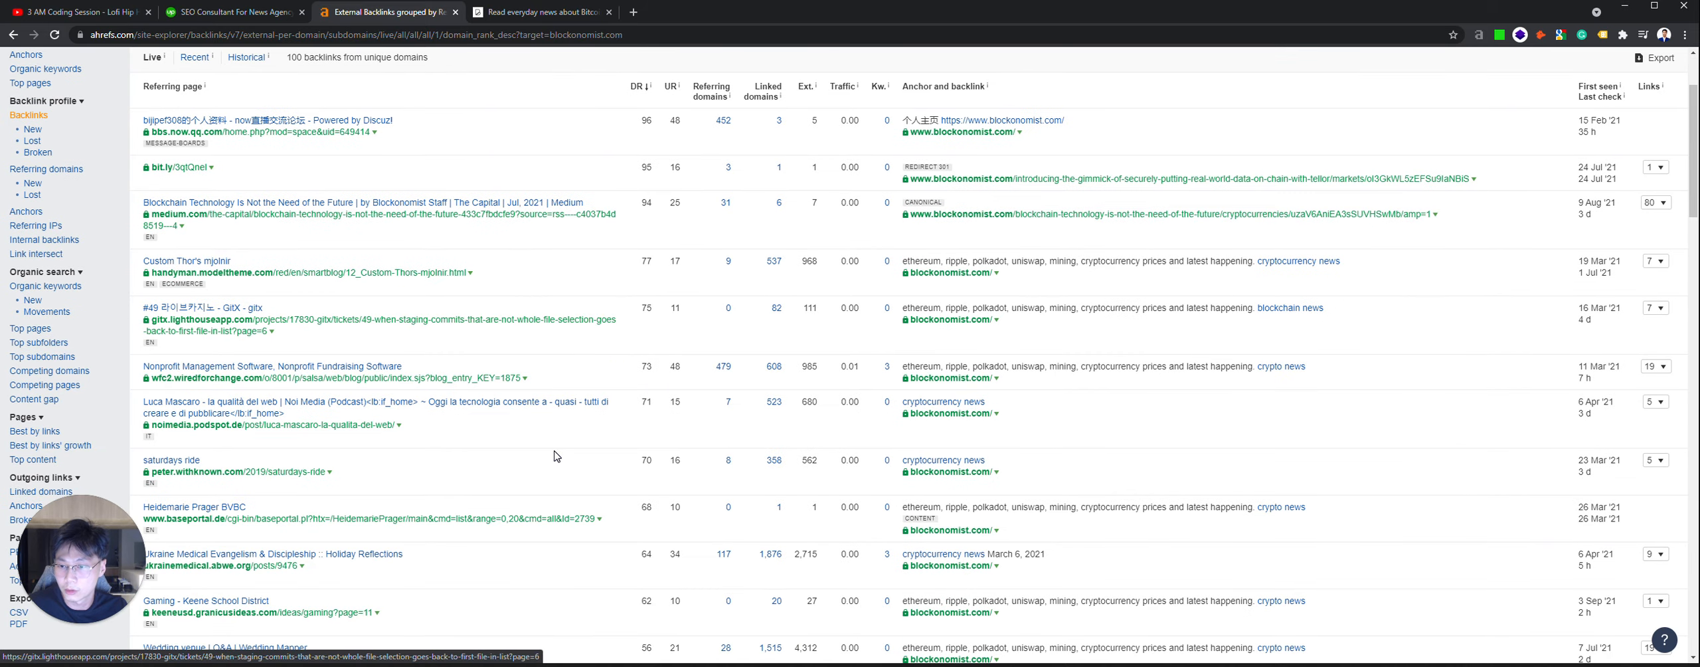
{"action": "scroll", "scroll_direction": "down", "scroll_amount": 3}
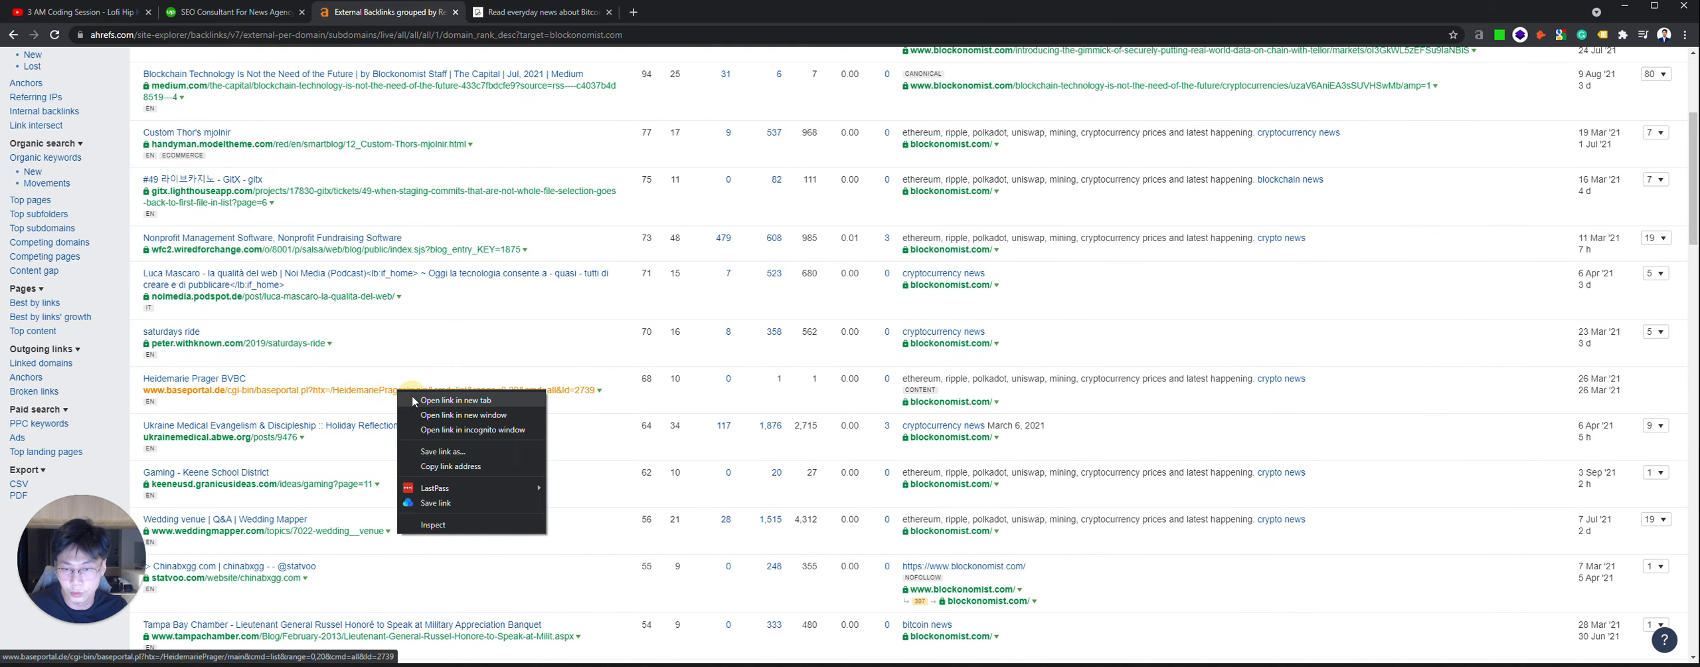
{"action": "left_click", "coordinate": [451, 399]}
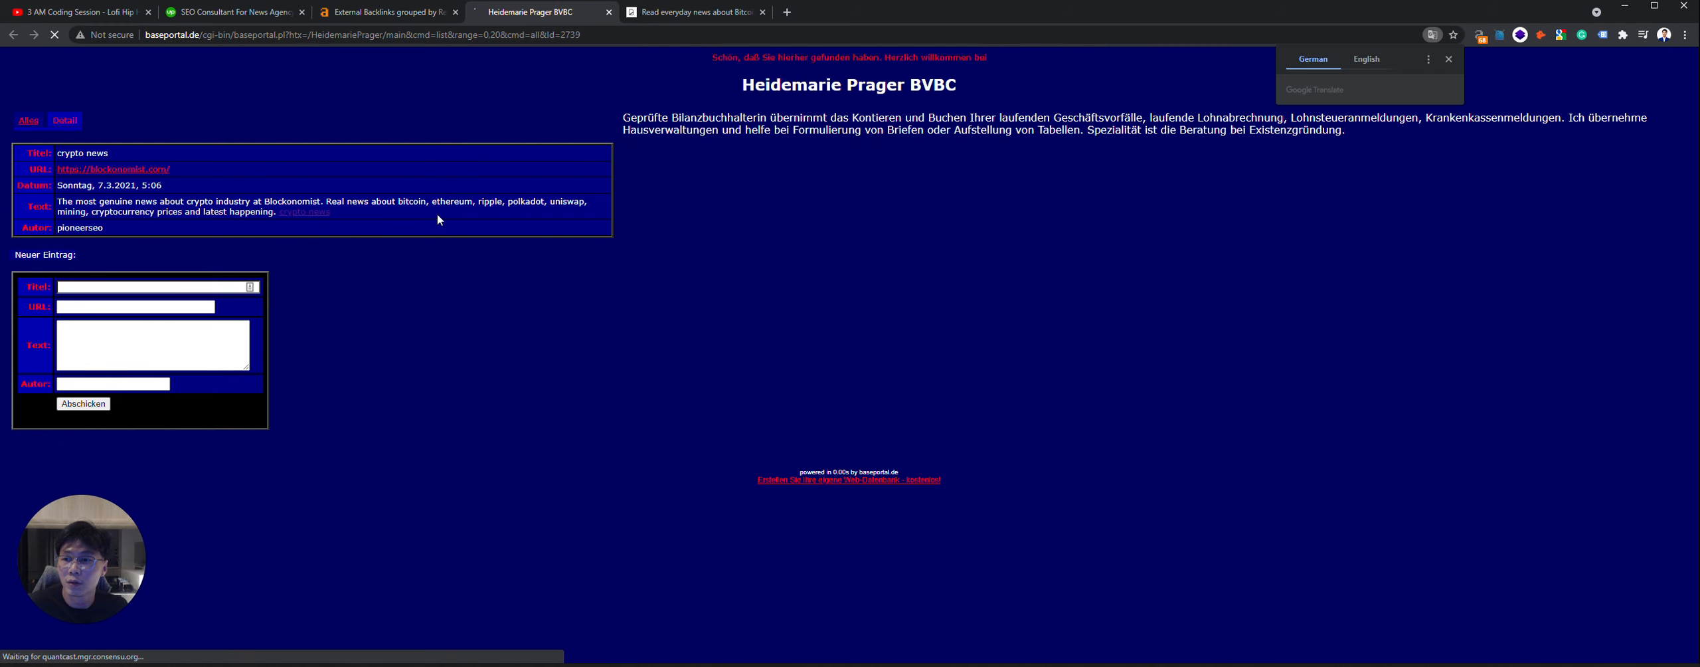
{"action": "mouse_move", "coordinate": [733, 263]}
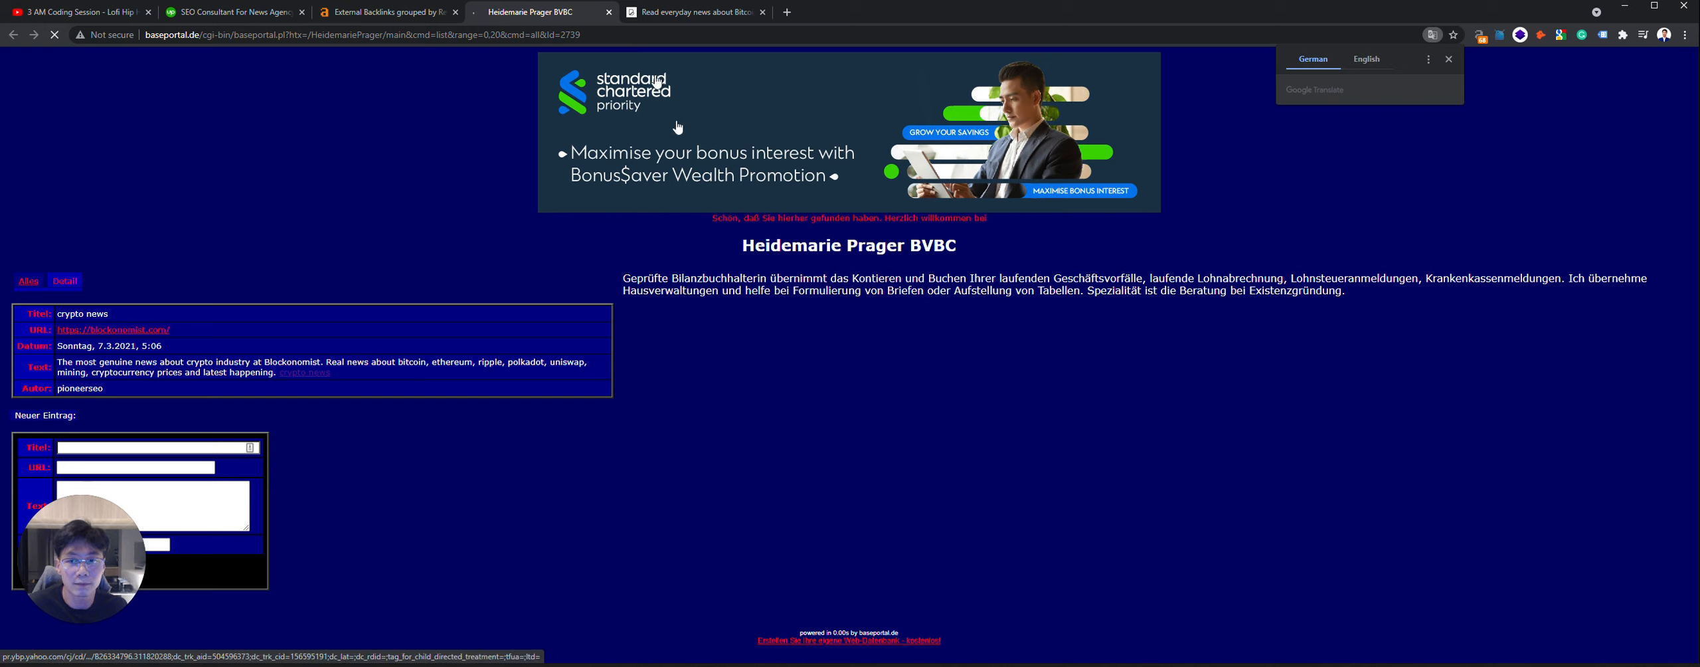
{"action": "left_click", "coordinate": [385, 12]}
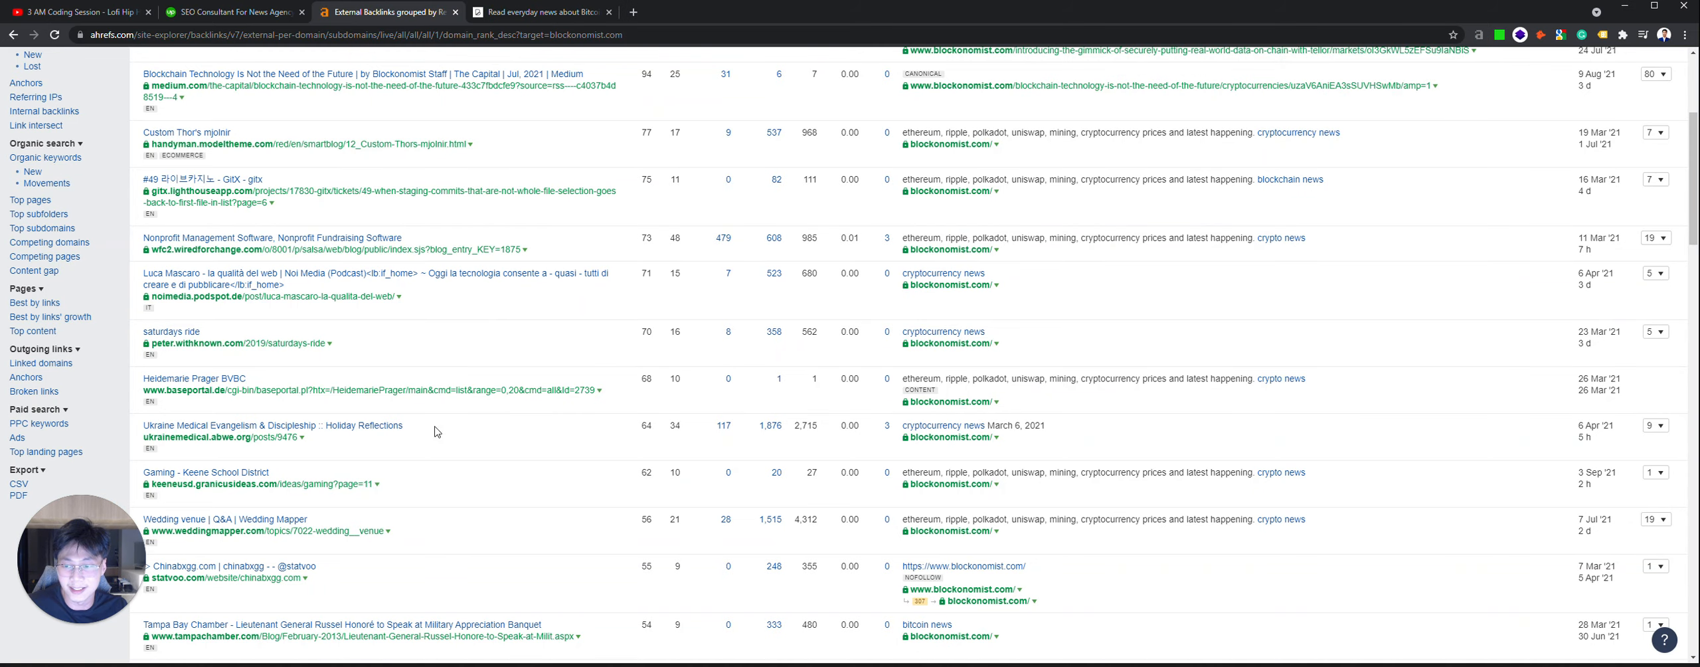
{"action": "scroll", "scroll_direction": "down", "scroll_amount": 3}
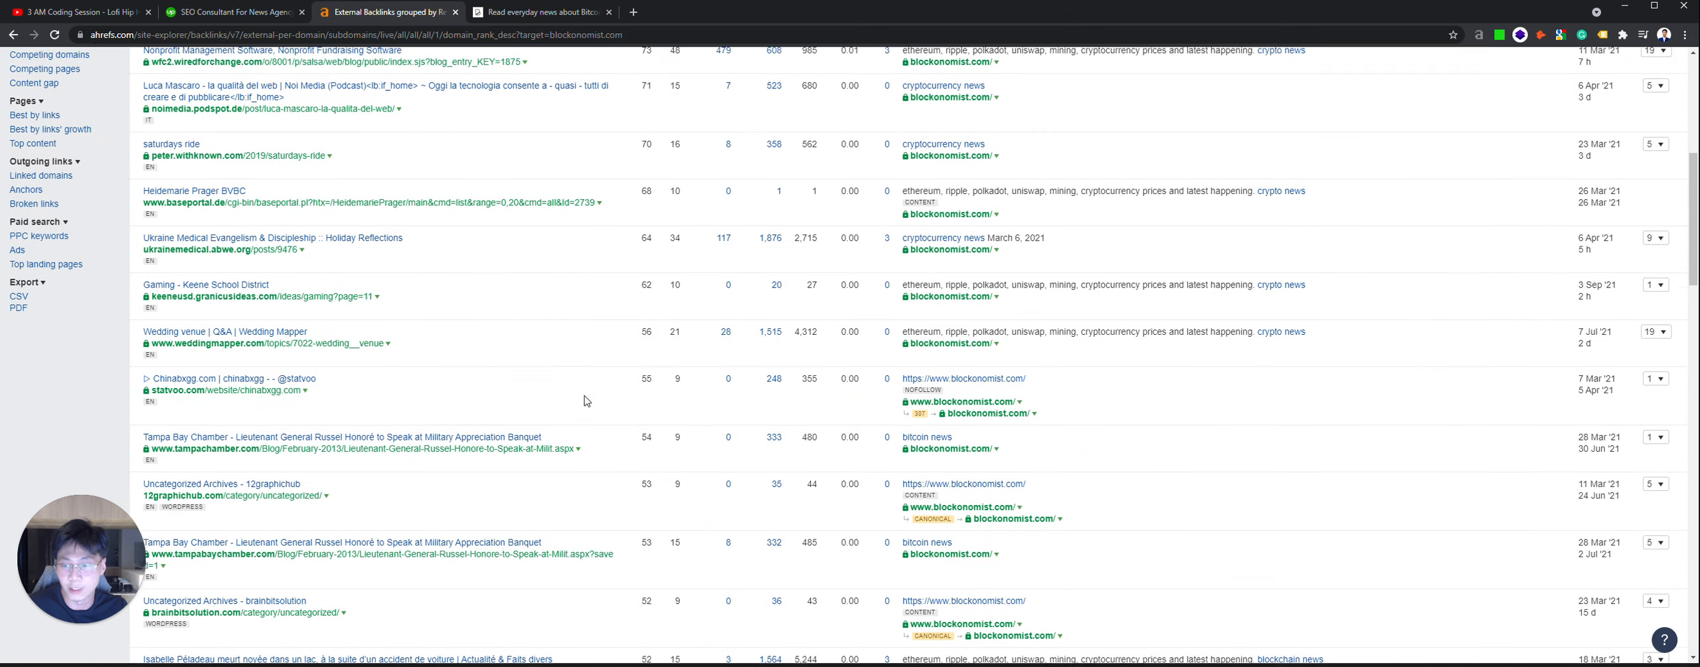
{"action": "scroll", "scroll_direction": "down", "scroll_amount": 3}
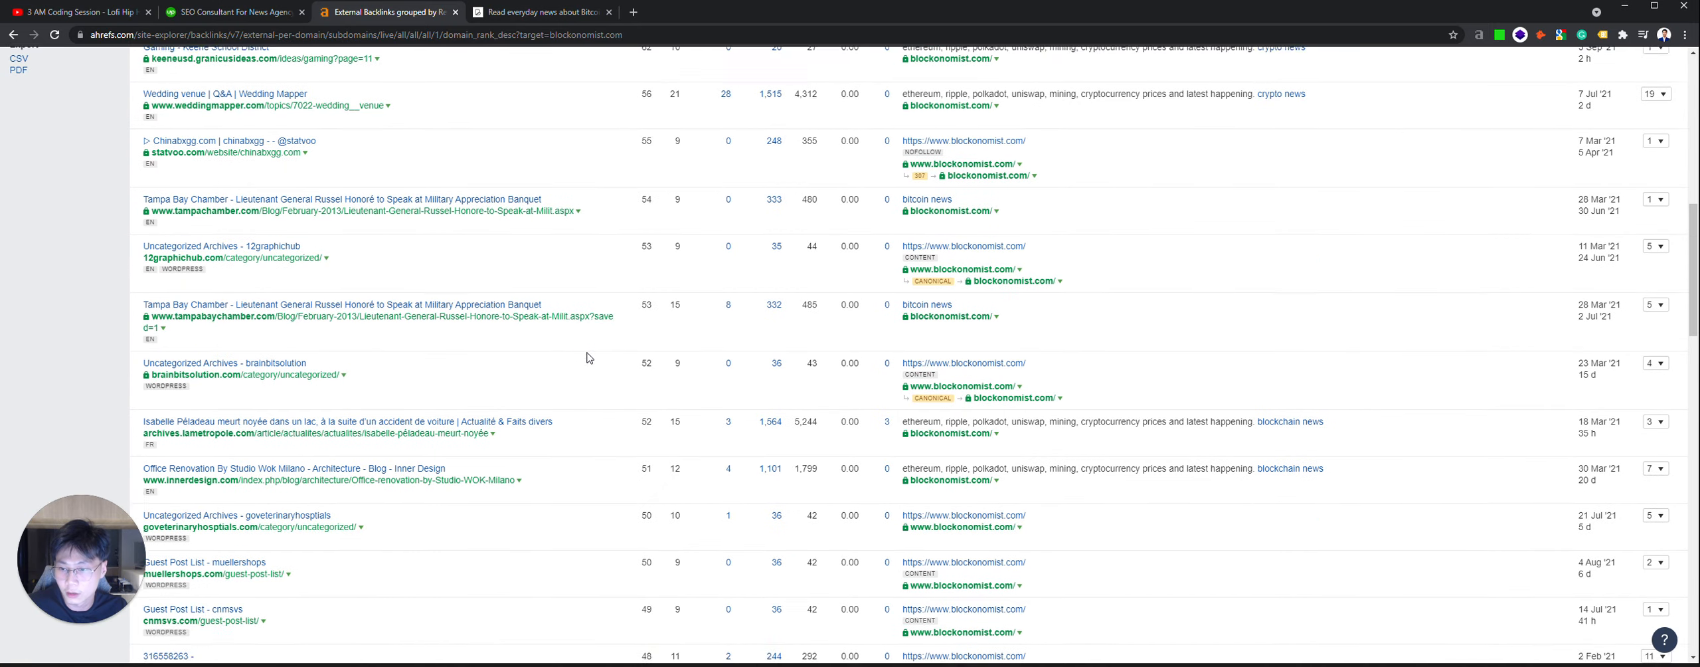
{"action": "scroll", "scroll_direction": "down", "scroll_amount": 3}
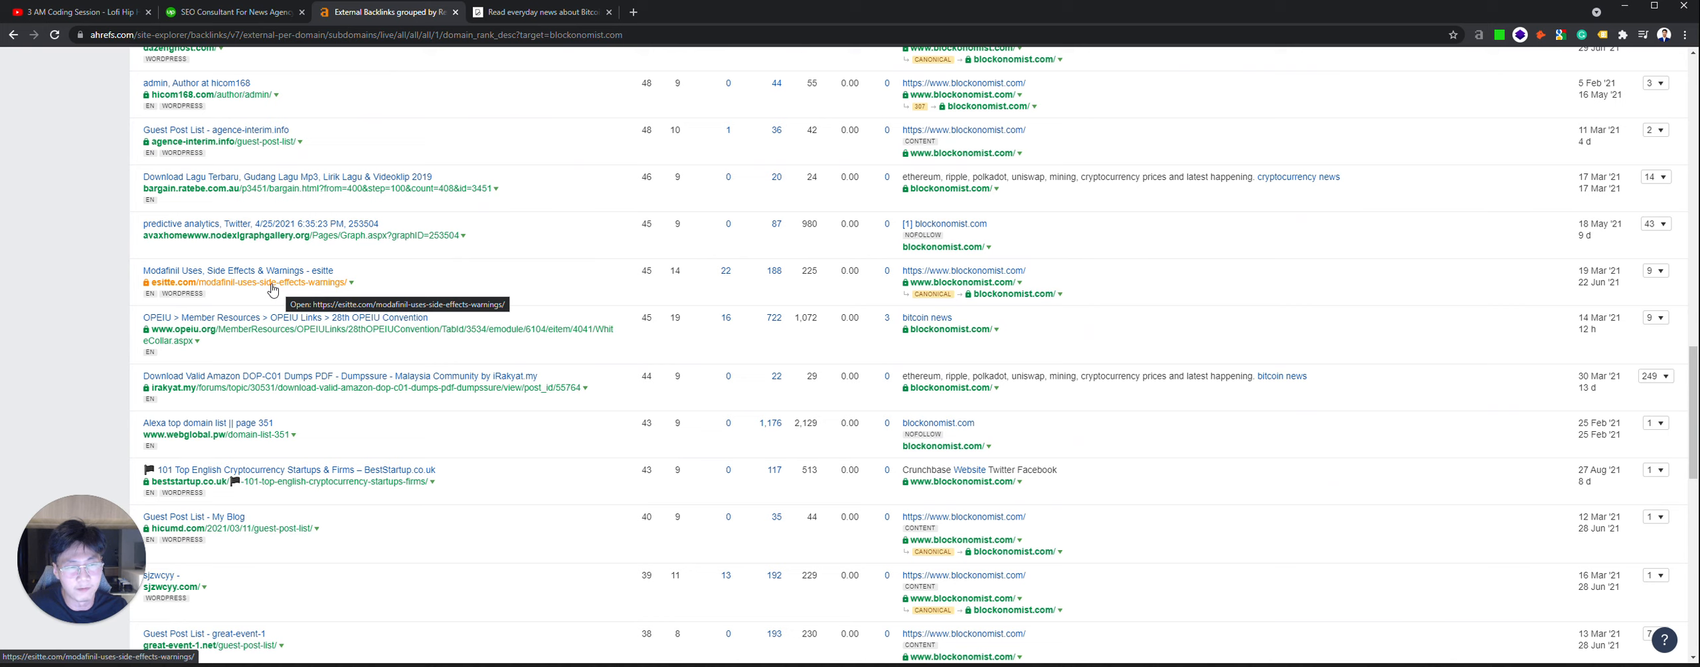
{"action": "mouse_move", "coordinate": [271, 290]}
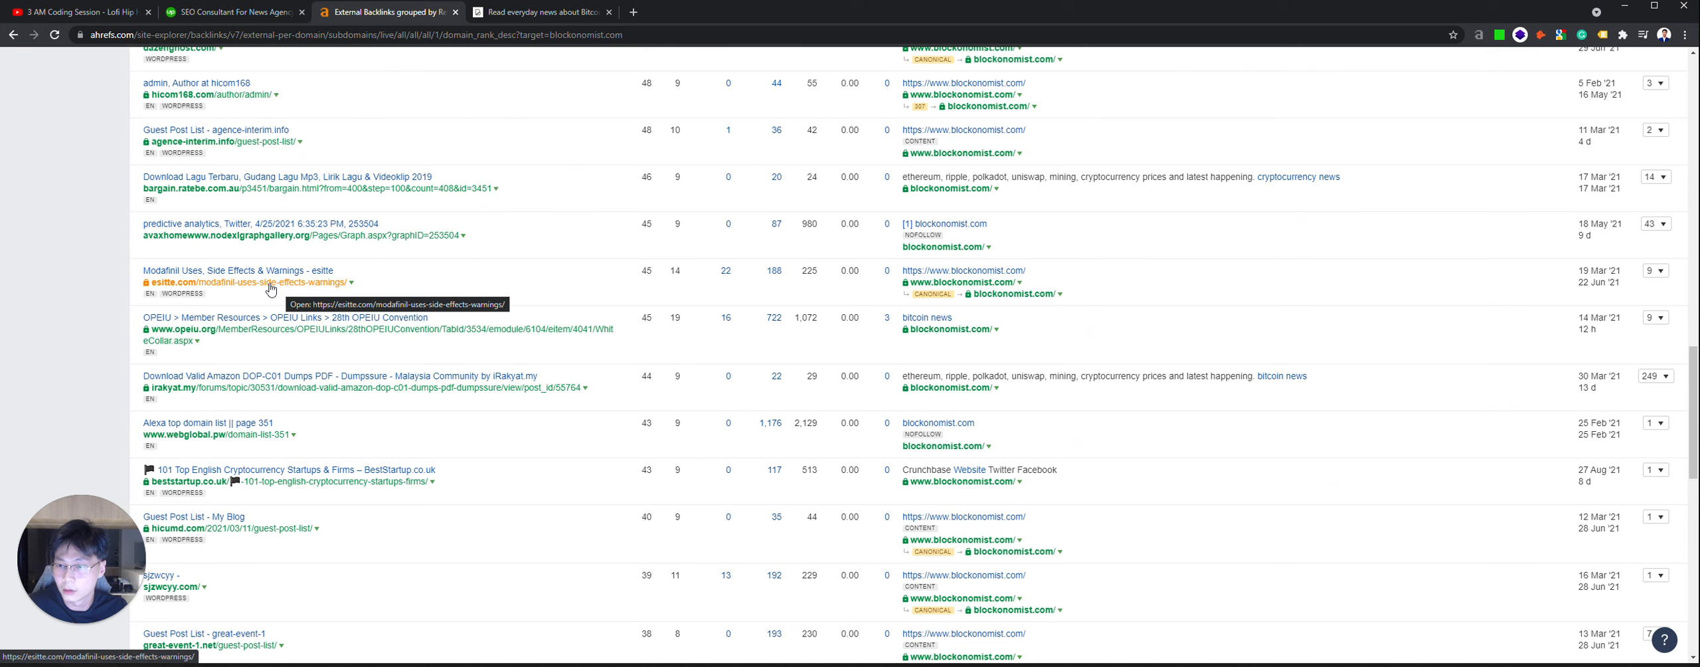
{"action": "scroll", "scroll_direction": "down", "scroll_amount": 3}
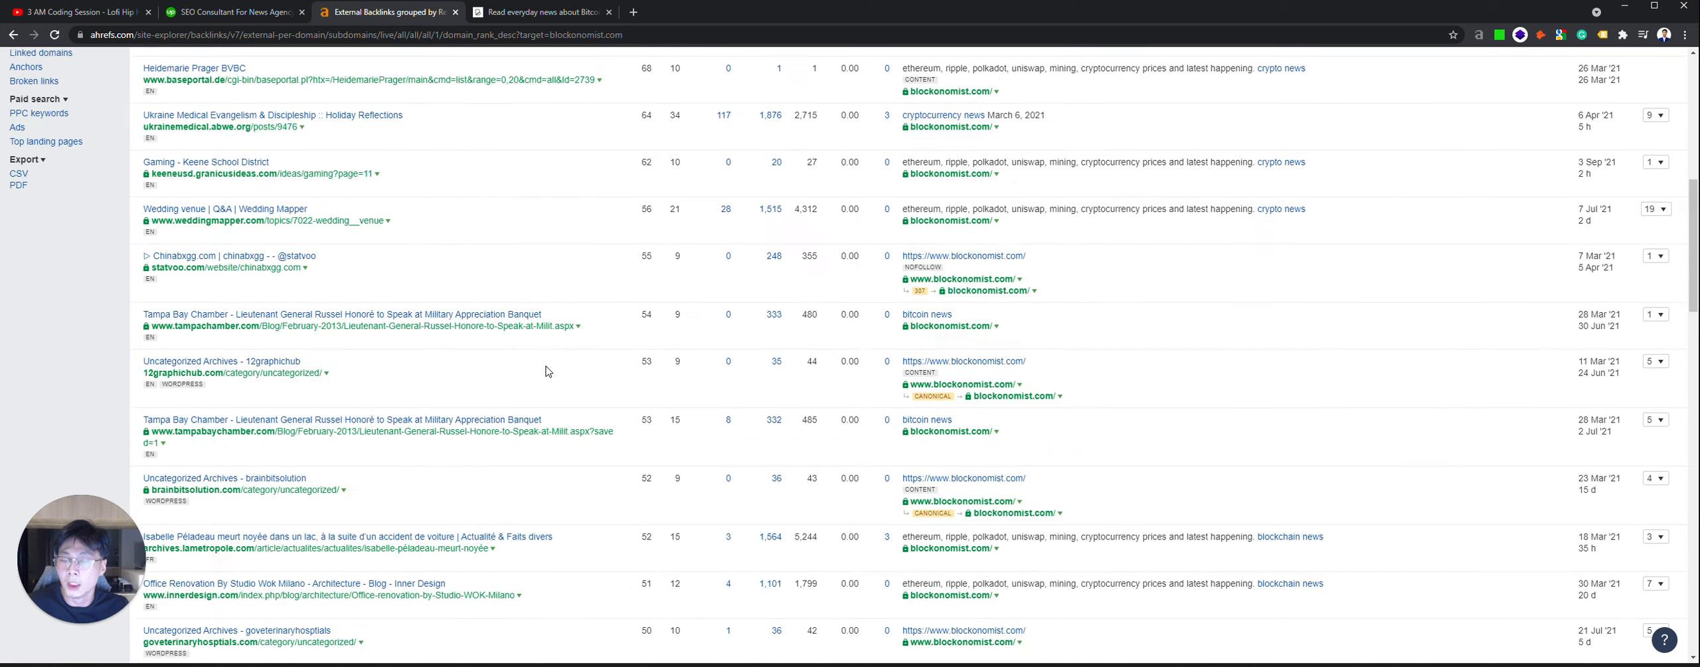
{"action": "scroll", "scroll_direction": "up", "scroll_amount": 3}
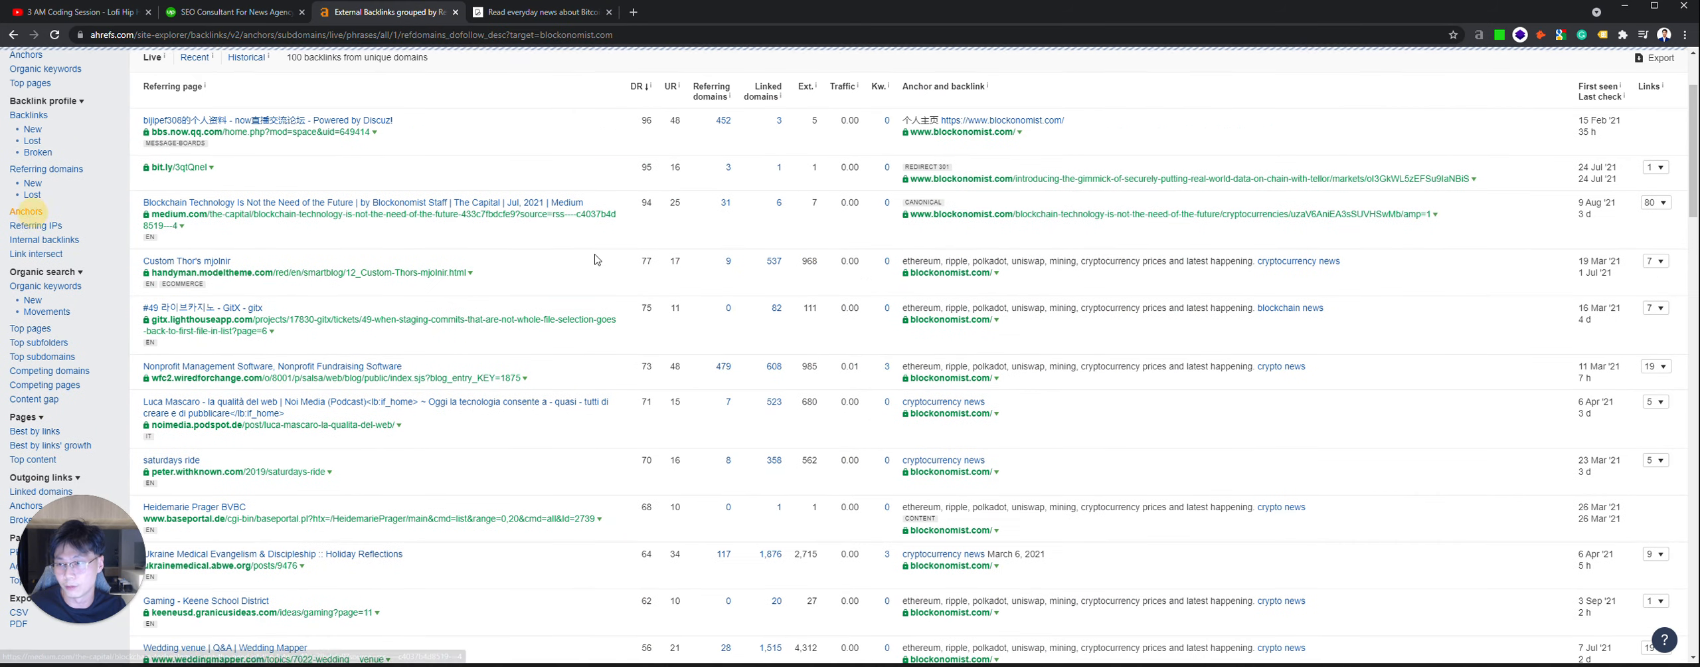
Step: Open the Anchors report showing bitcoin news, cryptocurrency news and crypto news dominating
{"action": "left_click", "coordinate": [26, 209]}
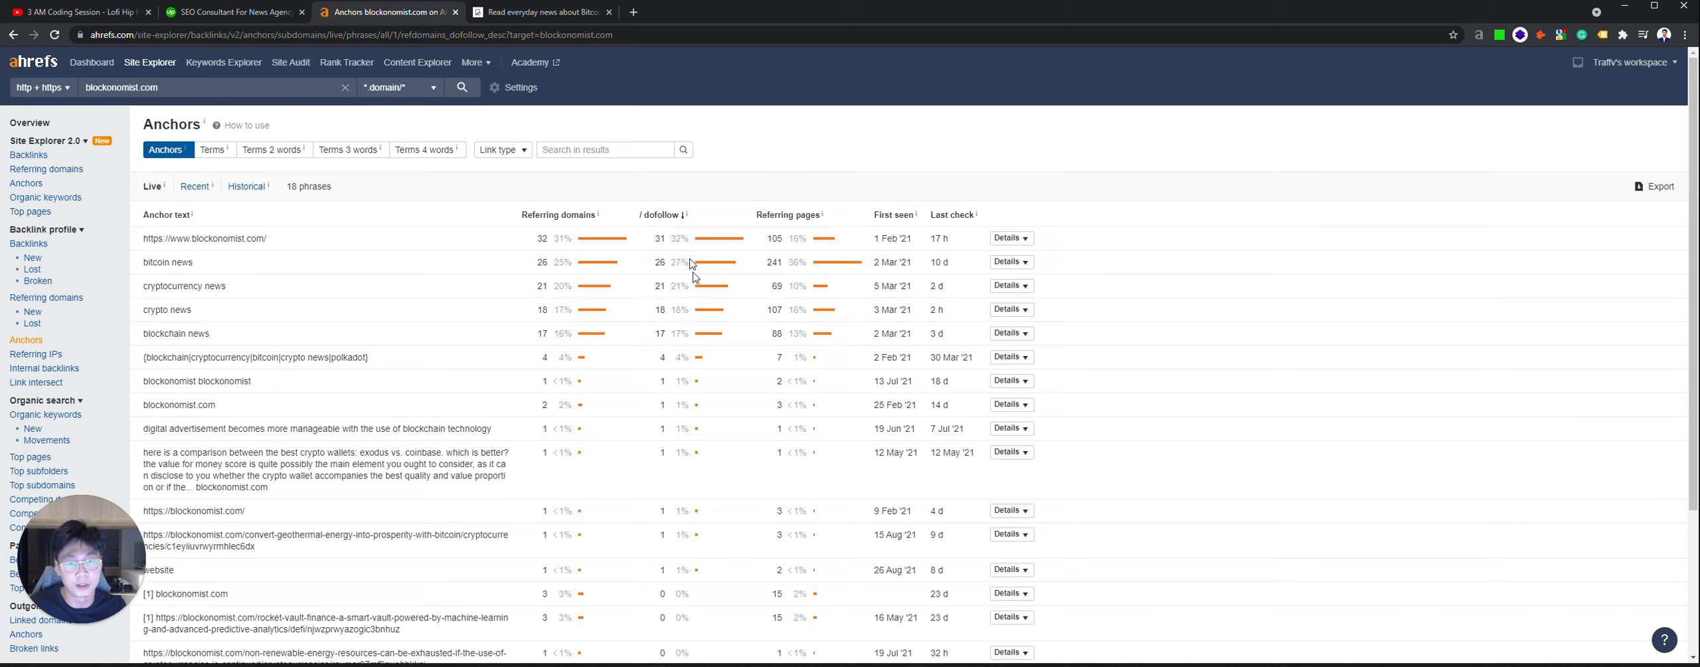
{"action": "mouse_move", "coordinate": [669, 279]}
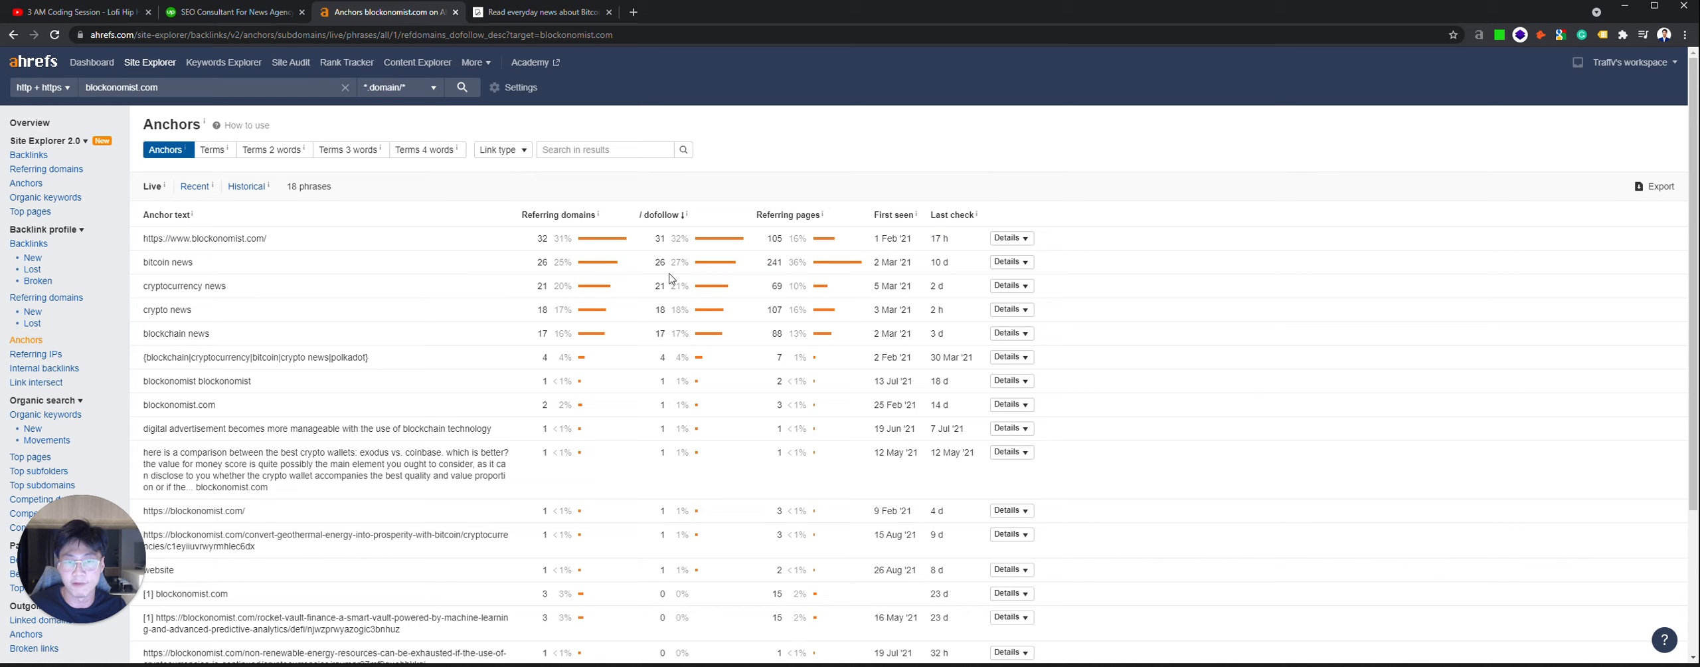
{"action": "scroll", "scroll_direction": "down", "scroll_amount": 3}
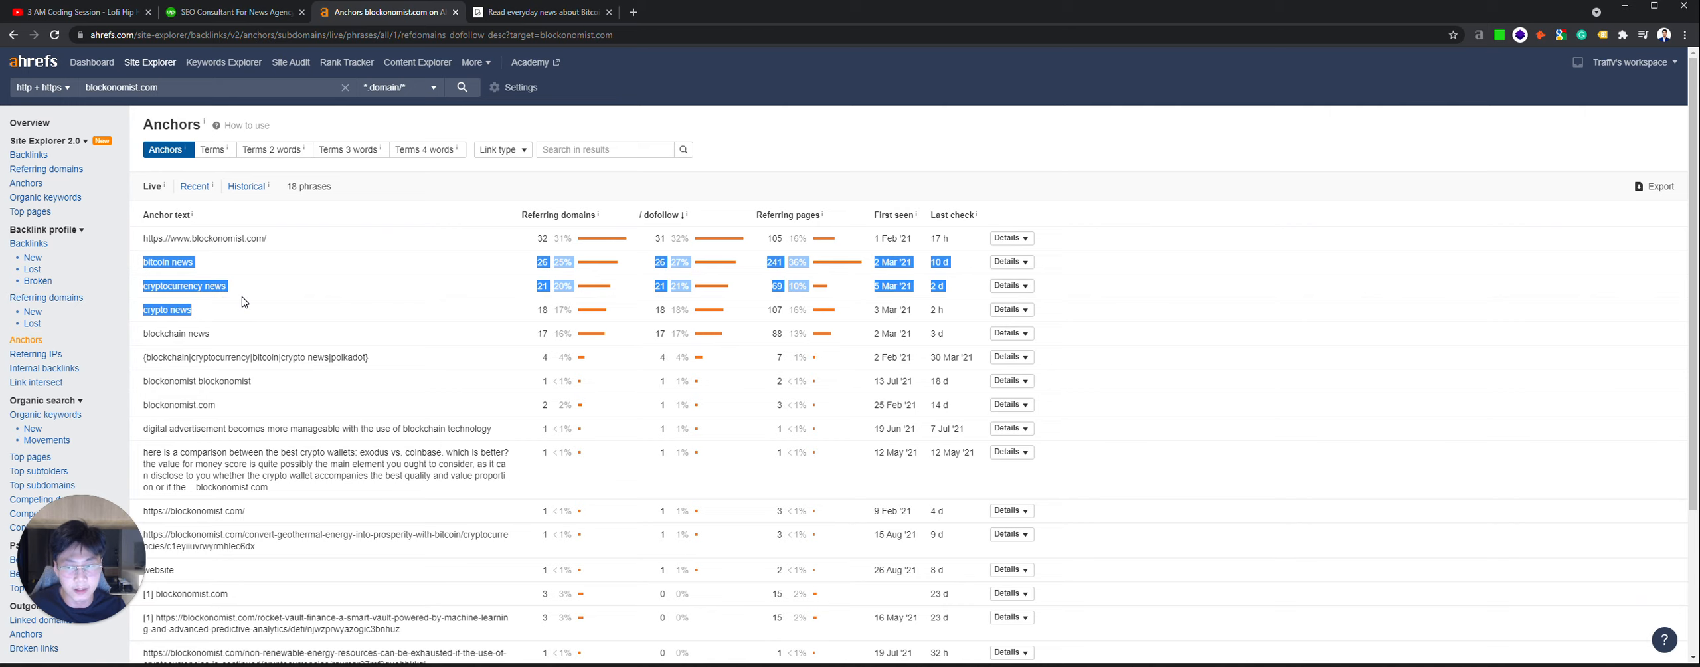
{"action": "mouse_move", "coordinate": [275, 279]}
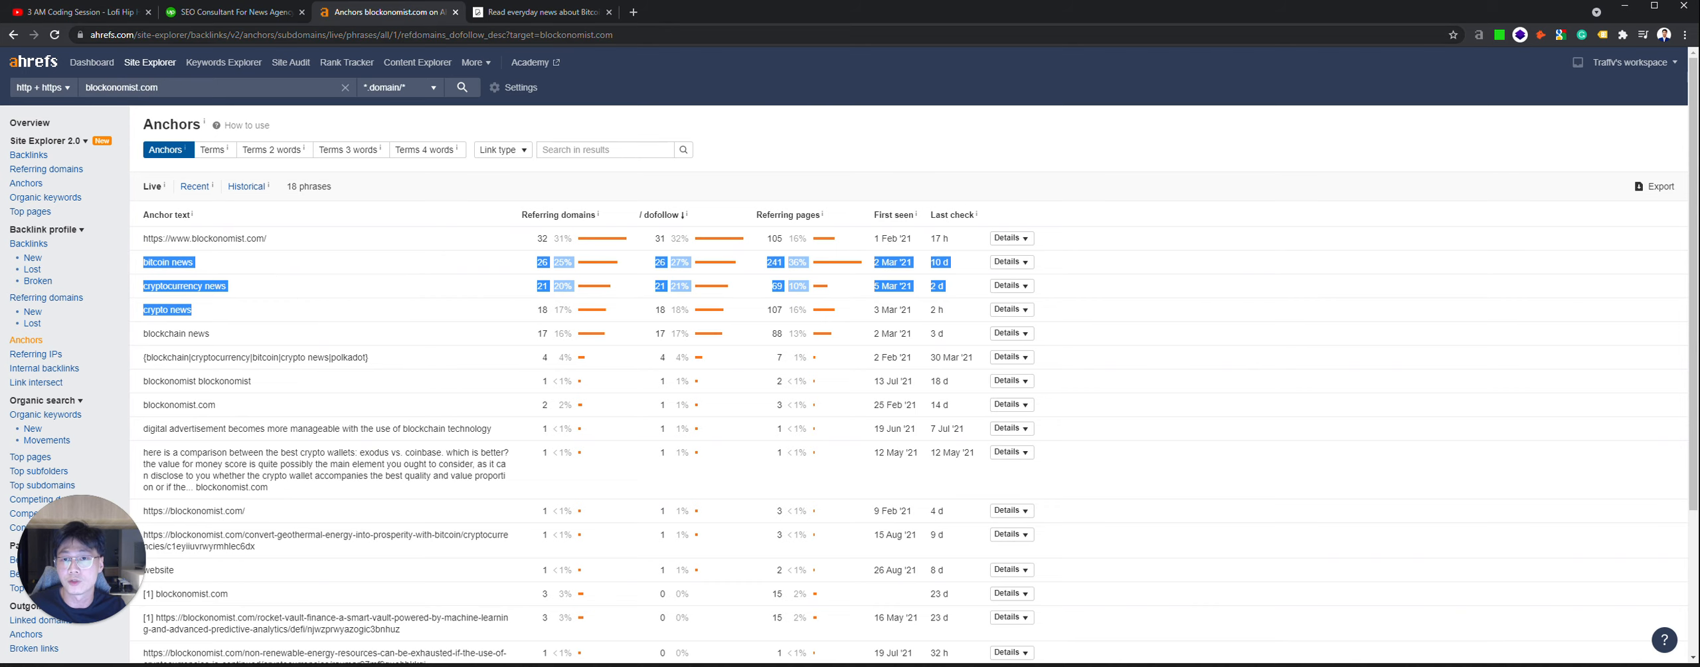
{"action": "mouse_move", "coordinate": [284, 341]}
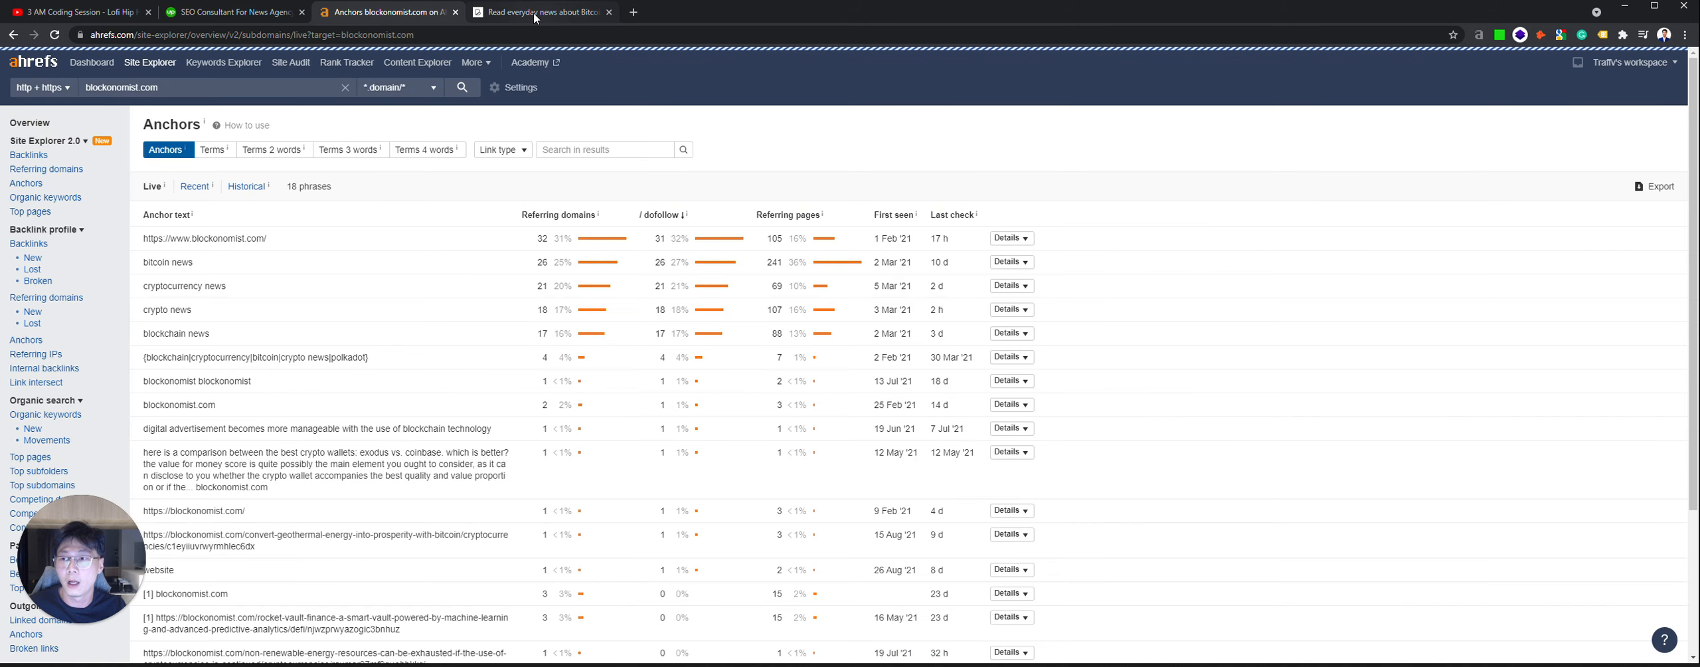
Step: Open the Organic Keywords report listing 12 US keywords like invest in lsk and grayscale trust
{"action": "left_click", "coordinate": [29, 122]}
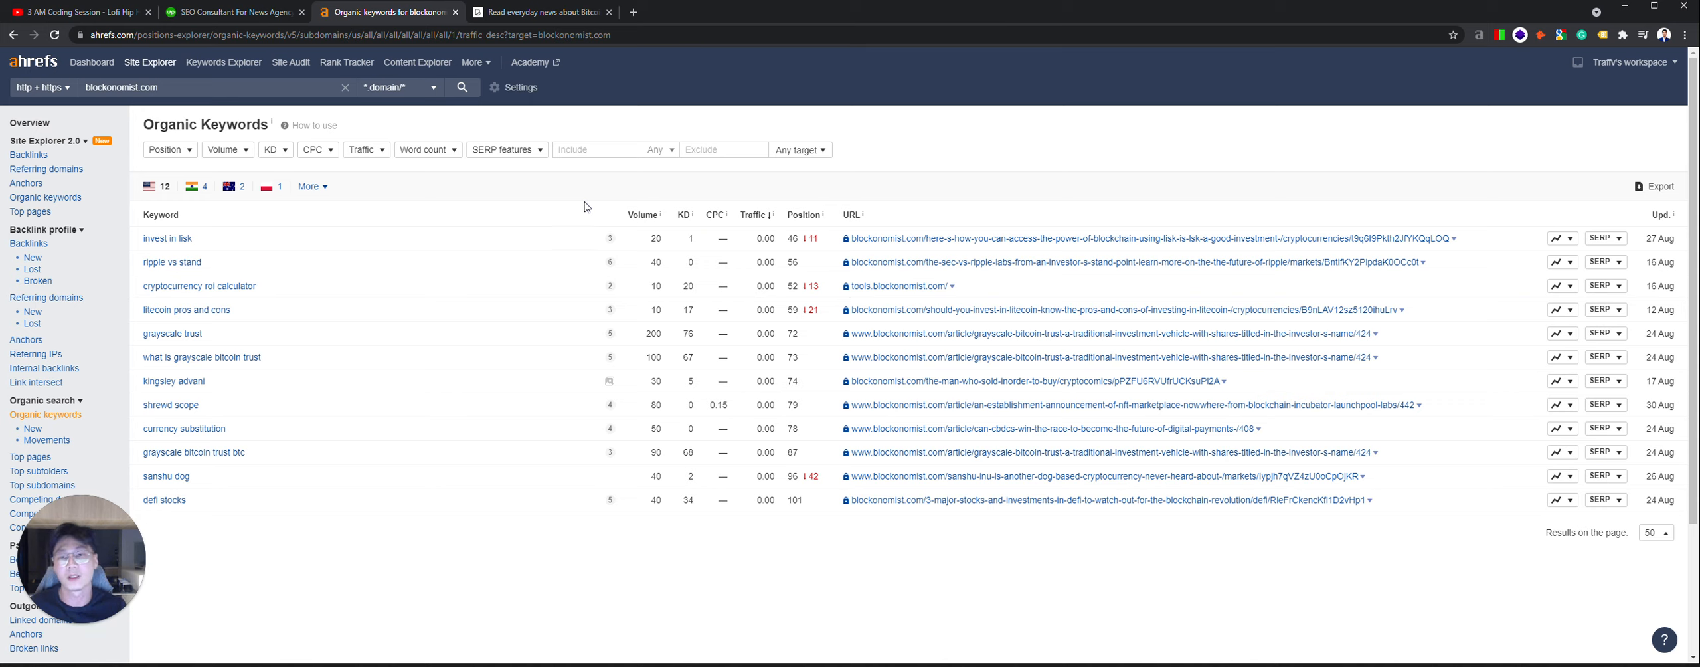
Step: Bring up the blockonomist.com homepage with its price tickers and DeFi article listings
{"action": "left_click", "coordinate": [542, 12]}
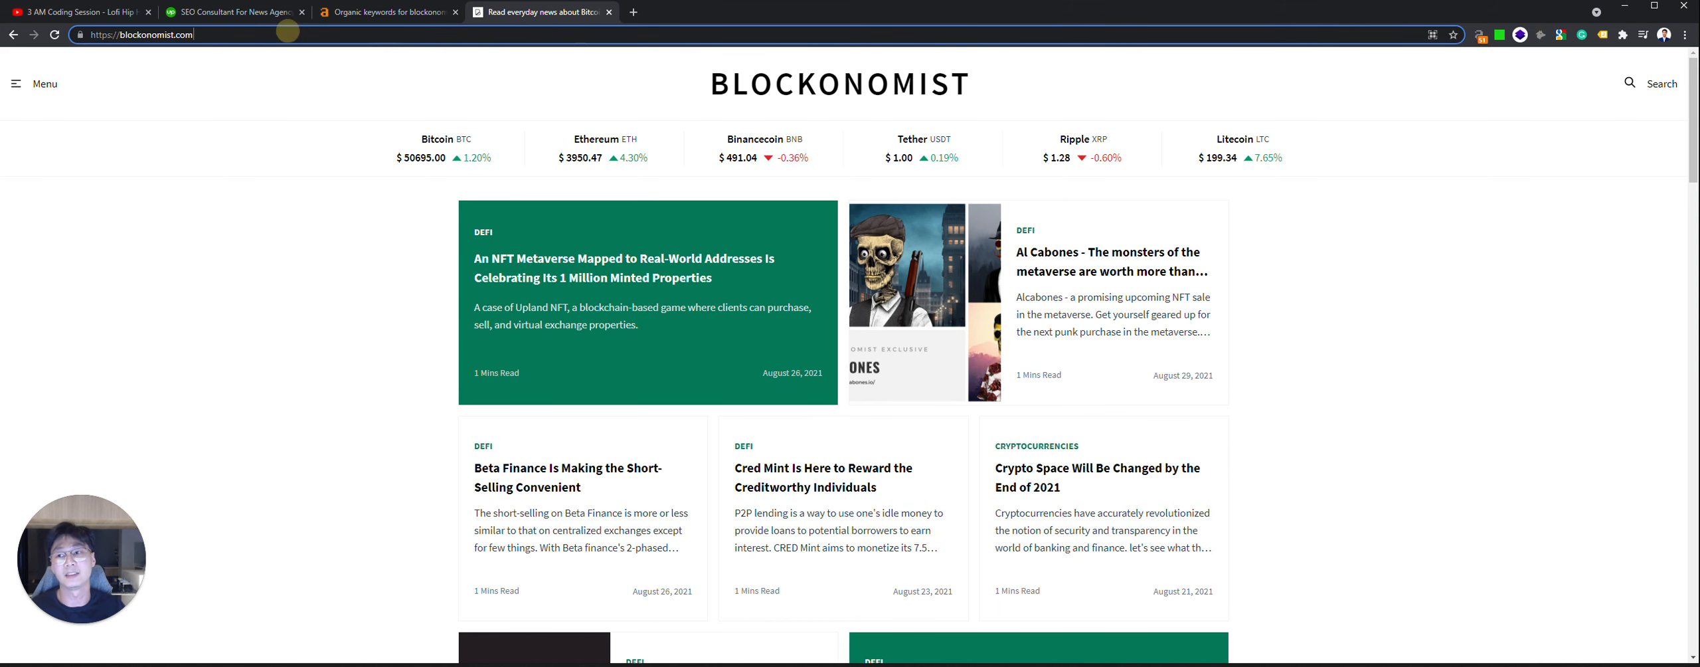
{"action": "mouse_move", "coordinate": [637, 285]}
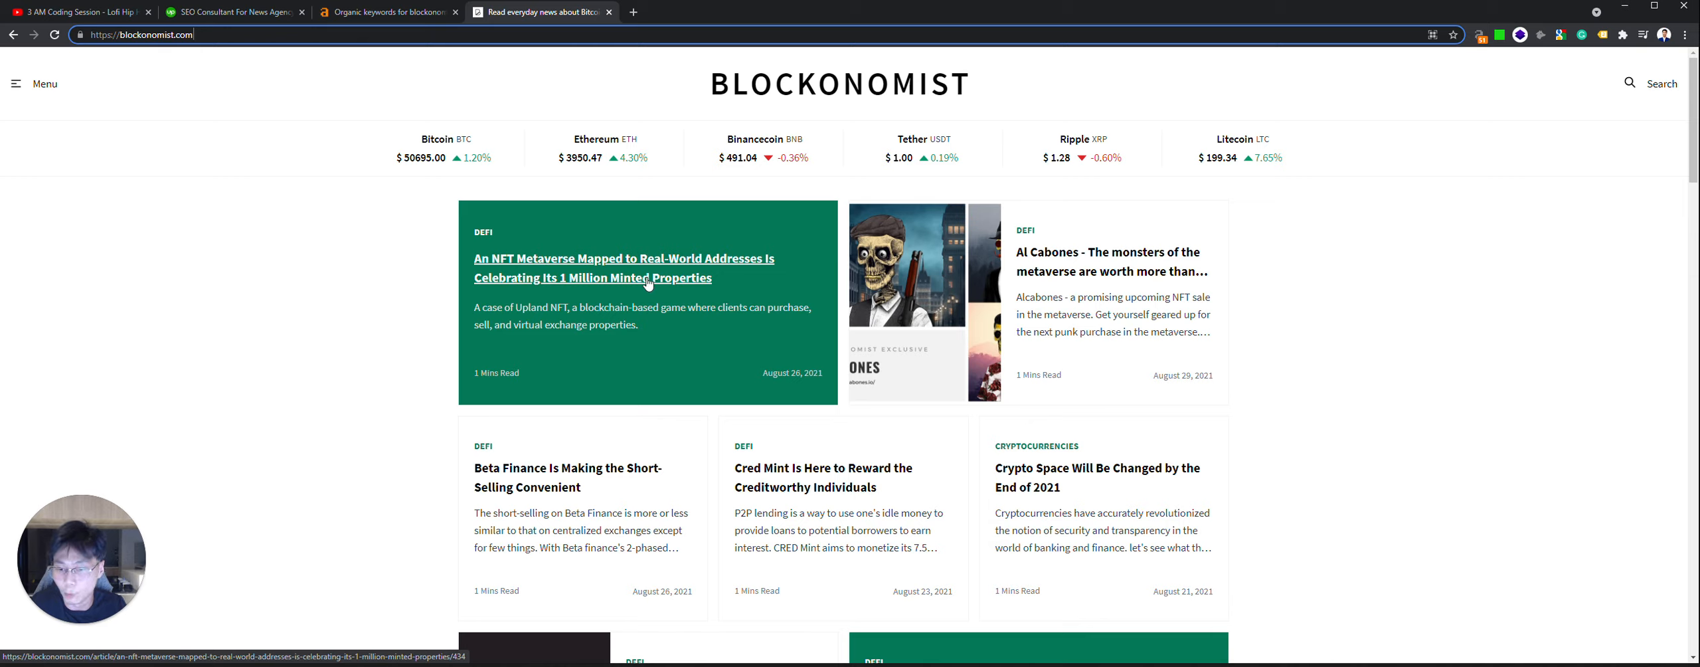
{"action": "mouse_move", "coordinate": [878, 251]}
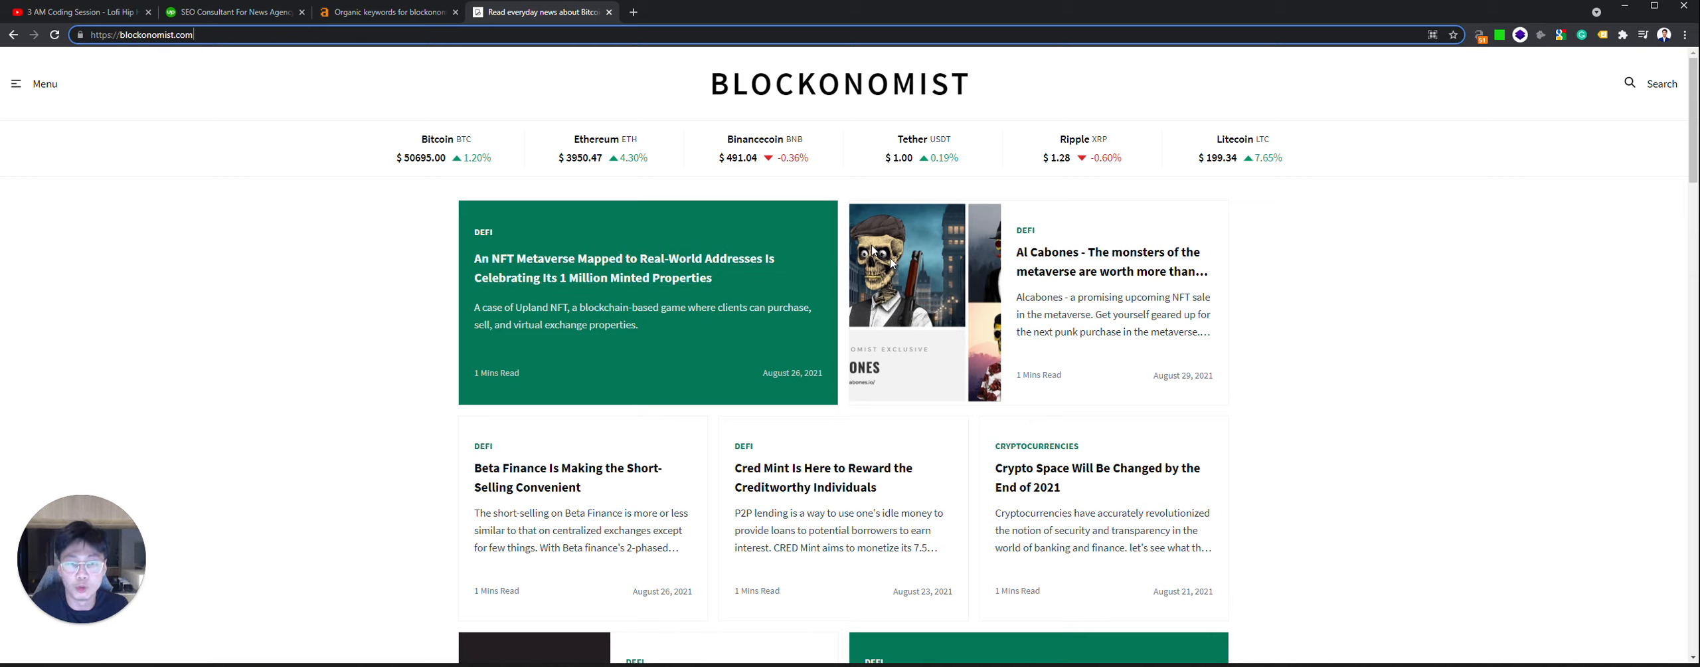
{"action": "mouse_move", "coordinate": [1106, 262]}
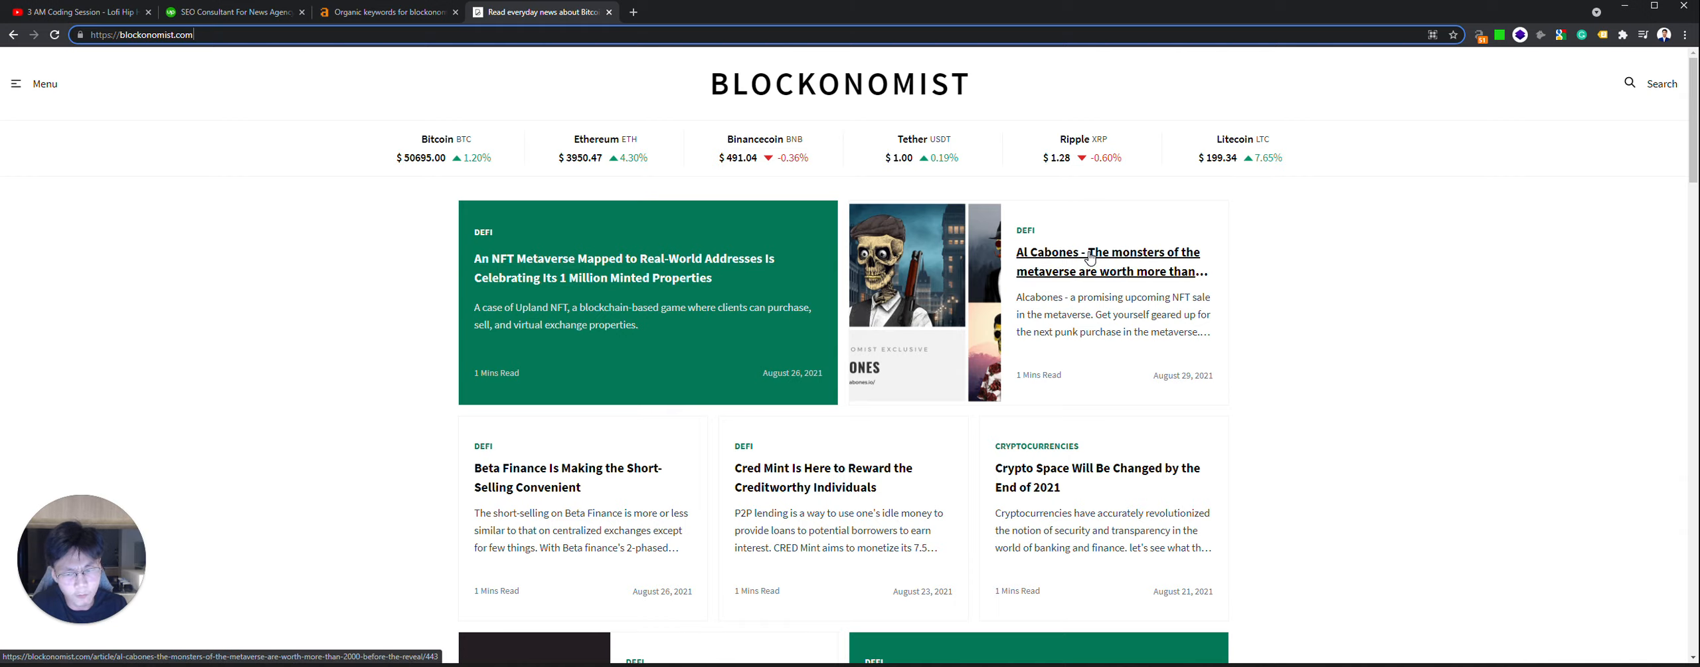
Step: Load the Al Cabones article at a shortened address without /article/ and the 443 ID
{"action": "left_click", "coordinate": [1107, 261]}
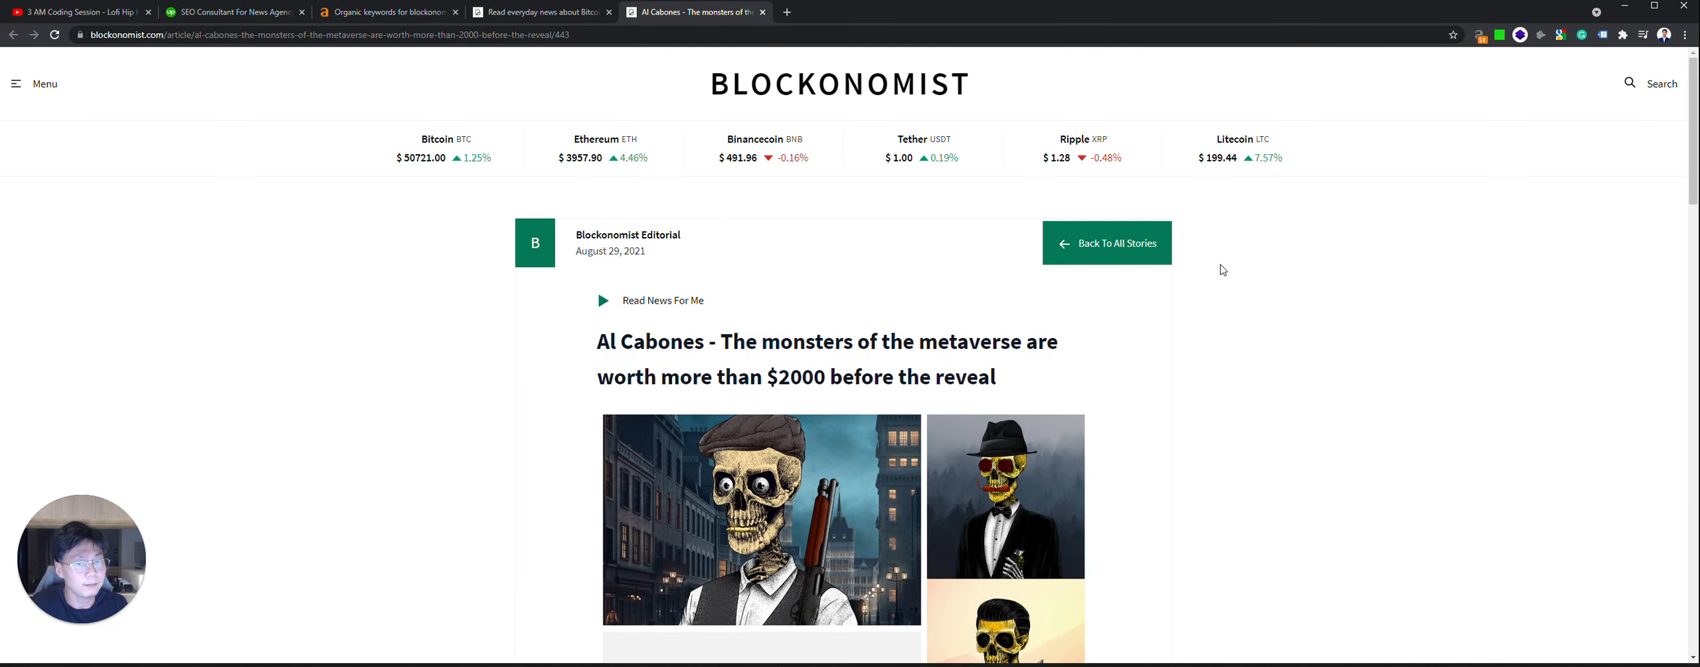
{"action": "scroll", "scroll_direction": "down", "scroll_amount": 3}
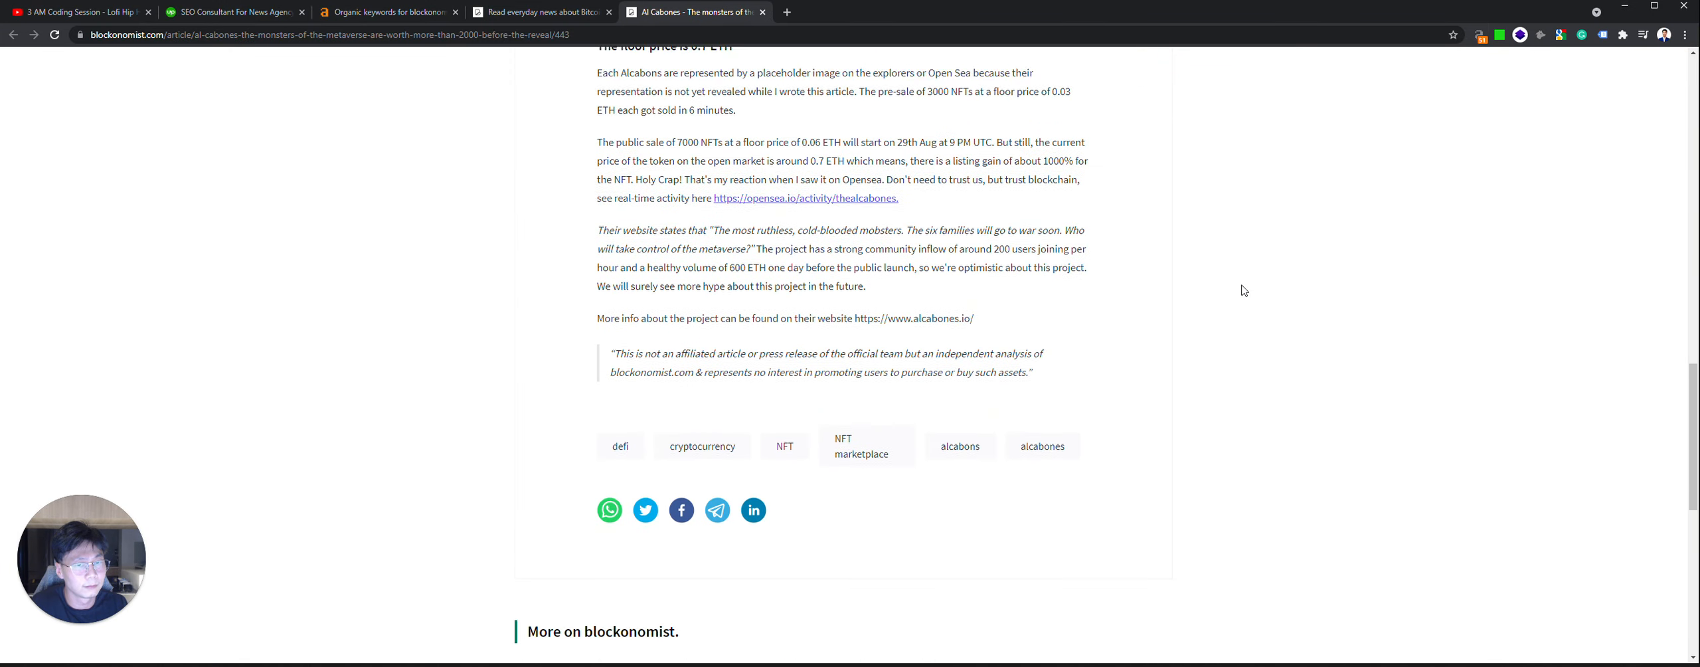
{"action": "scroll", "scroll_direction": "up", "scroll_amount": 3}
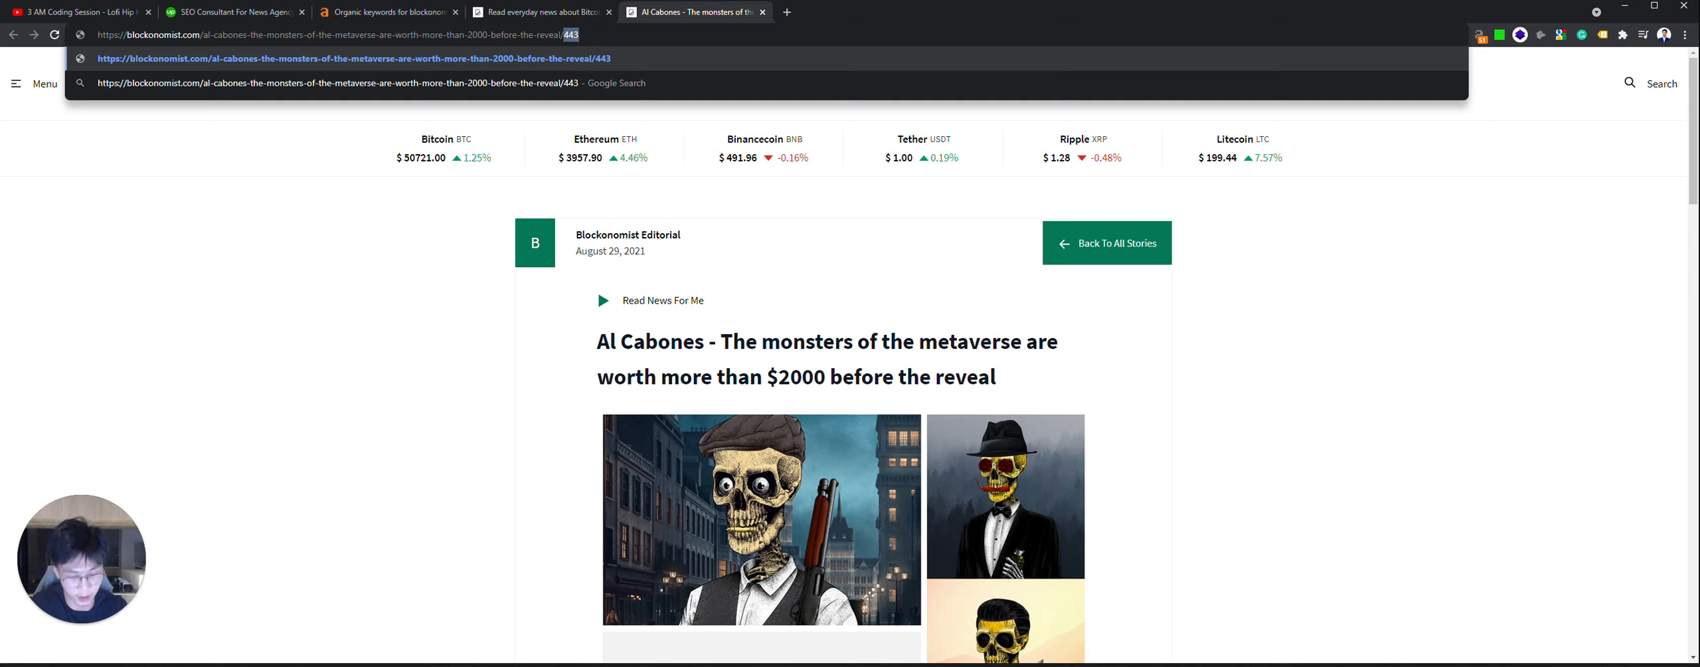
{"action": "key", "text": "Backspace"}
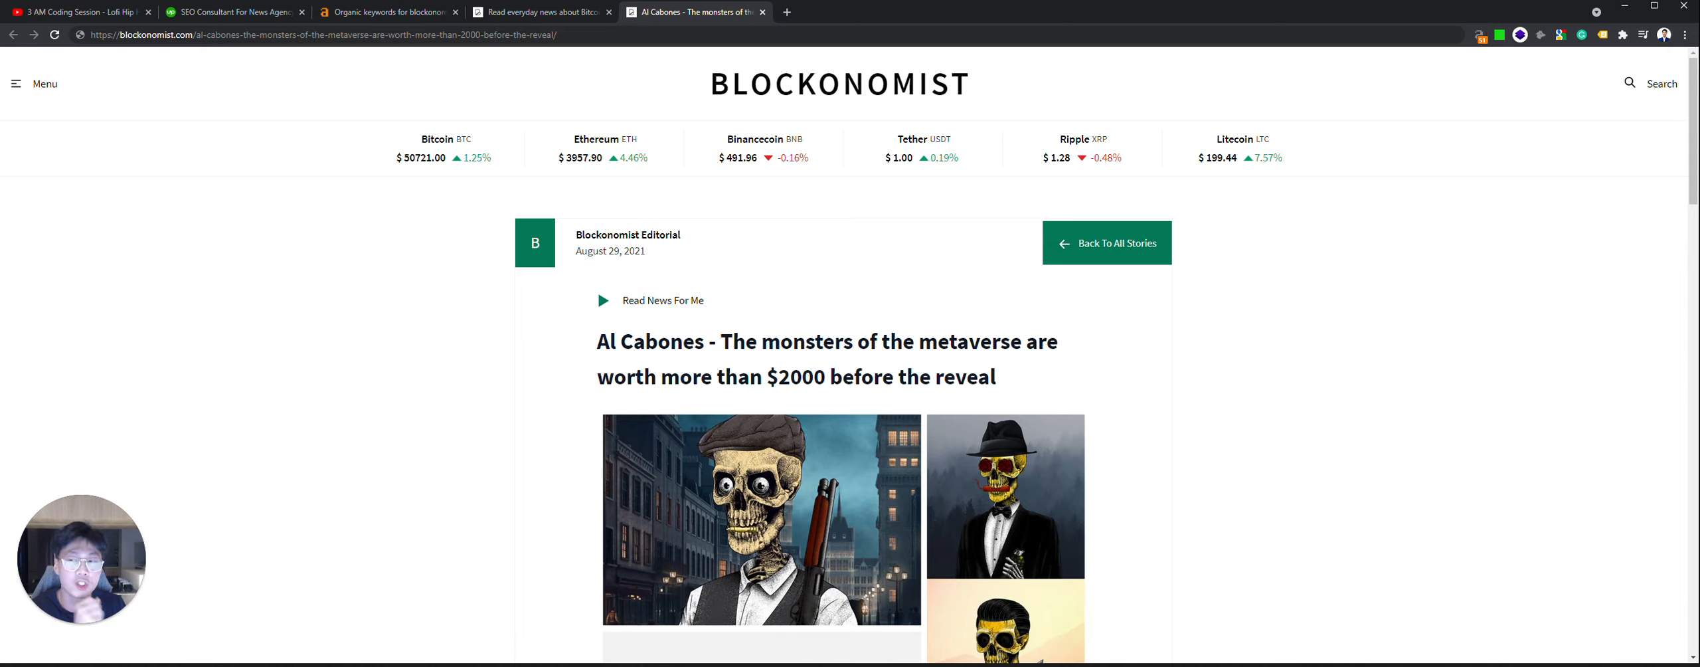
Step: Enable the Ahrefs SEO toolbar and its on-page report for the article
{"action": "left_click", "coordinate": [320, 35]}
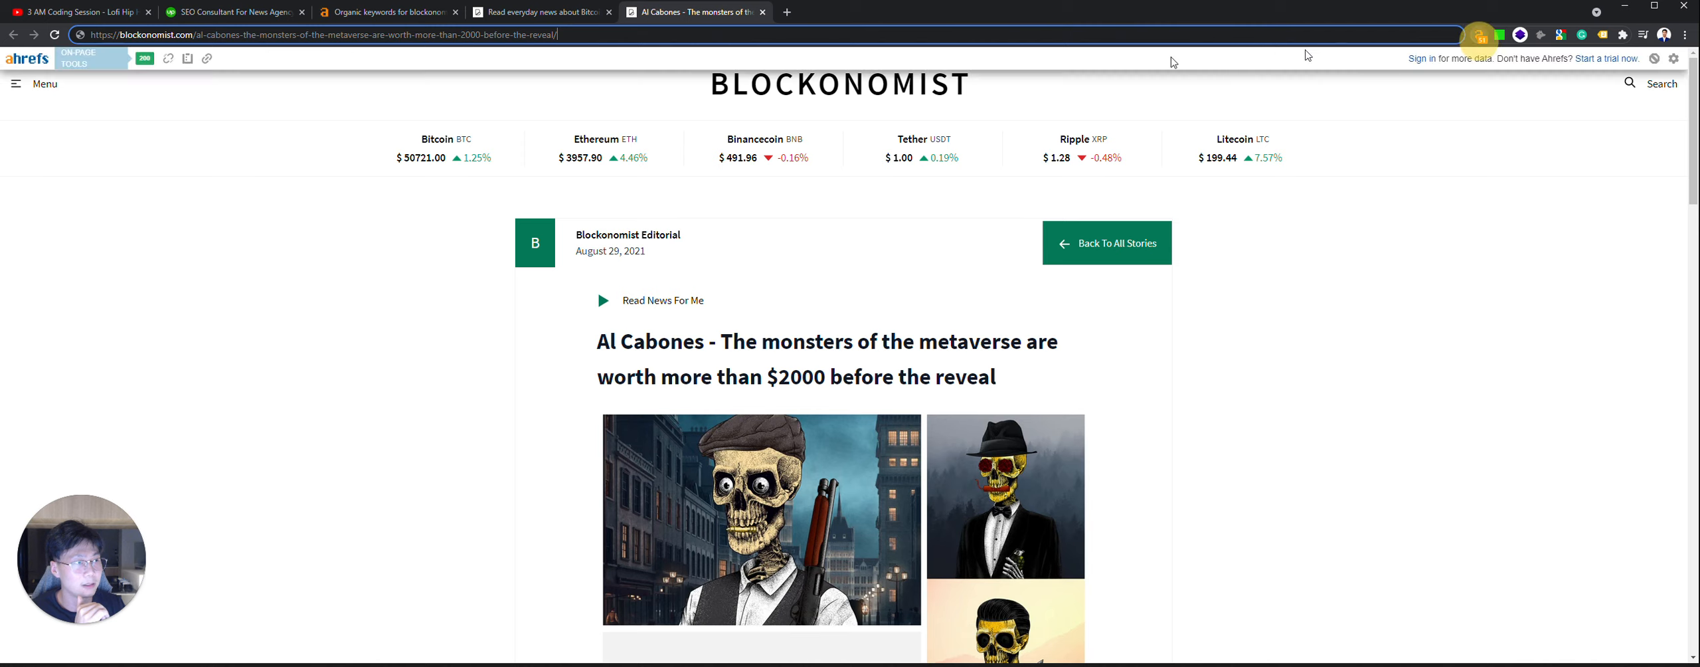
{"action": "left_click", "coordinate": [169, 58]}
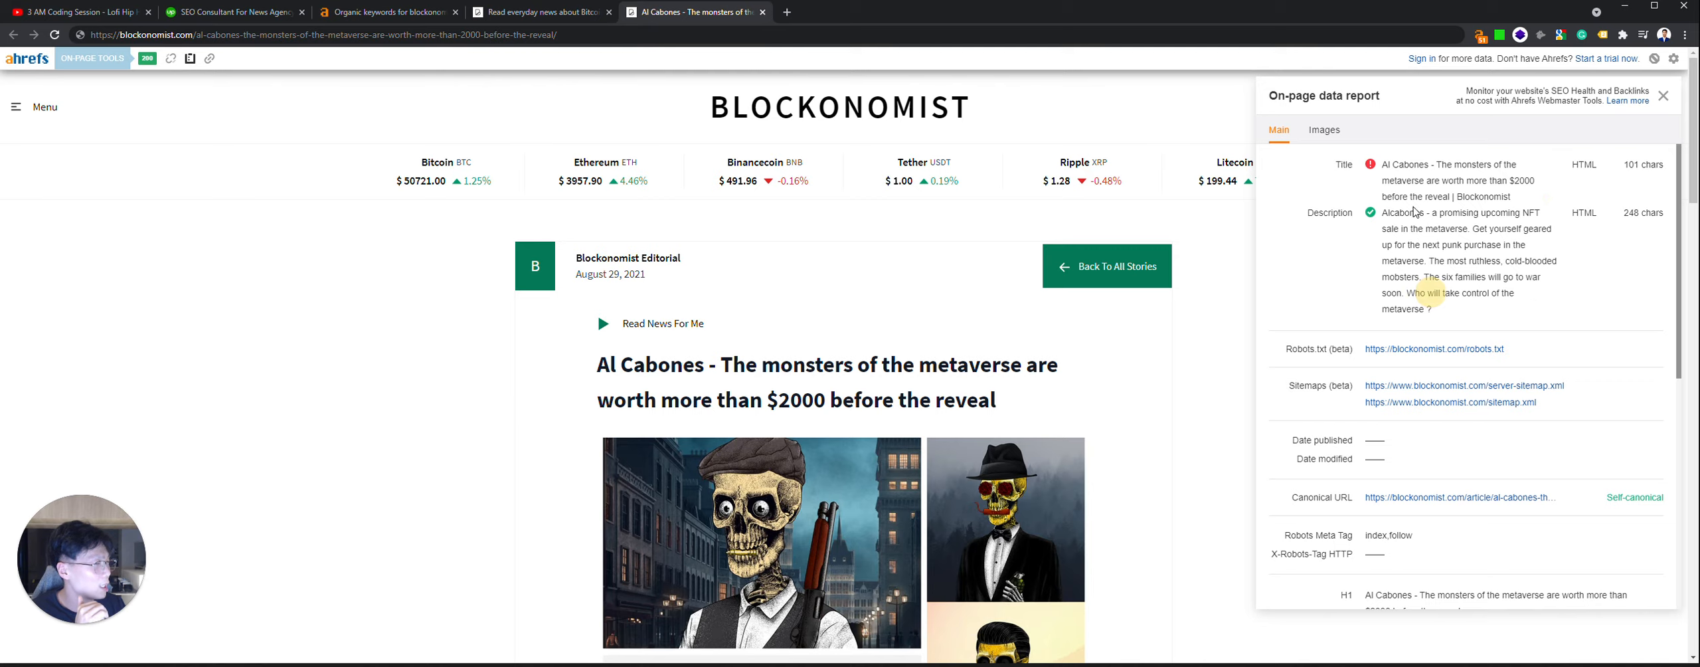
Step: Highlight the article's 248-character meta description and 101-character title in the on-page report
{"action": "left_click_drag", "start_coordinate": [1383, 212], "coordinate": [1432, 312]}
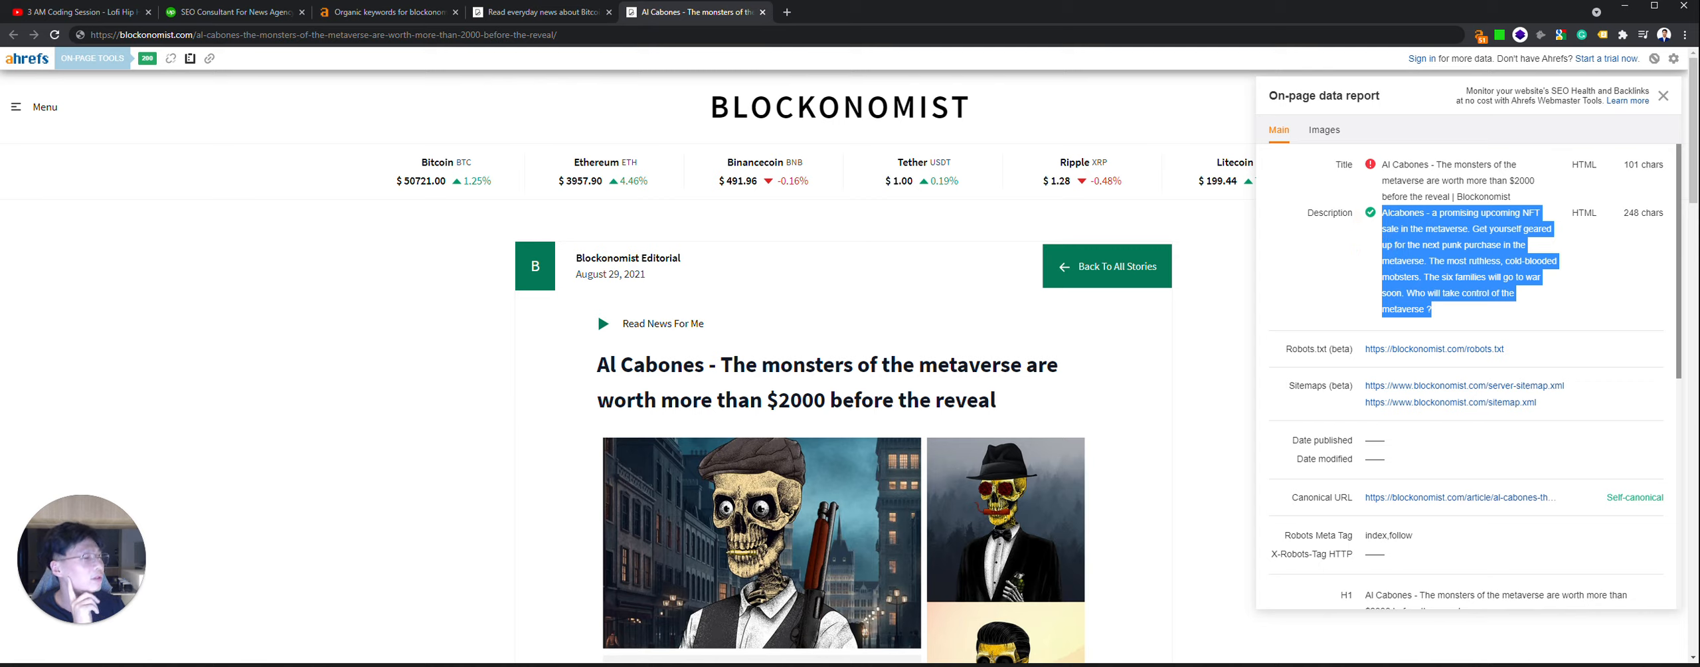
{"action": "left_click", "coordinate": [1448, 319]}
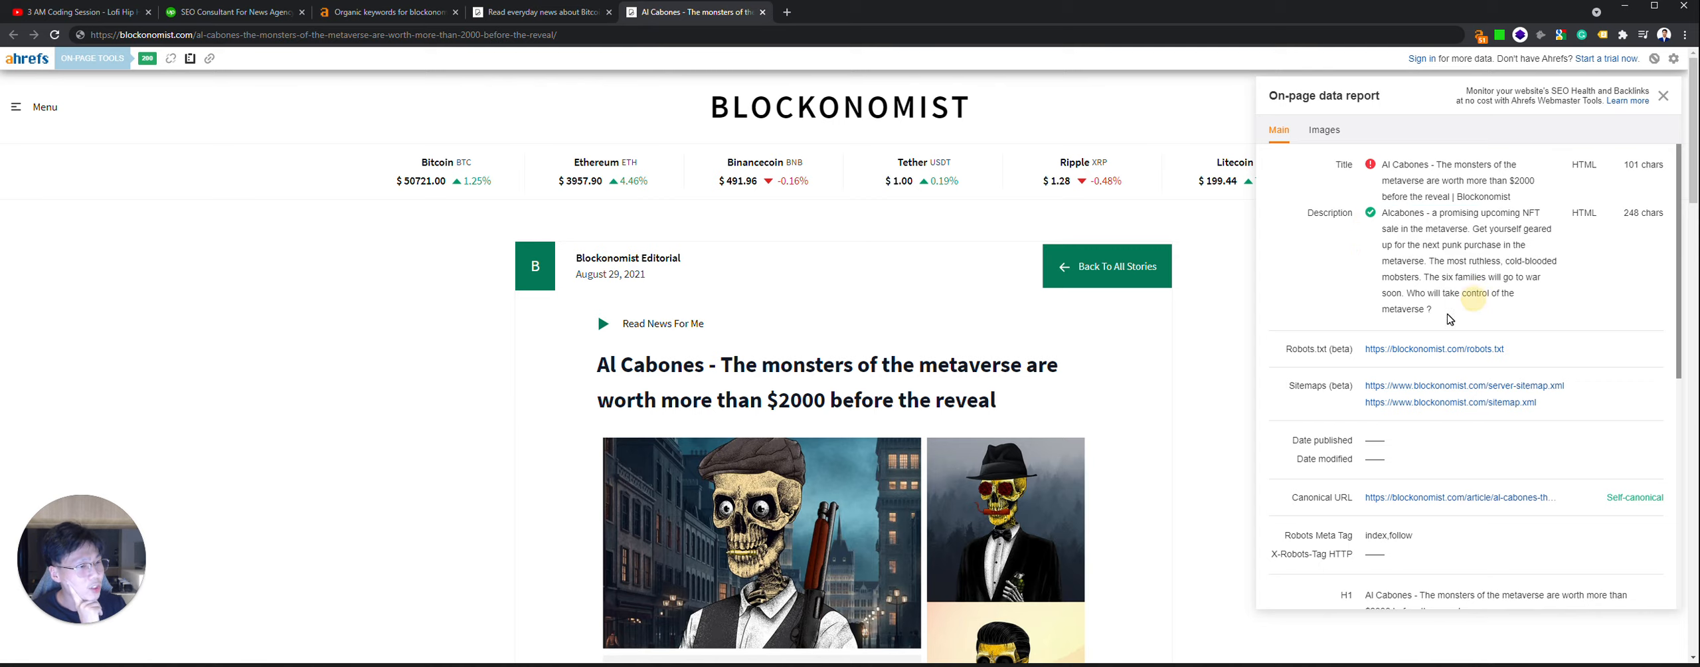
{"action": "left_click_drag", "start_coordinate": [1411, 292], "coordinate": [1432, 310]}
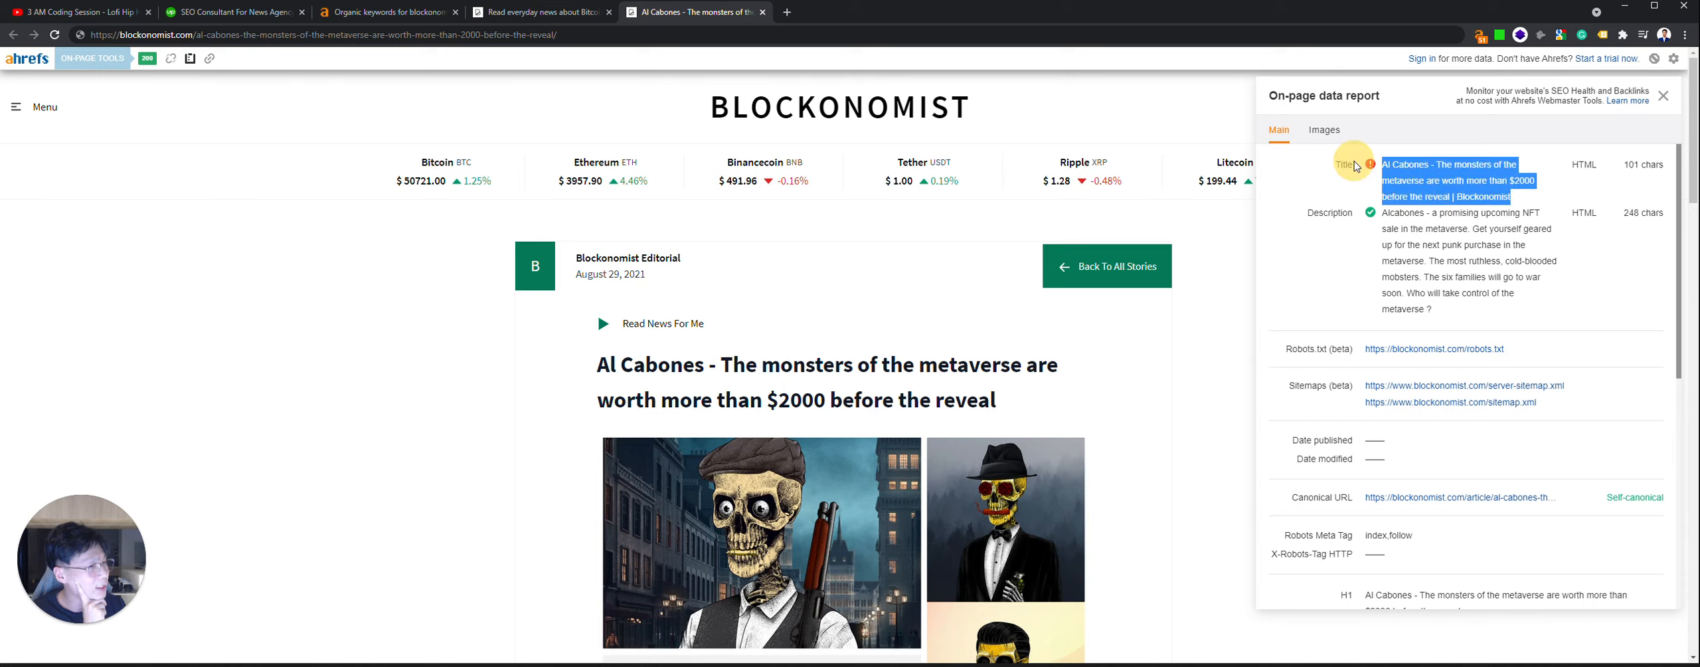
{"action": "mouse_move", "coordinate": [1351, 163]}
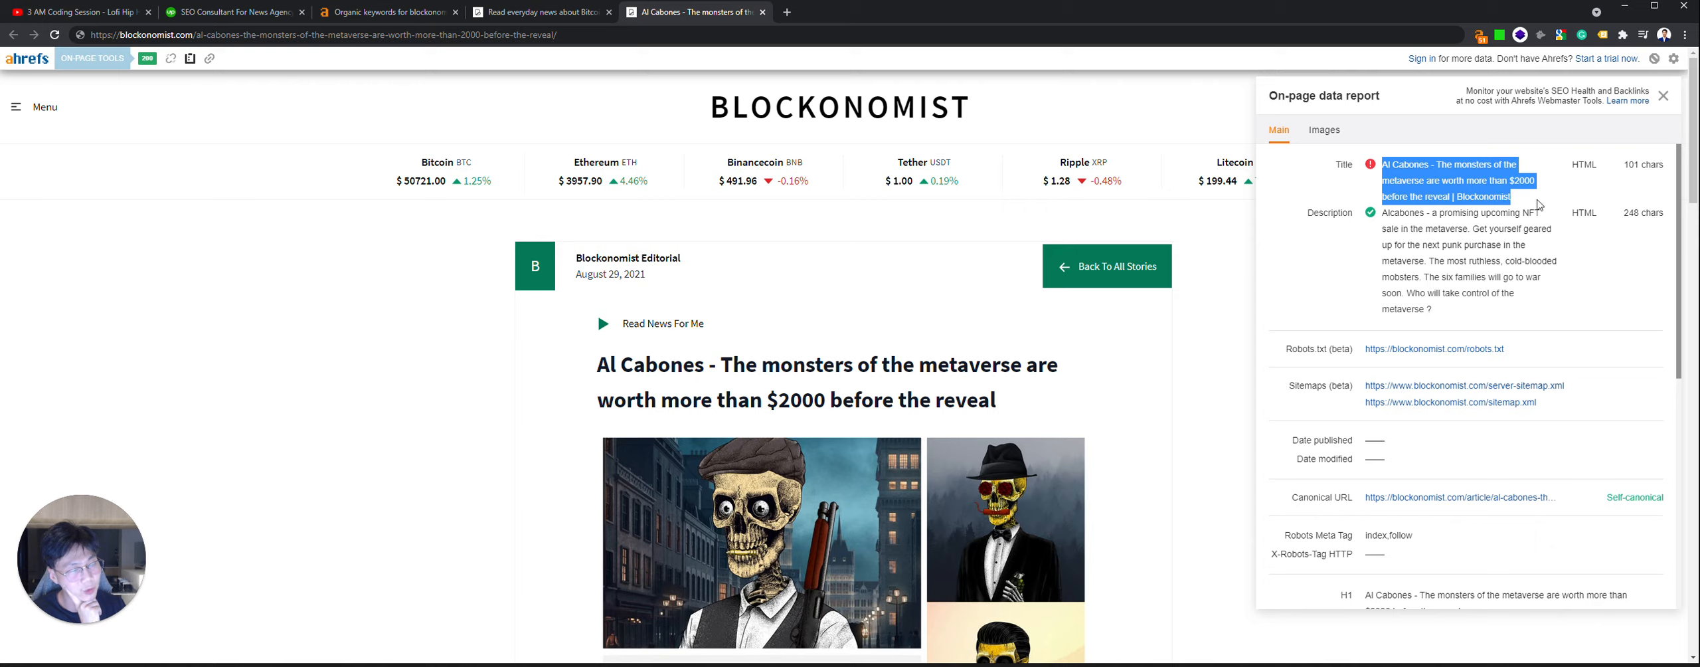
{"action": "mouse_move", "coordinate": [1510, 191]}
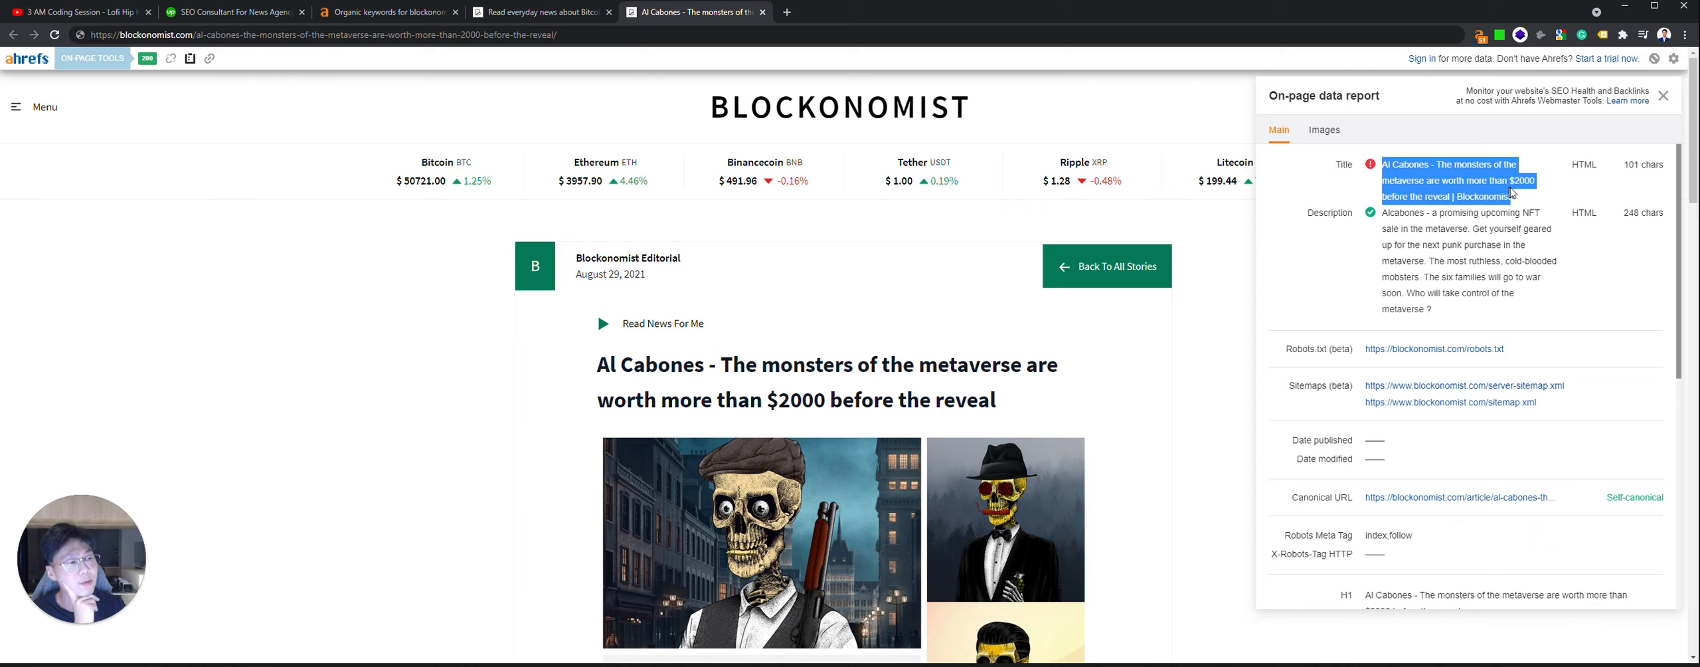
{"action": "mouse_move", "coordinate": [1462, 389]}
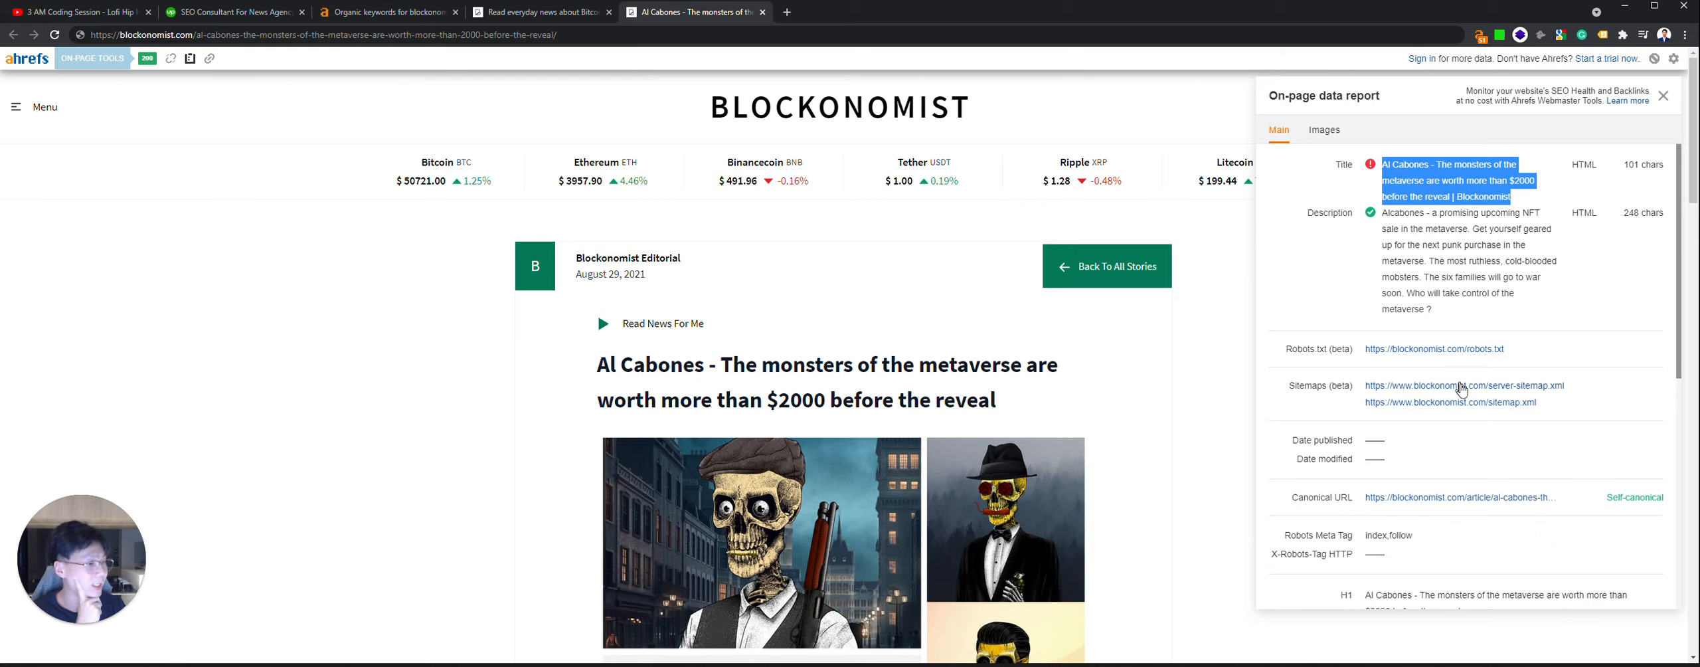
Step: Review the headings outline showing two H1 headings, then return to the full article address ending in 443
{"action": "scroll", "scroll_direction": "down", "scroll_amount": 3}
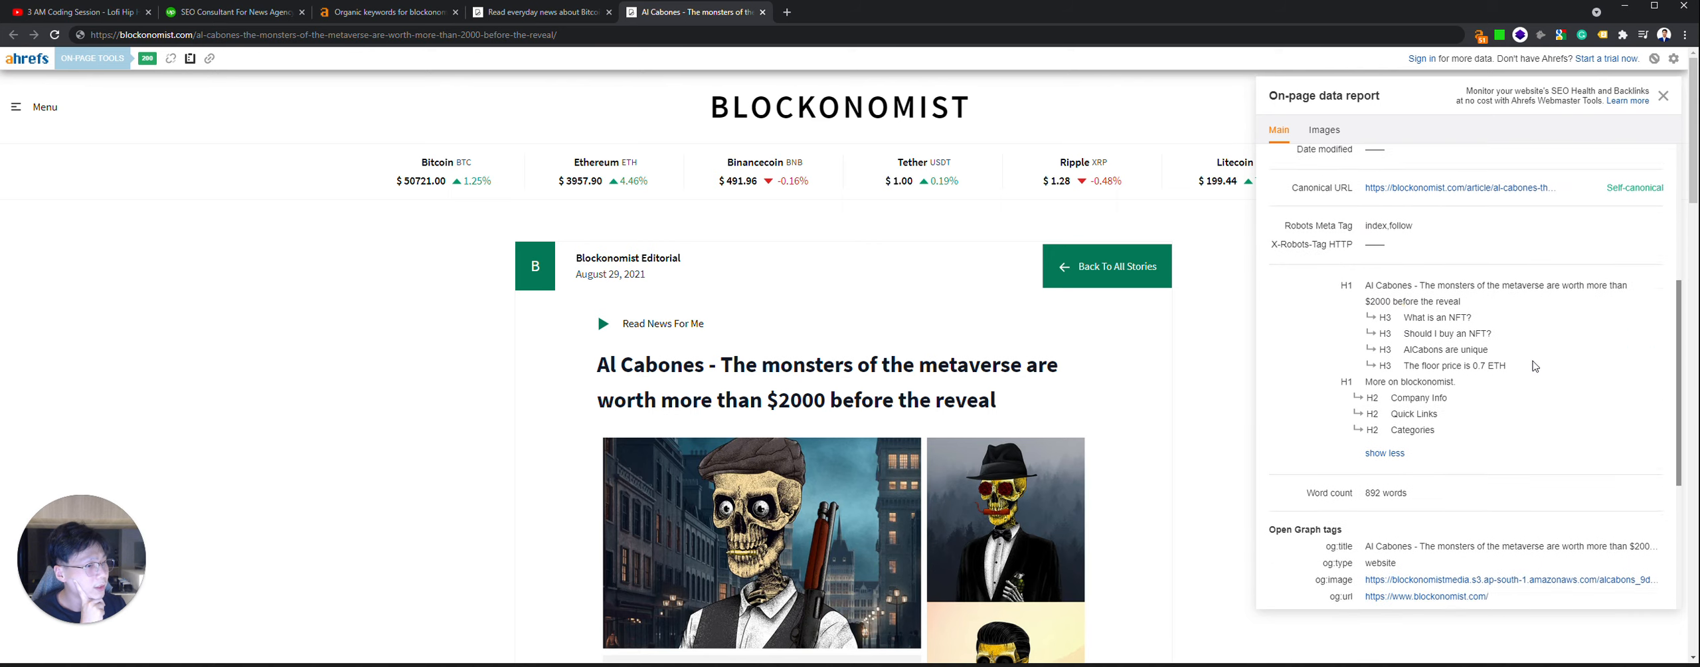
{"action": "scroll", "scroll_direction": "down", "scroll_amount": 3}
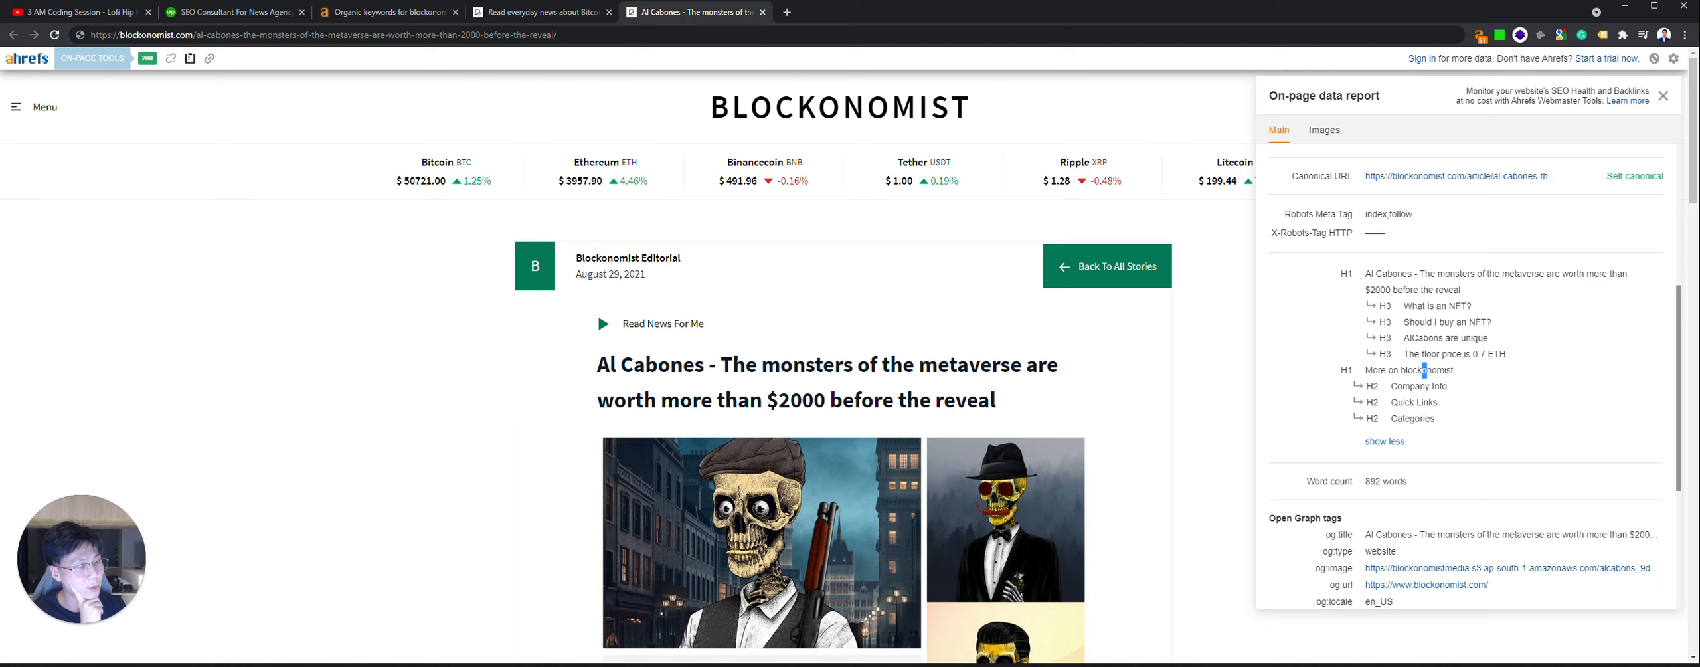
{"action": "mouse_move", "coordinate": [1440, 305]}
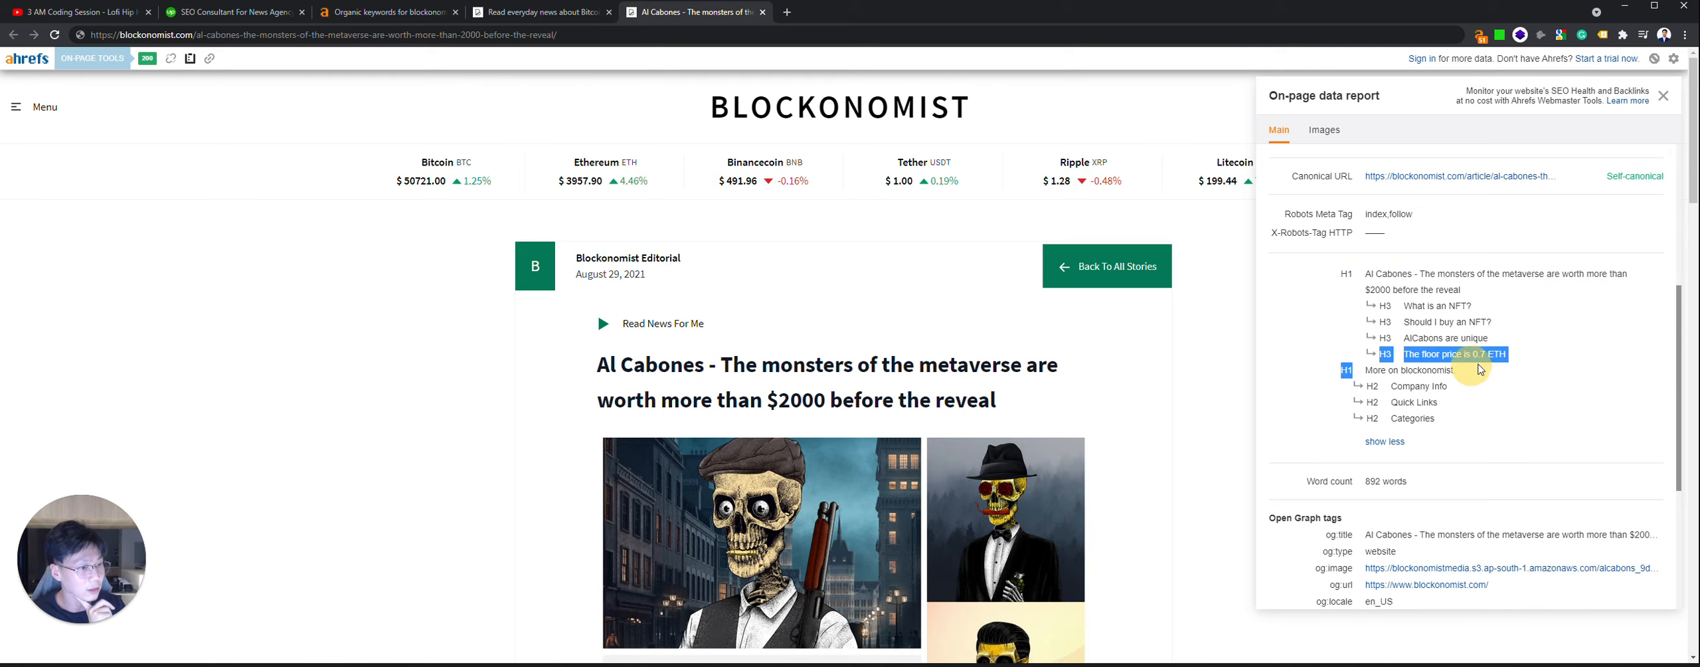
{"action": "scroll", "scroll_direction": "up", "scroll_amount": 3}
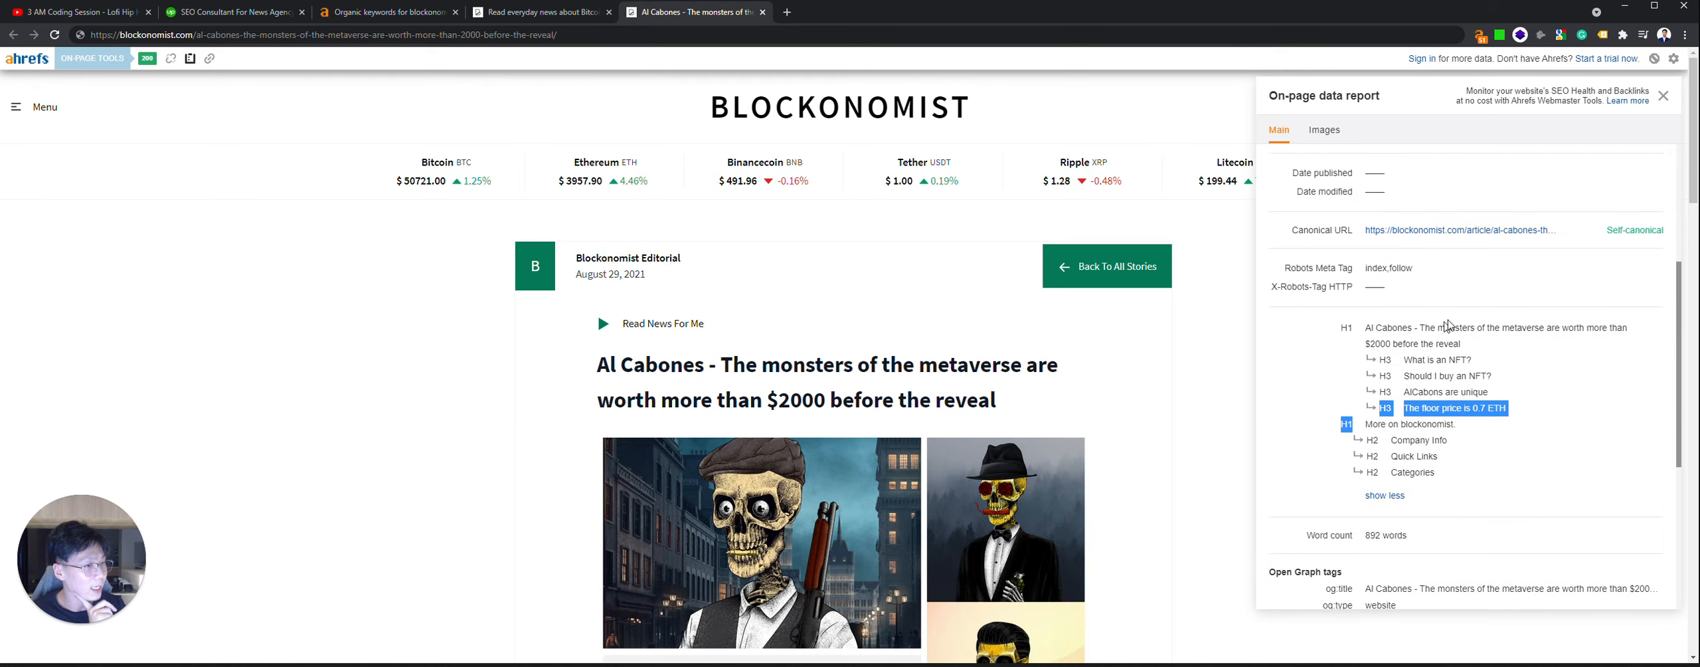
{"action": "scroll", "scroll_direction": "down", "scroll_amount": 3}
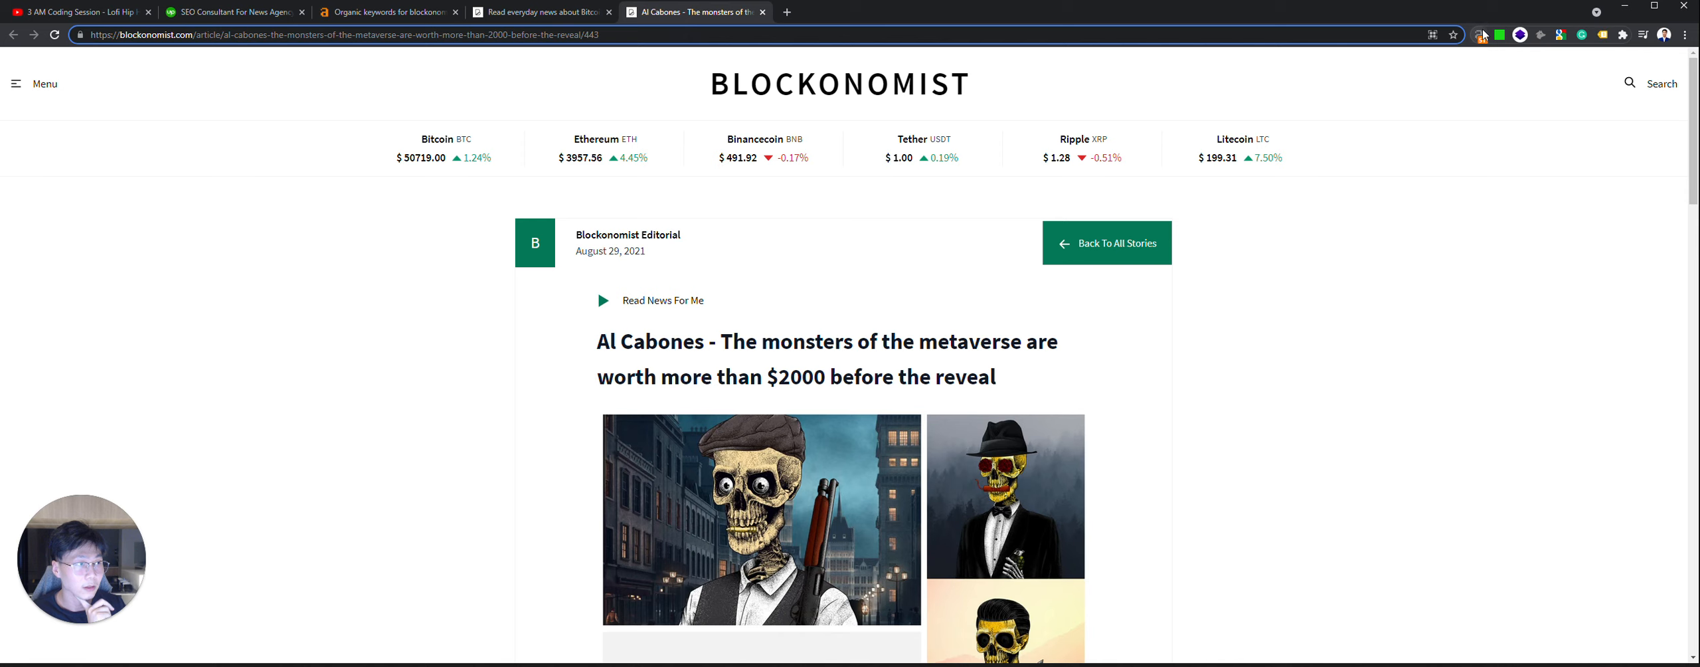
Step: Check the article's redirect path — a 308 hop ending in a 200 response — then close the toolbar
{"action": "left_click", "coordinate": [1481, 35]}
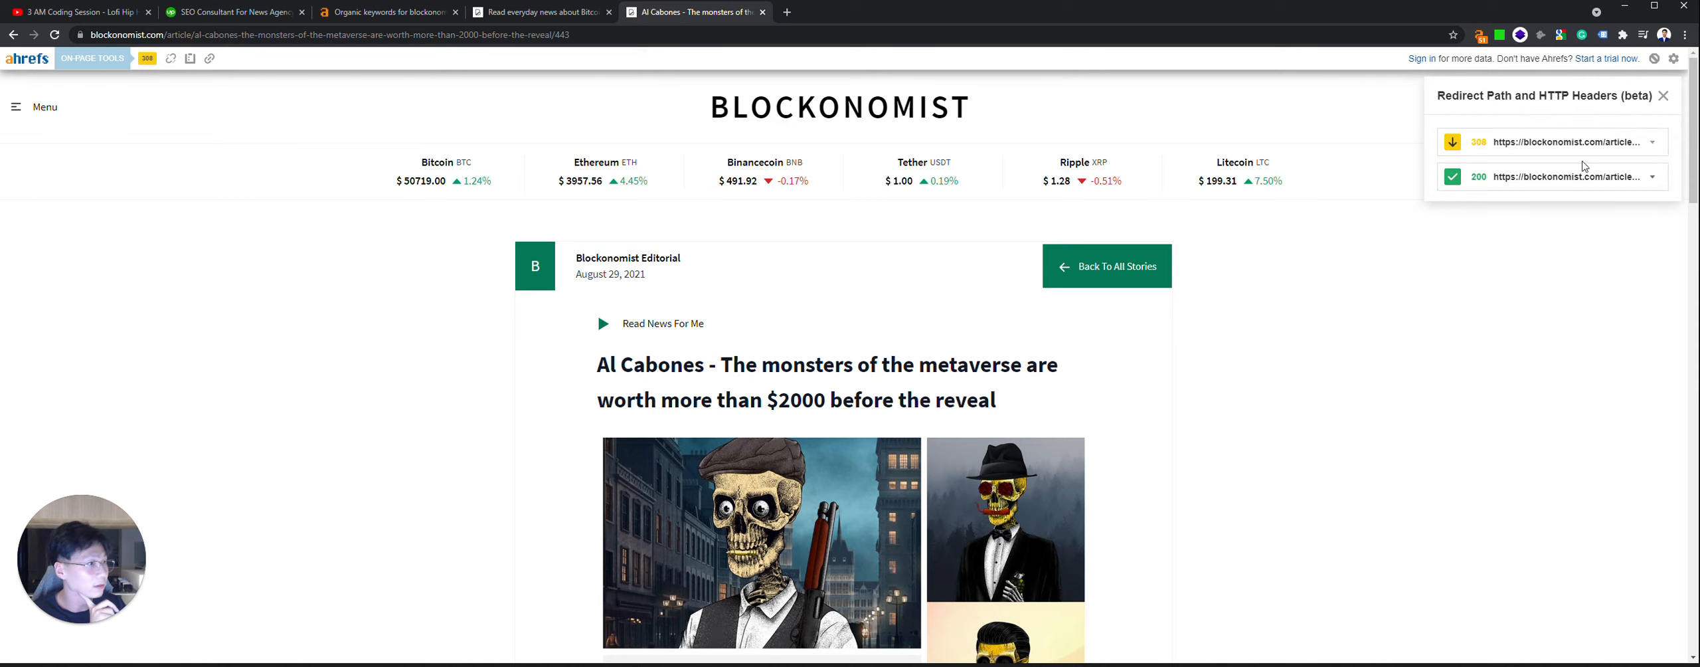
{"action": "left_click", "coordinate": [1572, 177]}
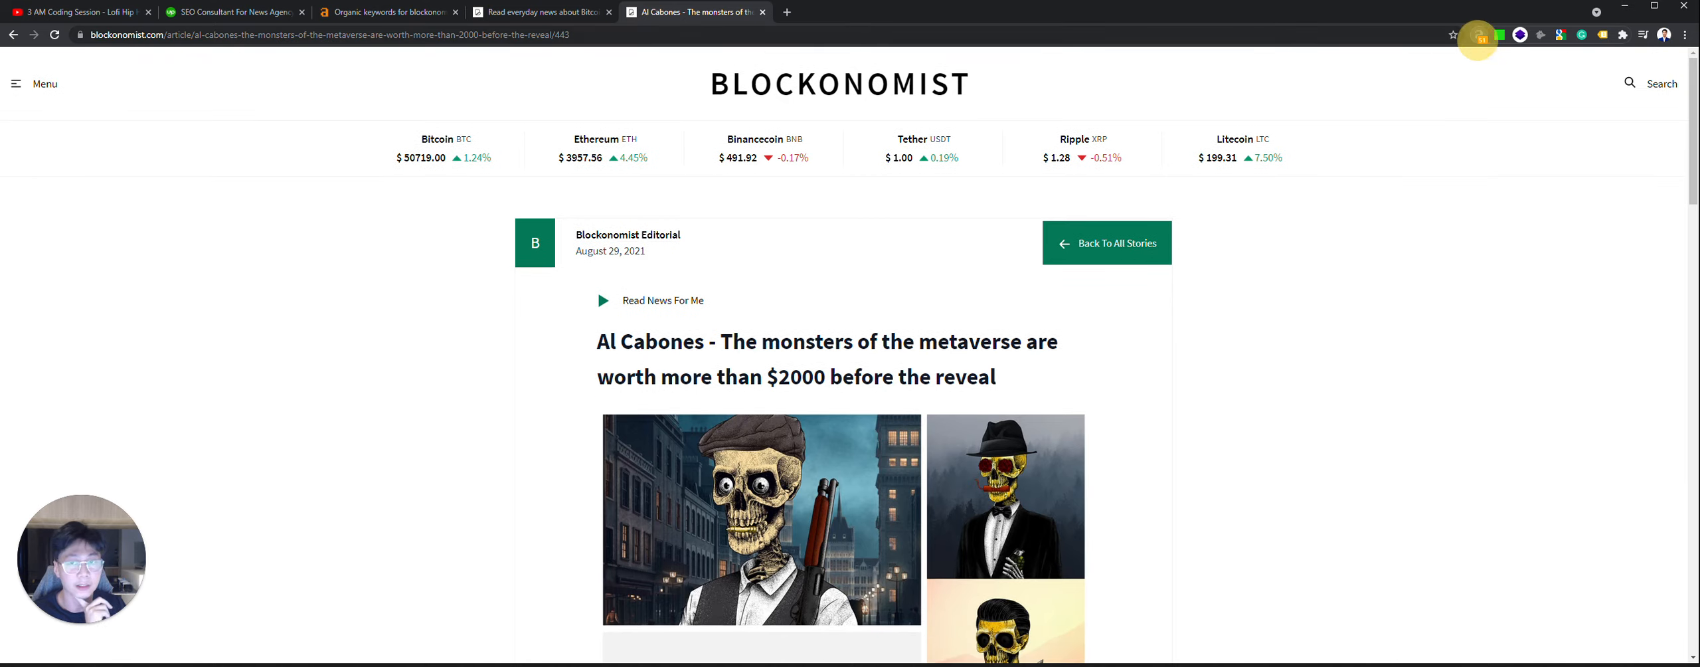
{"action": "left_click", "coordinate": [326, 34]}
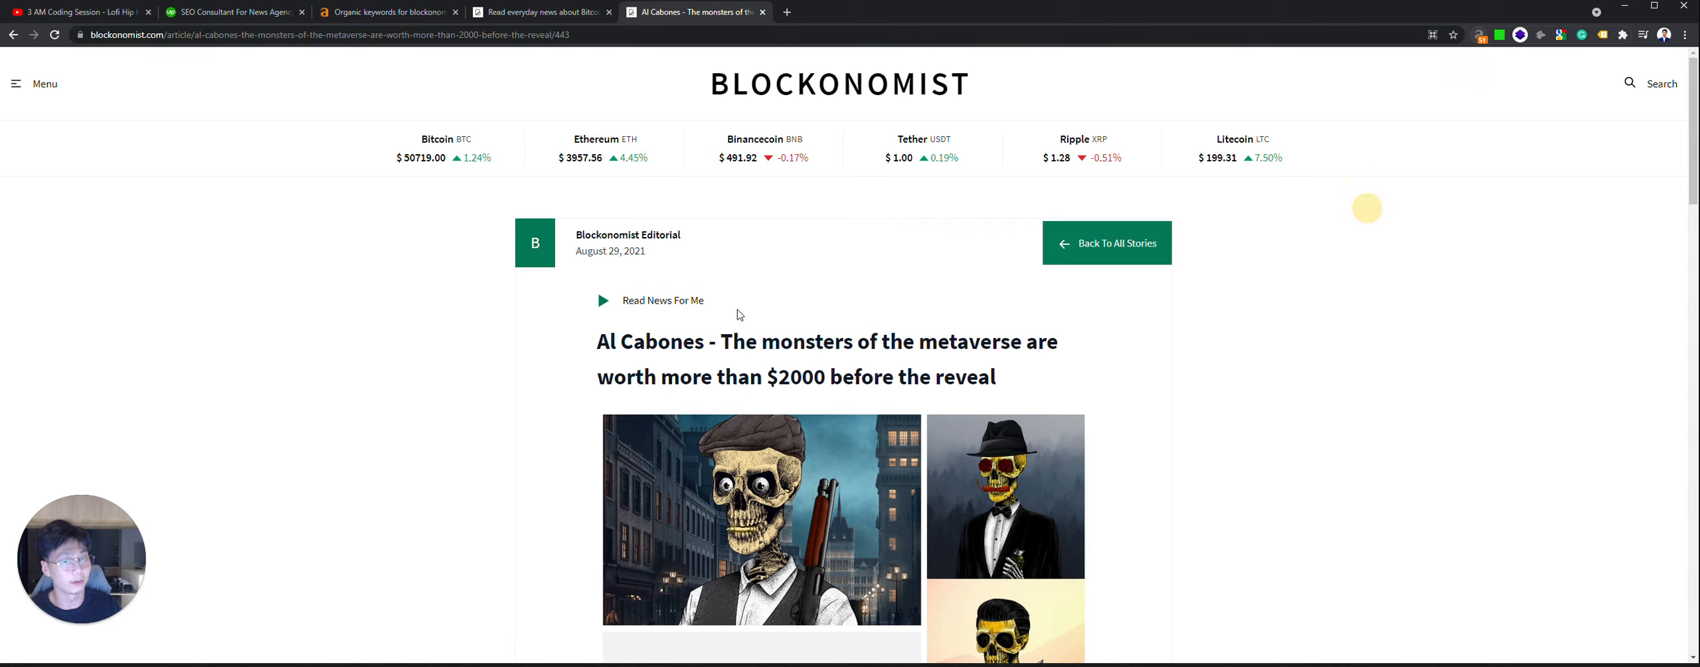
{"action": "mouse_move", "coordinate": [1102, 51]}
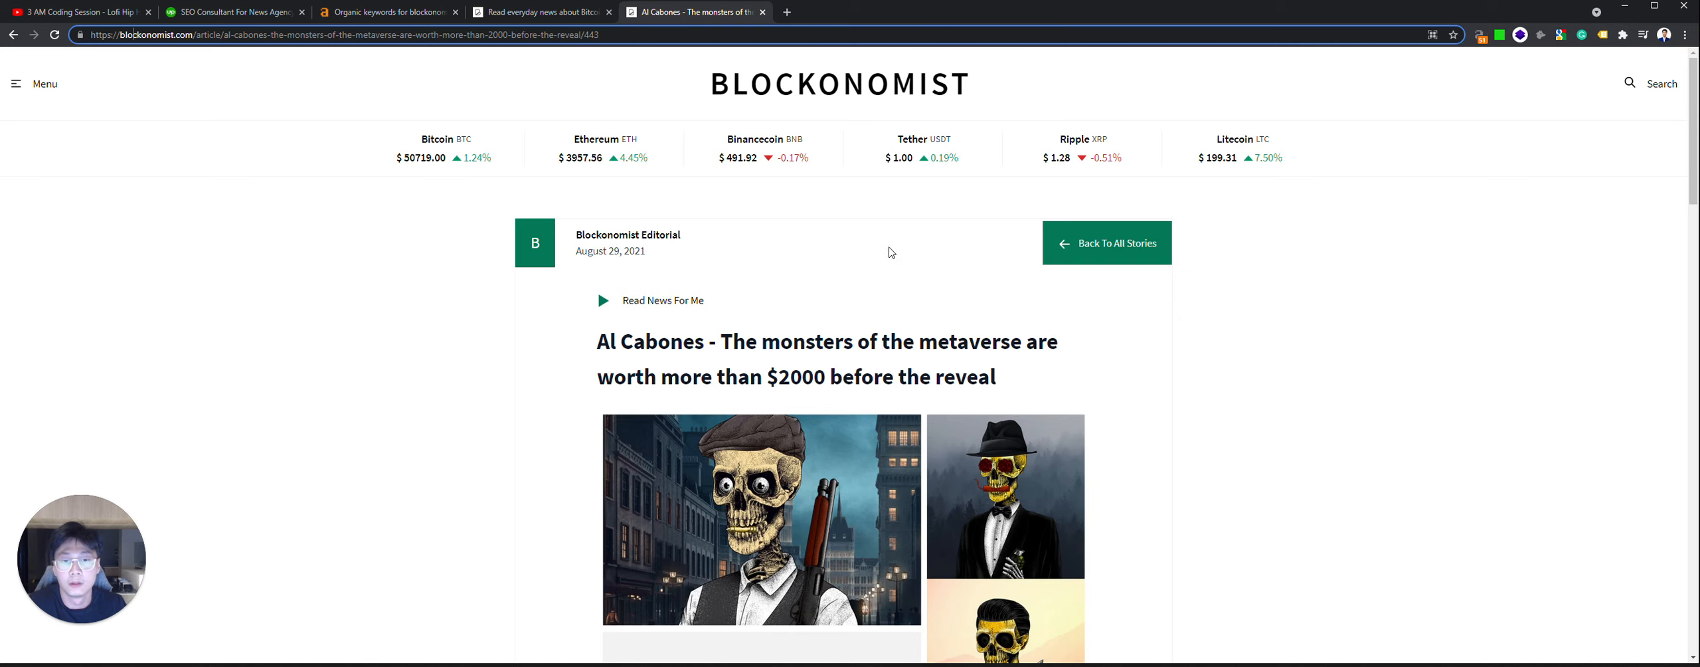
Step: Switch through the Blockonomist homepage tab to the Upwork job posting
{"action": "scroll", "scroll_direction": "down", "scroll_amount": 3}
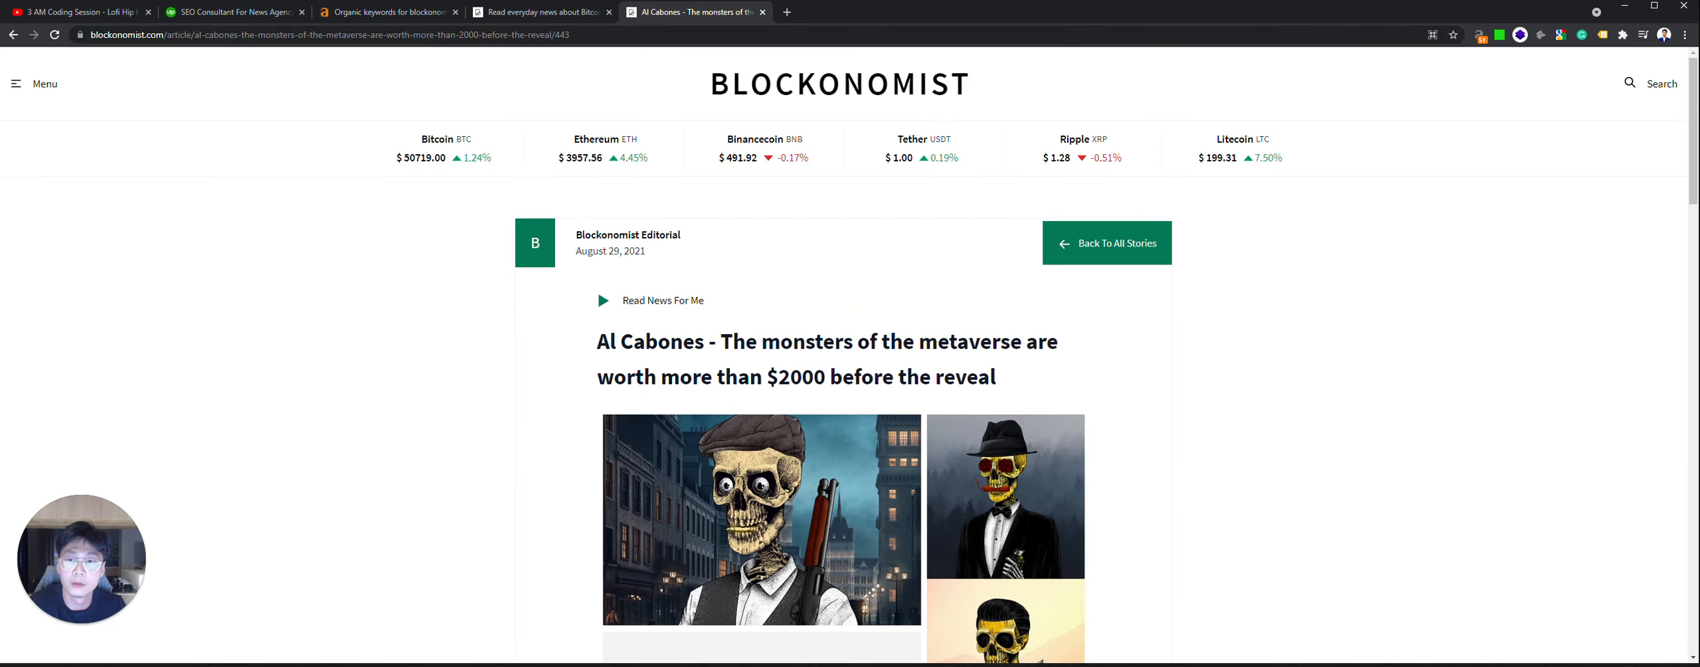
{"action": "left_click", "coordinate": [36, 83]}
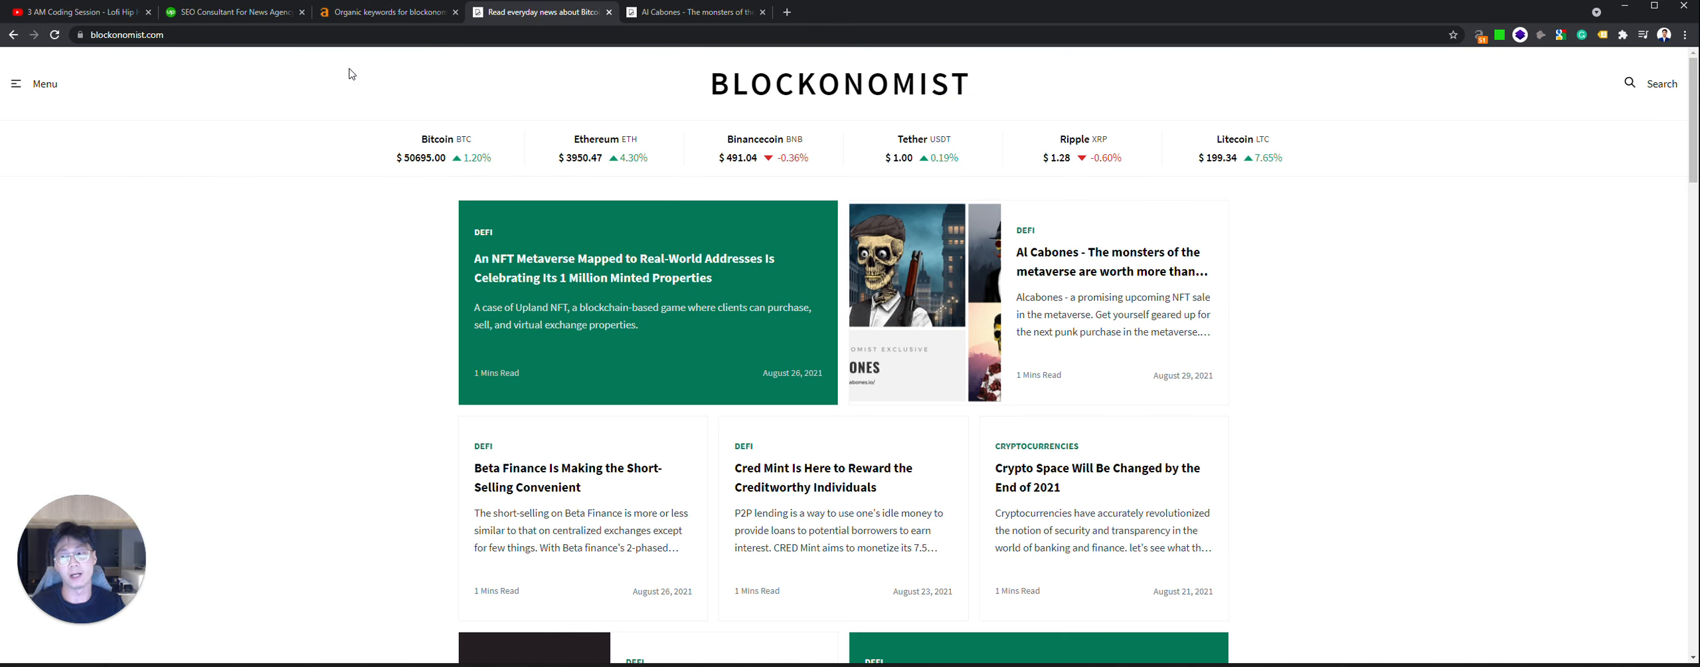
{"action": "left_click", "coordinate": [227, 12]}
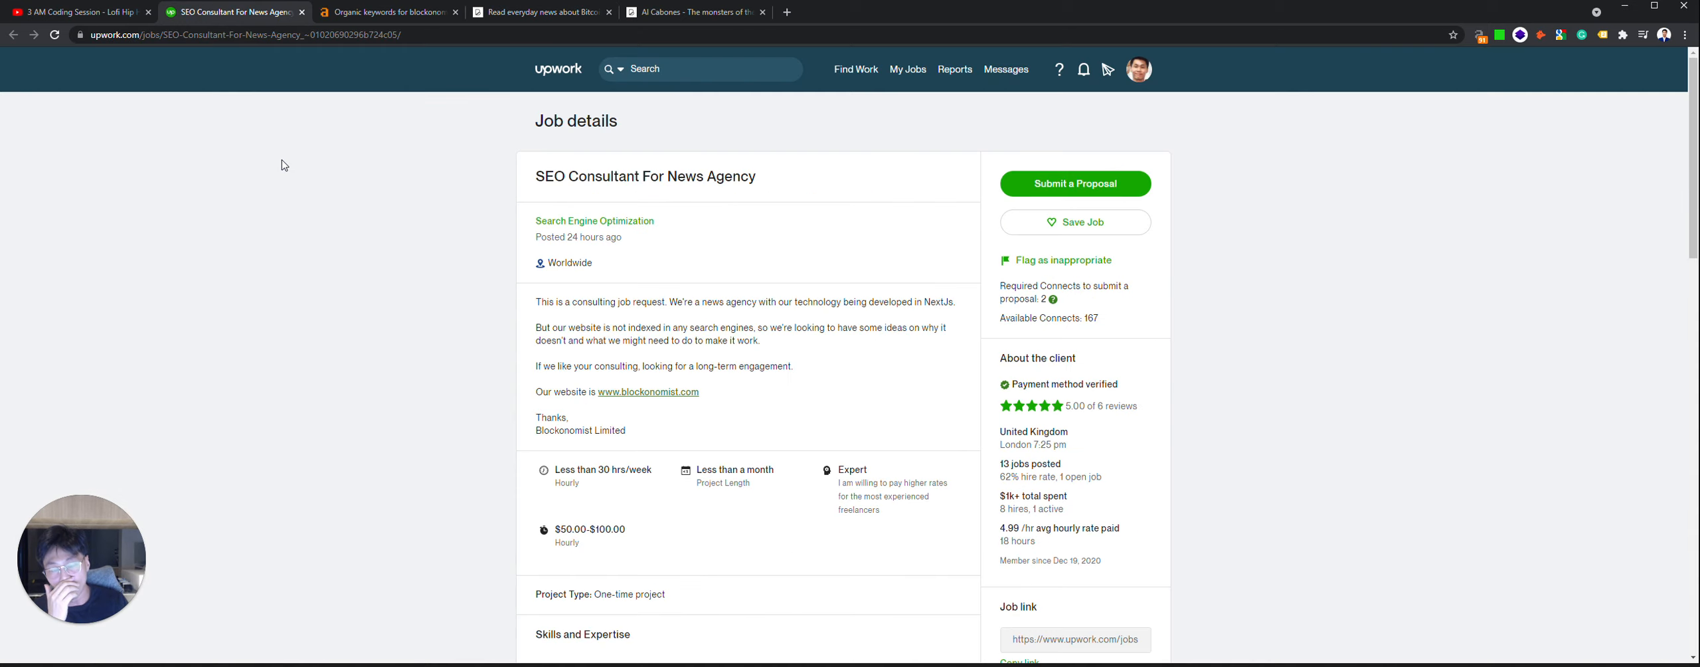
Step: Glance at the Ahrefs Organic Keywords report, then settle back on the Al Cabones article
{"action": "left_click", "coordinate": [693, 12]}
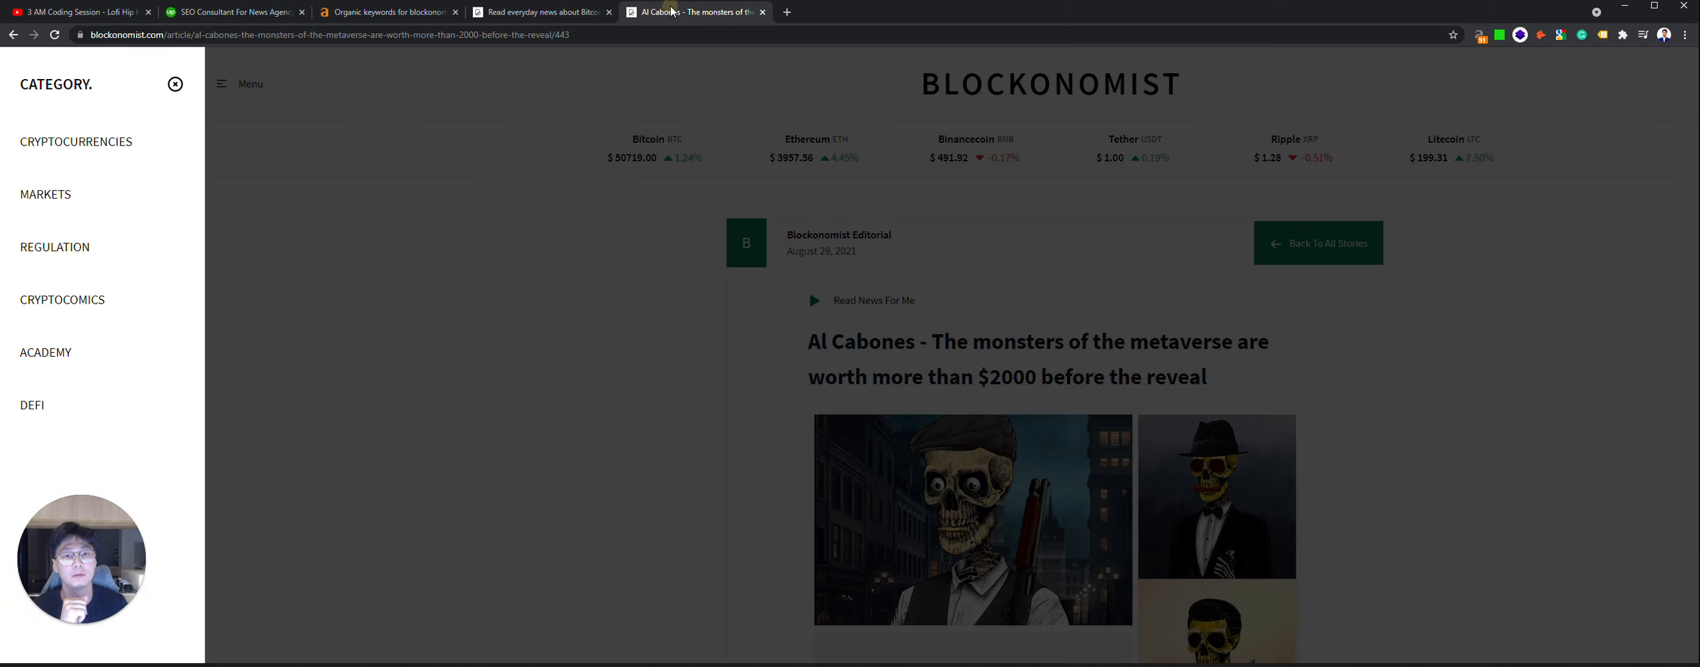
{"action": "left_click", "coordinate": [387, 12]}
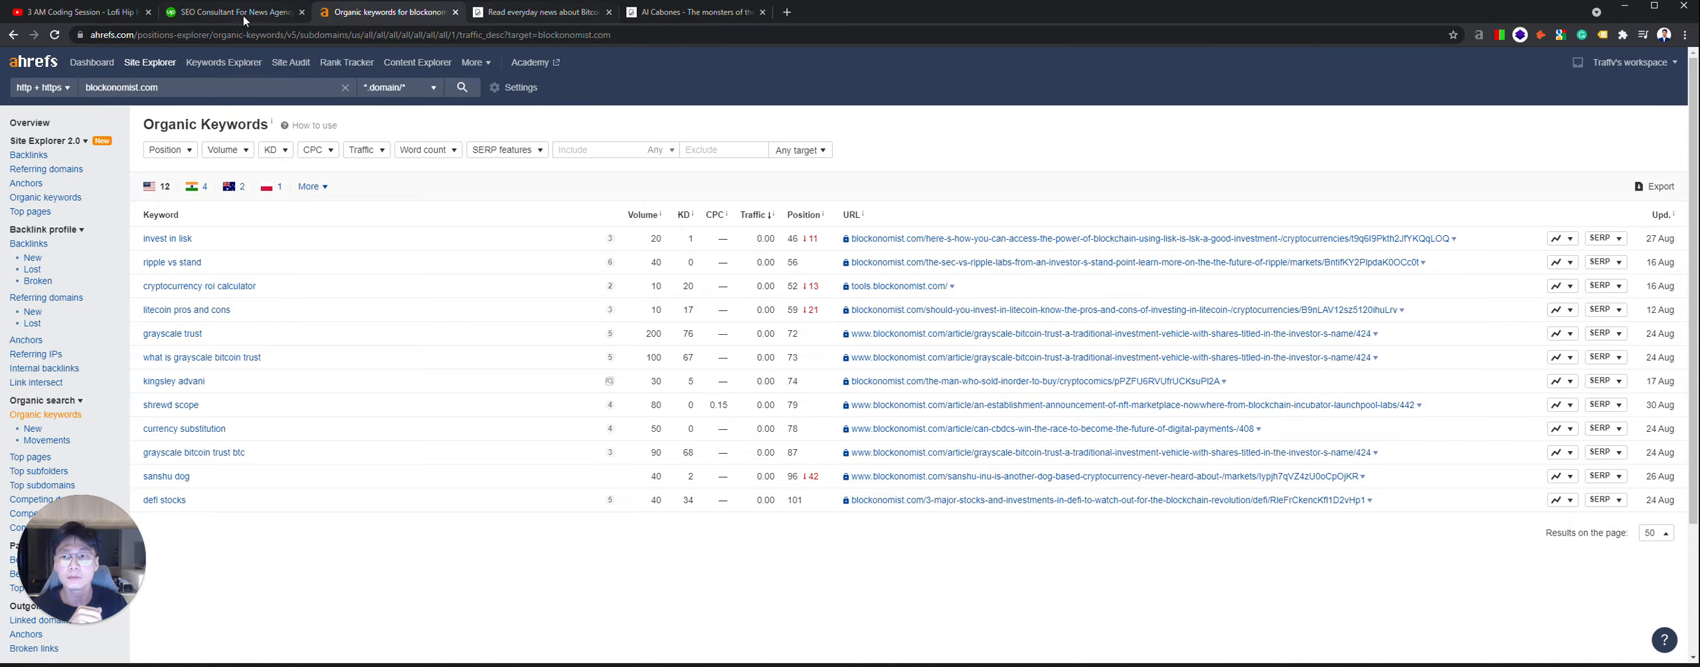
{"action": "left_click", "coordinate": [693, 12]}
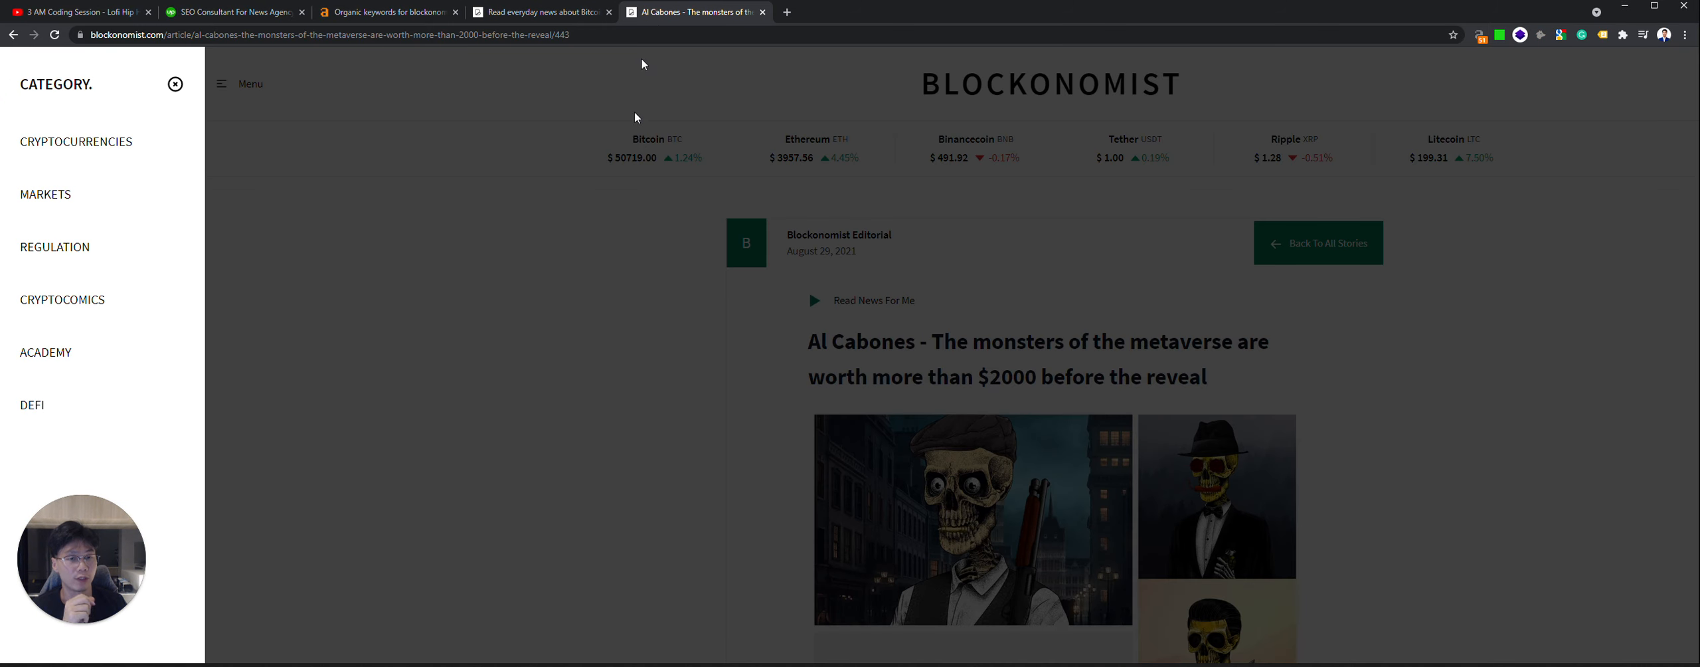
{"action": "mouse_move", "coordinate": [607, 168]}
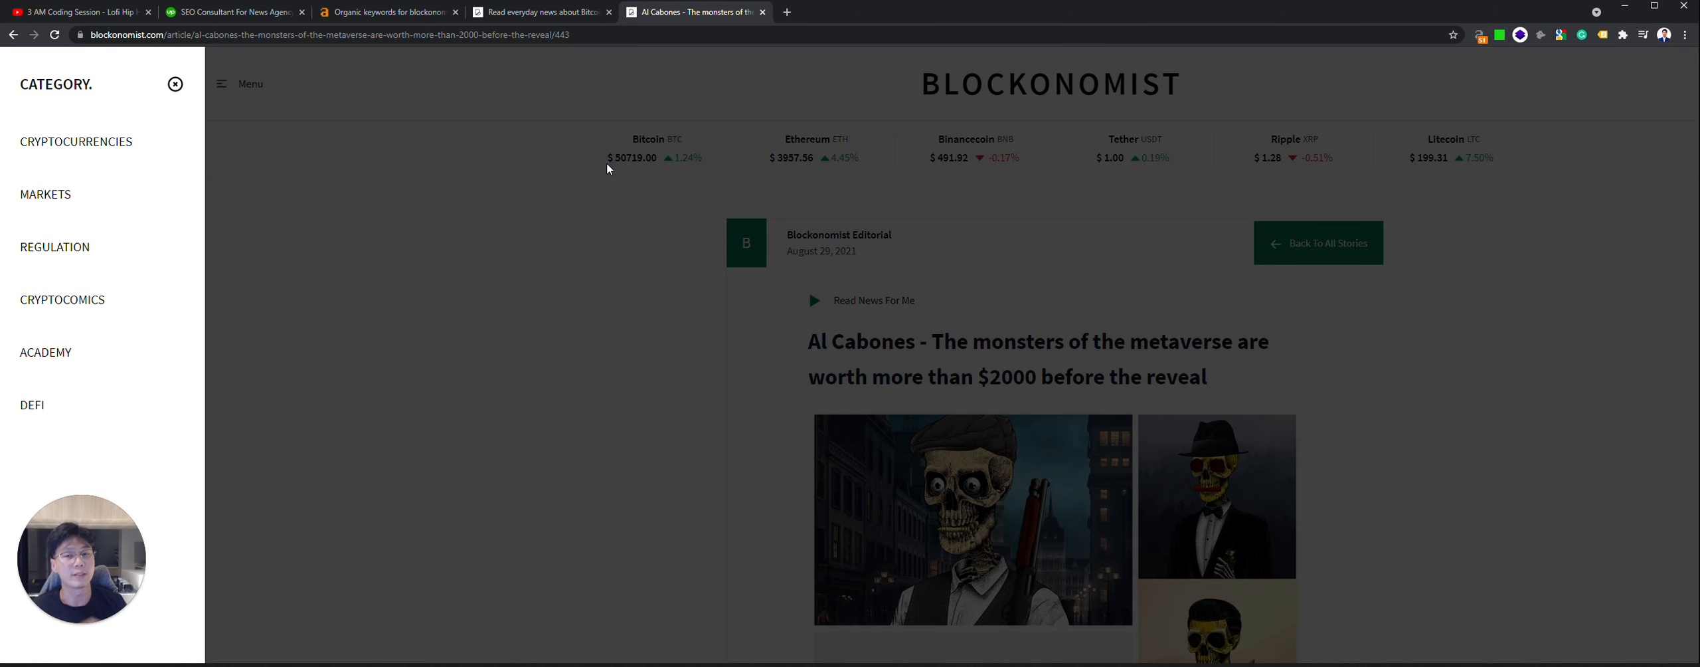
{"action": "mouse_move", "coordinate": [666, 233]}
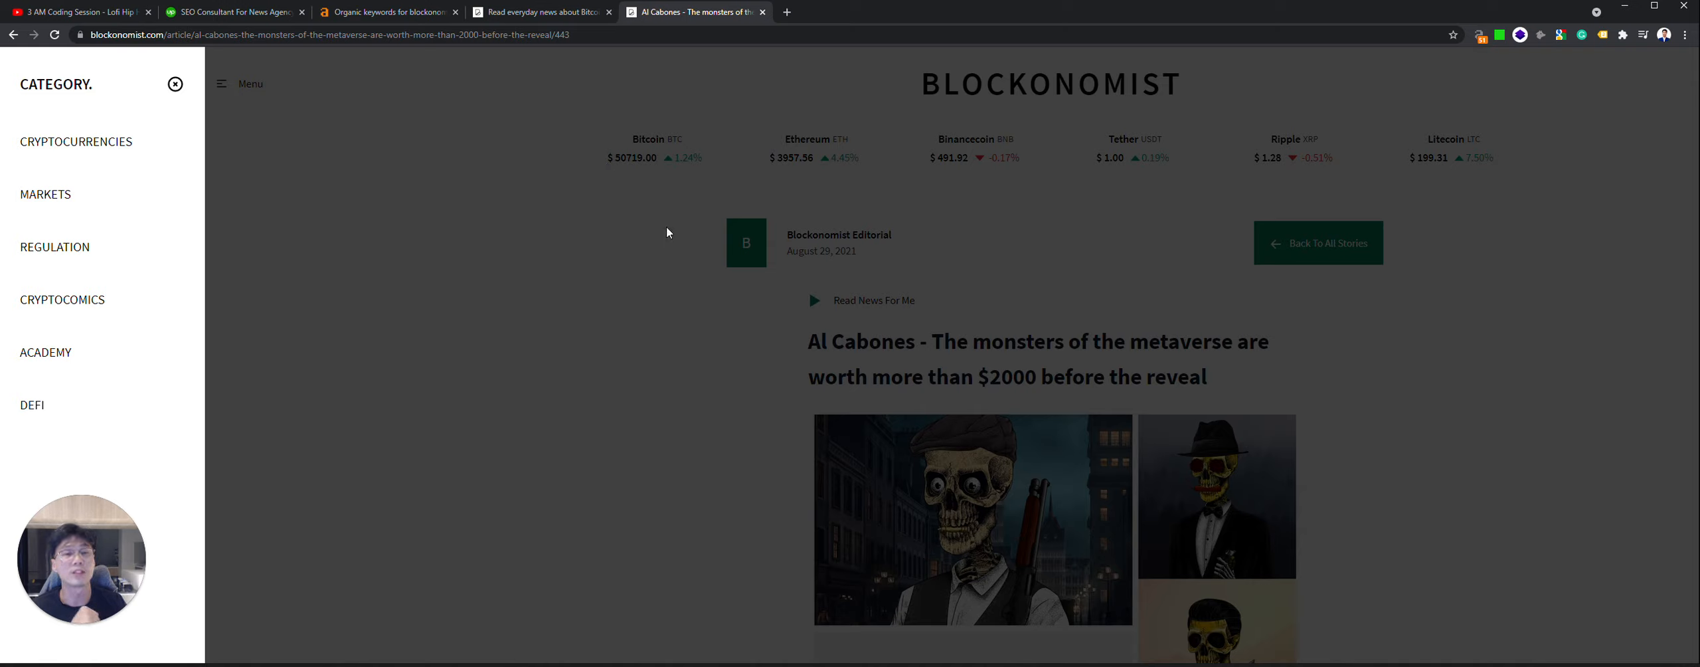